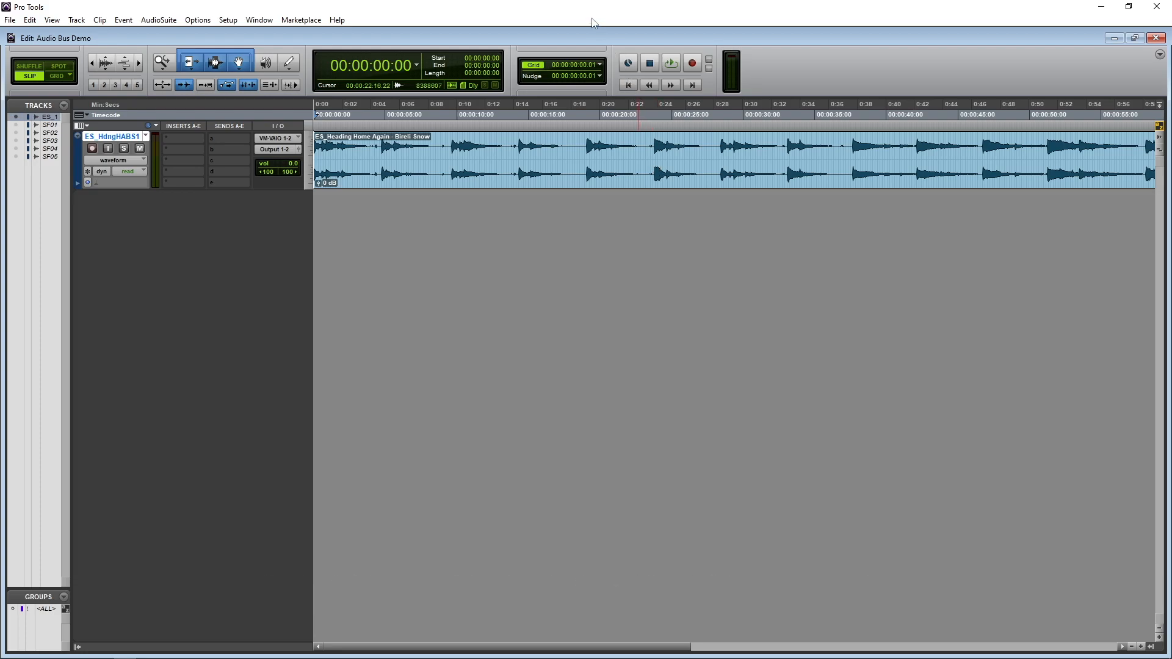
Step: Audition the song, then add ModDelay 3 with the Phasing Phase preset to the track
{"action": "left_click", "coordinate": [670, 62]}
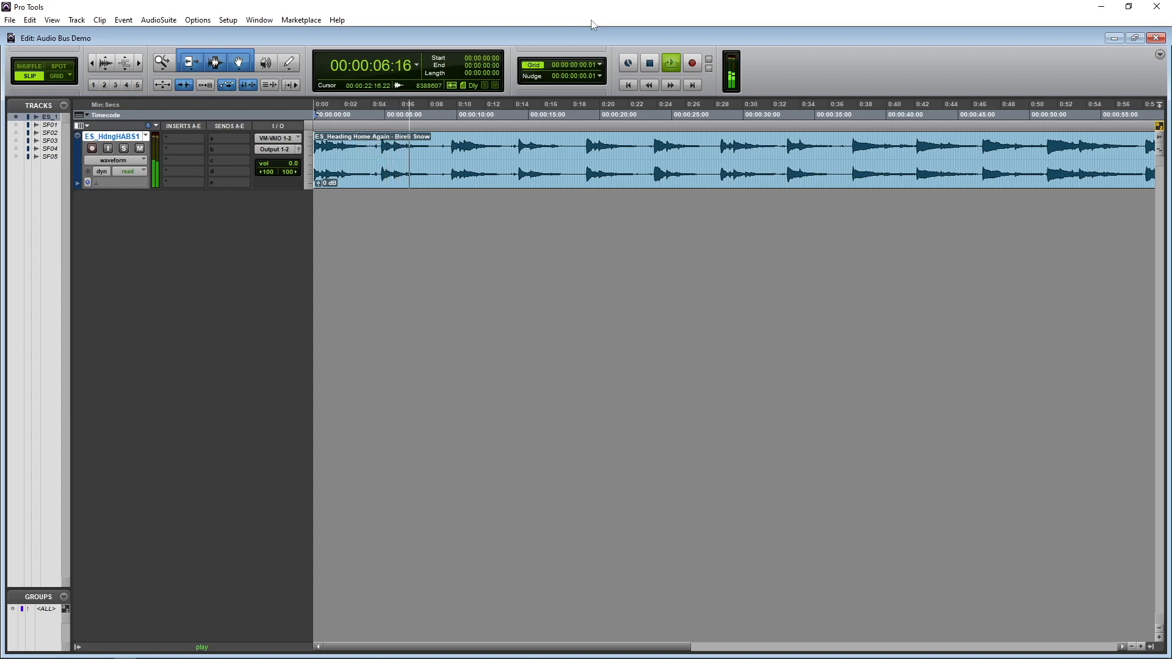
{"action": "left_click", "coordinate": [648, 62]}
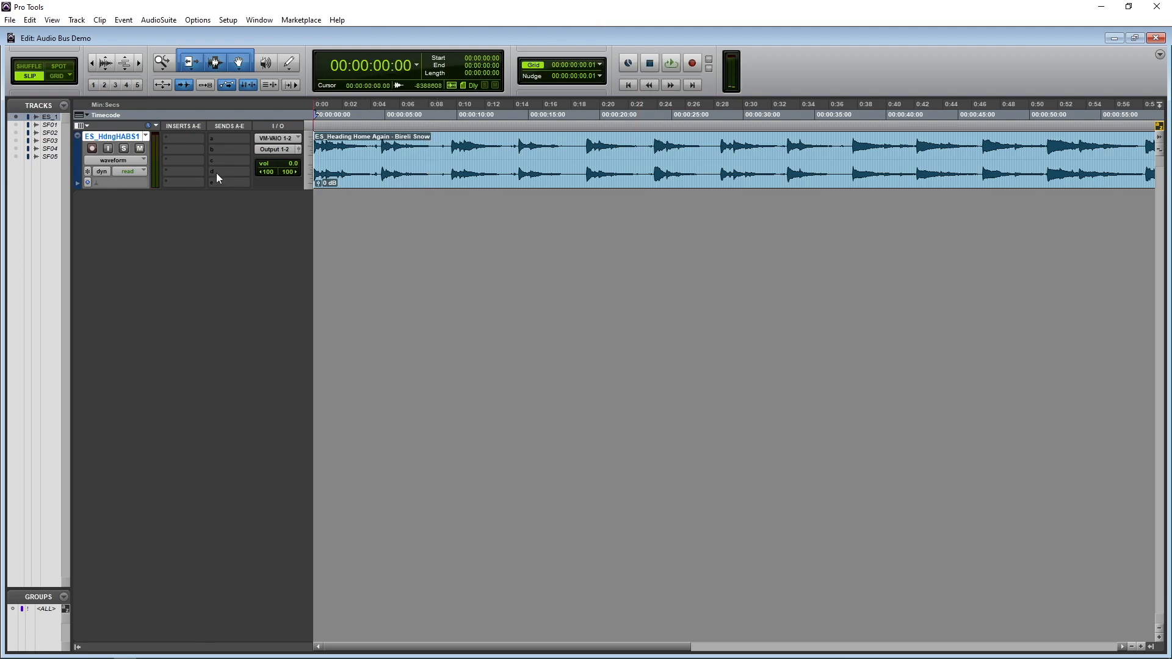
{"action": "left_click", "coordinate": [183, 141]}
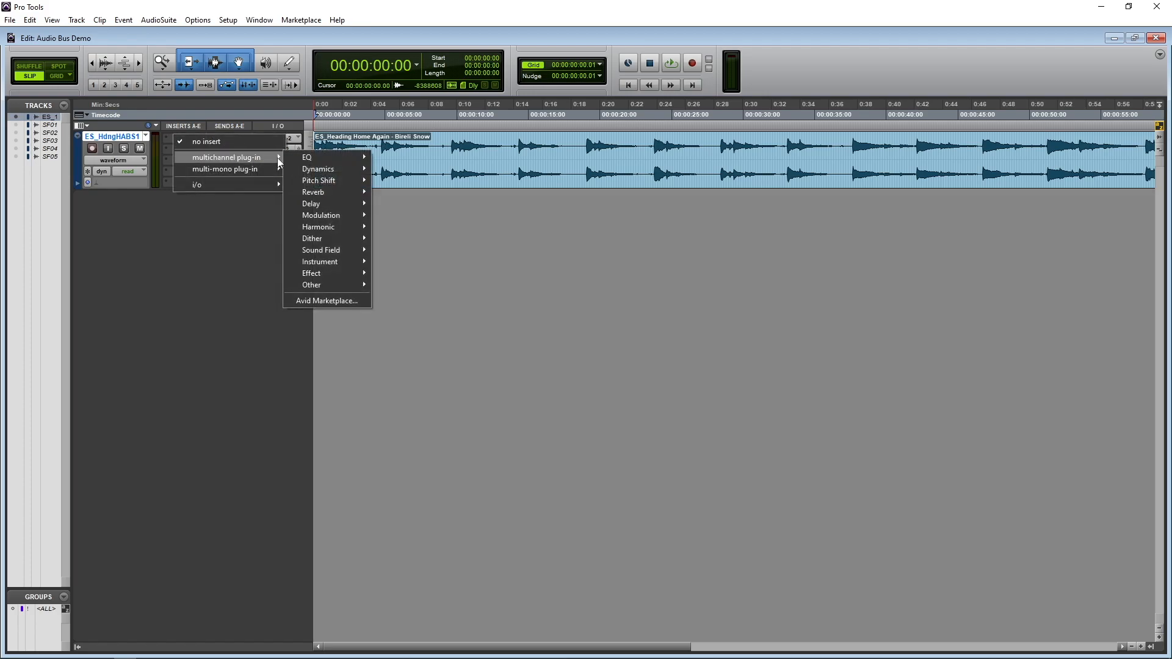
{"action": "left_click", "coordinate": [311, 204]}
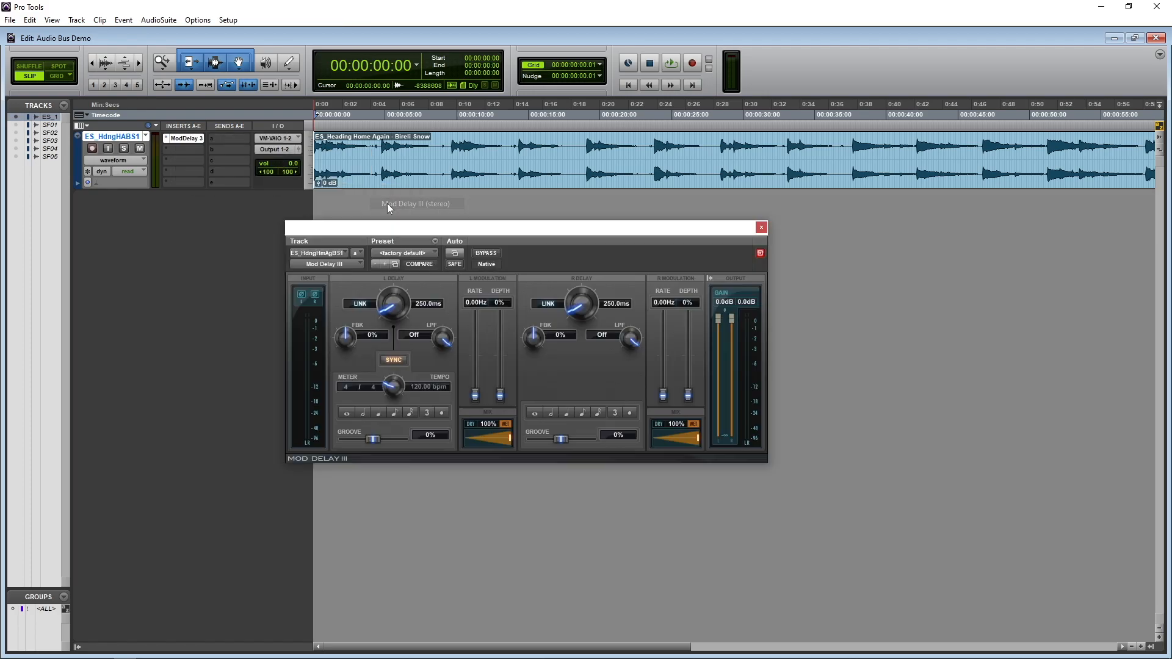
{"action": "left_click", "coordinate": [402, 253]}
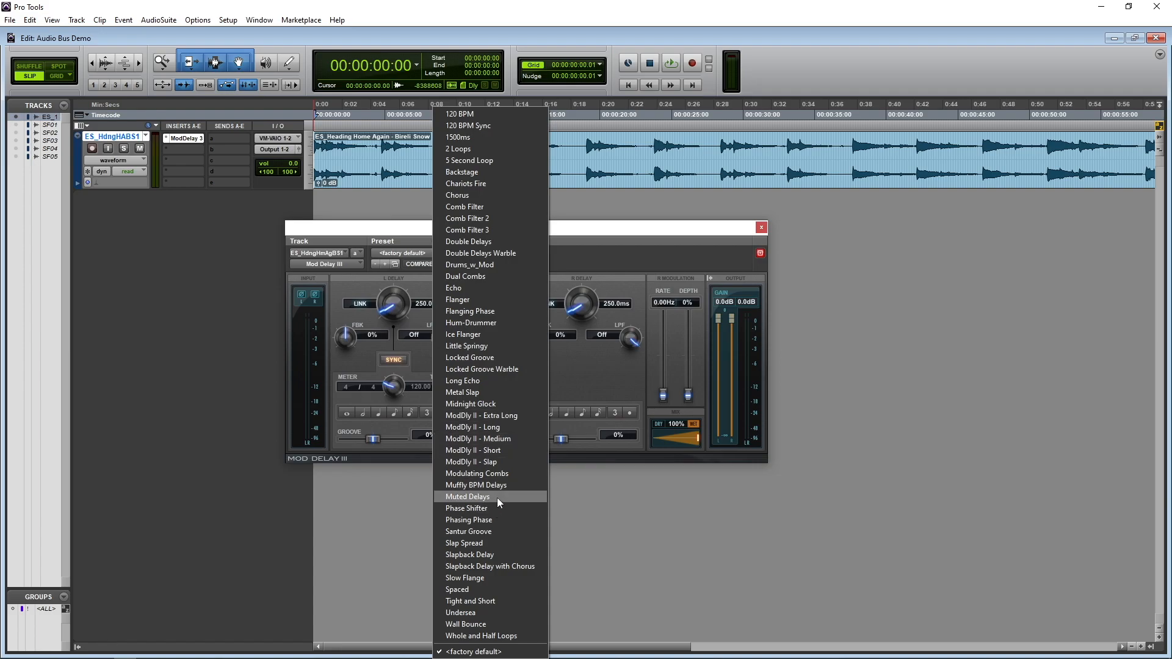
{"action": "left_click", "coordinate": [469, 520]}
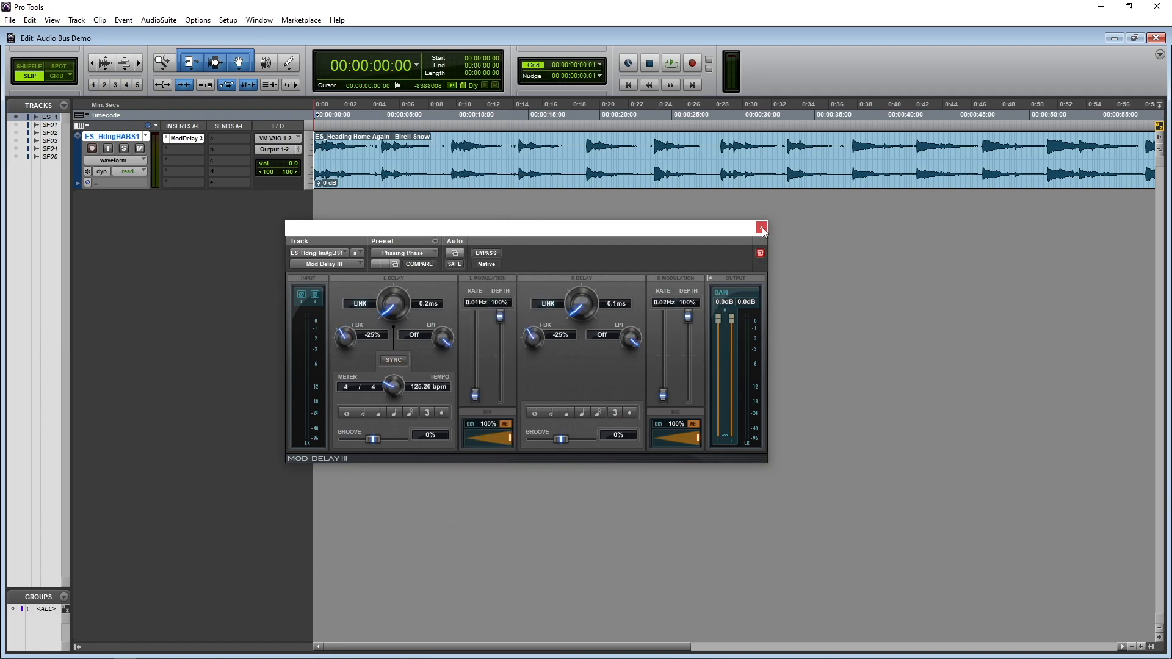
{"action": "left_click", "coordinate": [761, 227]}
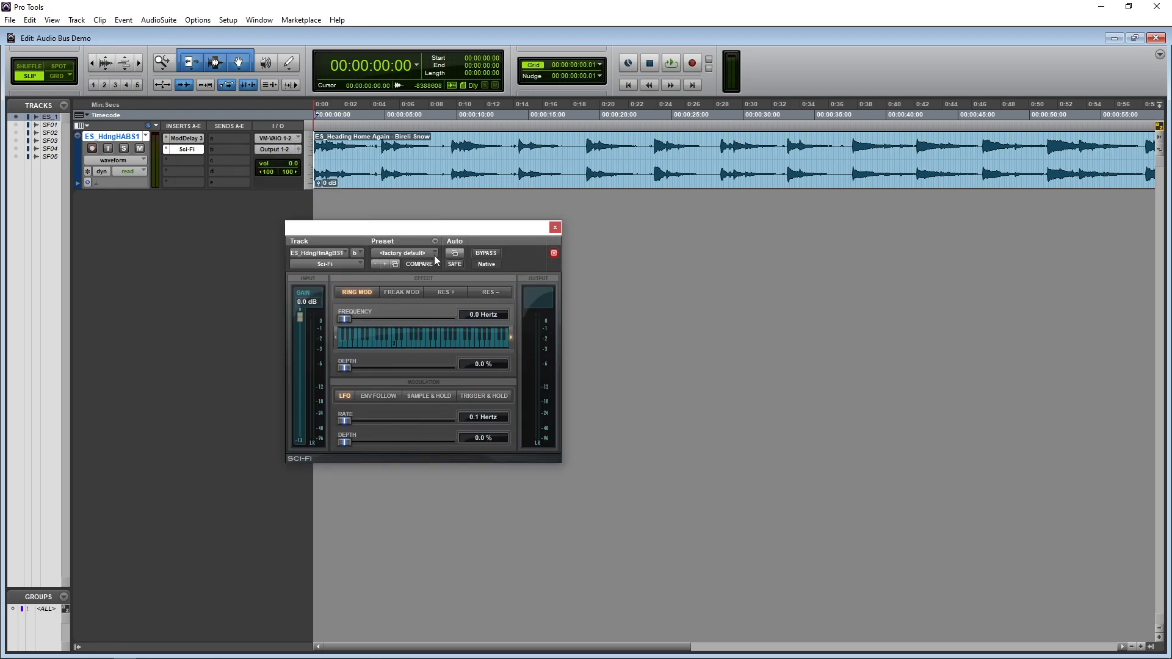
Step: Give the Sci-Fi effect a factory preset
{"action": "left_click", "coordinate": [435, 253]}
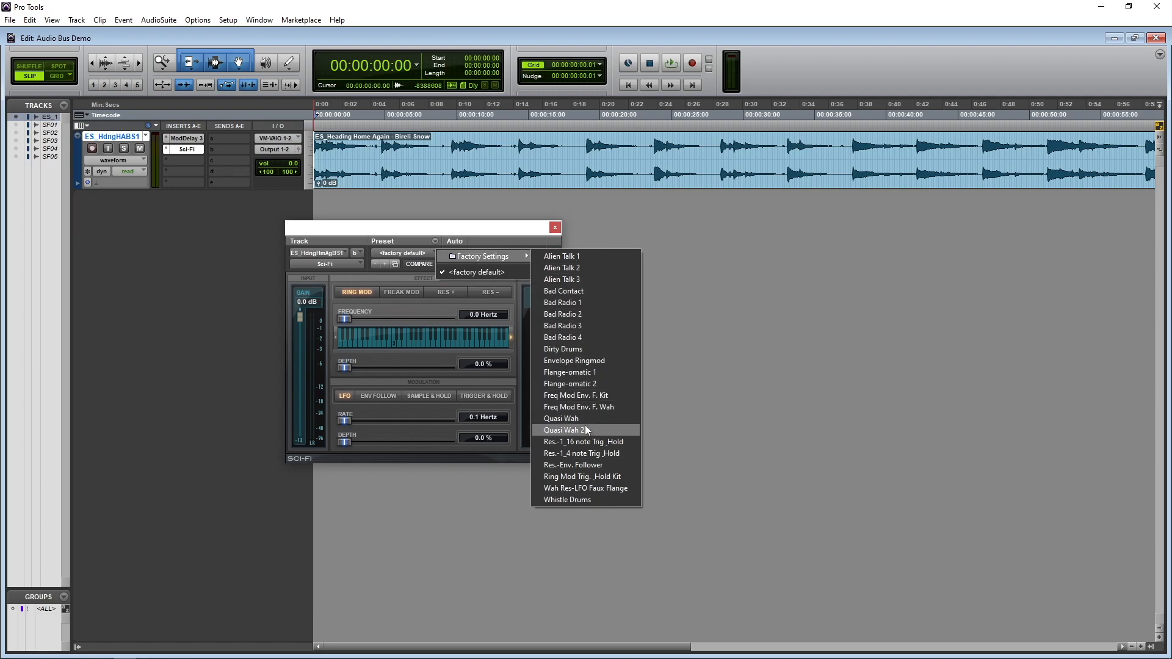
{"action": "left_click", "coordinate": [554, 227]}
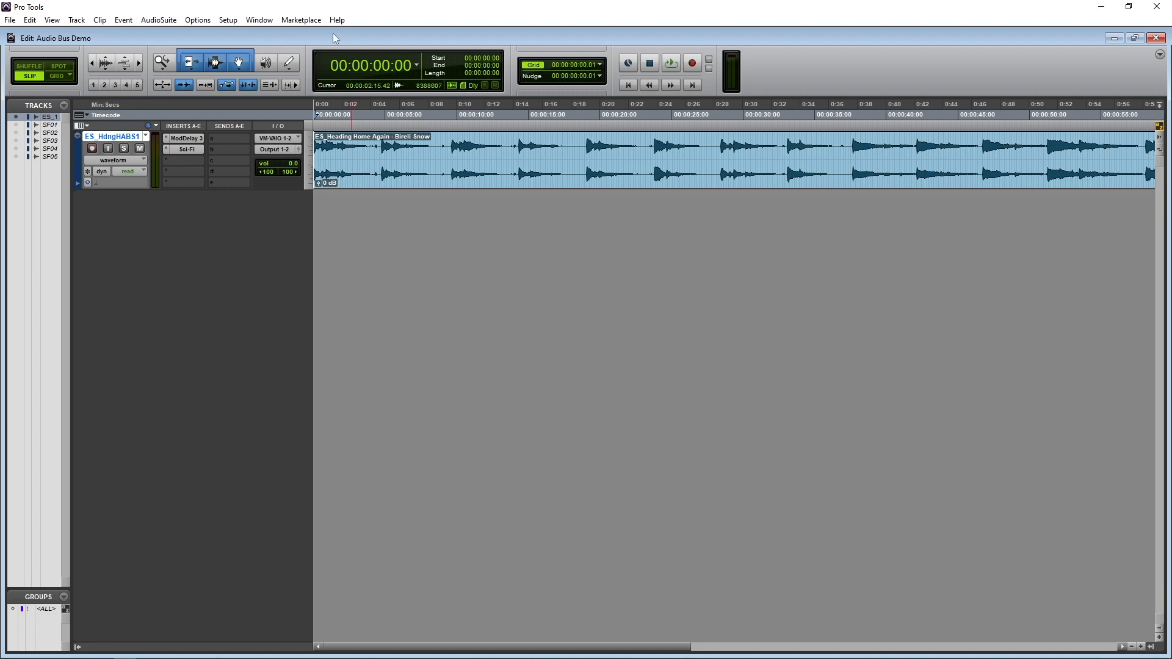
Step: Play the song to hear the delay and Sci-Fi effects, then stop
{"action": "left_click", "coordinate": [670, 62]}
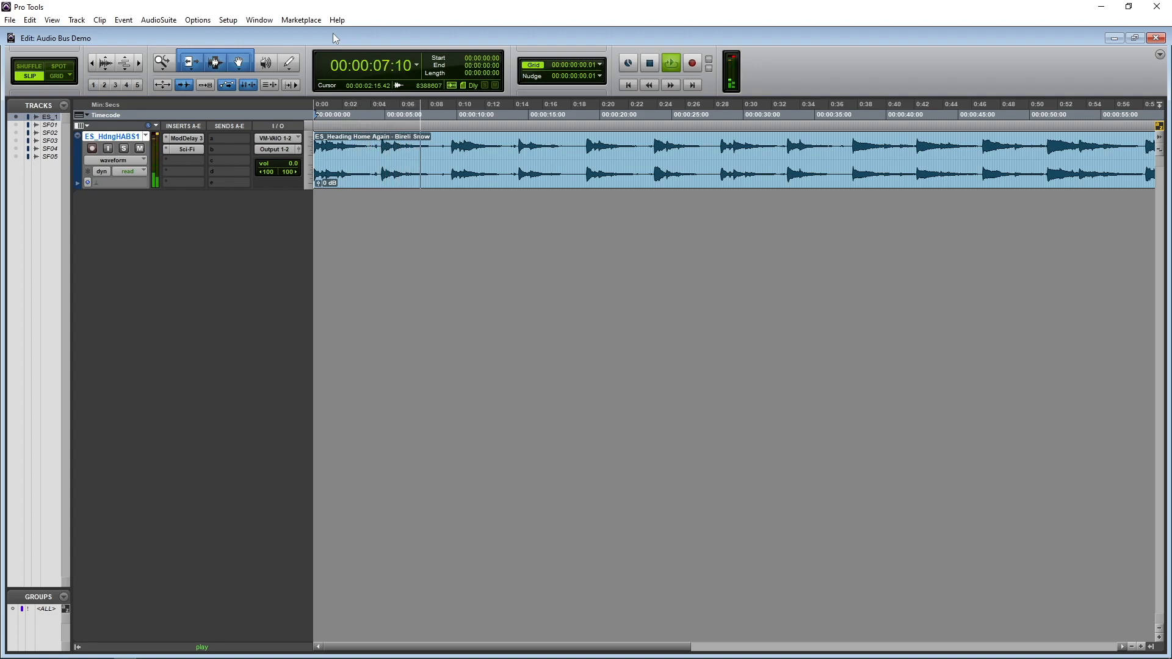
{"action": "left_click", "coordinate": [648, 62]}
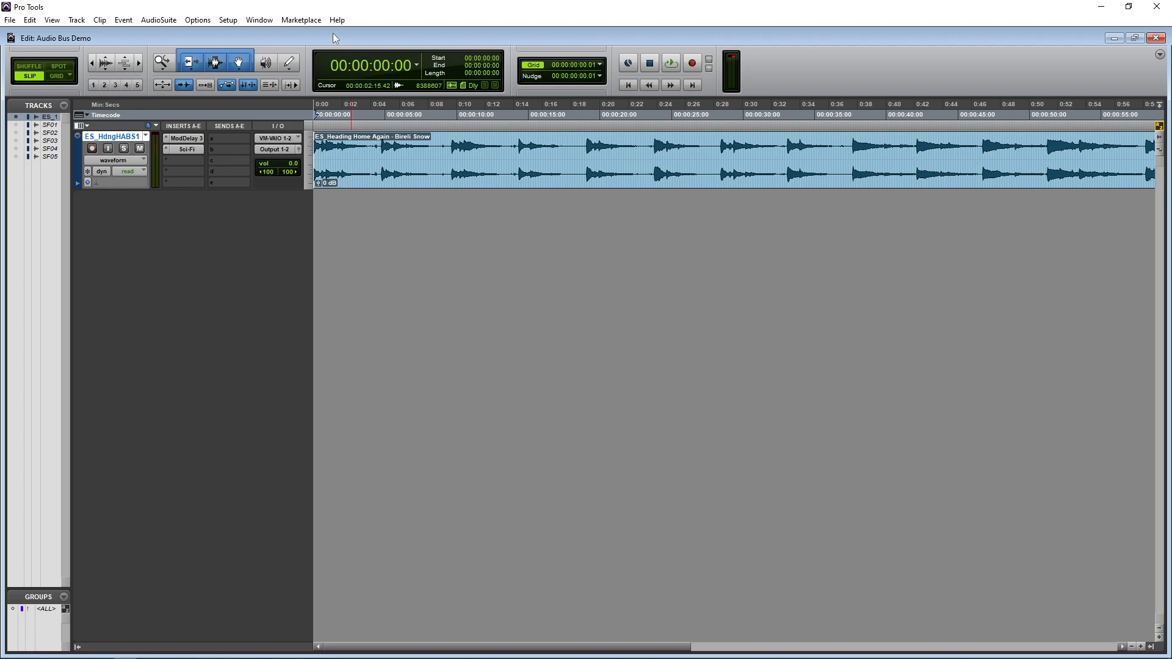
{"action": "mouse_move", "coordinate": [249, 119]}
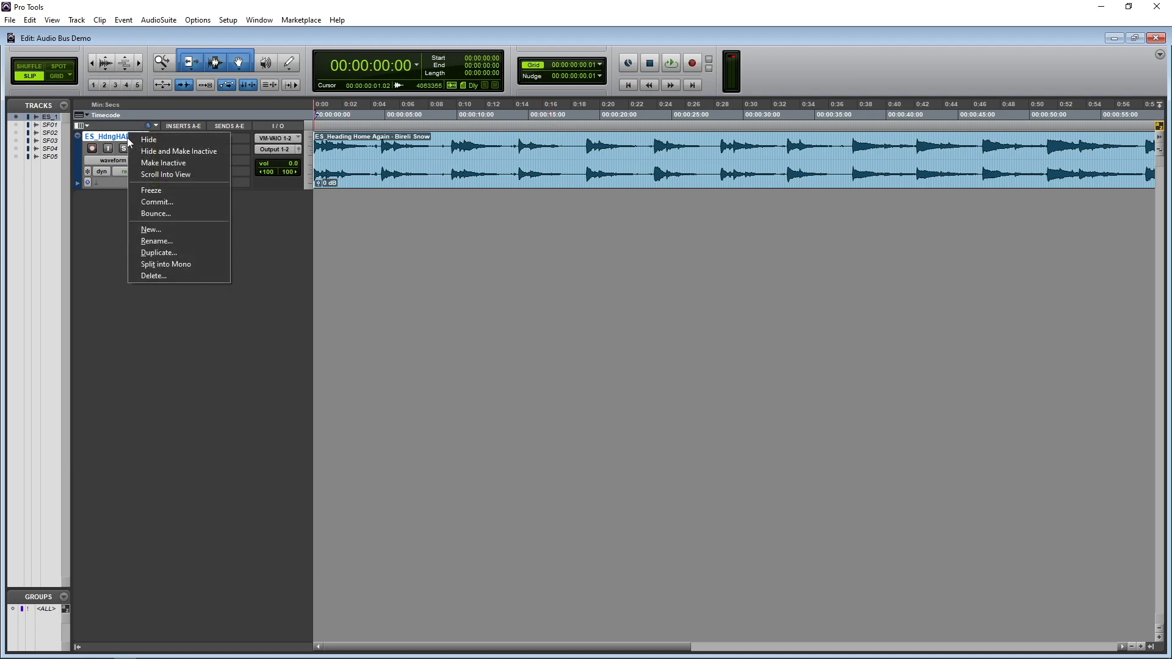
Step: Duplicate the song track, play both copies and adjust the duplicate's volume
{"action": "left_click", "coordinate": [158, 253]}
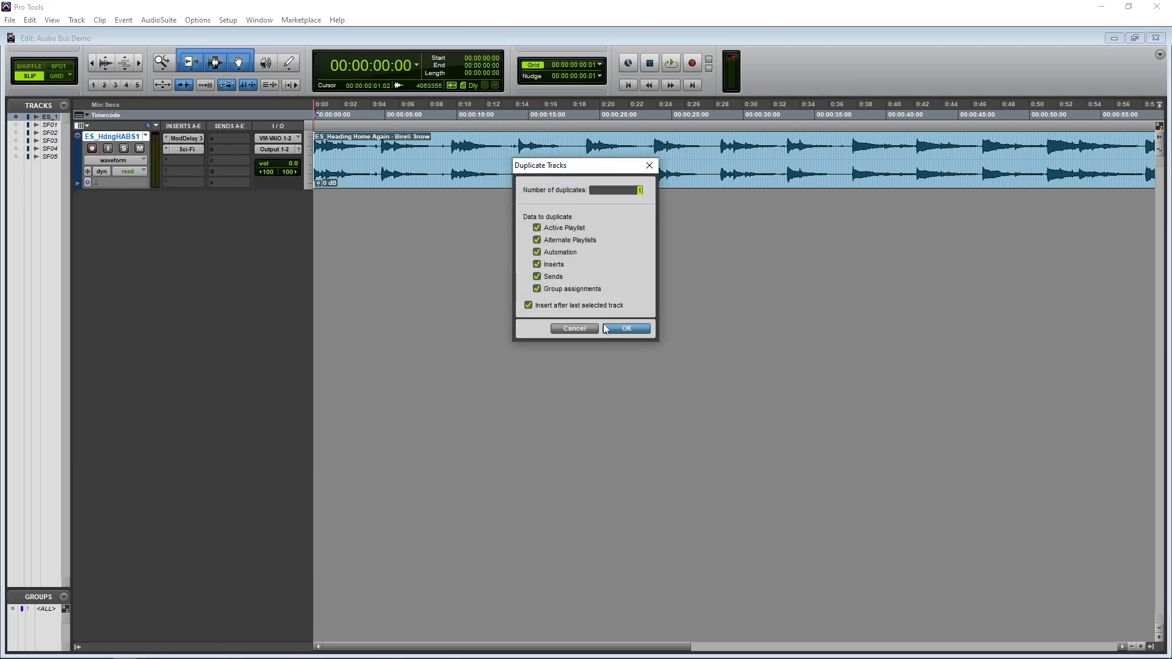
{"action": "left_click", "coordinate": [626, 329]}
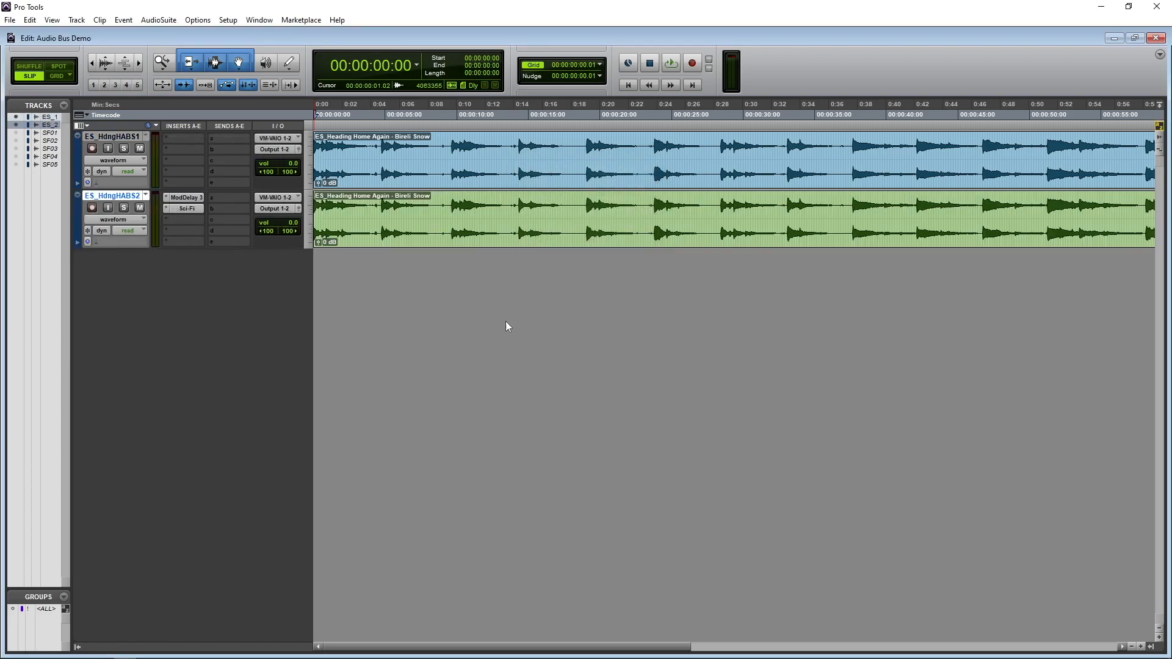
{"action": "left_click", "coordinate": [360, 161]}
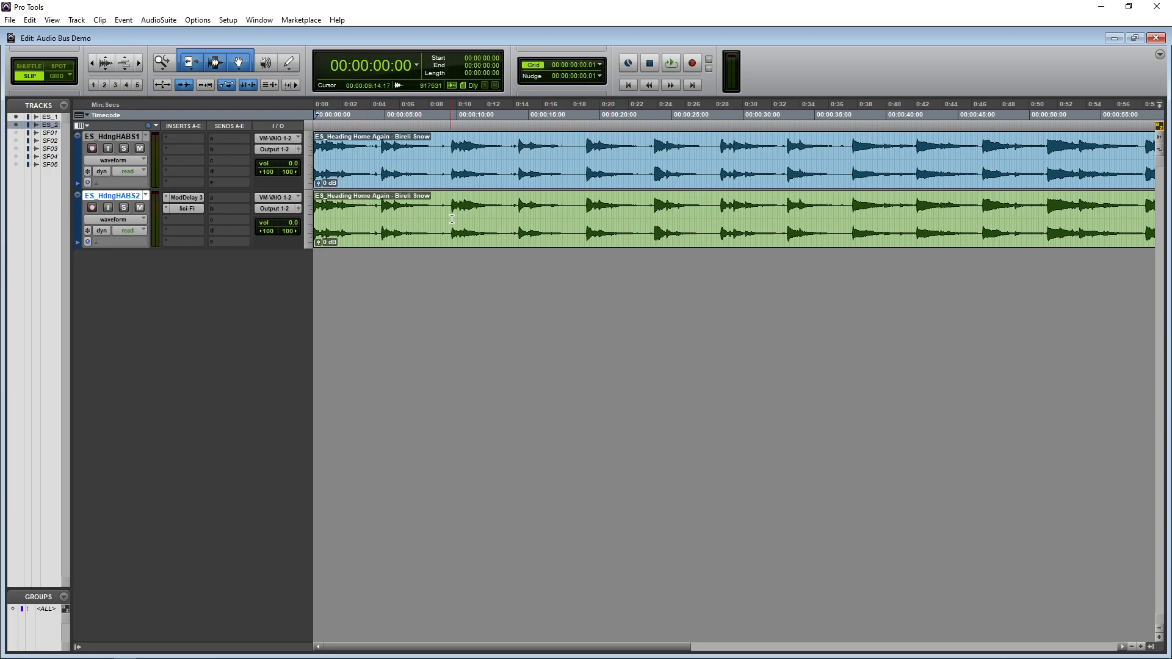
{"action": "left_click", "coordinate": [670, 63]}
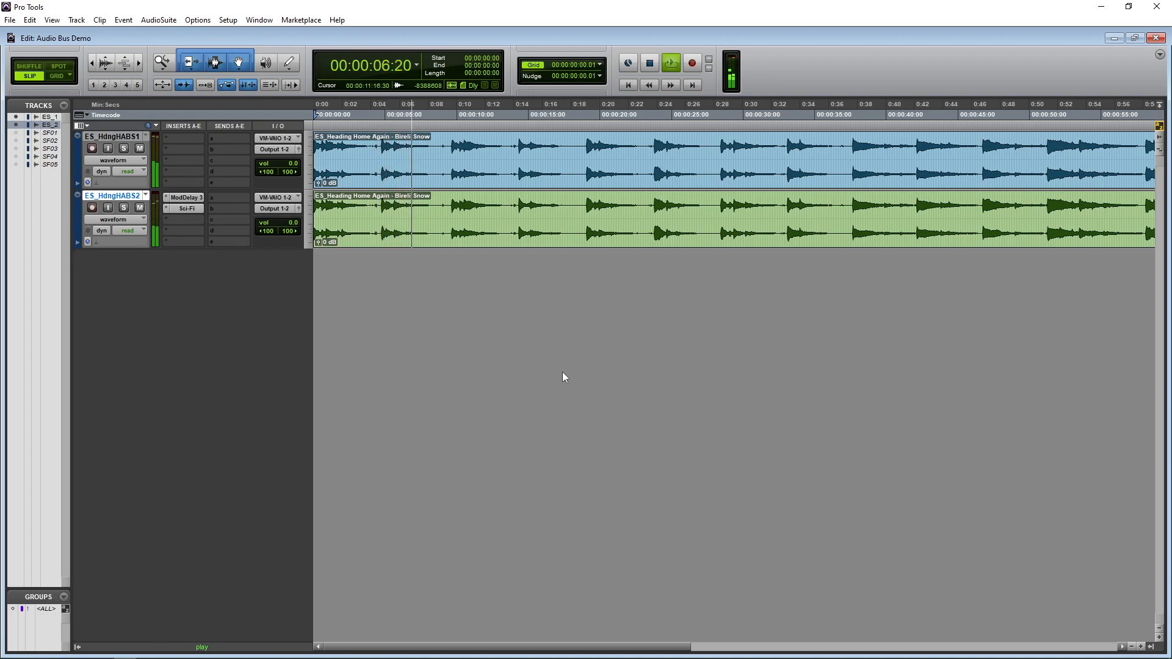
{"action": "left_click", "coordinate": [649, 62]}
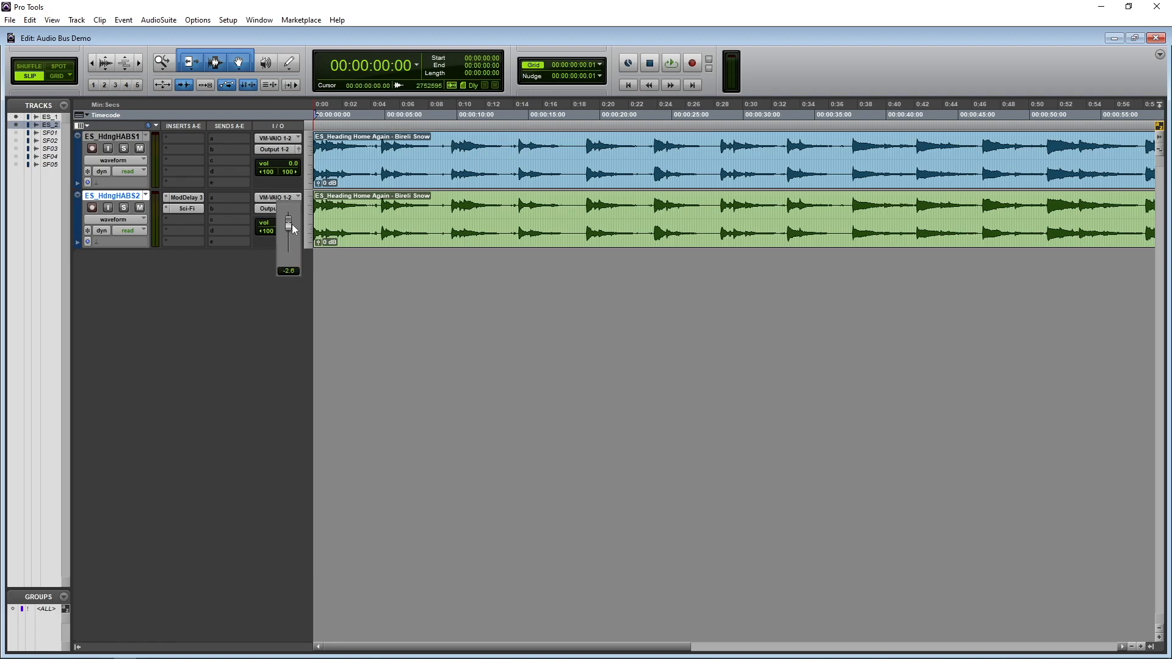
{"action": "left_click_drag", "start_coordinate": [289, 220], "coordinate": [288, 246]}
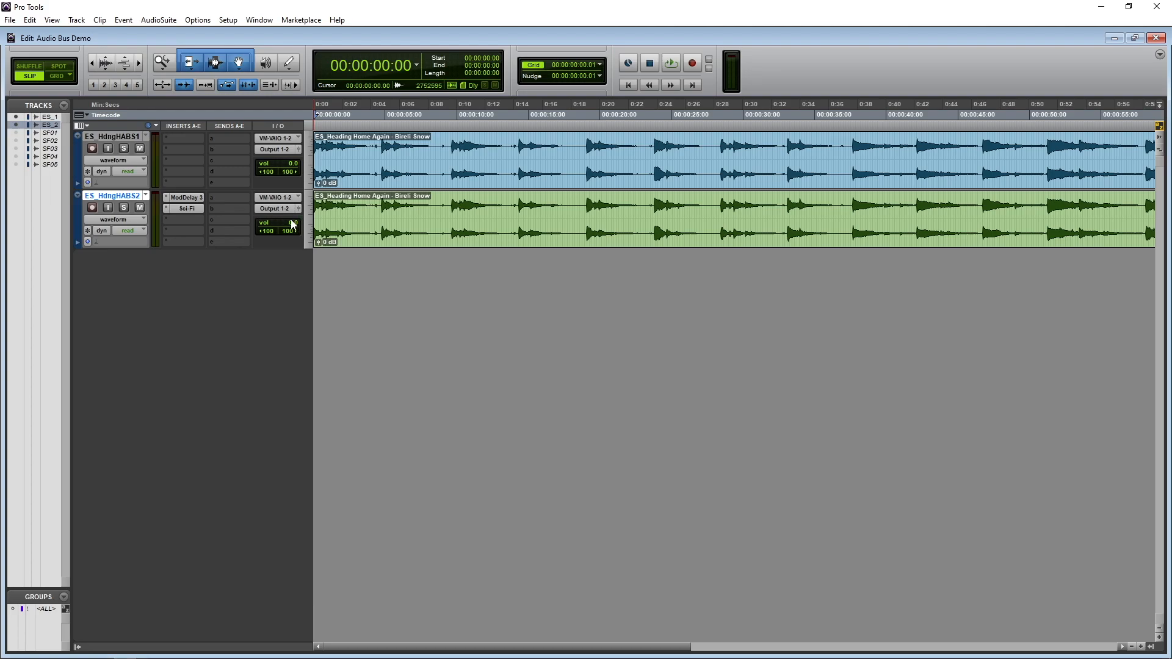
Step: Delete the original song track and its clips, leaving the duplicate with both effects
{"action": "right_click", "coordinate": [112, 135]}
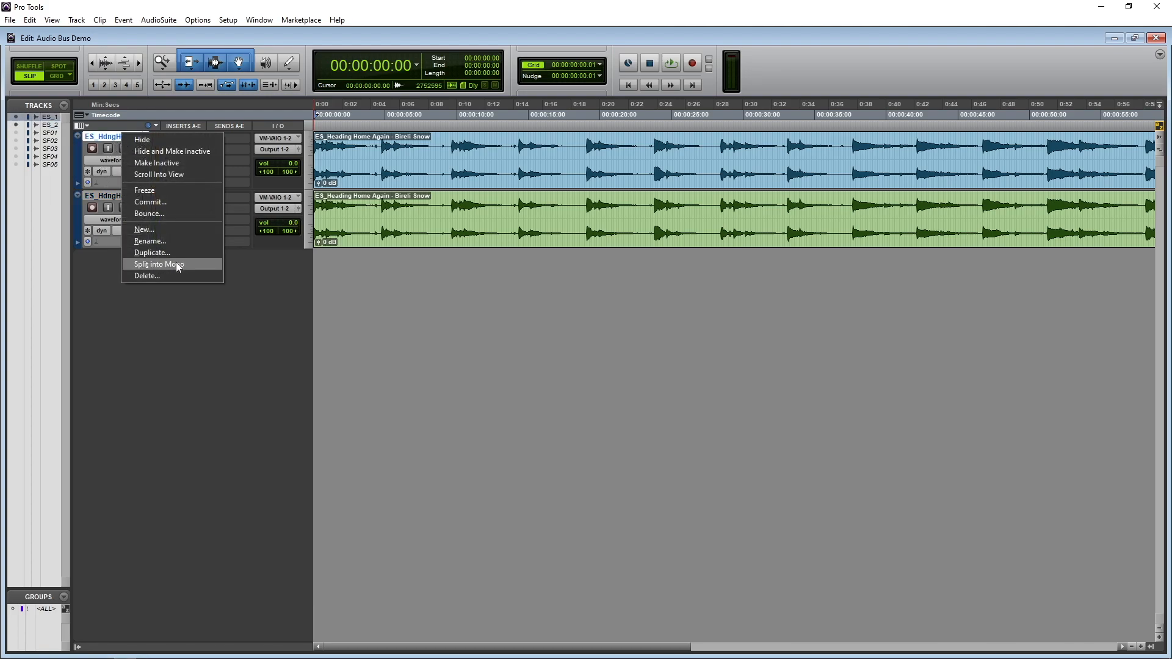
{"action": "left_click", "coordinate": [145, 275]}
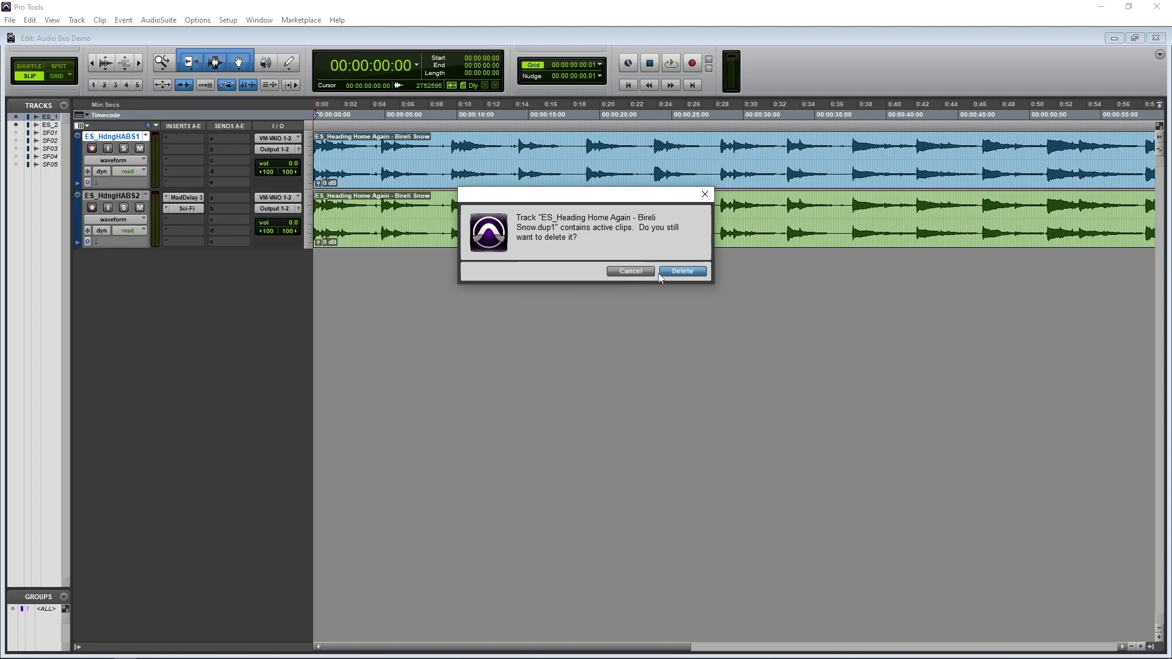
{"action": "left_click", "coordinate": [681, 271]}
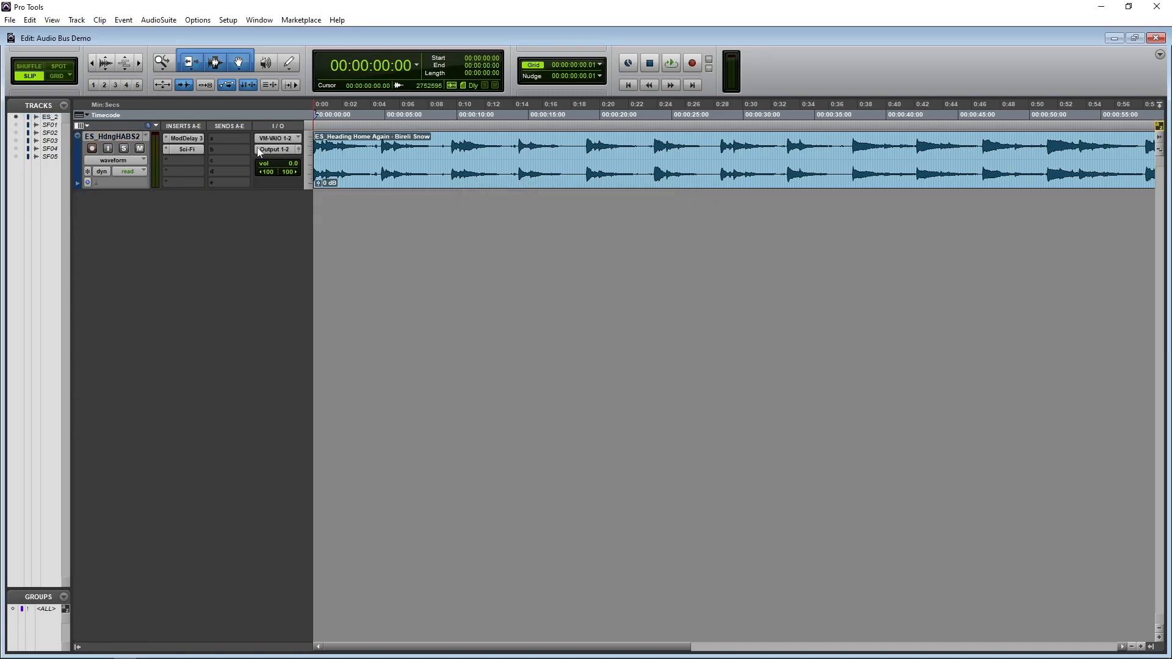
{"action": "left_click", "coordinate": [76, 19]}
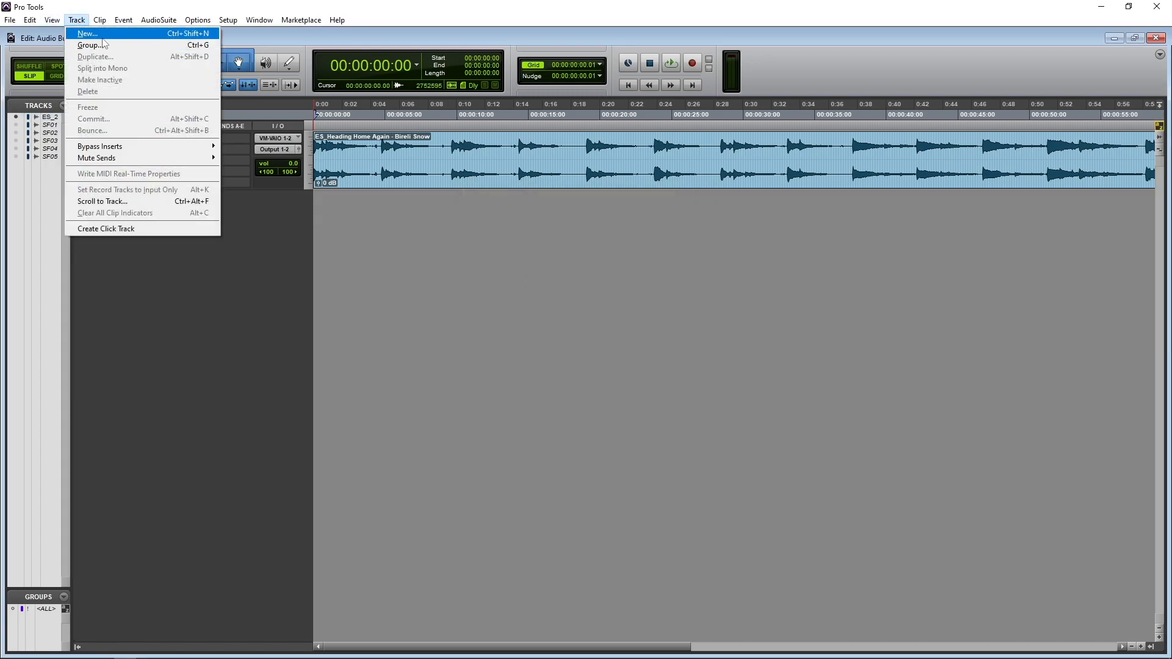
Step: Create a stereo Aux 1 track and move the Sci-Fi and ModDelay 3 inserts onto it
{"action": "left_click", "coordinate": [86, 33]}
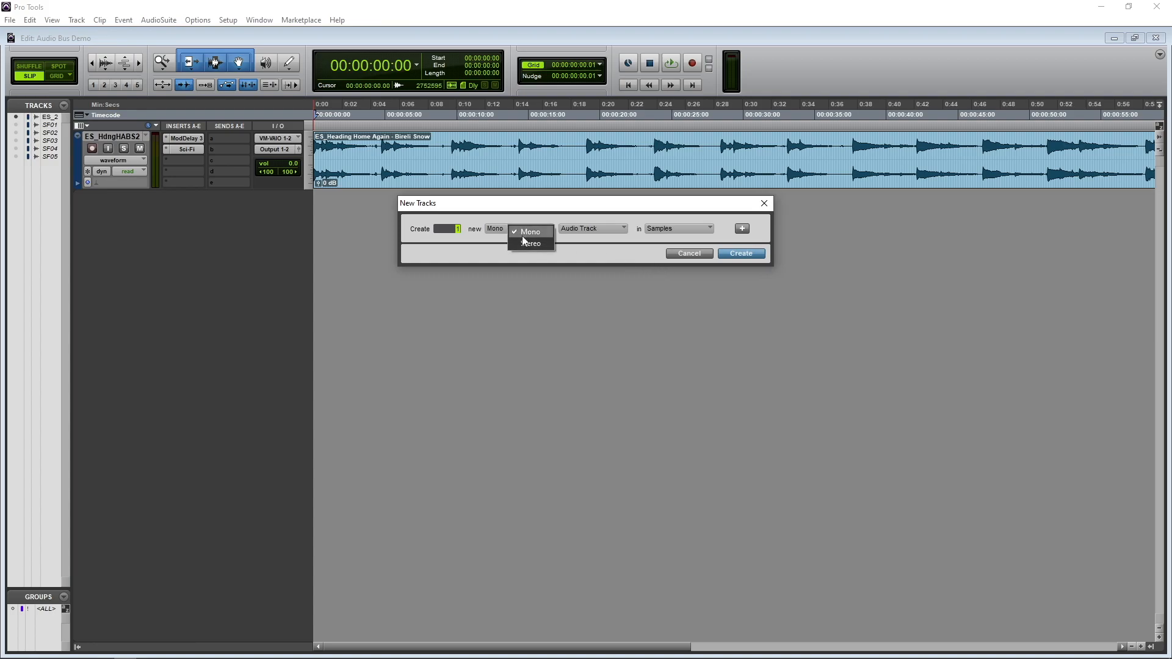
{"action": "left_click", "coordinate": [531, 243]}
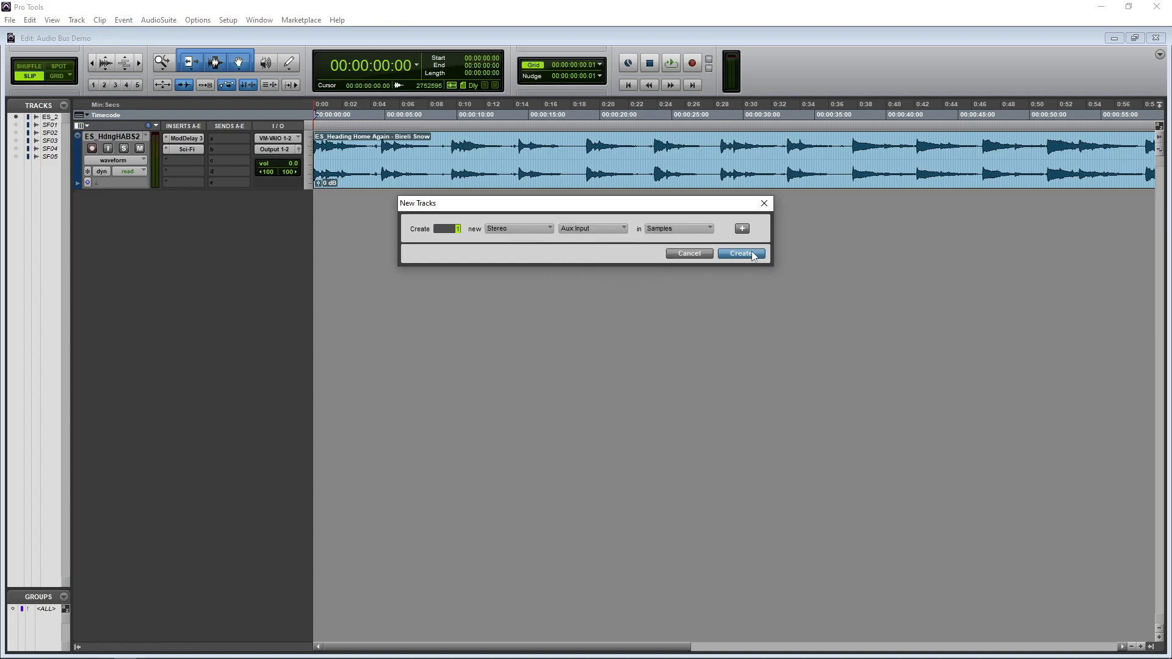
{"action": "left_click", "coordinate": [740, 254]}
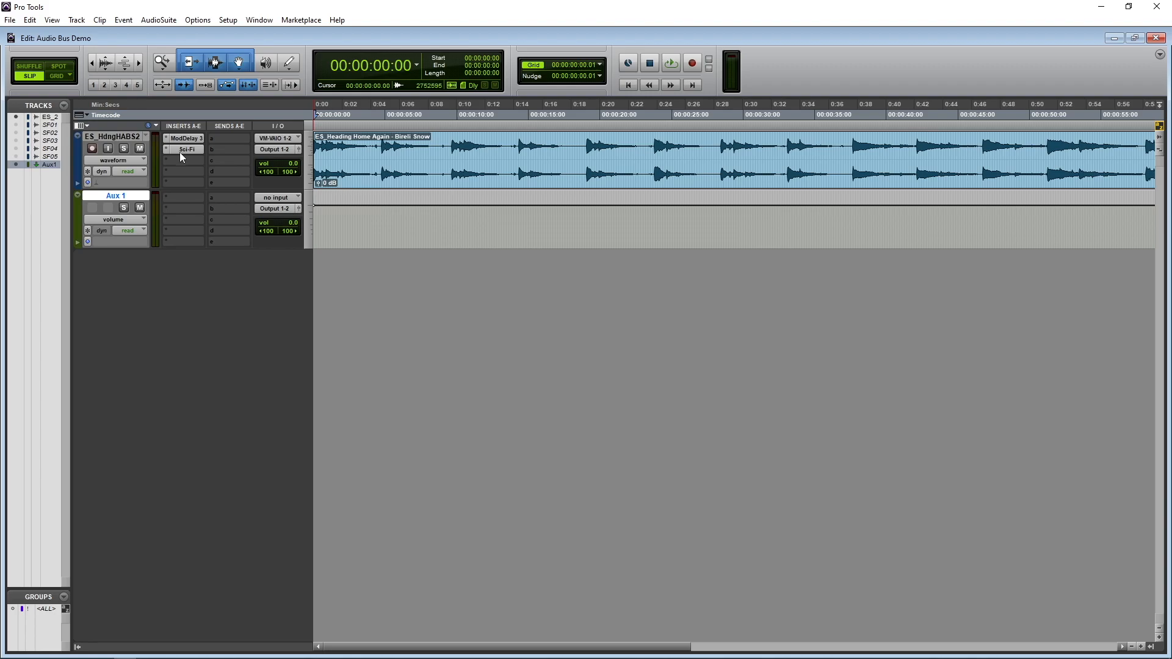
{"action": "left_click_drag", "start_coordinate": [184, 149], "coordinate": [184, 207]}
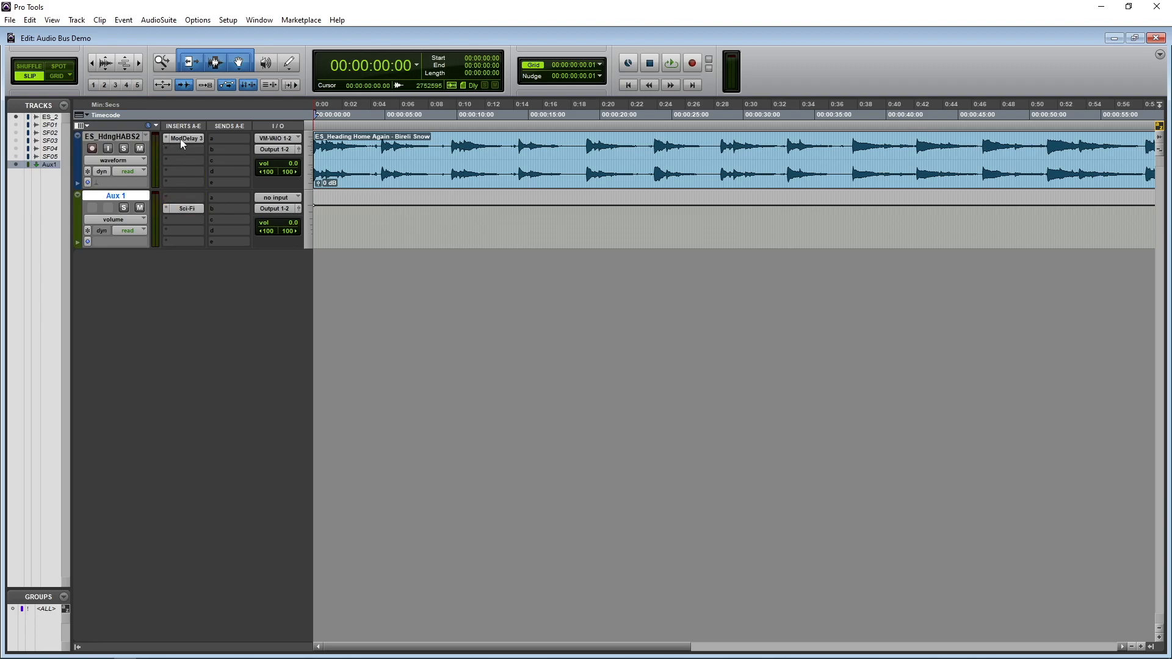
{"action": "left_click_drag", "start_coordinate": [183, 137], "coordinate": [184, 197]}
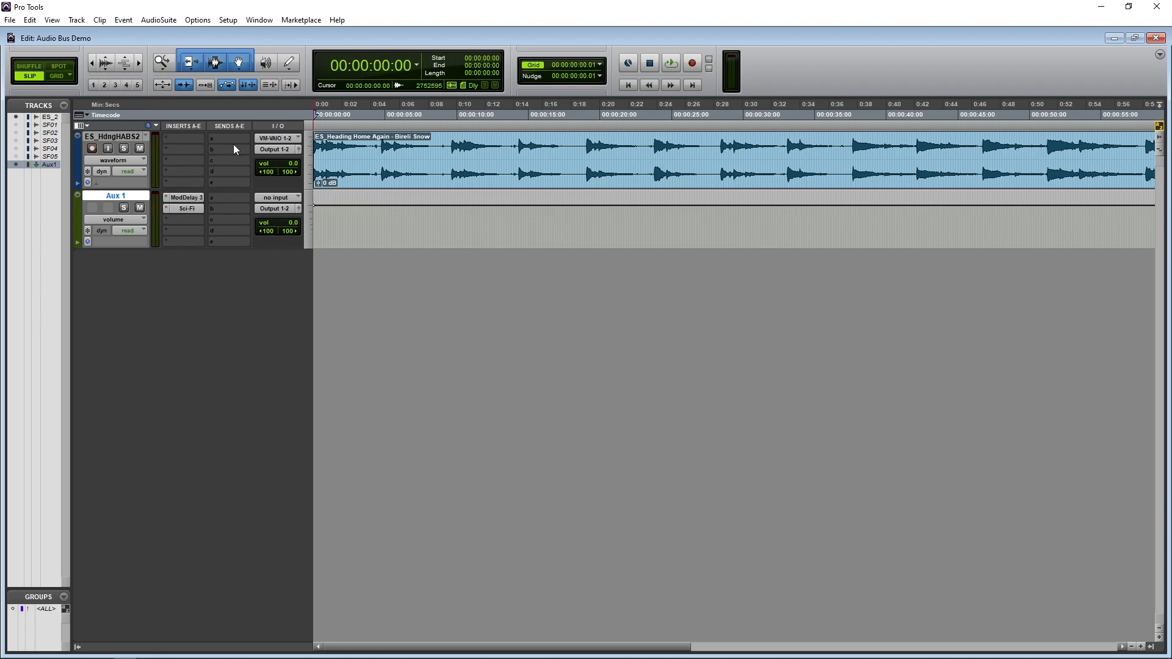
Step: Set Aux 1's input to Bus 1-2 and audition the song routed through the delay
{"action": "left_click", "coordinate": [228, 138]}
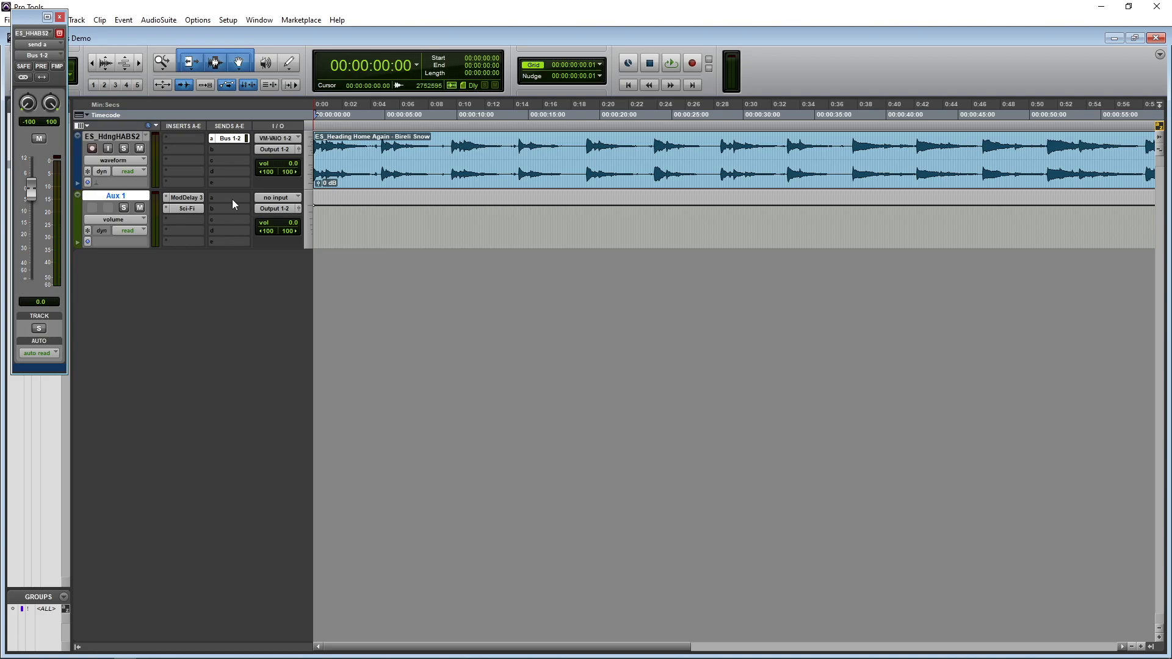
{"action": "left_click", "coordinate": [278, 196]}
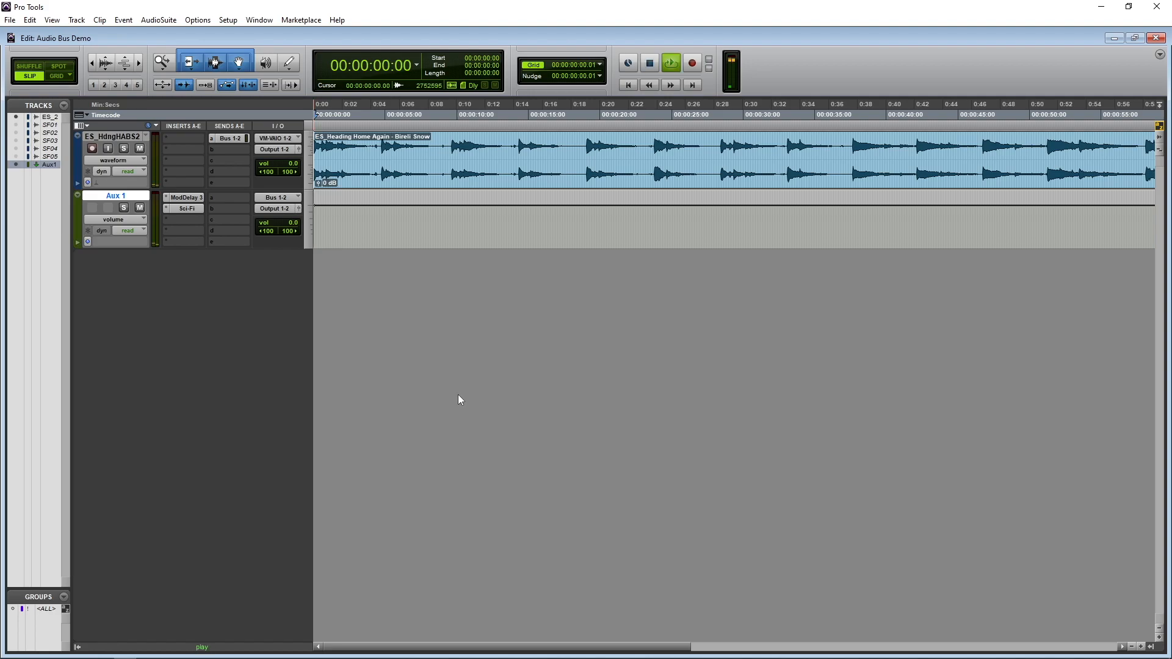
{"action": "left_click", "coordinate": [670, 62]}
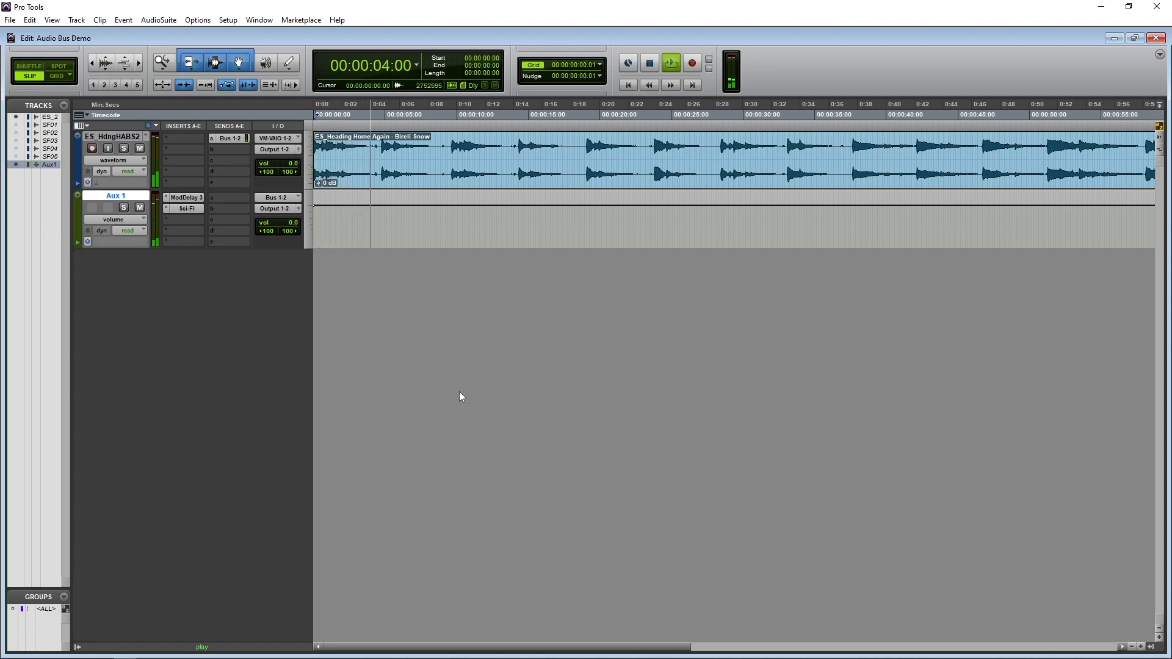
{"action": "left_click", "coordinate": [670, 62]}
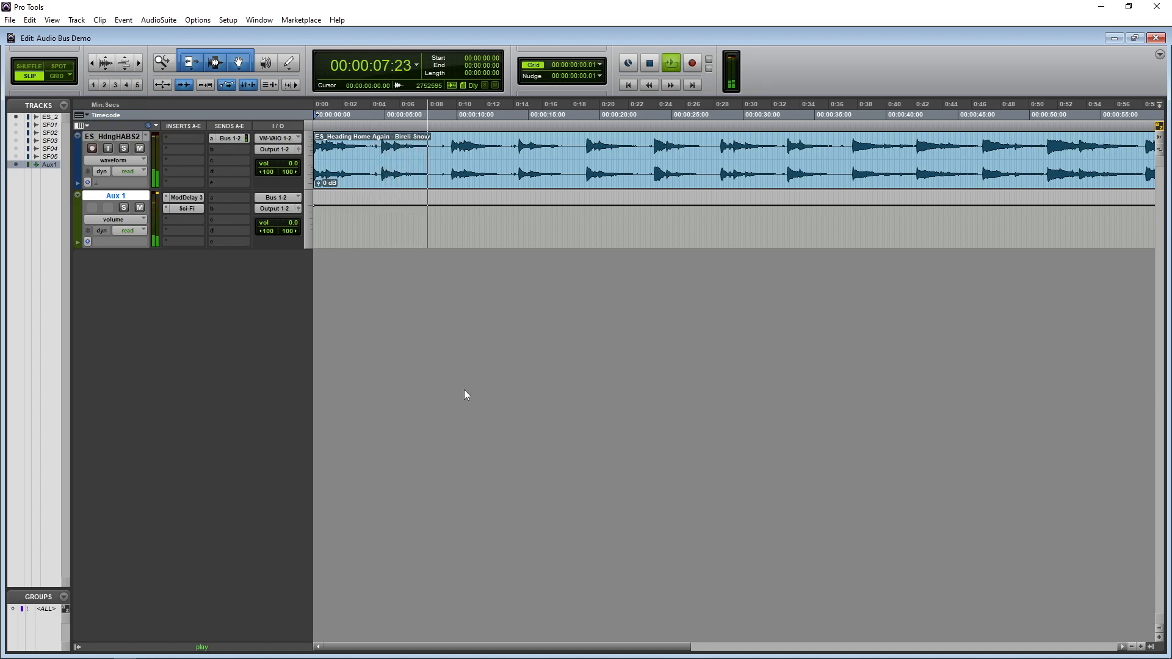
{"action": "left_click", "coordinate": [627, 62]}
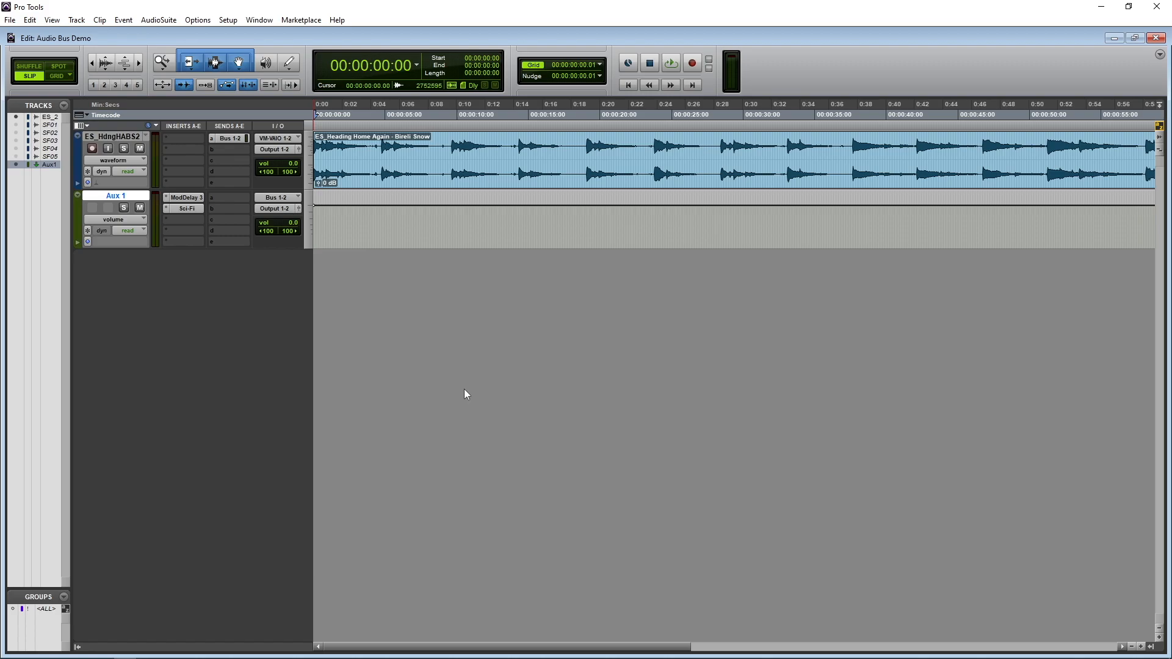
{"action": "left_click", "coordinate": [617, 142]}
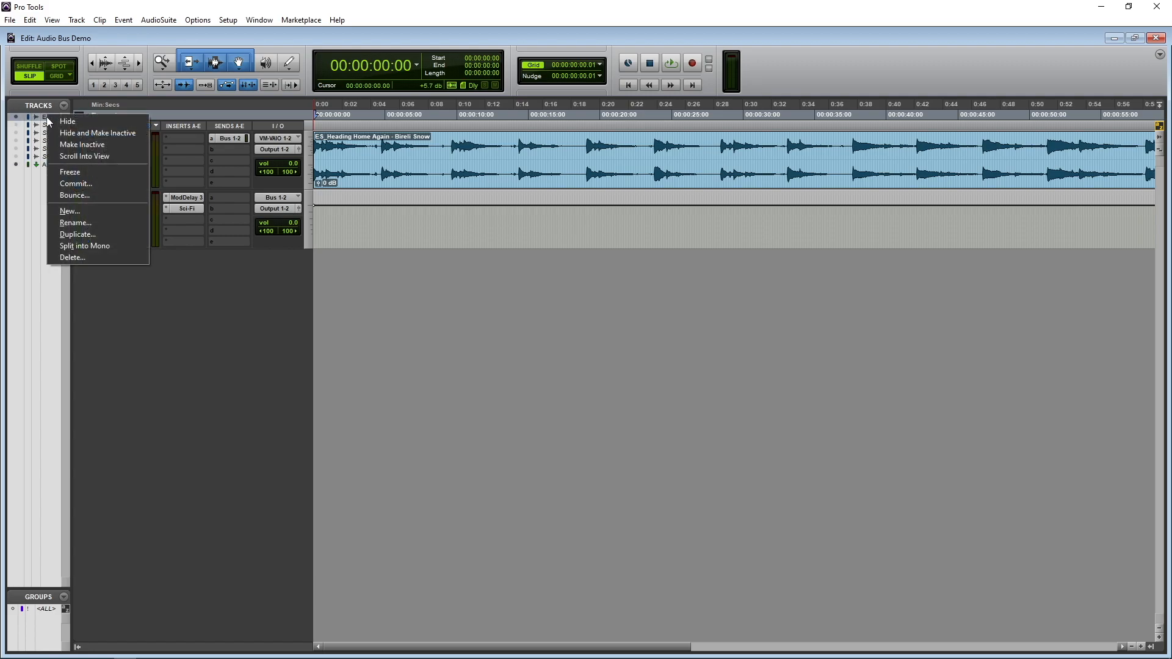
Step: Hide the music track and show the five car sound-effect tracks
{"action": "left_click", "coordinate": [67, 121]}
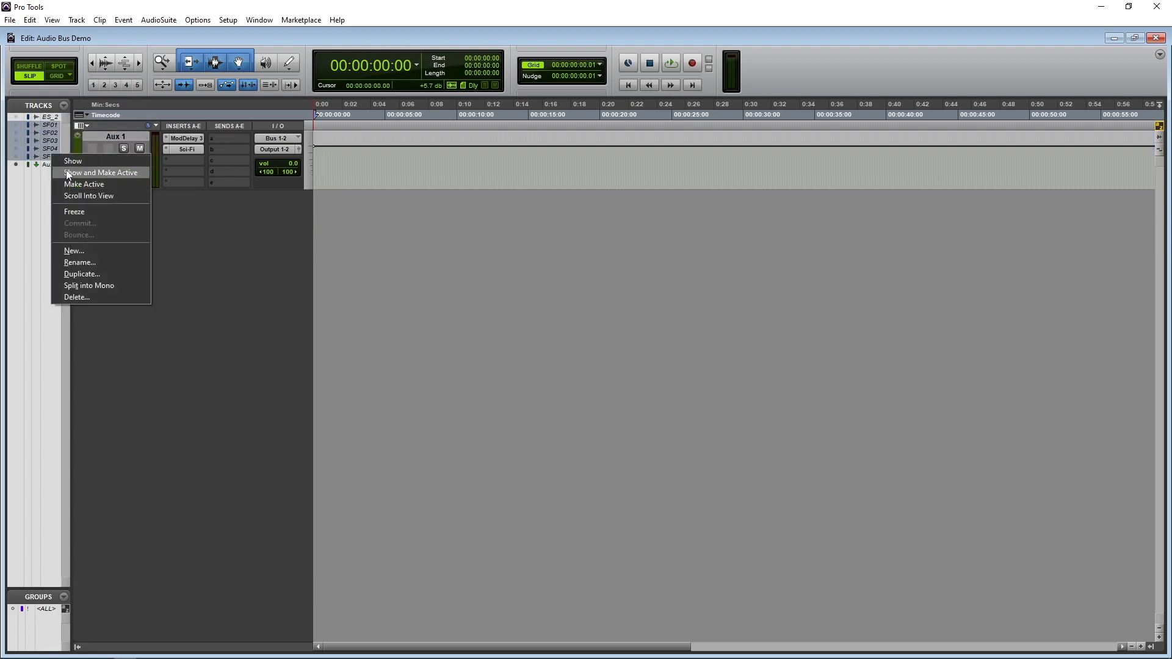
{"action": "left_click", "coordinate": [72, 161]}
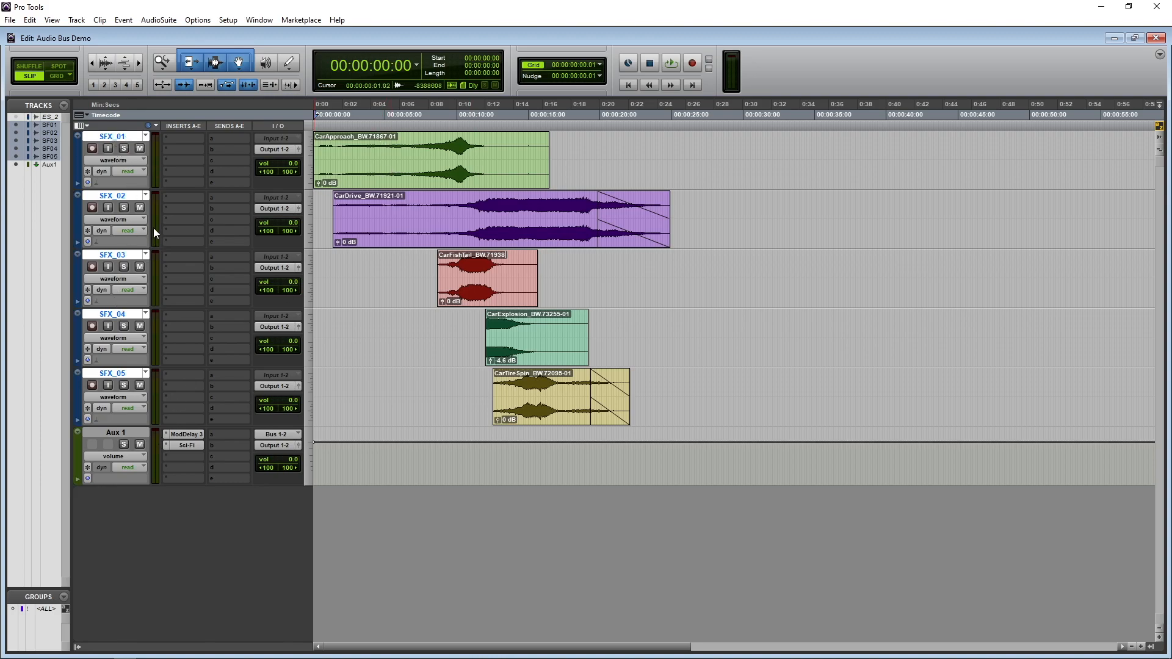
{"action": "mouse_move", "coordinate": [206, 395]}
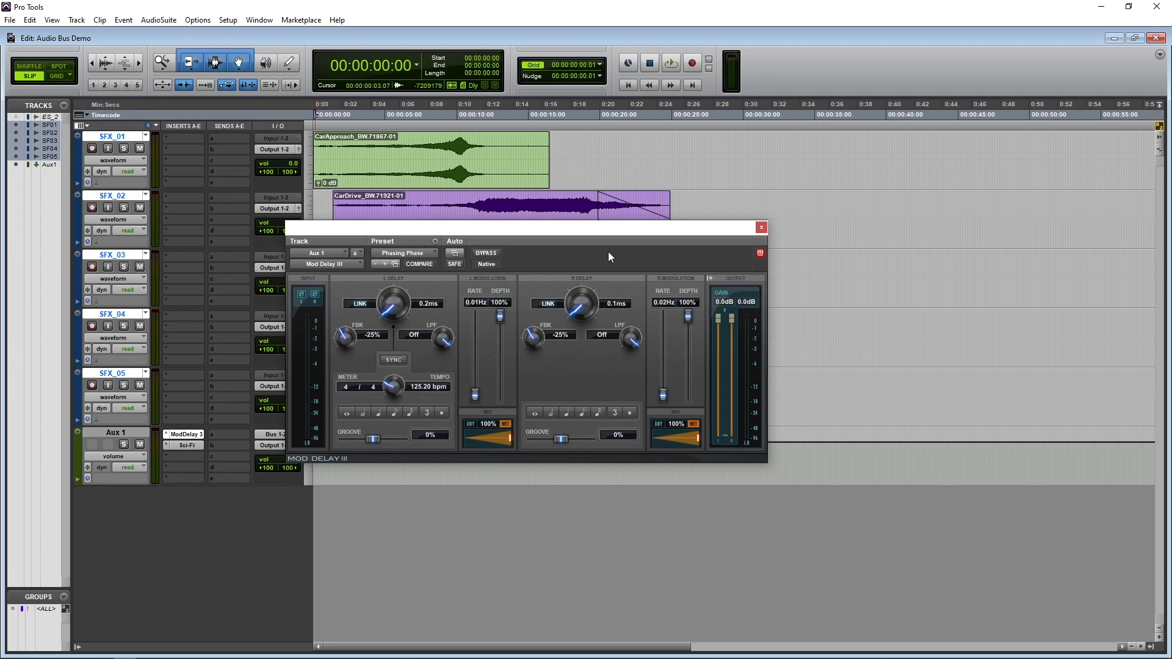
Step: Close the Mod Delay III plugin window and move on to the MS_Music MetaSound
{"action": "left_click", "coordinate": [760, 227]}
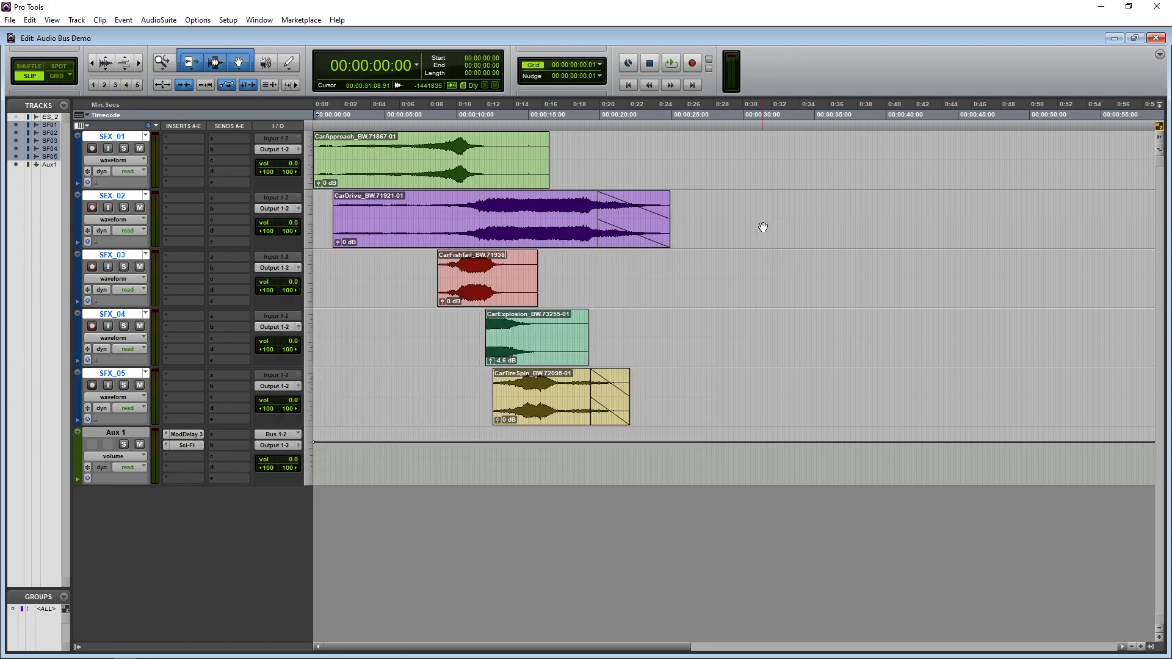
{"action": "mouse_move", "coordinate": [229, 331]}
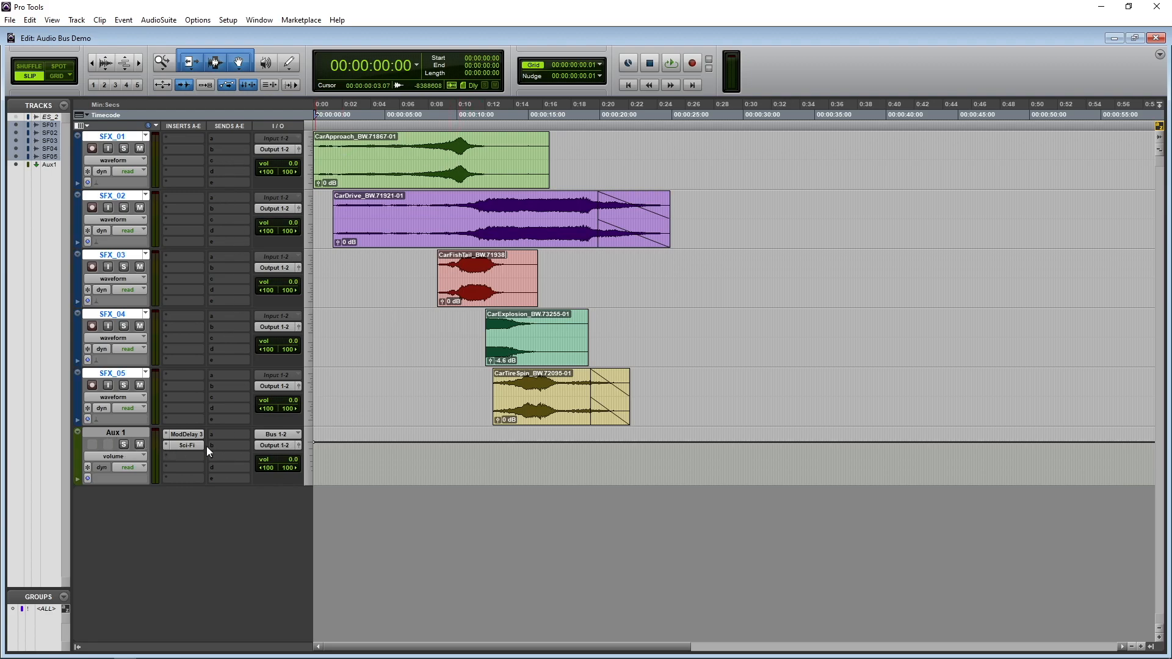
{"action": "mouse_move", "coordinate": [193, 435]}
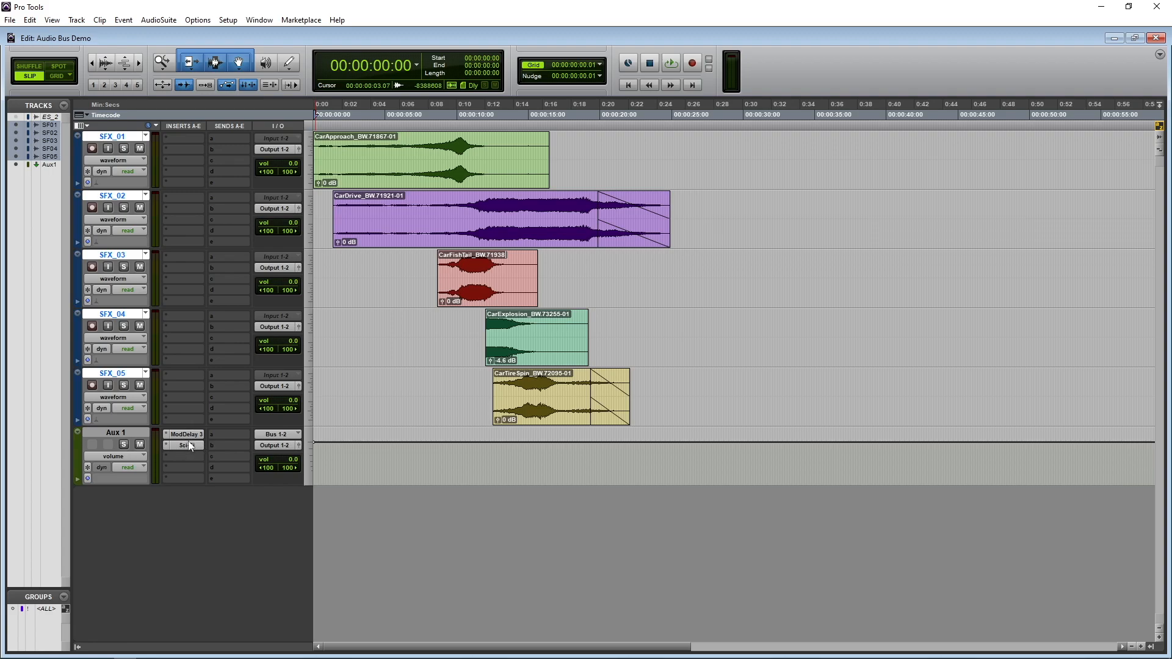
{"action": "mouse_move", "coordinate": [133, 172]}
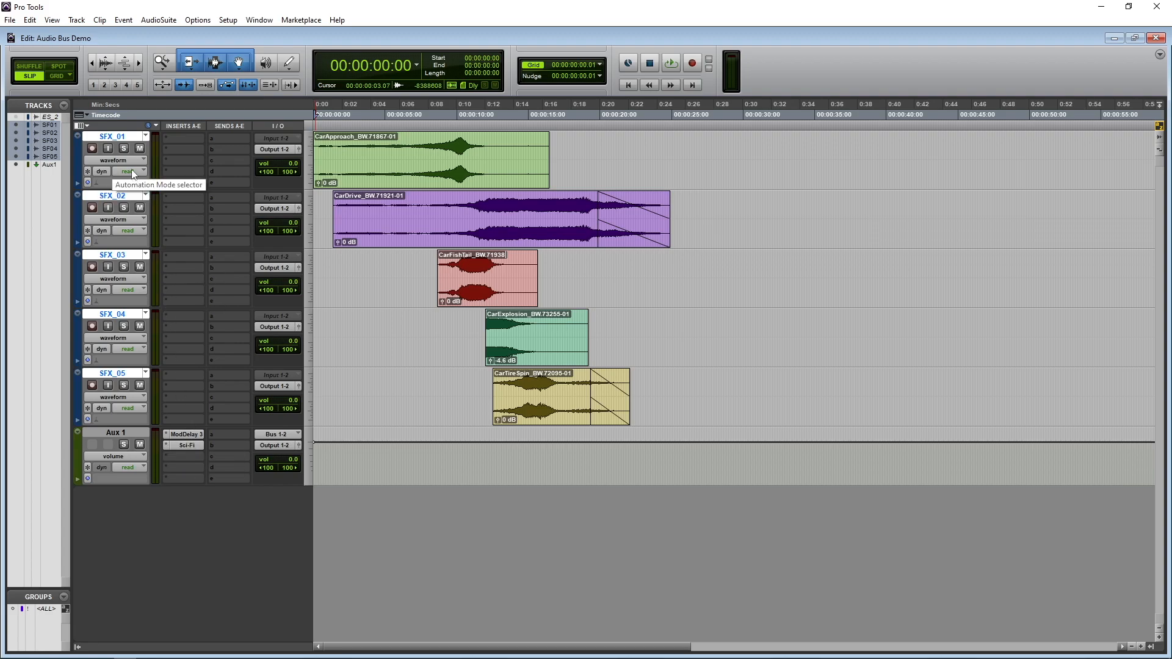
{"action": "mouse_move", "coordinate": [228, 238]}
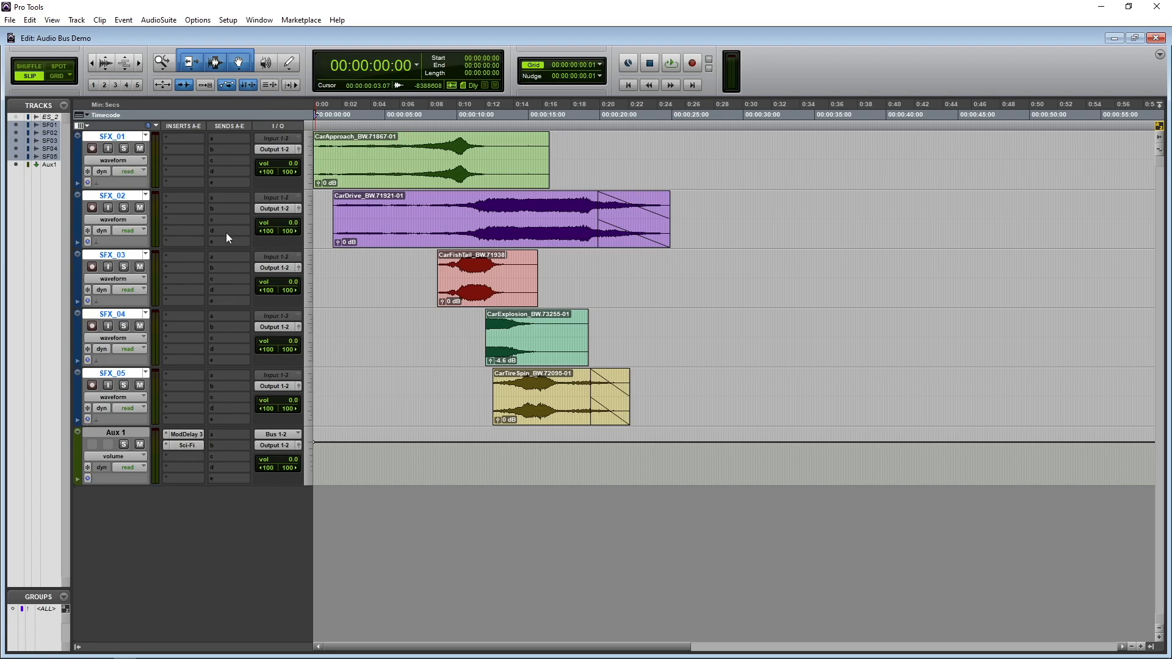
{"action": "mouse_move", "coordinate": [306, 446]}
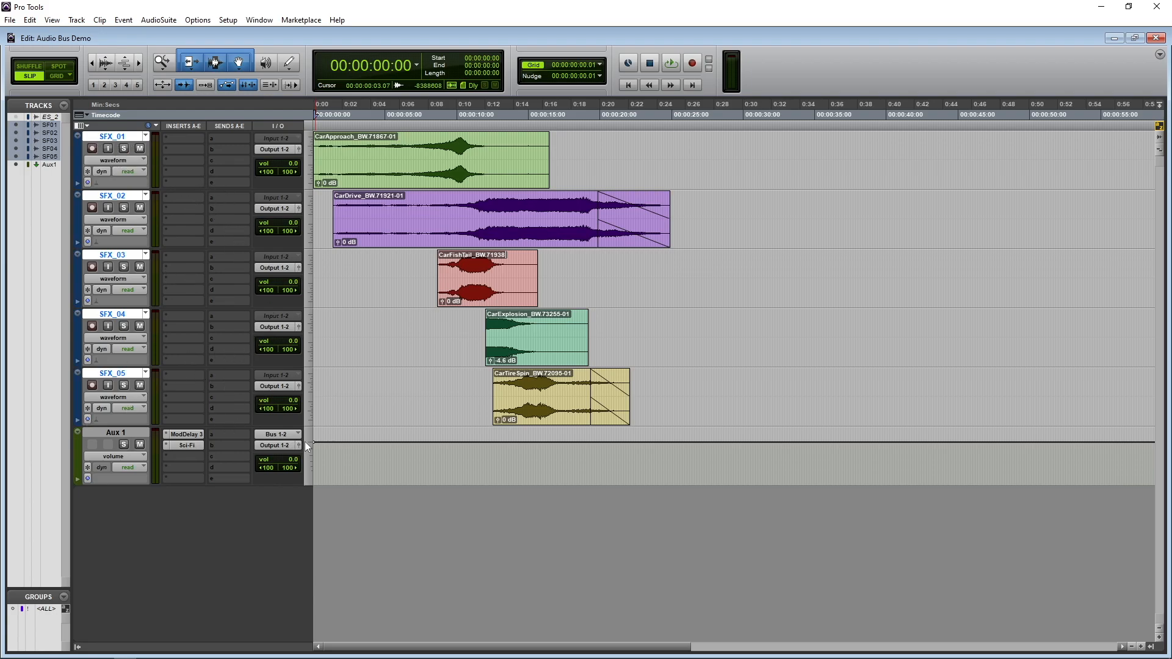
{"action": "mouse_move", "coordinate": [408, 405]}
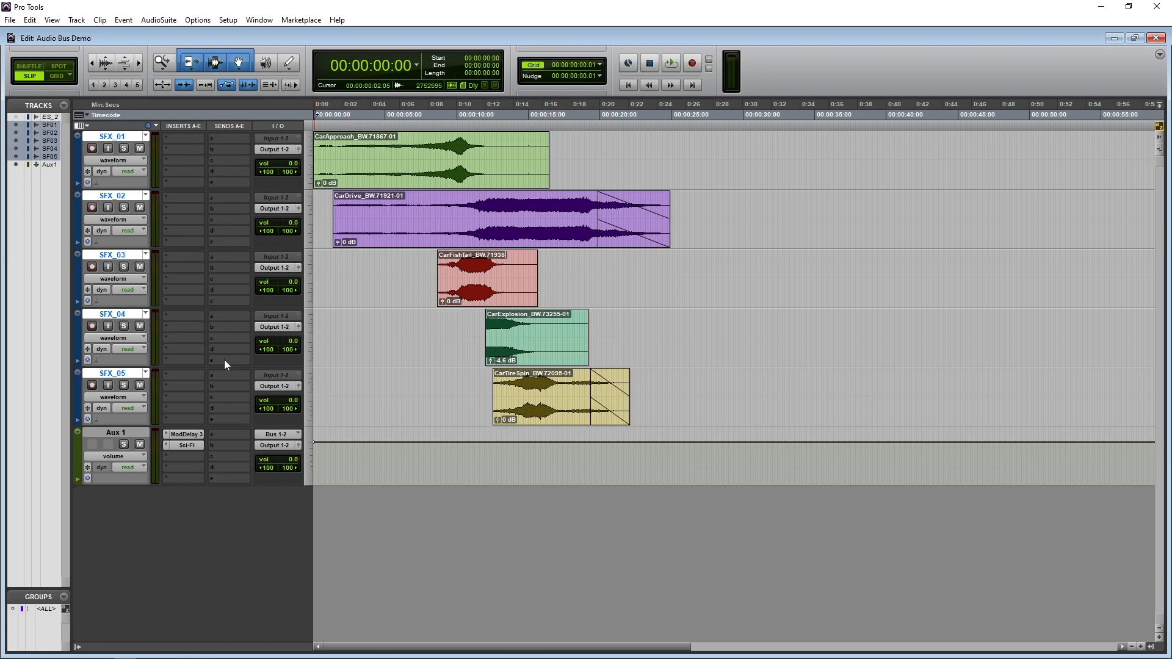
{"action": "mouse_move", "coordinate": [213, 382]}
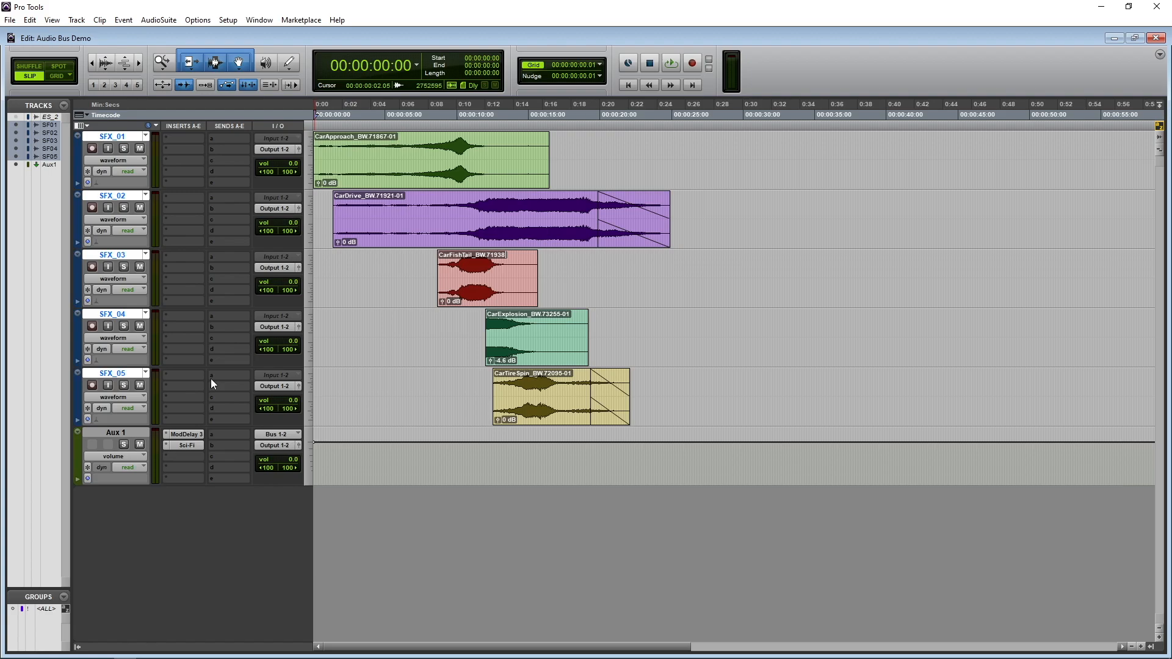
{"action": "left_click", "coordinate": [471, 206]}
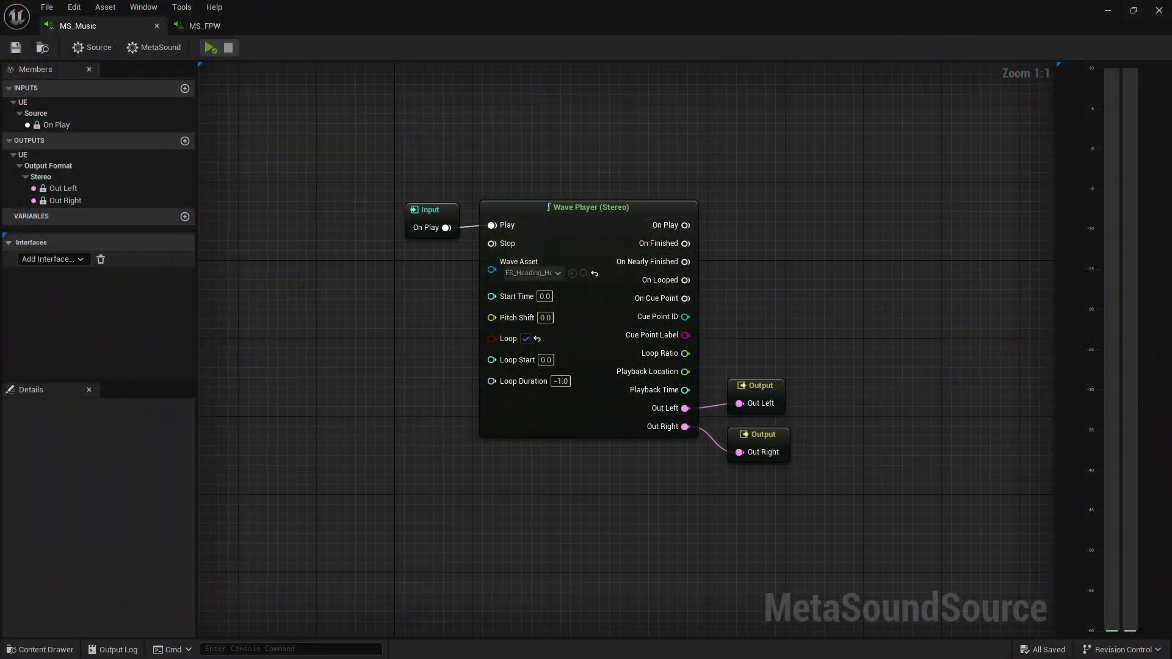
{"action": "mouse_move", "coordinate": [758, 313]}
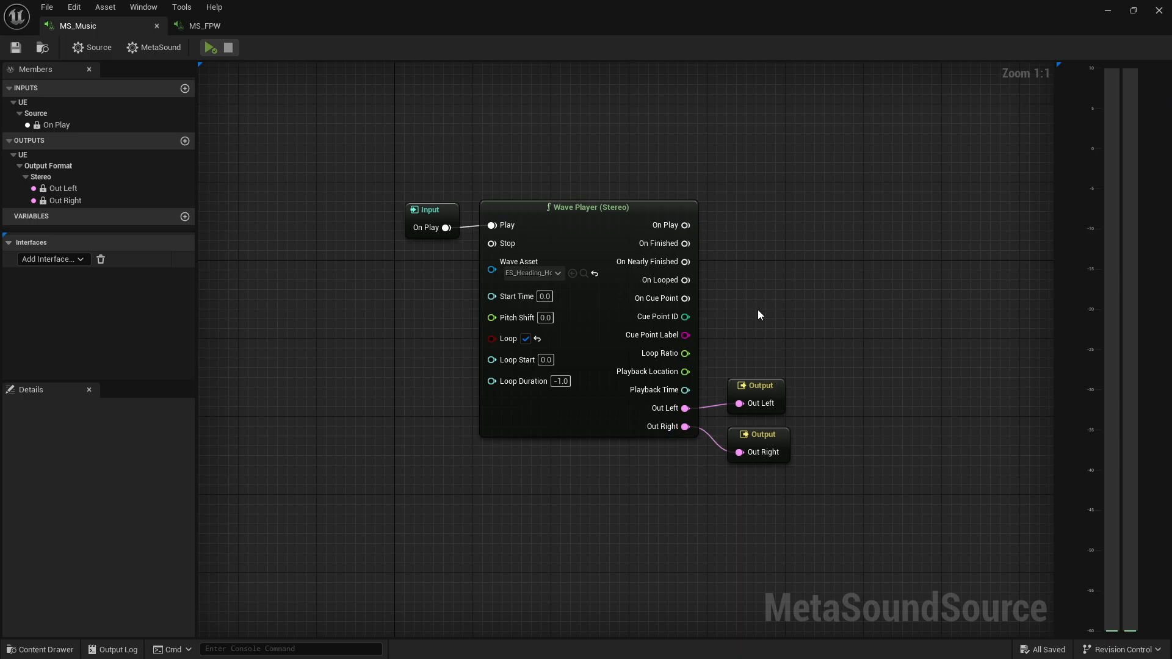
{"action": "mouse_move", "coordinate": [936, 478]}
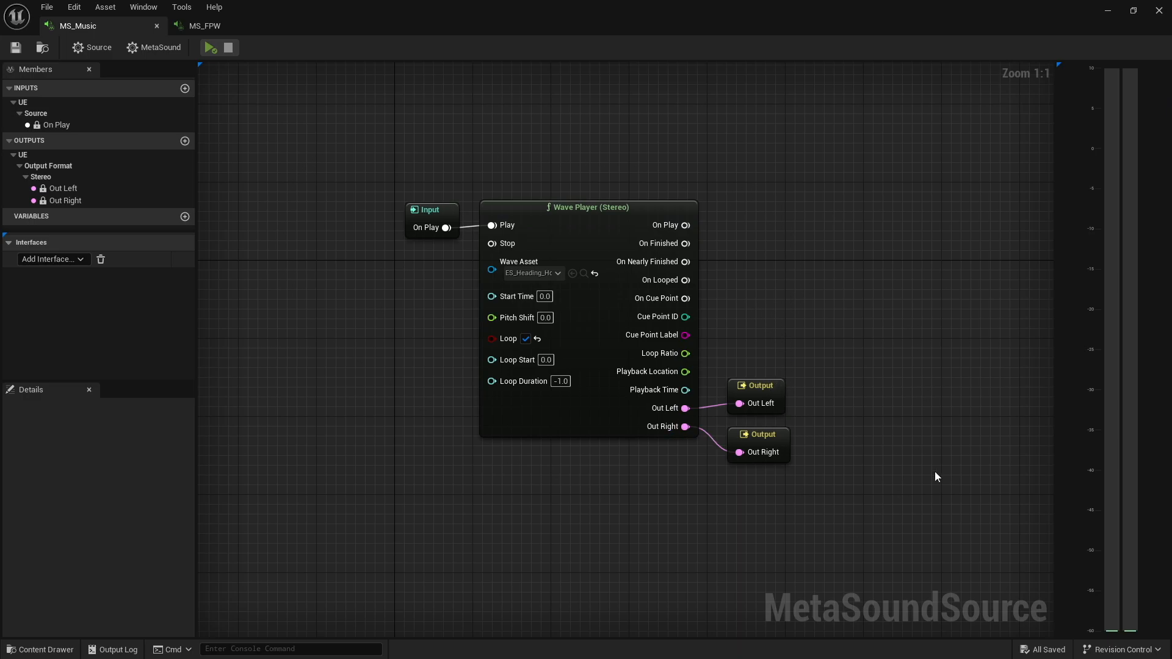
Step: Preview MS_Music playing the Wave Player straight to the outputs, then stop
{"action": "left_click", "coordinate": [532, 273]}
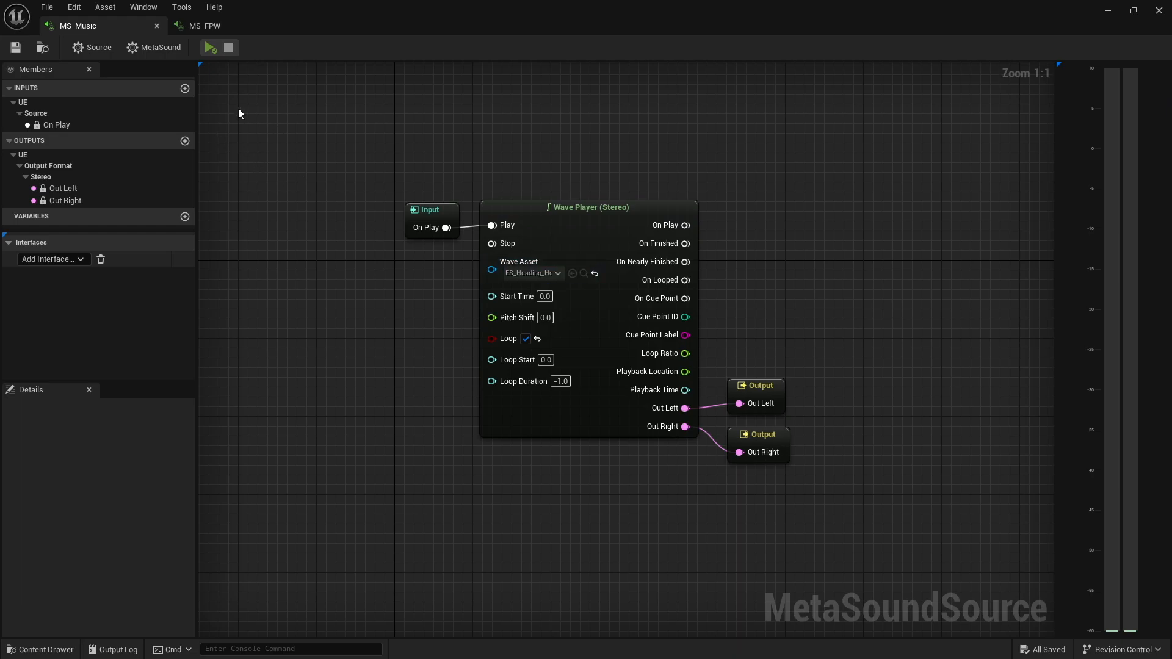
{"action": "mouse_move", "coordinate": [210, 47]}
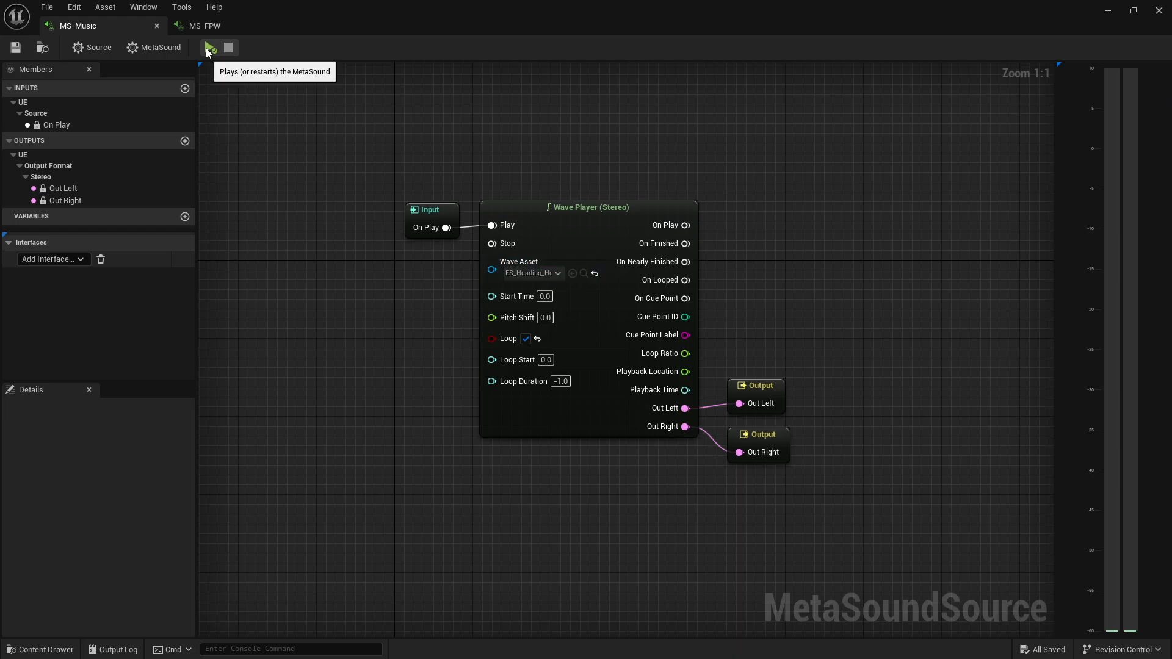
{"action": "left_click", "coordinate": [211, 47]}
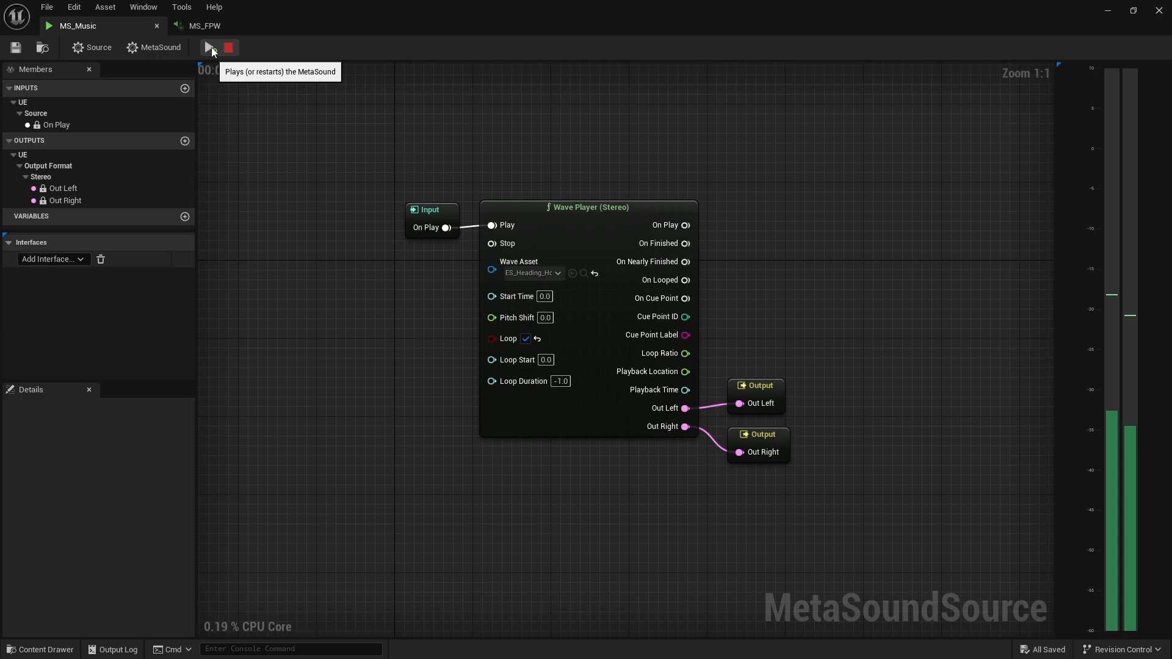
{"action": "left_click", "coordinate": [210, 48]}
{"action": "type", "text": "stereo de"}
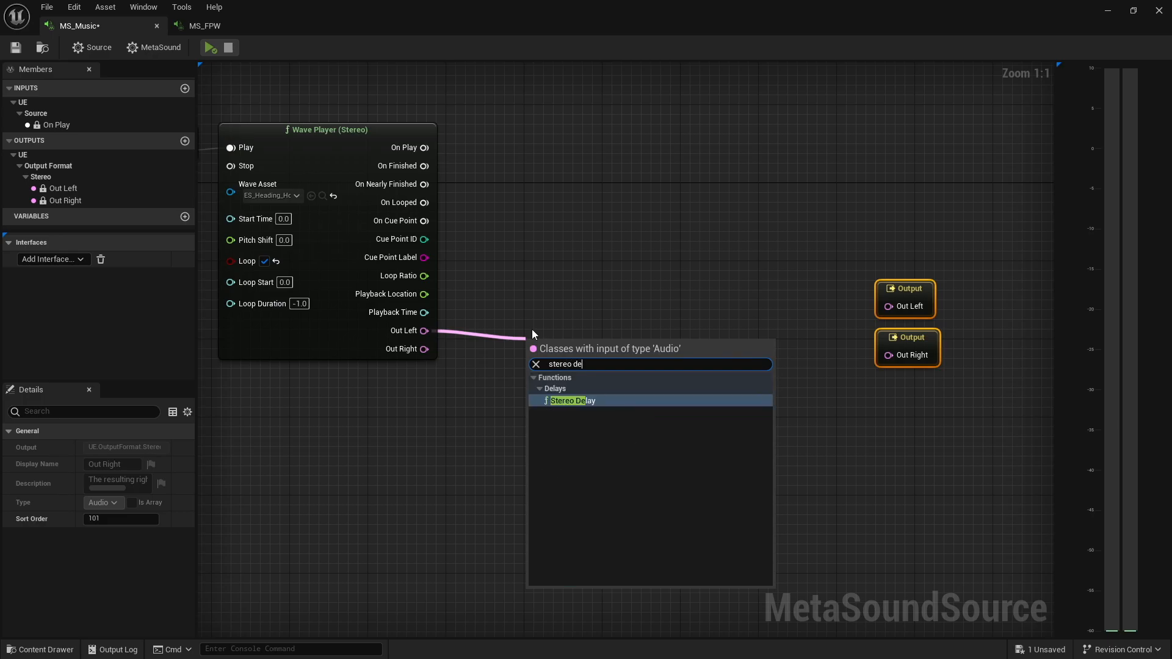
Step: Wire Stereo Delay and Bitcrushers at 4000 sample rate between Wave Player and outputs, then preview
{"action": "left_click", "coordinate": [571, 400]}
{"action": "type", "text": "bit"}
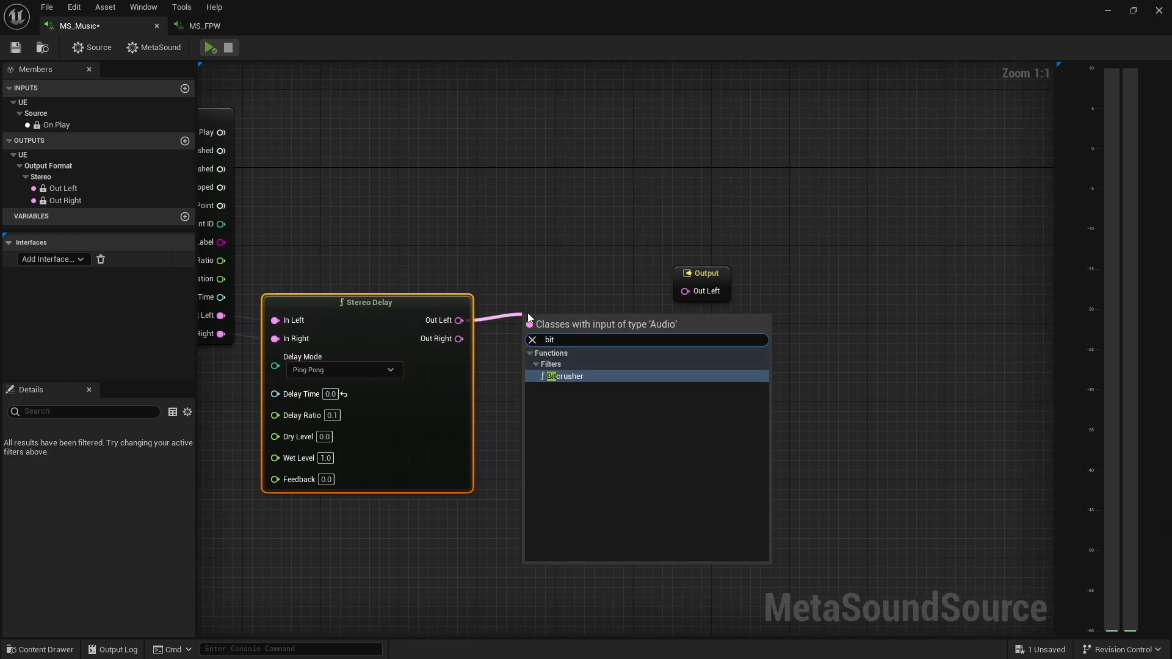
{"action": "left_click", "coordinate": [565, 376]}
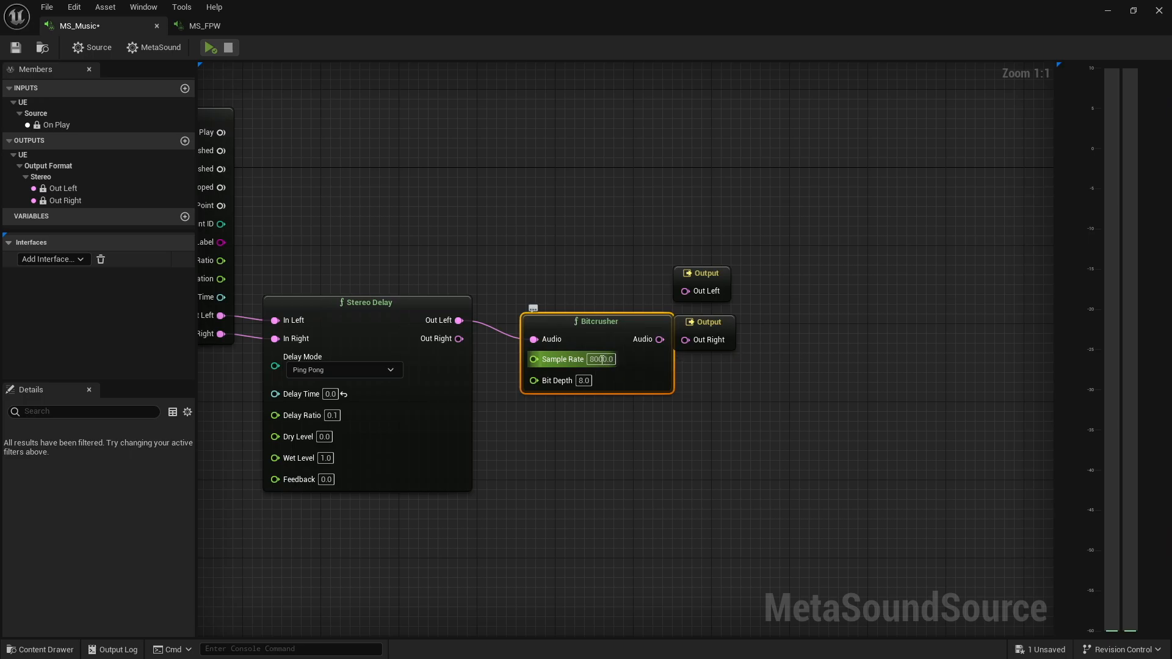
{"action": "mouse_move", "coordinate": [570, 339]}
{"action": "type", "text": "4000"}
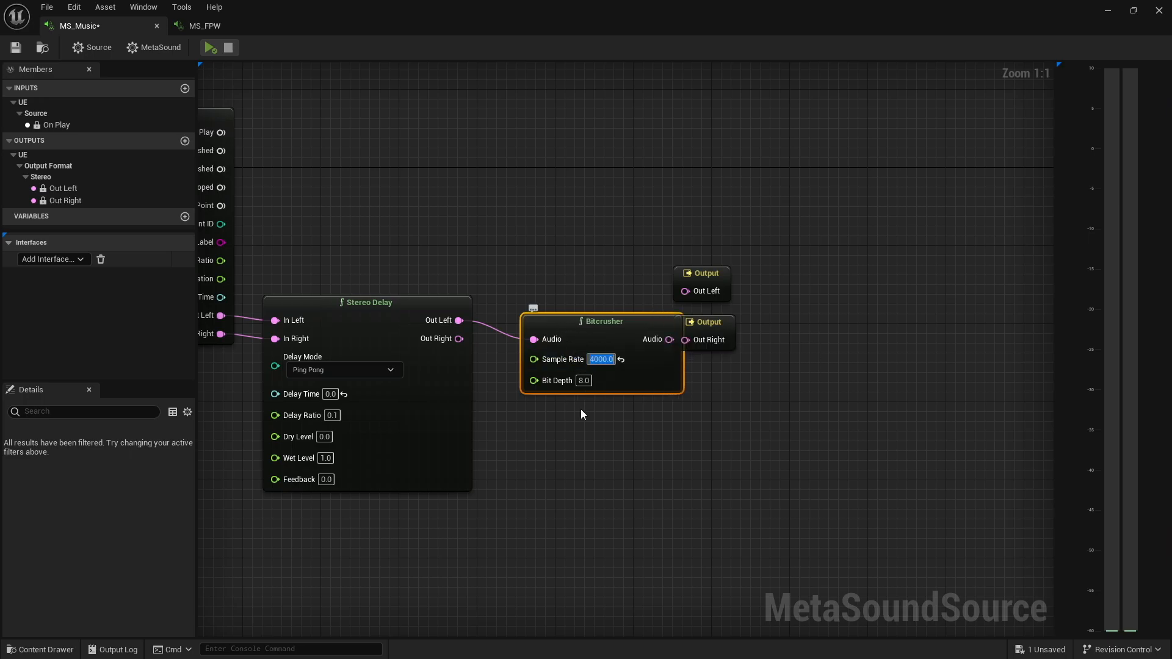
{"action": "left_click", "coordinate": [617, 481]}
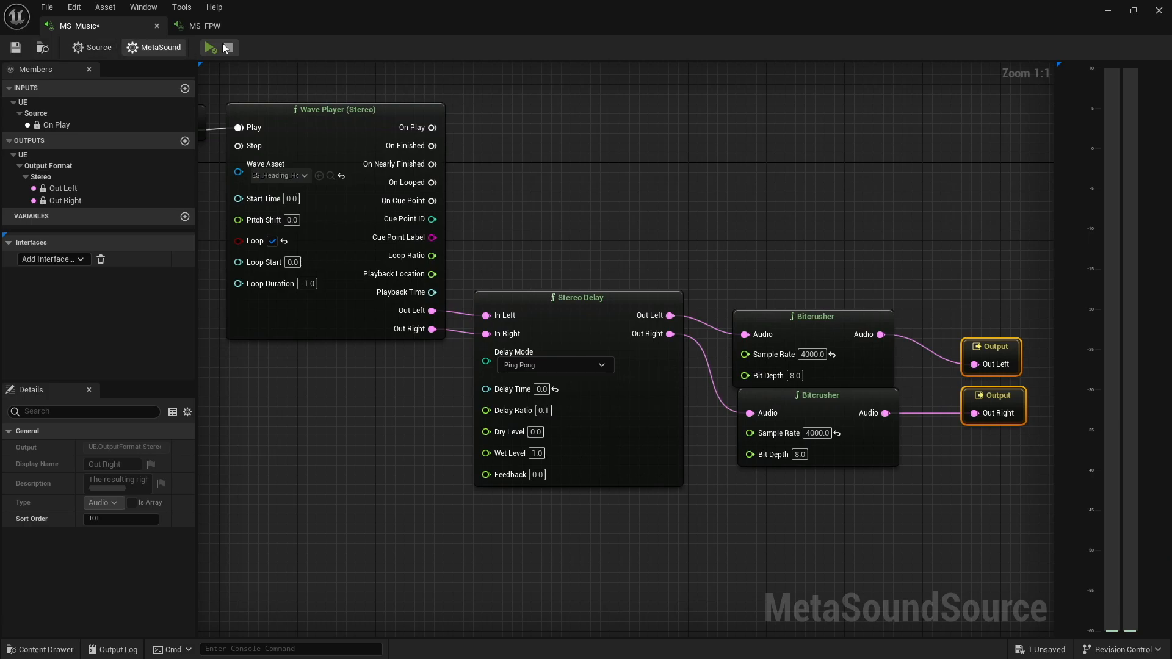
{"action": "left_click", "coordinate": [210, 48]}
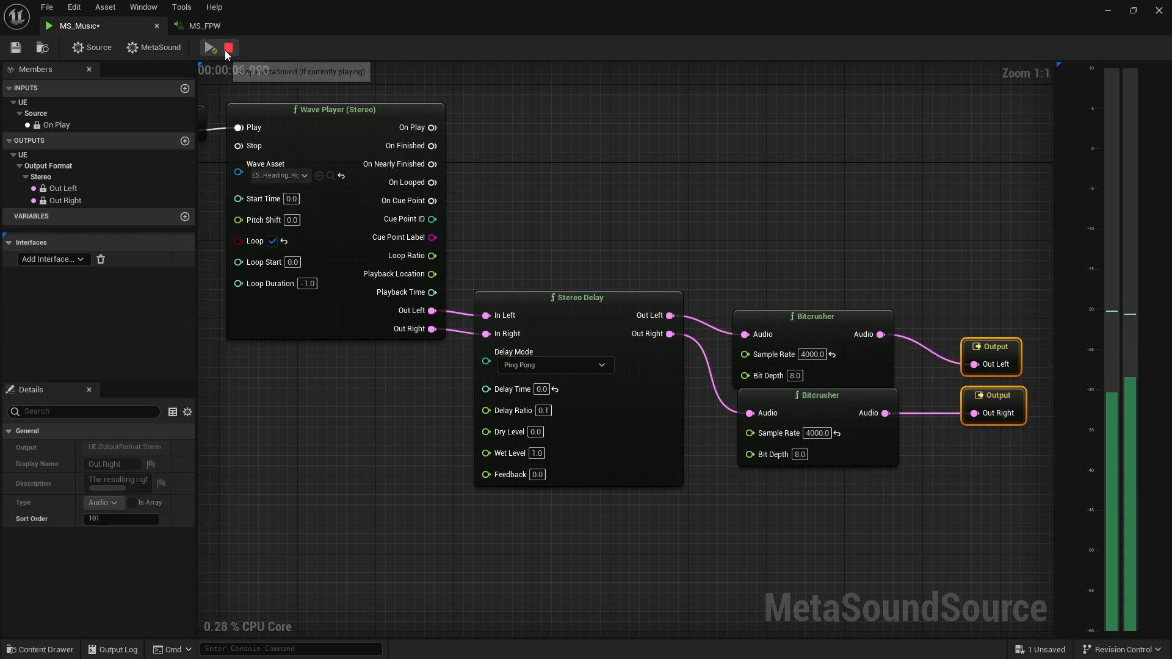
Step: Stop the preview of the delayed, bitcrushed music
{"action": "left_click", "coordinate": [228, 47]}
{"action": "type", "text": "mix"}
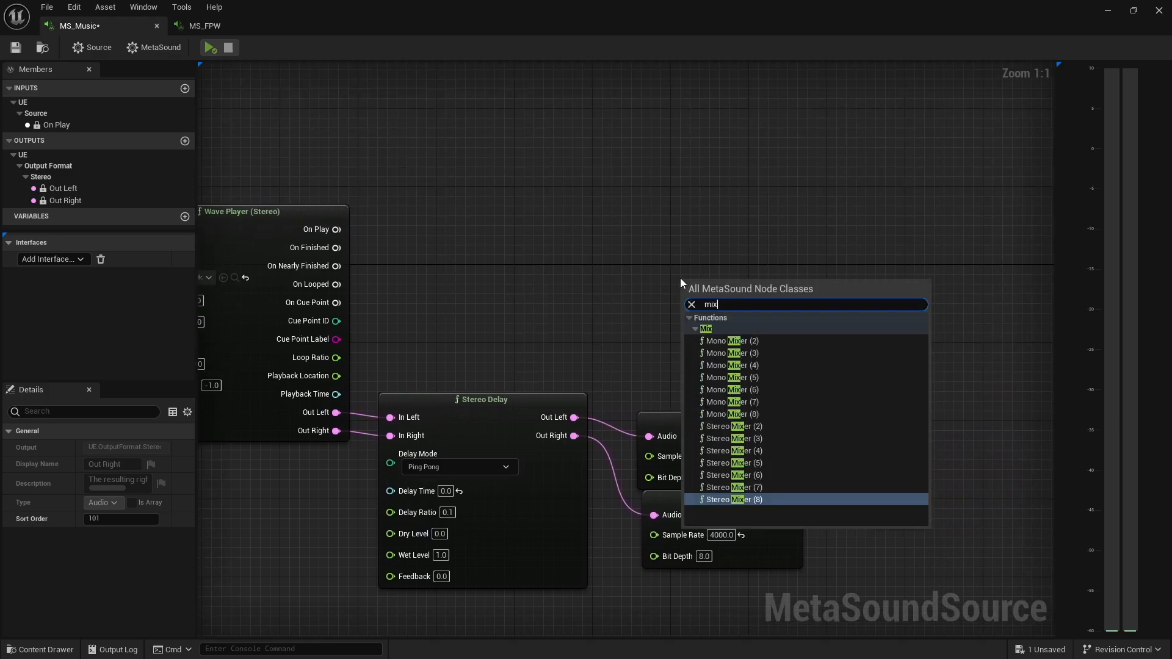
Step: Add a Stereo Mixer (2) blending the dry and bitcrushed signals into both outputs, then audition it
{"action": "type", "text": "er"}
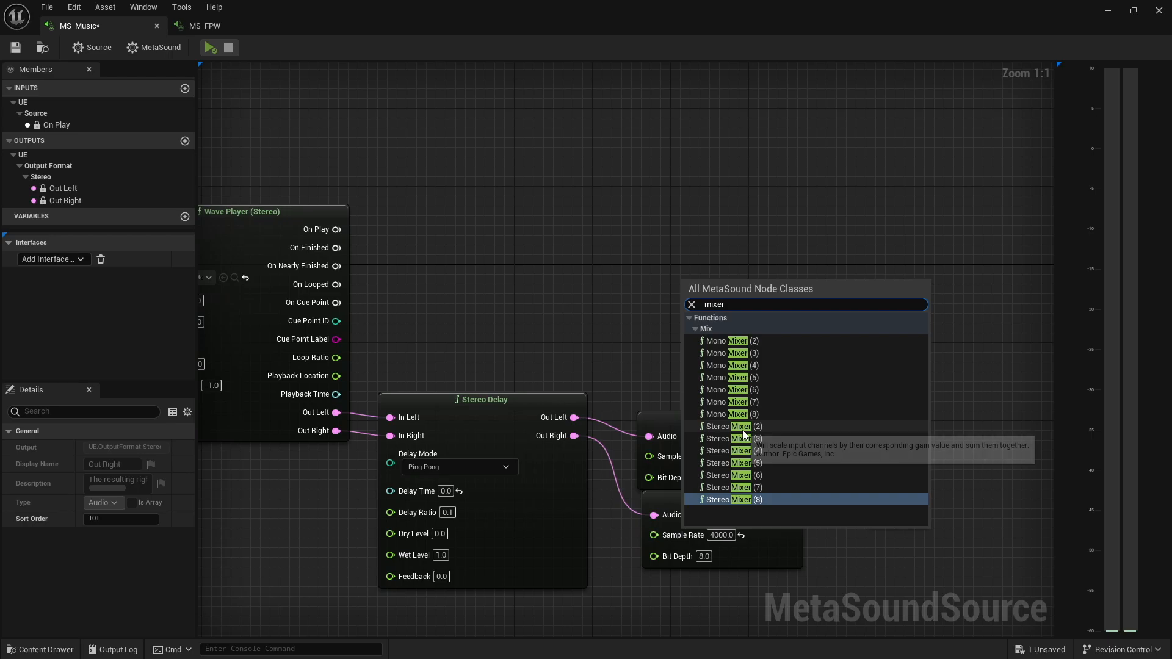
{"action": "left_click", "coordinate": [731, 426]}
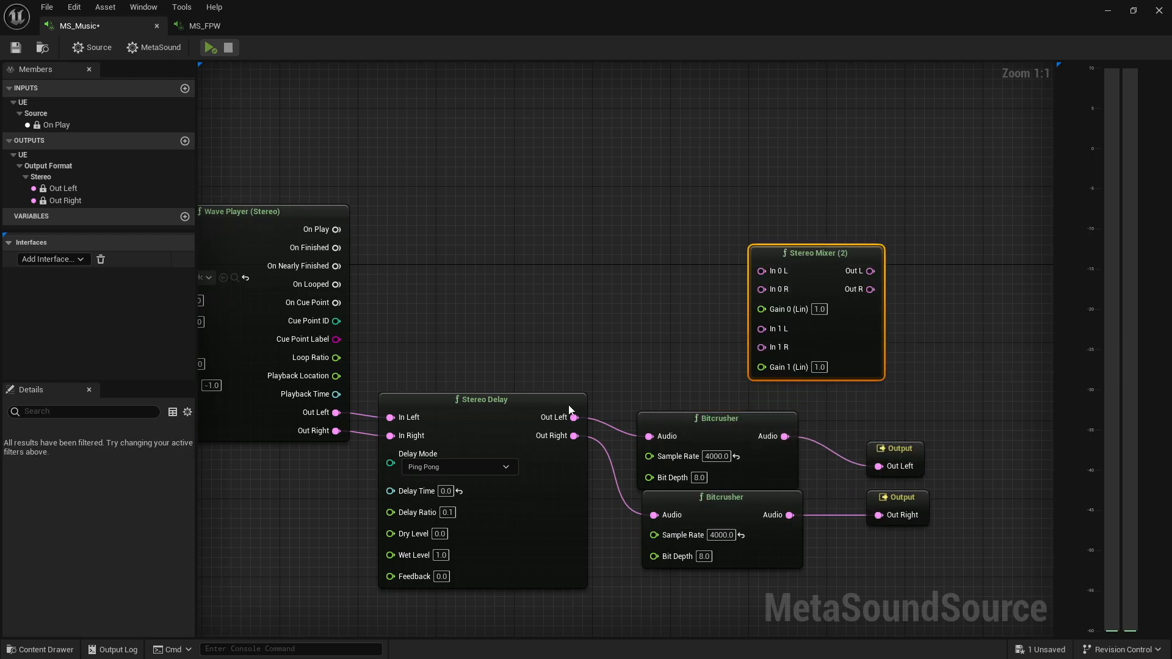
{"action": "mouse_move", "coordinate": [318, 411]}
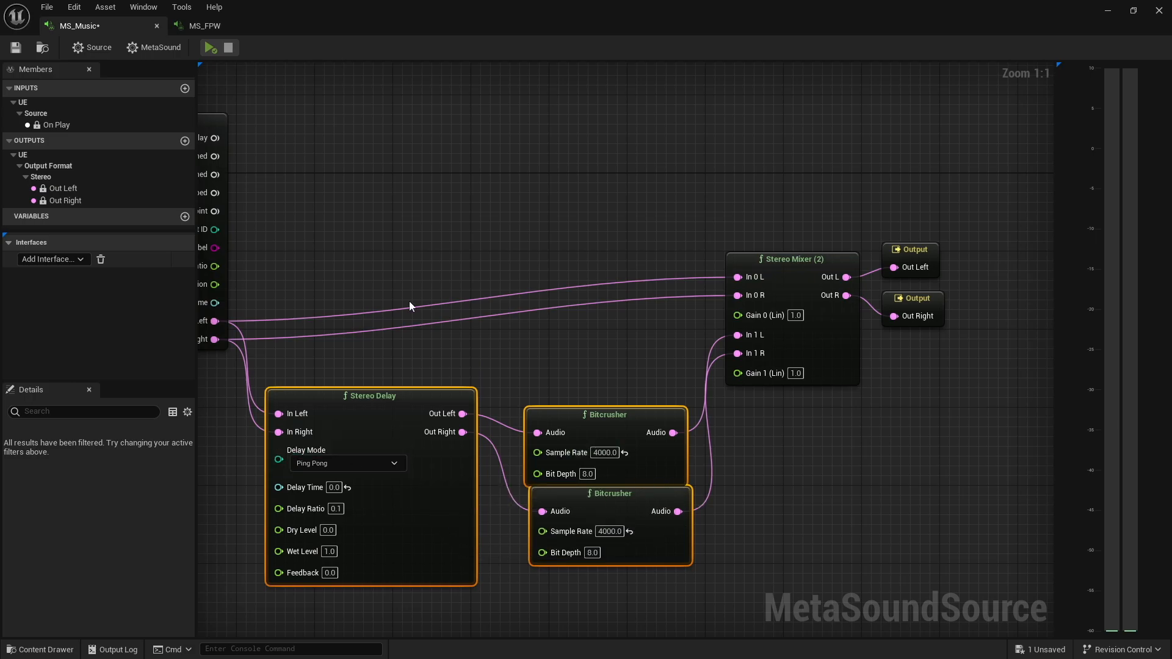
{"action": "mouse_move", "coordinate": [212, 47]}
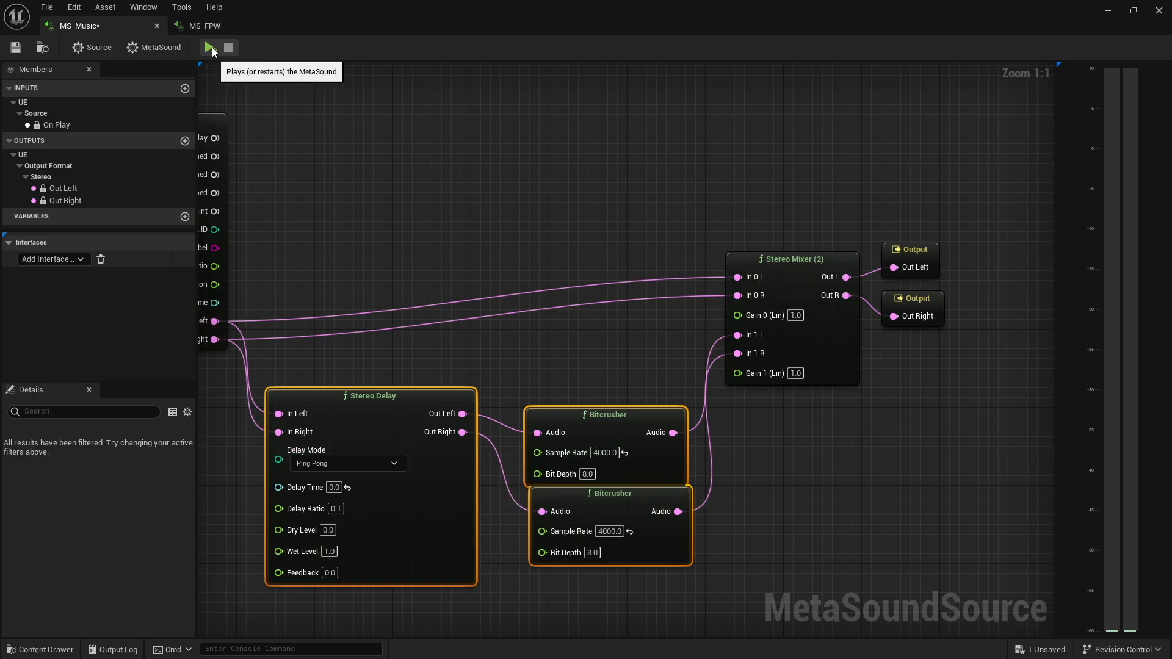
{"action": "left_click", "coordinate": [211, 48]}
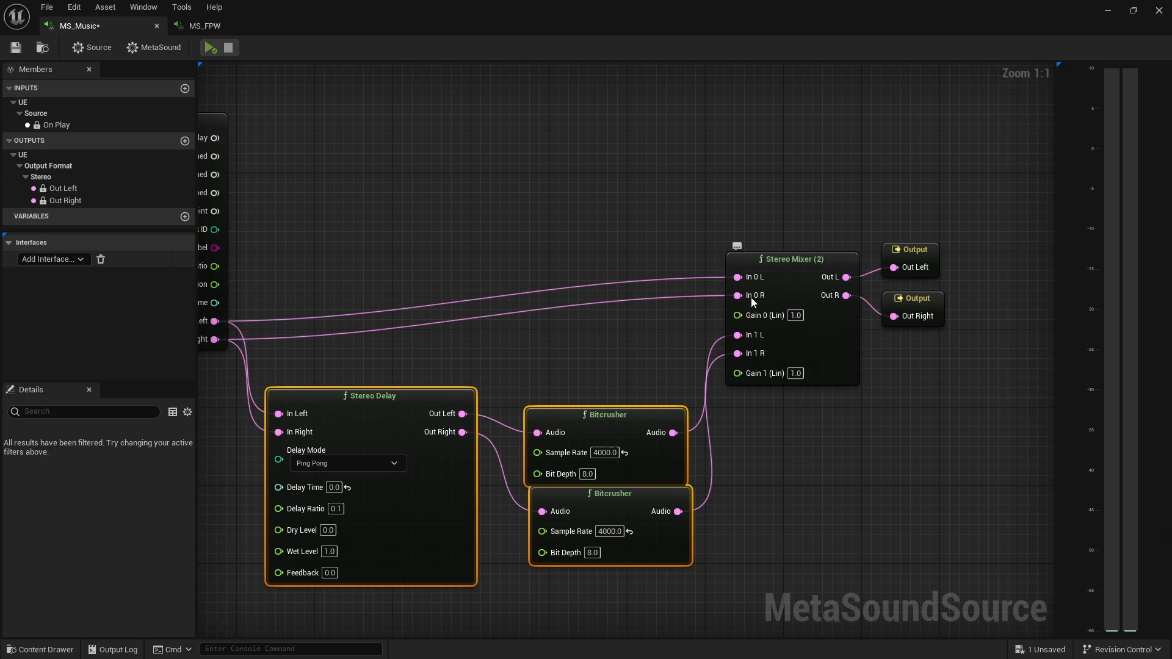
{"action": "mouse_move", "coordinate": [751, 353]}
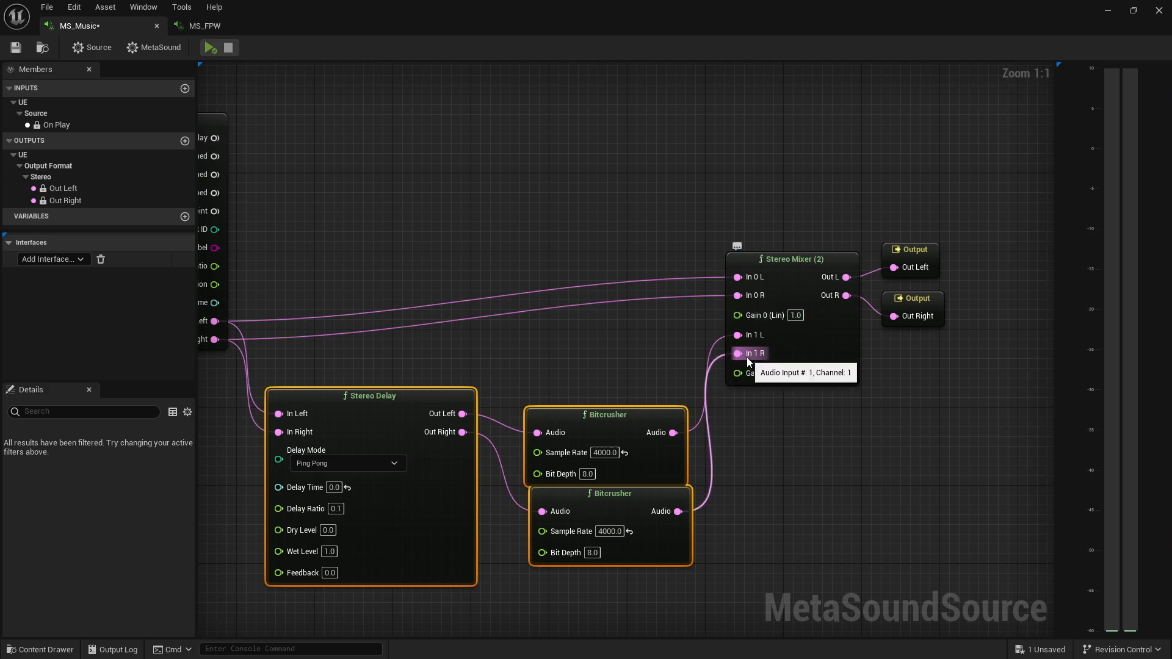
{"action": "mouse_move", "coordinate": [548, 238]}
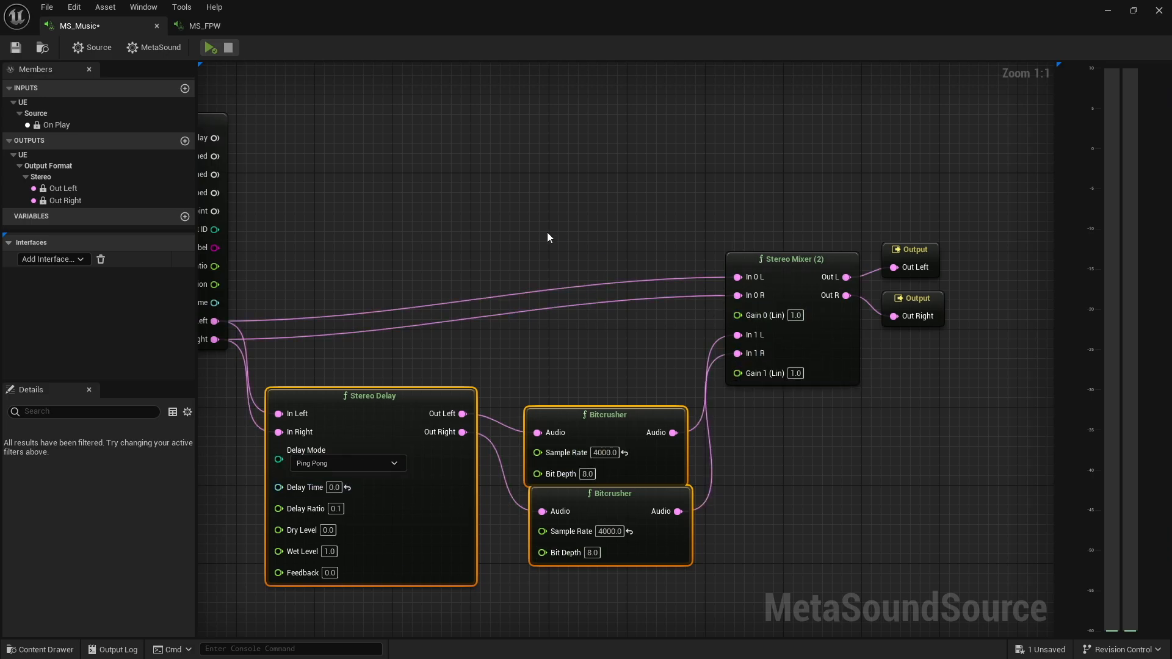
{"action": "mouse_move", "coordinate": [465, 227]}
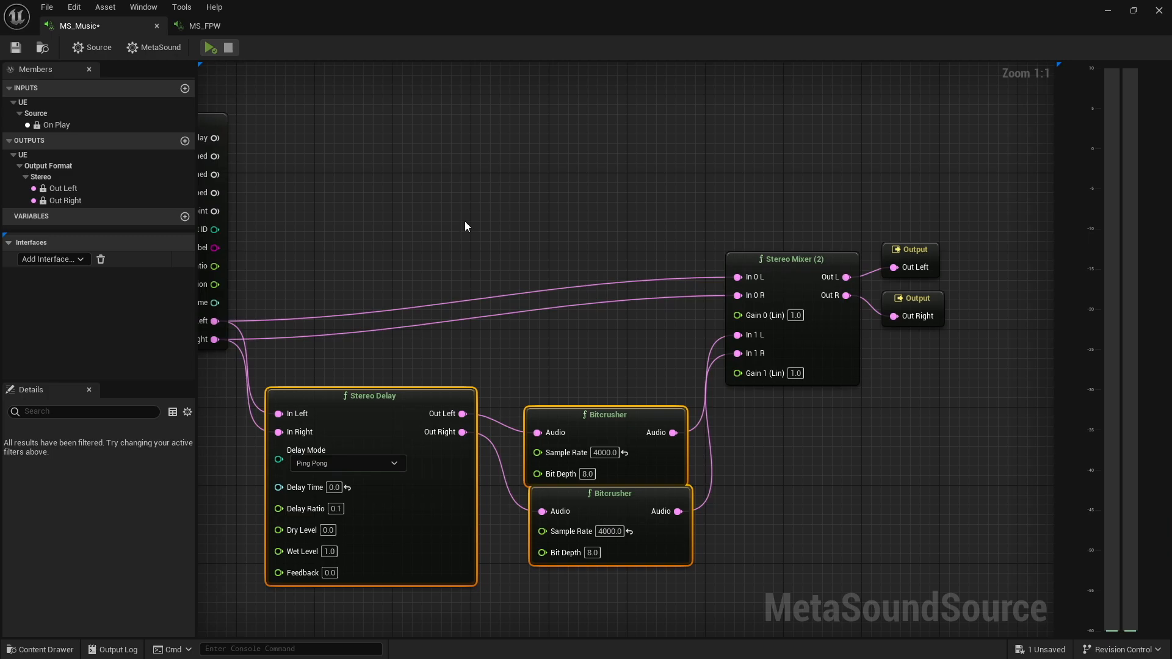
{"action": "mouse_move", "coordinate": [774, 199]}
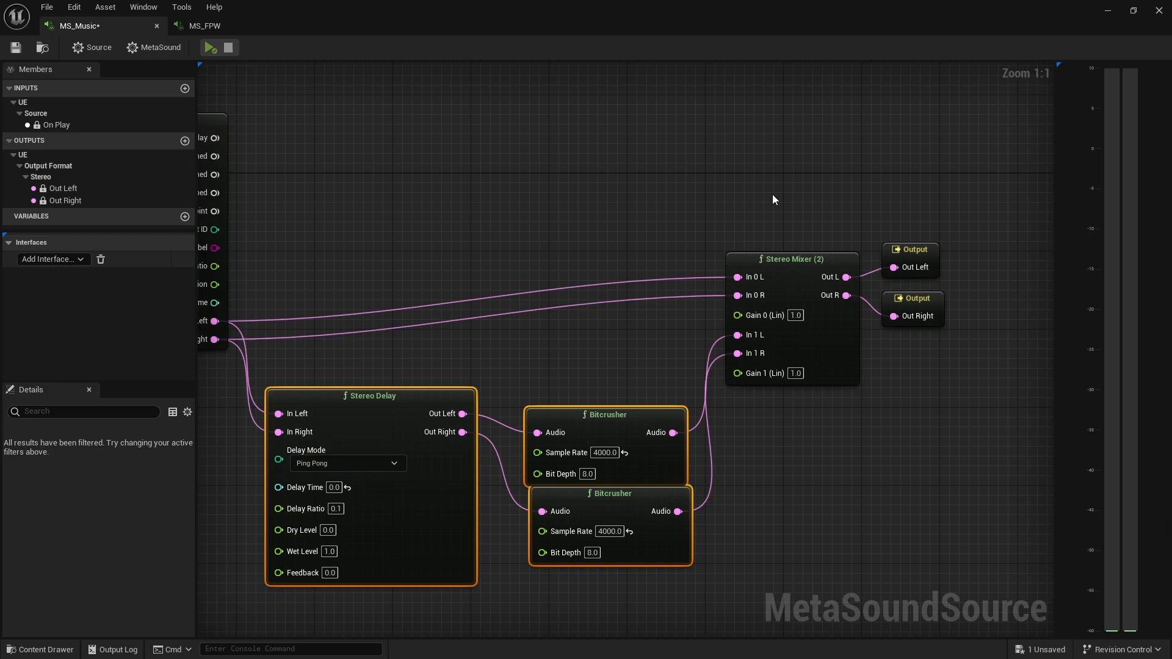
{"action": "mouse_move", "coordinate": [445, 235]}
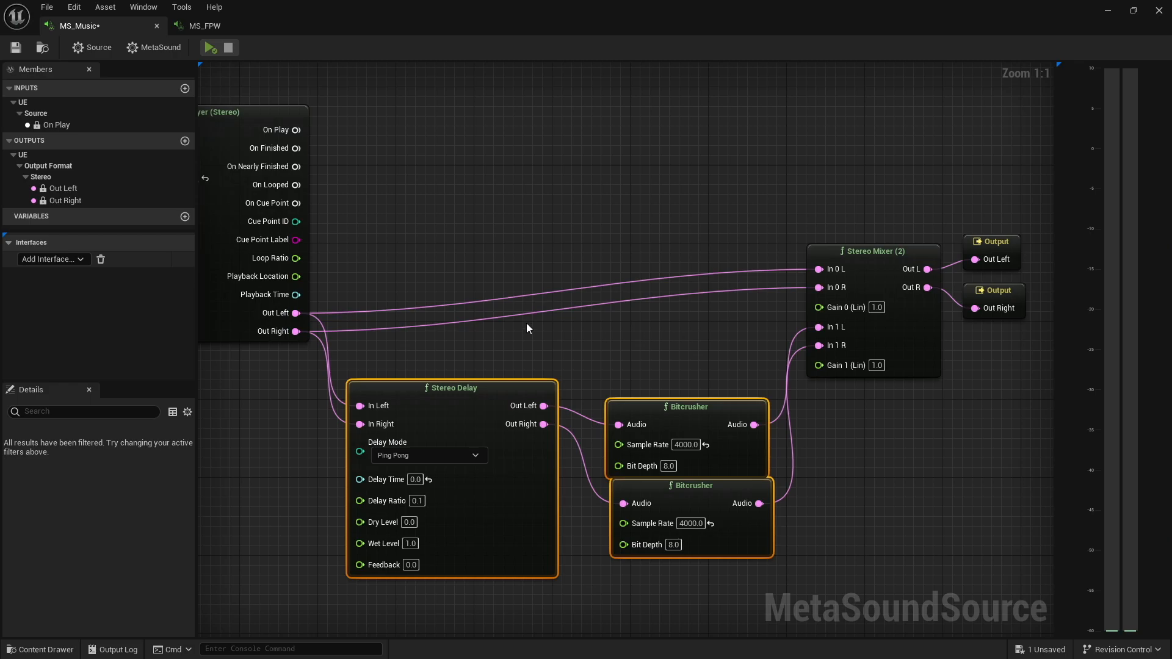
{"action": "mouse_move", "coordinate": [511, 431]}
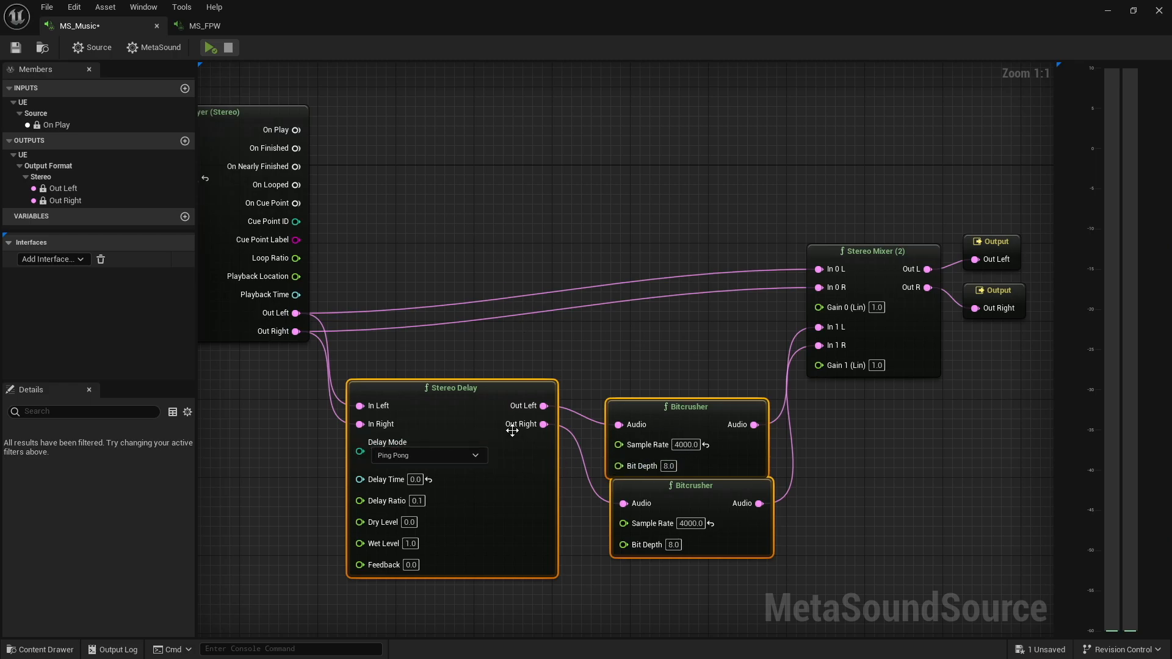
{"action": "mouse_move", "coordinate": [661, 328]}
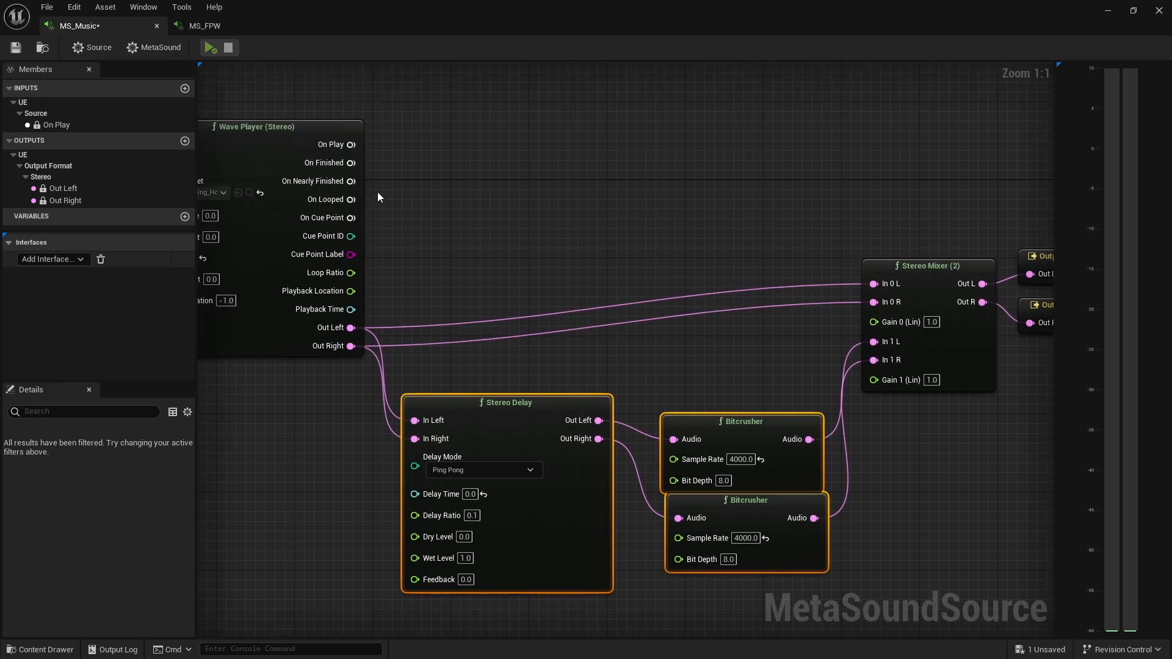
{"action": "mouse_move", "coordinate": [769, 423]}
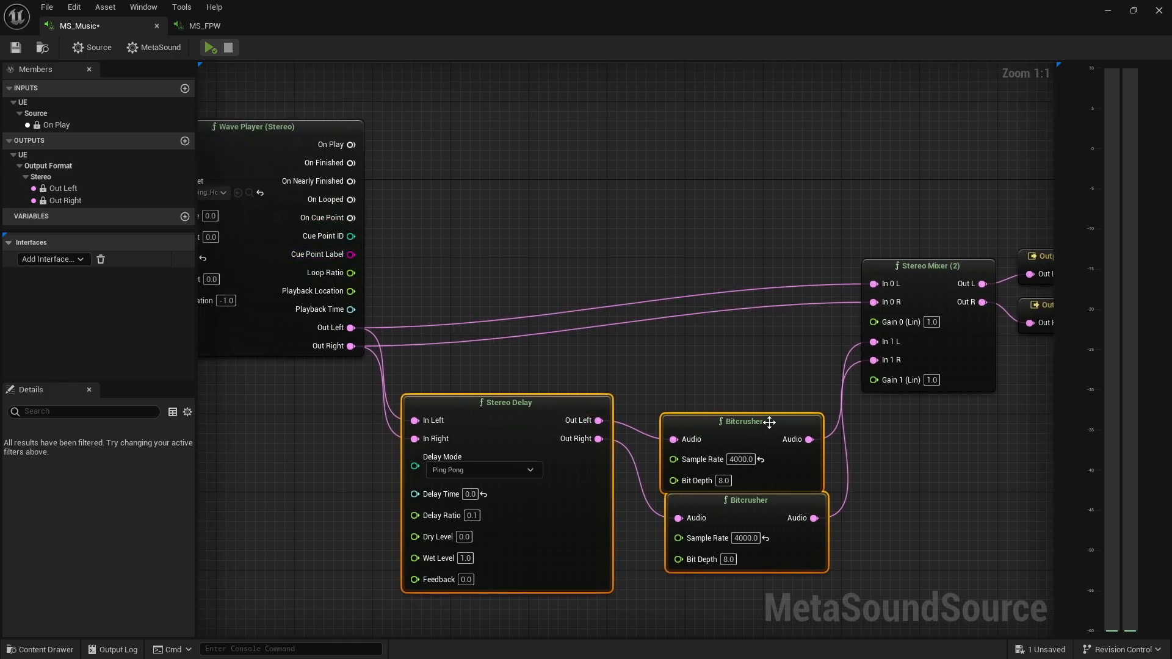
{"action": "mouse_move", "coordinate": [542, 553]}
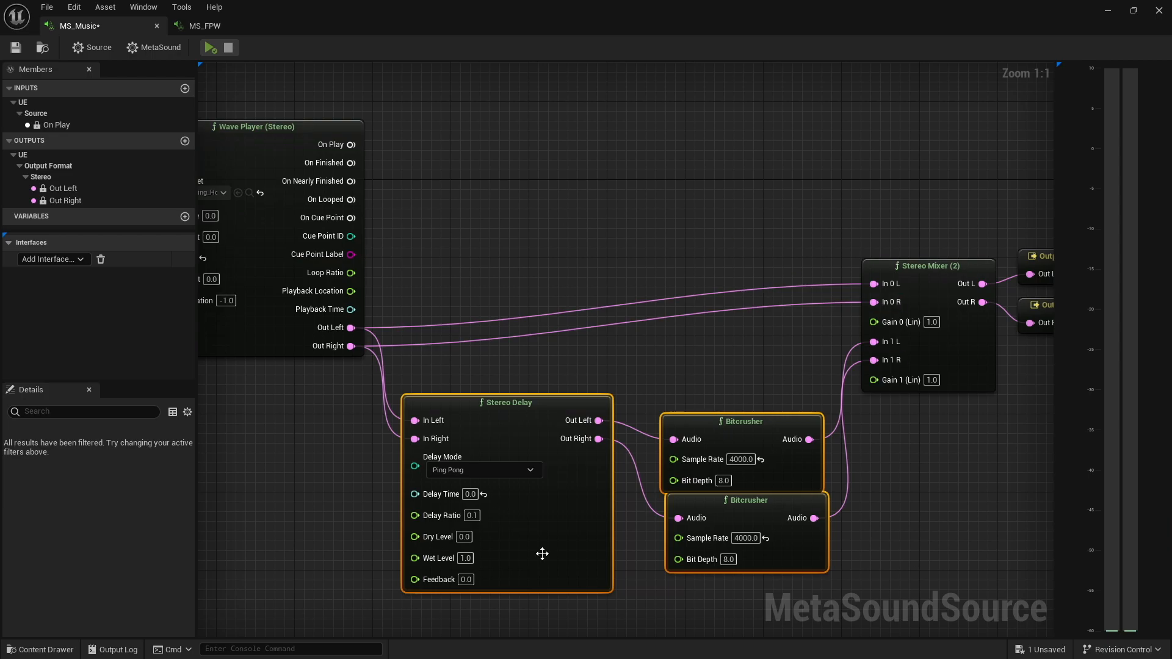
{"action": "mouse_move", "coordinate": [694, 239]}
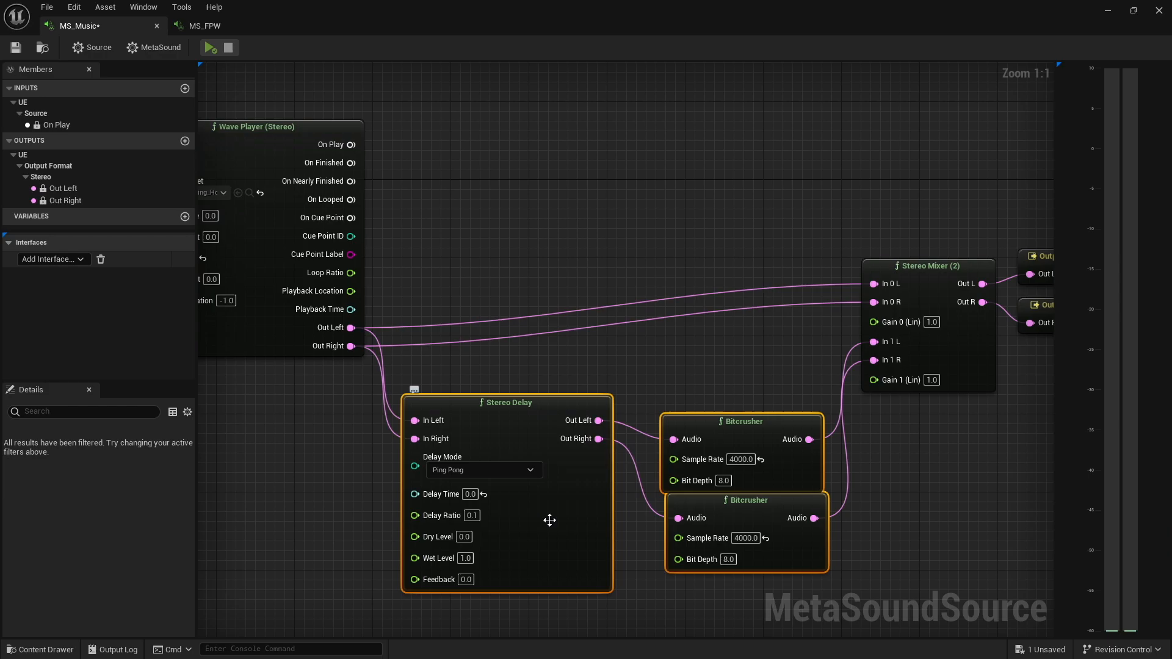
{"action": "mouse_move", "coordinate": [804, 473]}
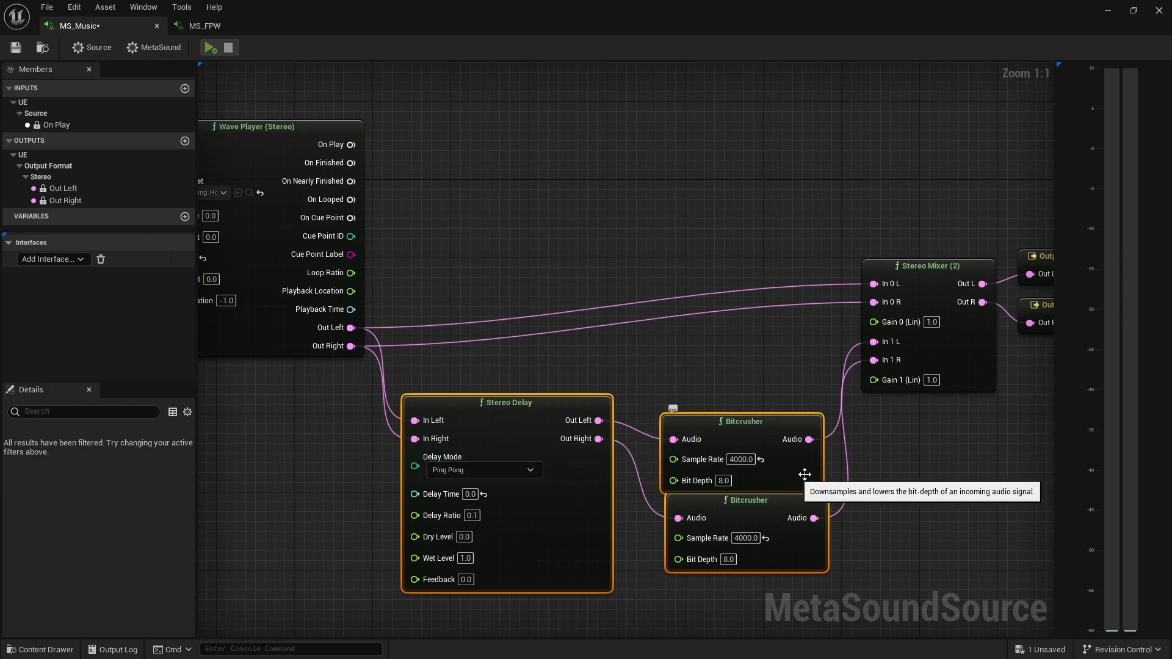
{"action": "mouse_move", "coordinate": [744, 394]}
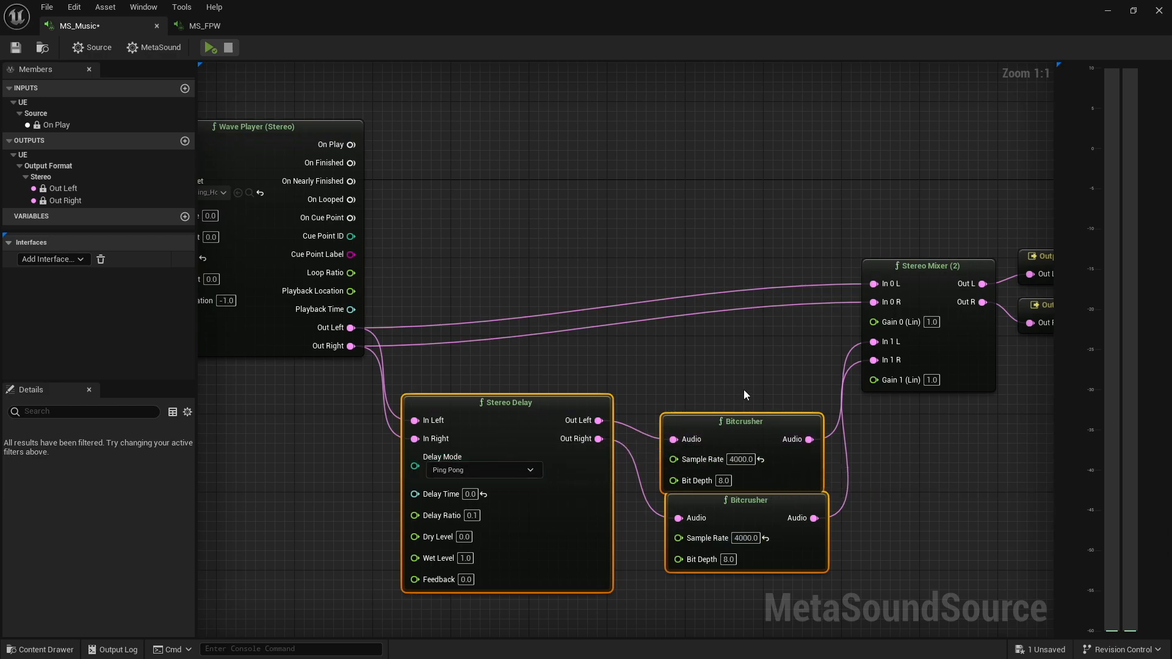
{"action": "mouse_move", "coordinate": [940, 197]}
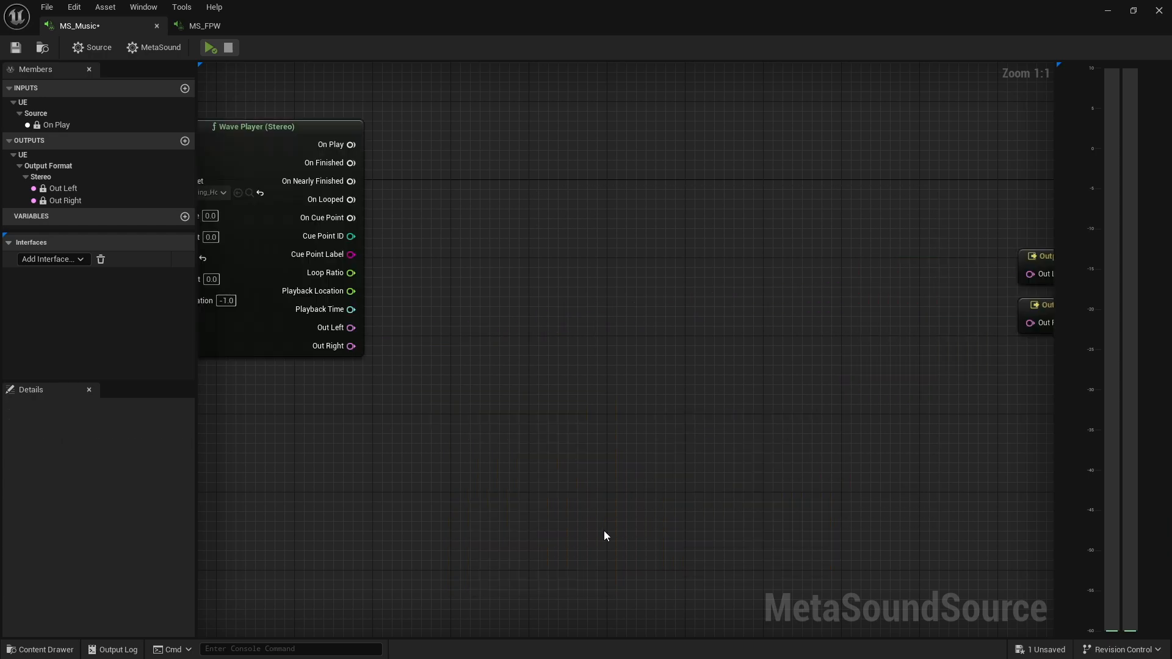
Step: Remove the Stereo Delay, Bitcrushers and Stereo Mixer so Wave Player feeds the outputs directly
{"action": "left_click", "coordinate": [999, 256]}
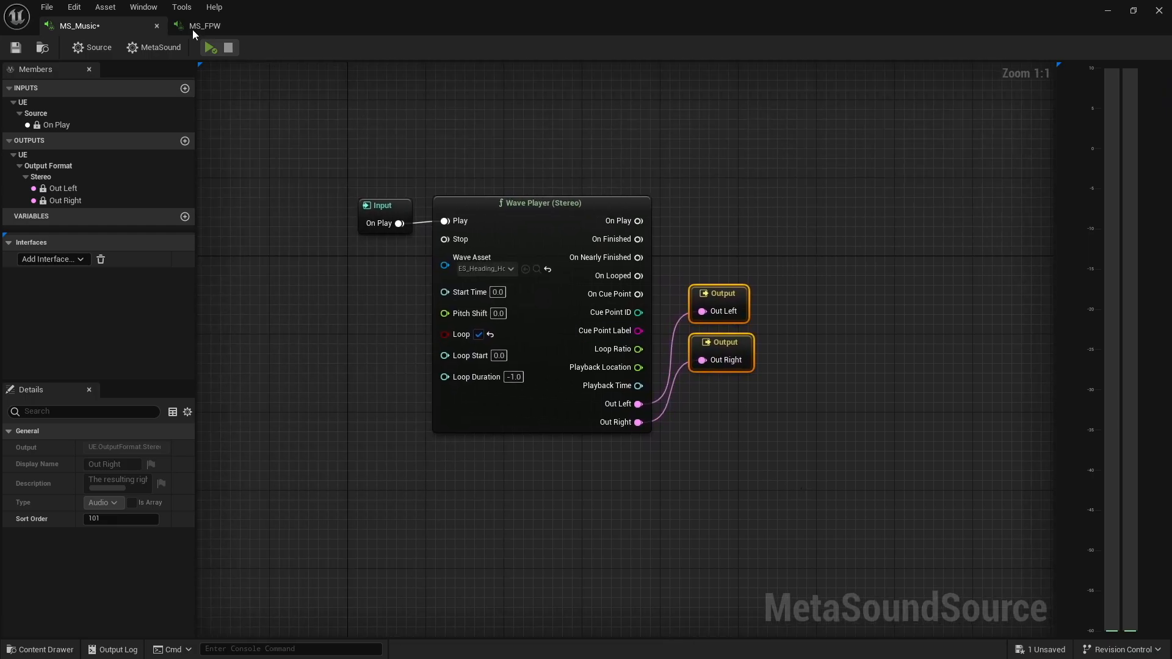
Step: Audition the MS_FPW MetaSound briefly and stop playback
{"action": "left_click", "coordinate": [204, 25]}
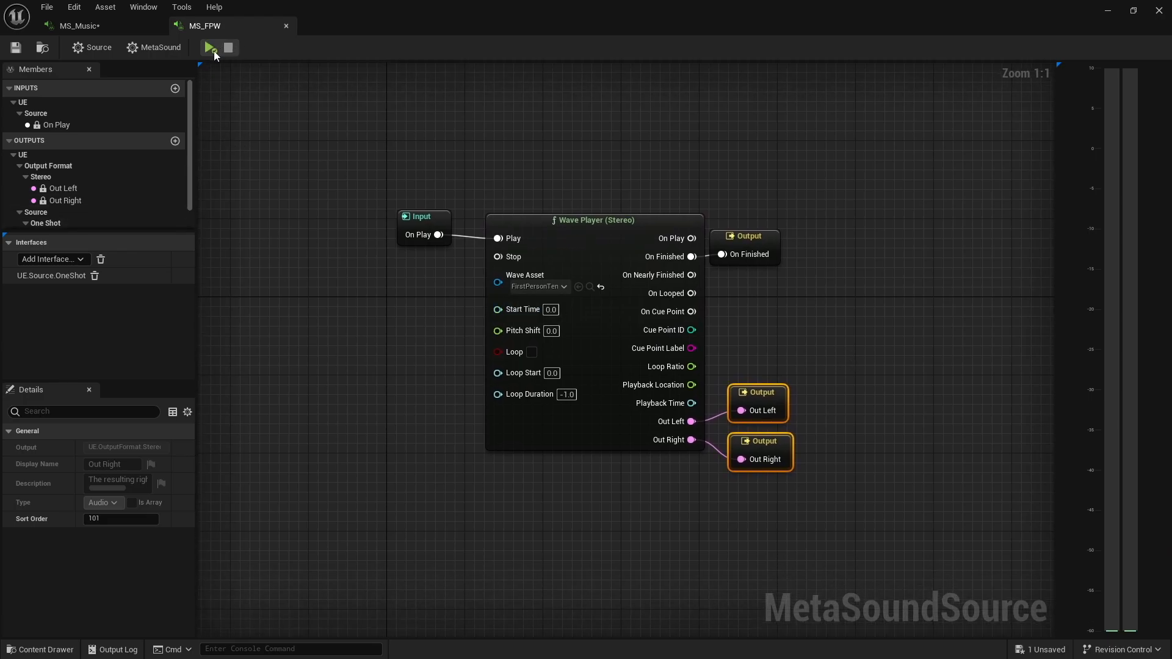
{"action": "left_click", "coordinate": [210, 48]}
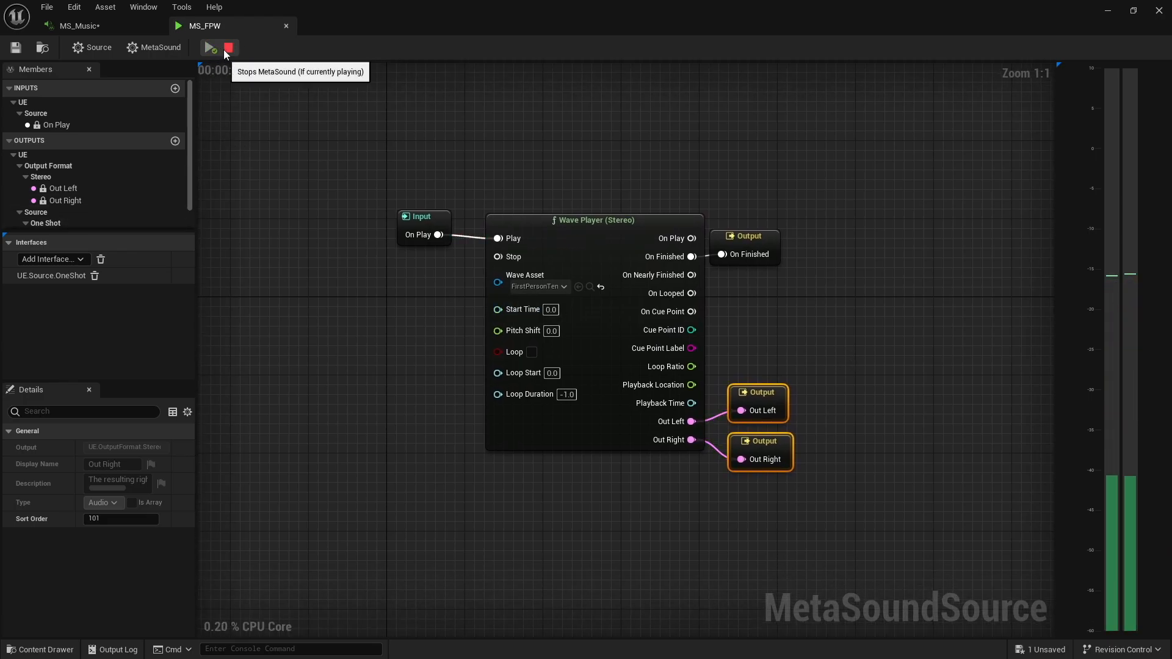
{"action": "left_click", "coordinate": [211, 48]}
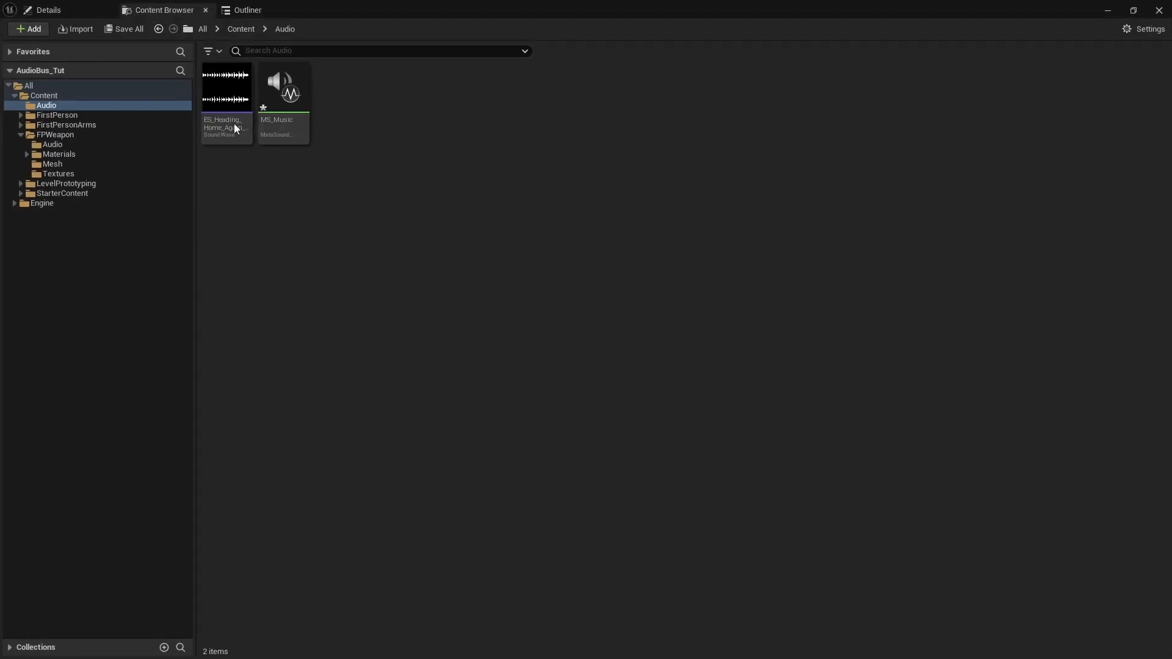
Step: Open MS_FPW from the Content > FPWeapon > Audio folder for editing
{"action": "left_click", "coordinate": [202, 28]}
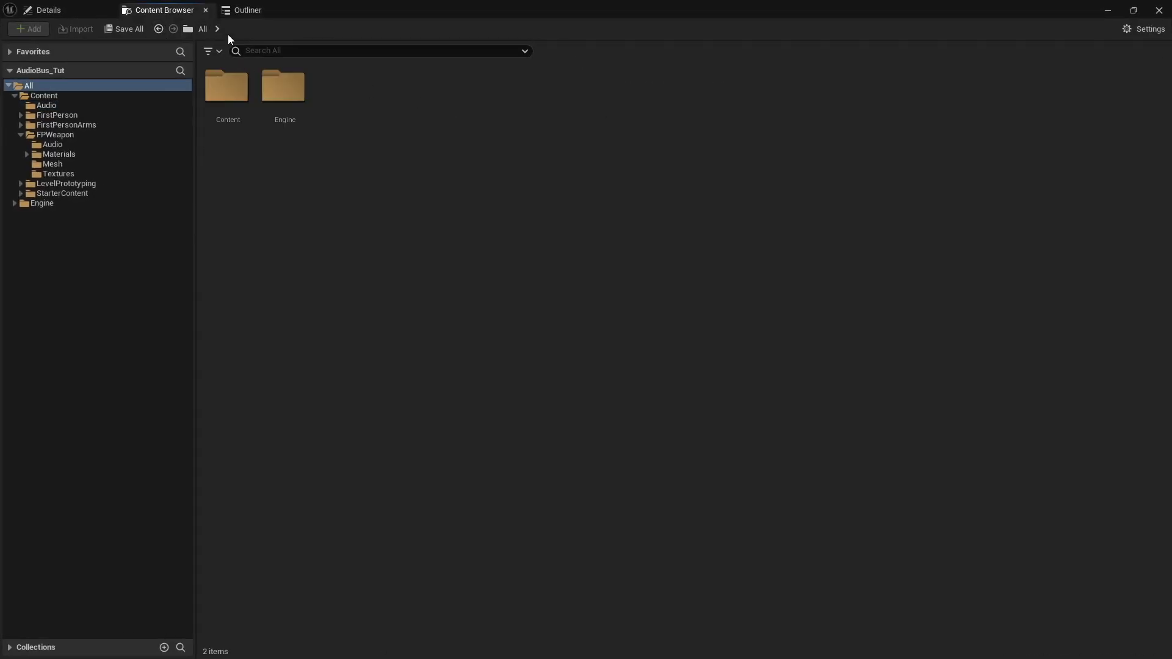
{"action": "left_click", "coordinate": [55, 134]}
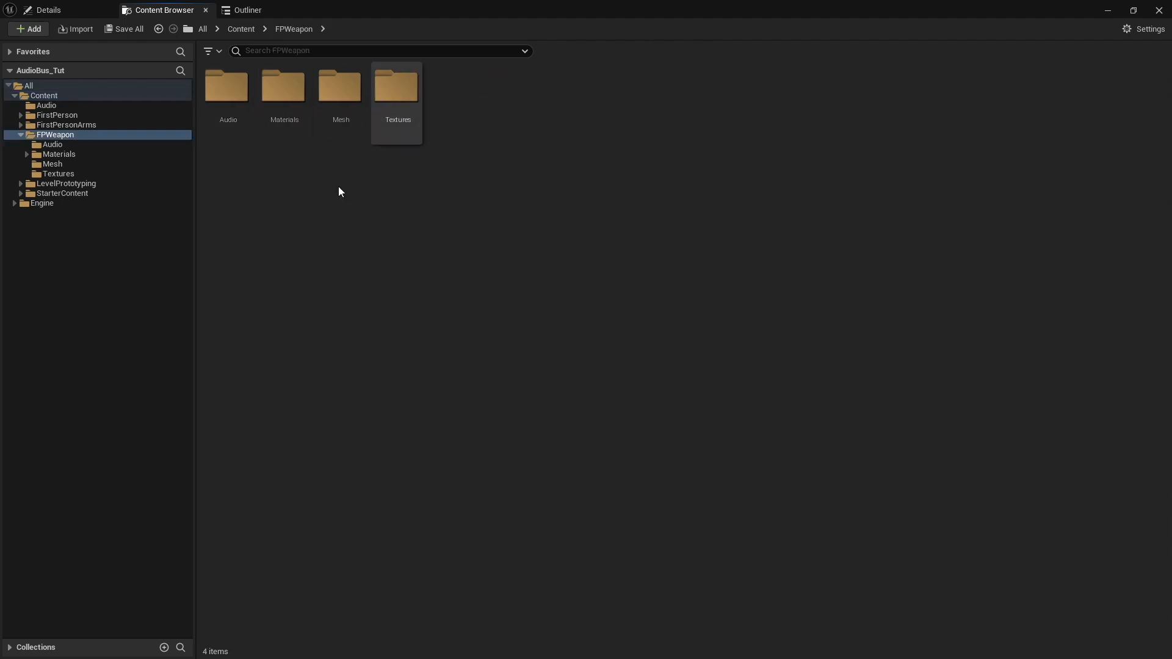
{"action": "double_click", "coordinate": [229, 84]}
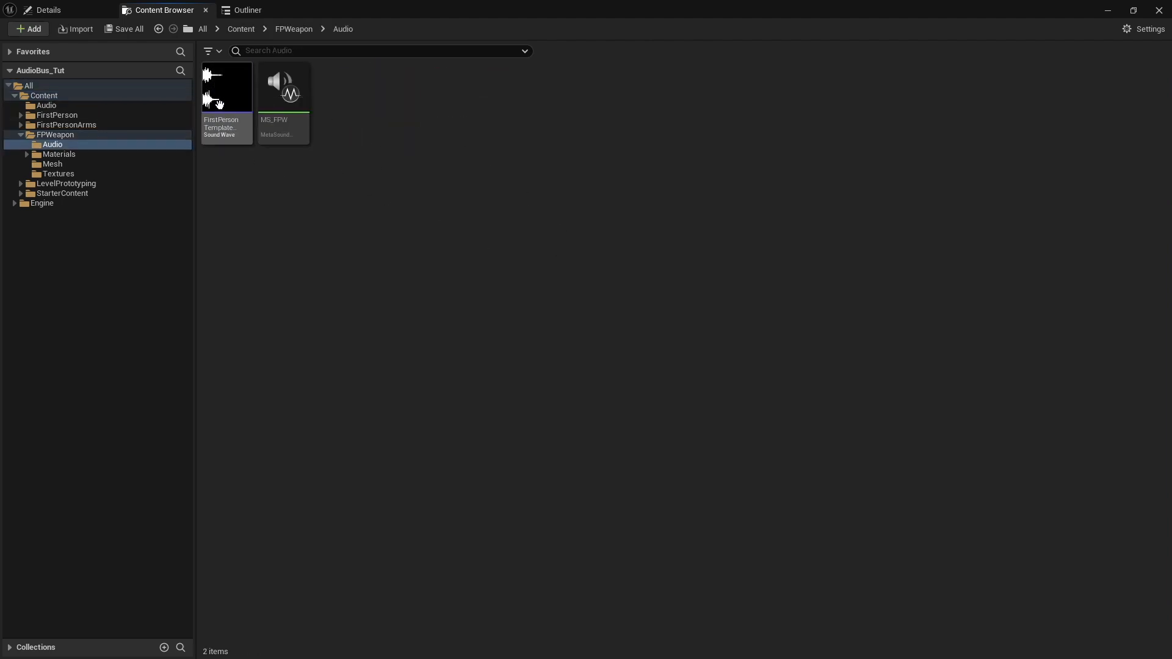
{"action": "mouse_move", "coordinate": [283, 87]}
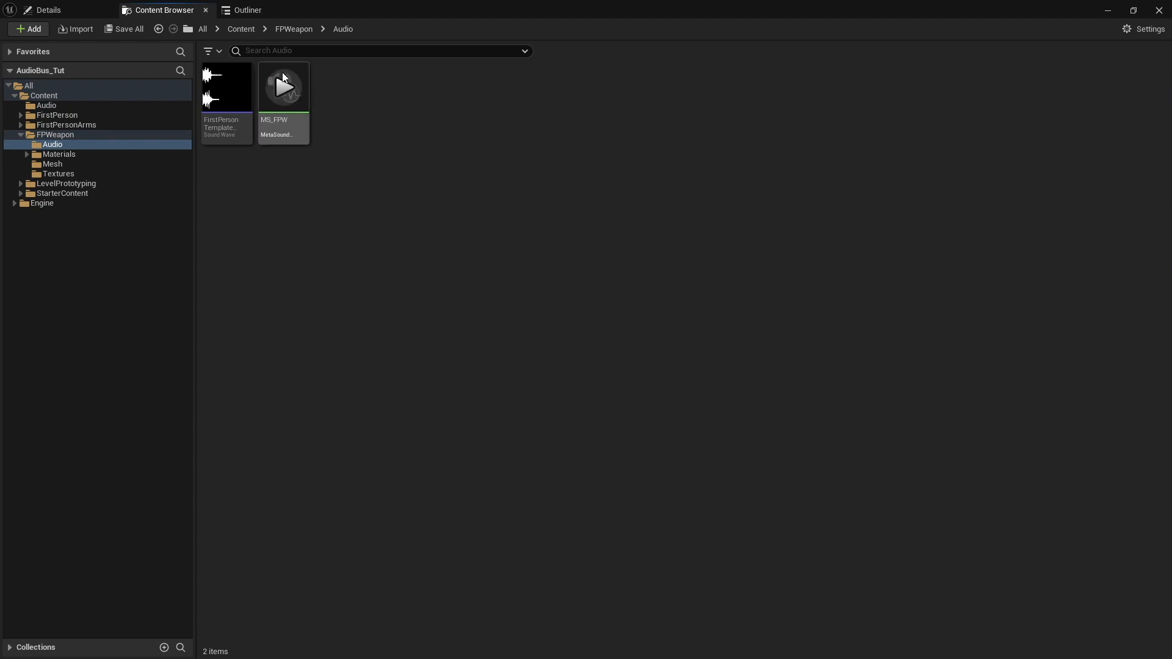
{"action": "mouse_move", "coordinate": [285, 119]}
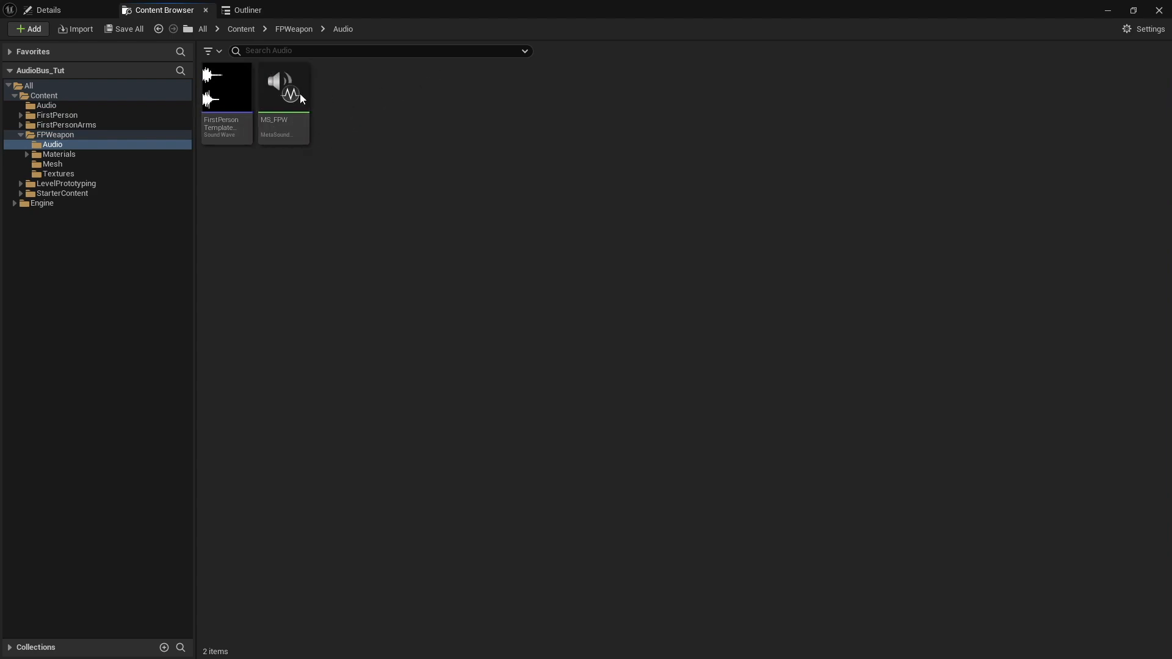
{"action": "mouse_move", "coordinate": [404, 14]}
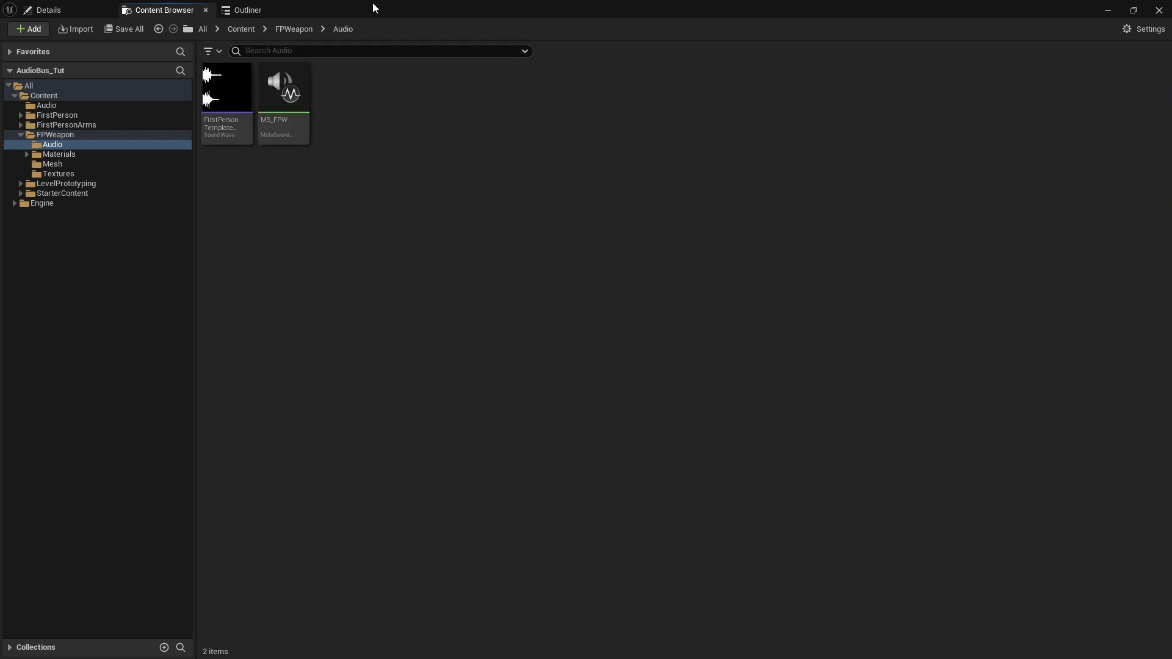
{"action": "double_click", "coordinate": [283, 86]}
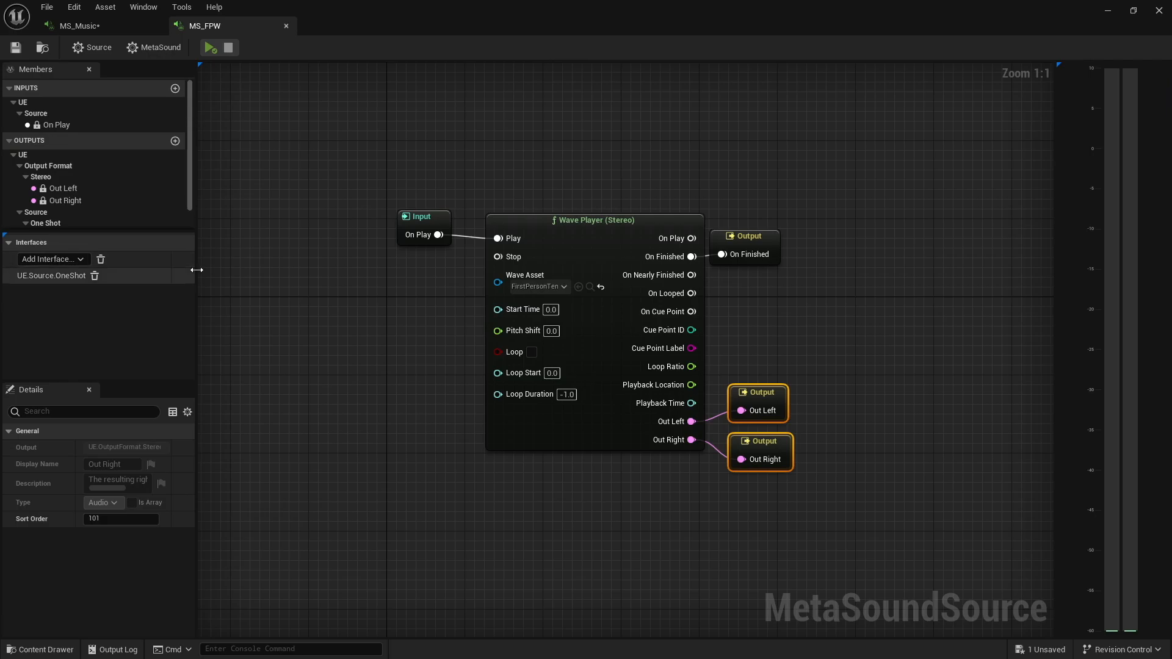
{"action": "mouse_move", "coordinate": [485, 280]}
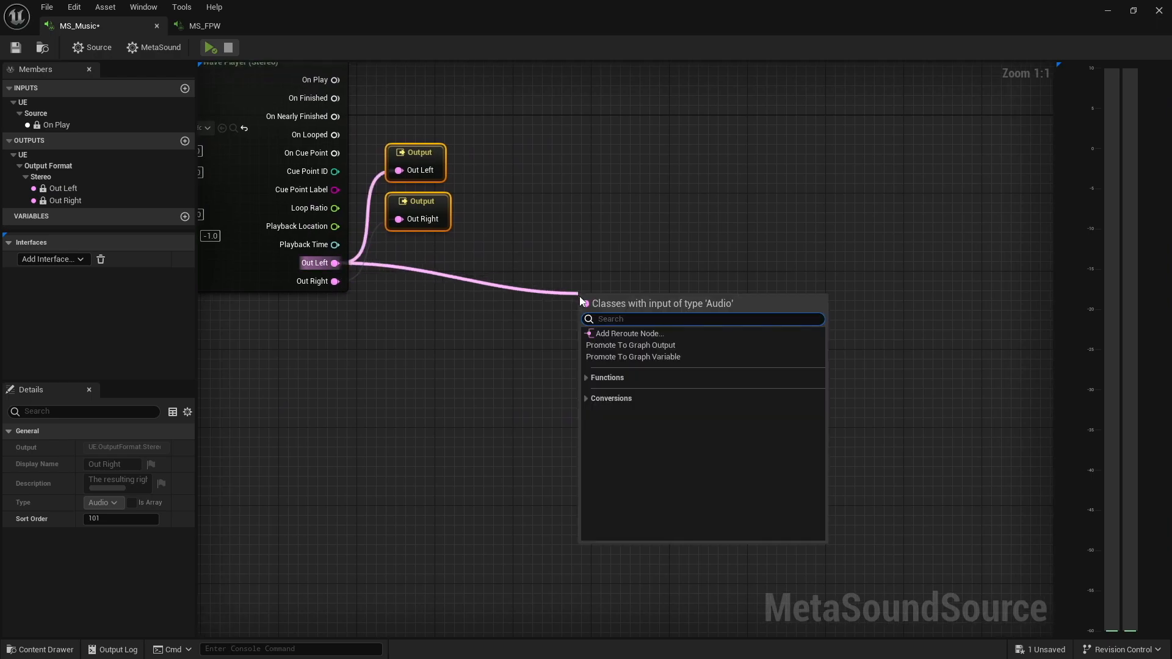
Step: Add an Audio Bus Writer (2) node in MS_Music, checking the Output Format options on the way
{"action": "type", "text": "audio bus"}
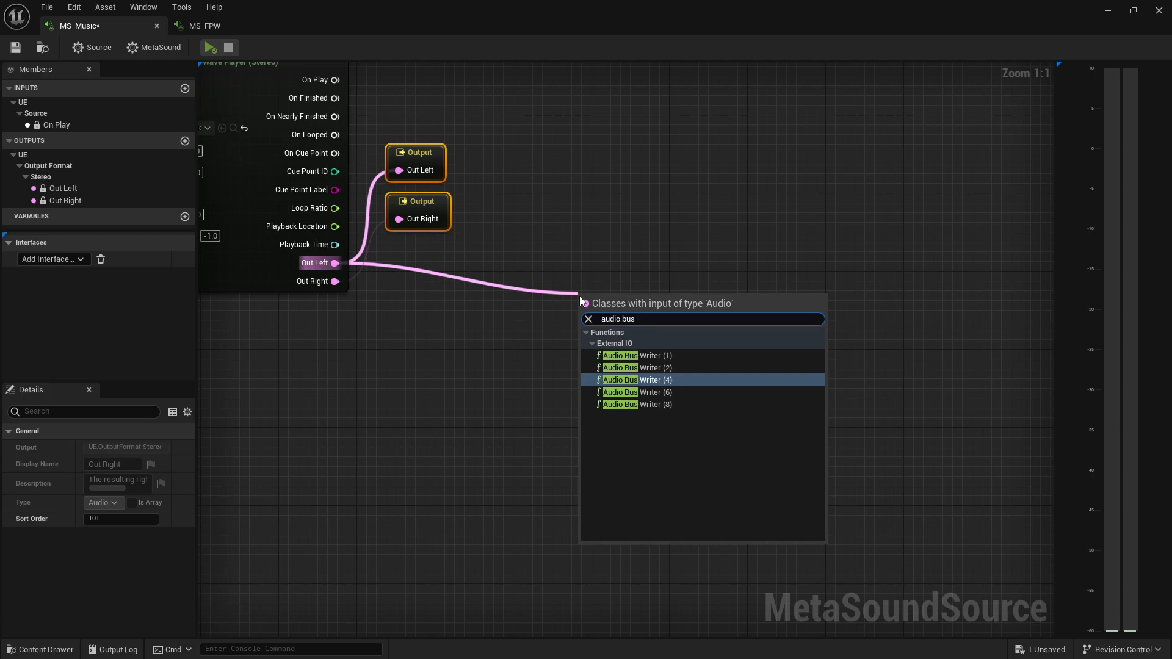
{"action": "mouse_move", "coordinate": [649, 355]}
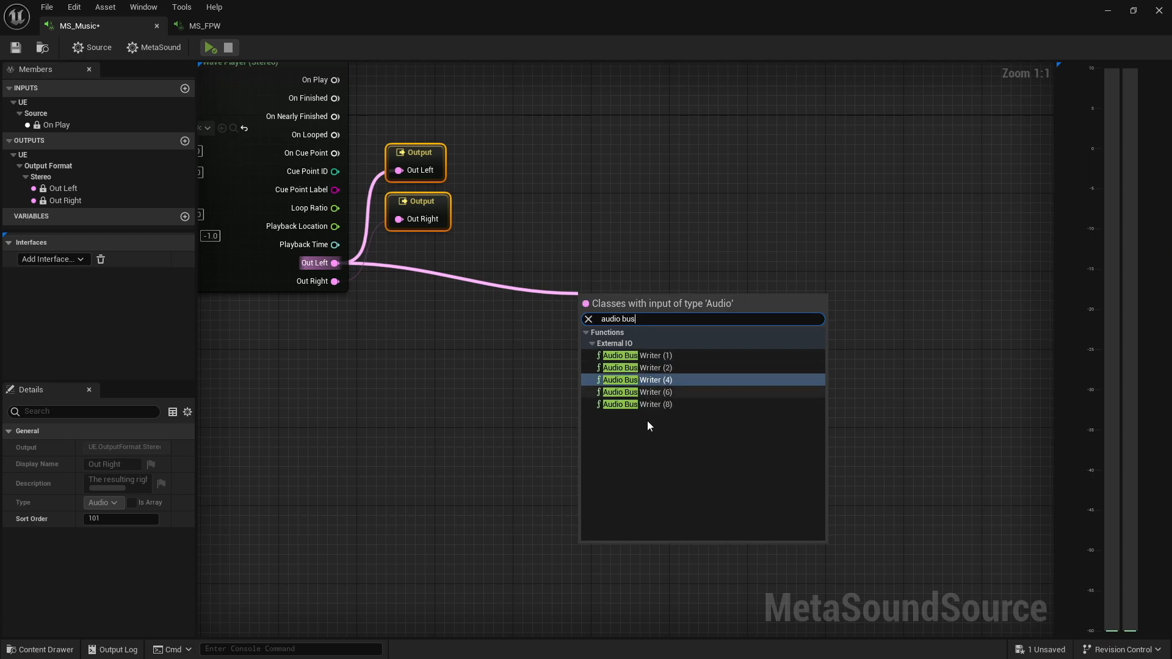
{"action": "mouse_move", "coordinate": [674, 379]}
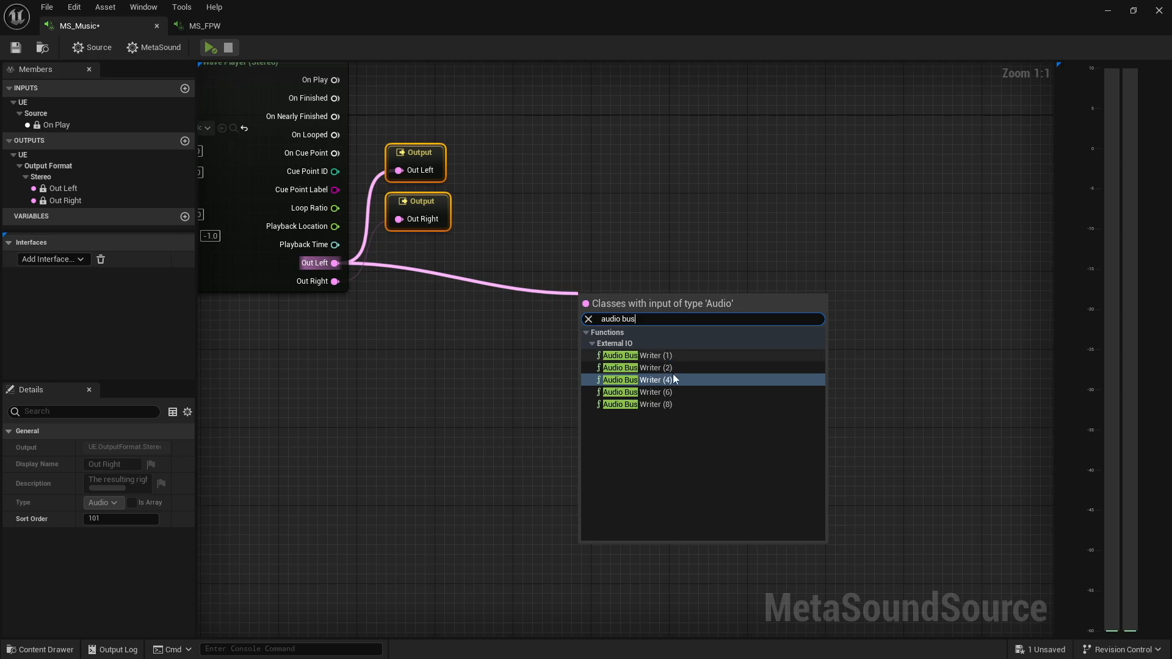
{"action": "mouse_move", "coordinate": [618, 367]}
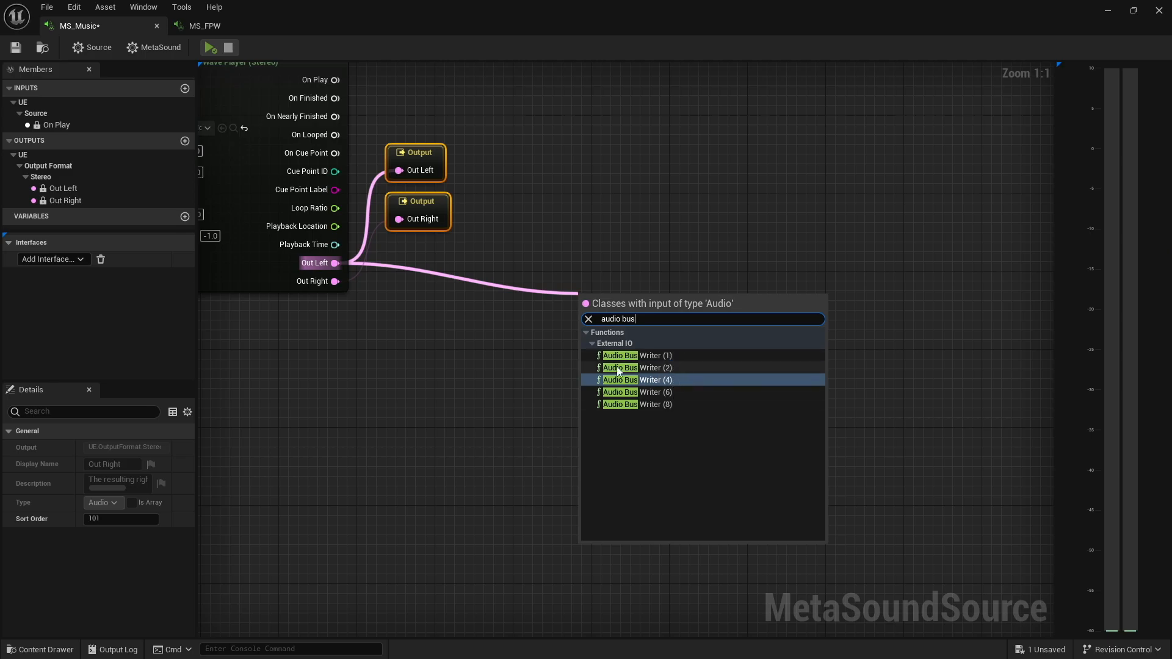
{"action": "mouse_move", "coordinate": [681, 394]}
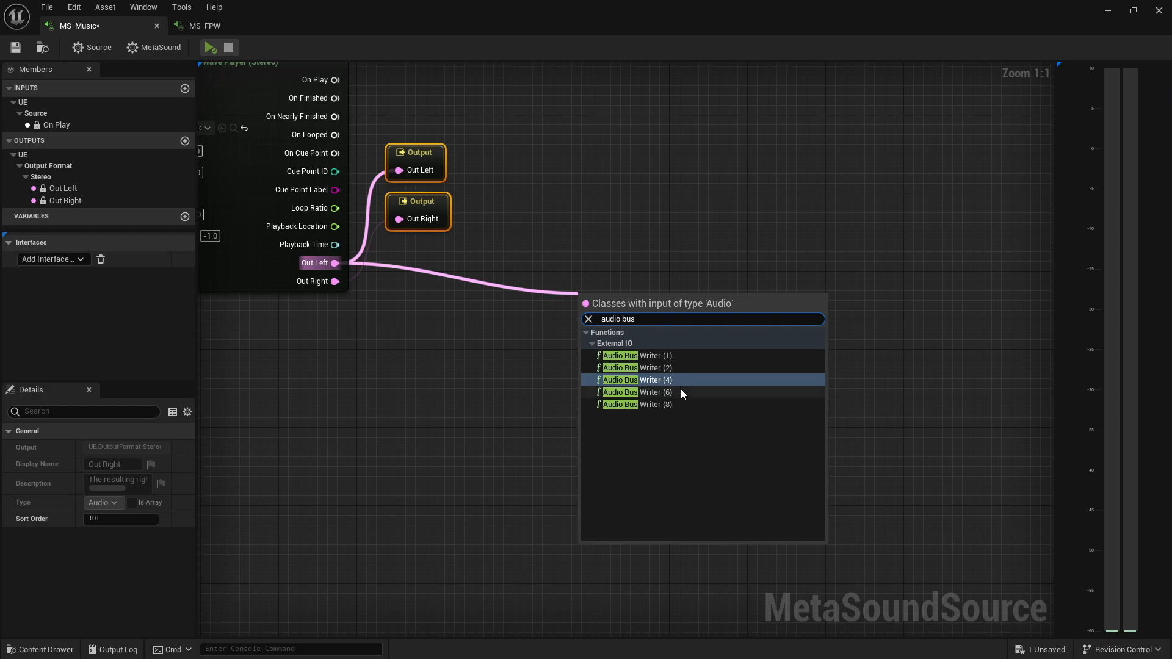
{"action": "mouse_move", "coordinate": [641, 424]}
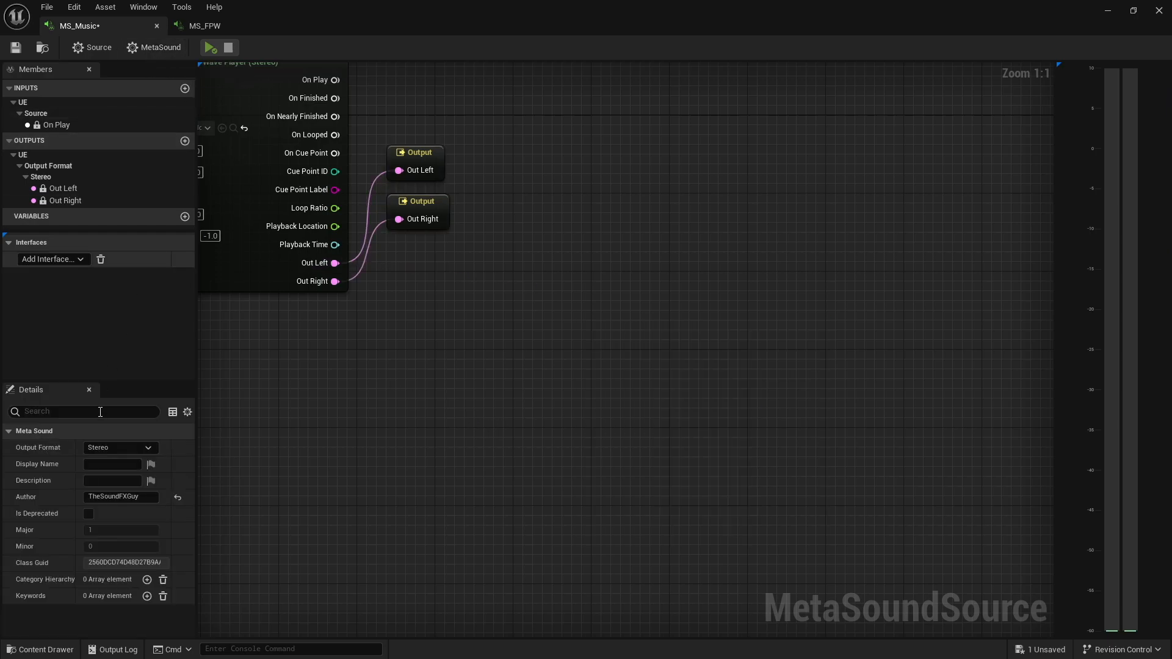
{"action": "left_click", "coordinate": [120, 447]}
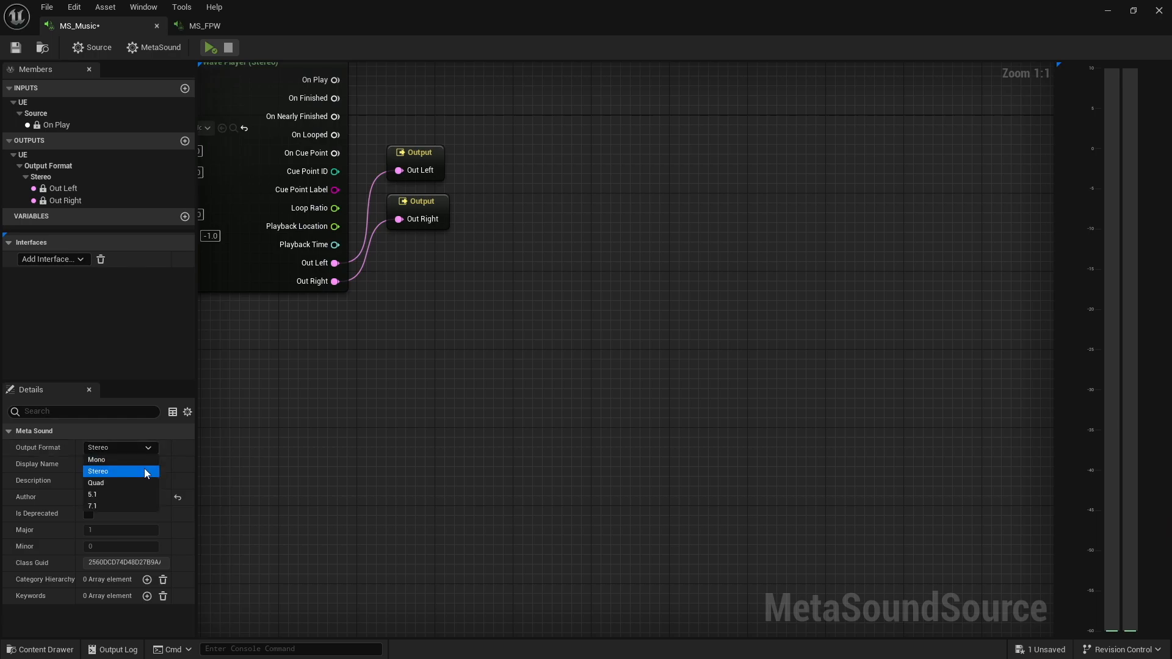
{"action": "mouse_move", "coordinate": [95, 483]}
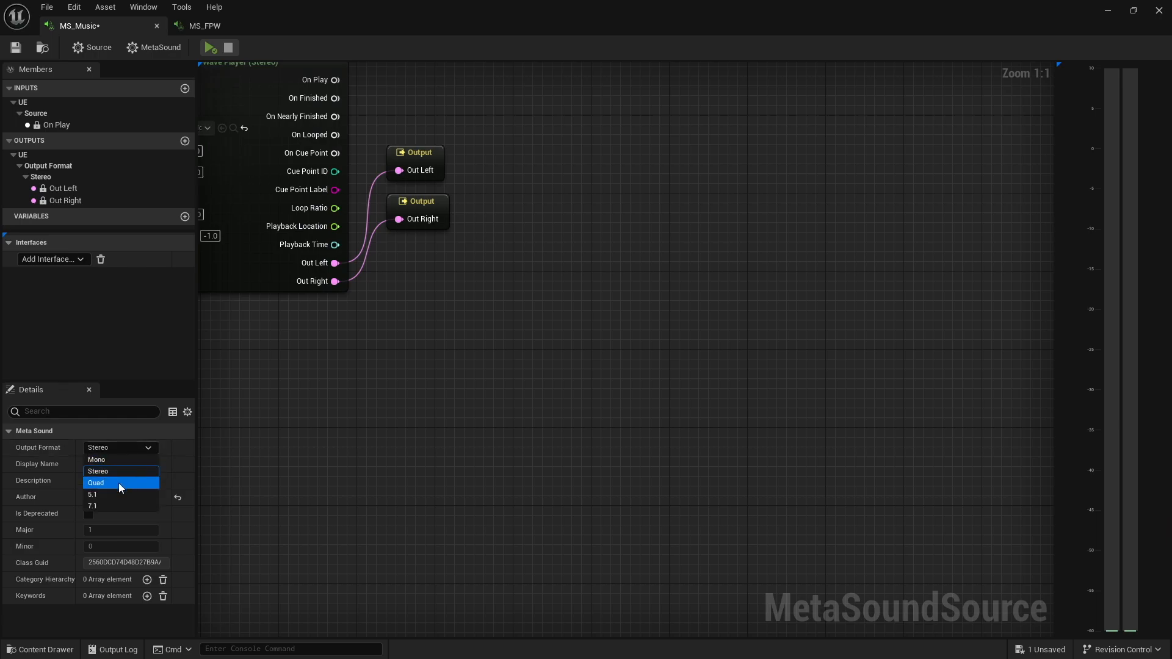
{"action": "mouse_move", "coordinate": [116, 460]}
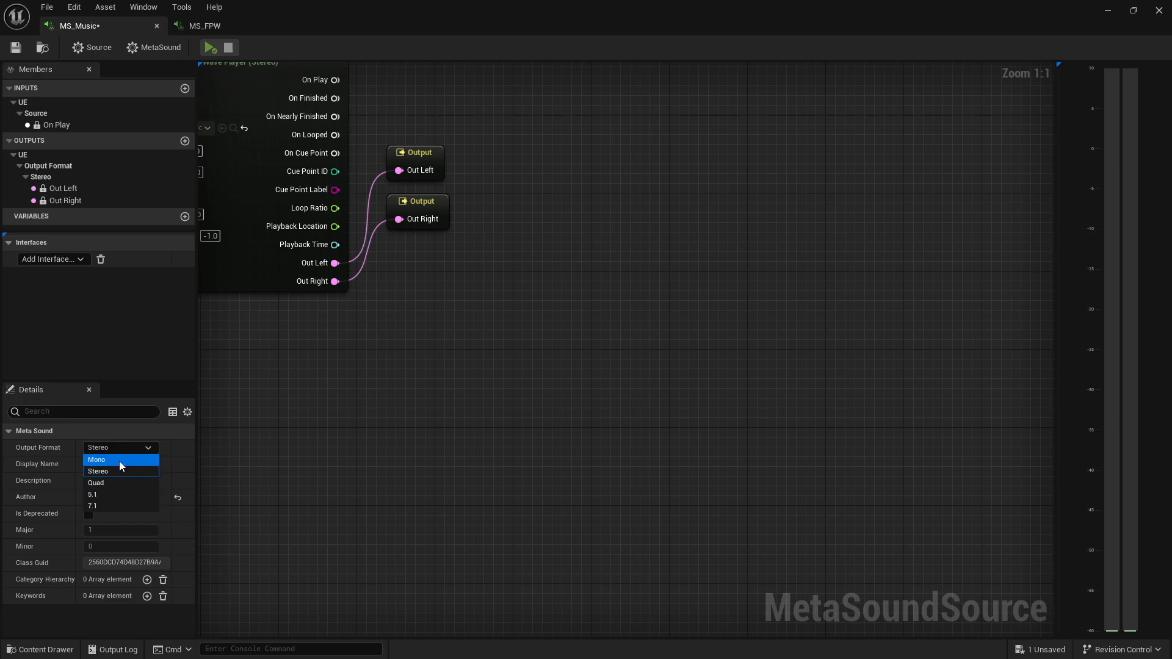
{"action": "mouse_move", "coordinate": [126, 494]}
{"action": "type", "text": "audio bus"}
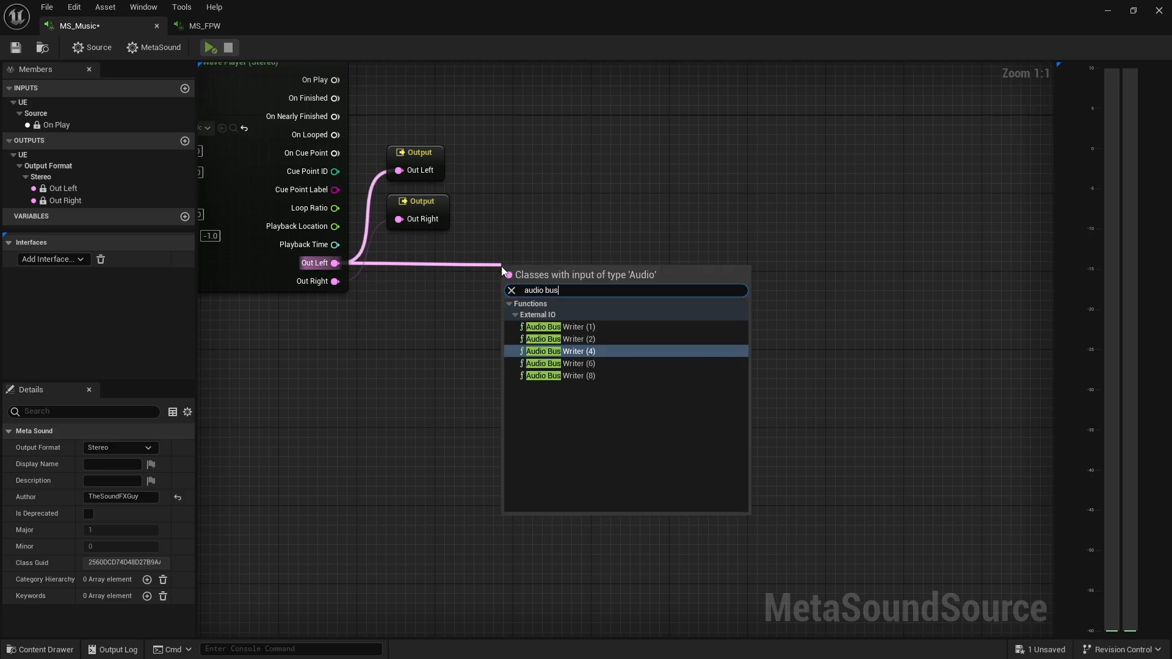
{"action": "left_click", "coordinate": [560, 338]}
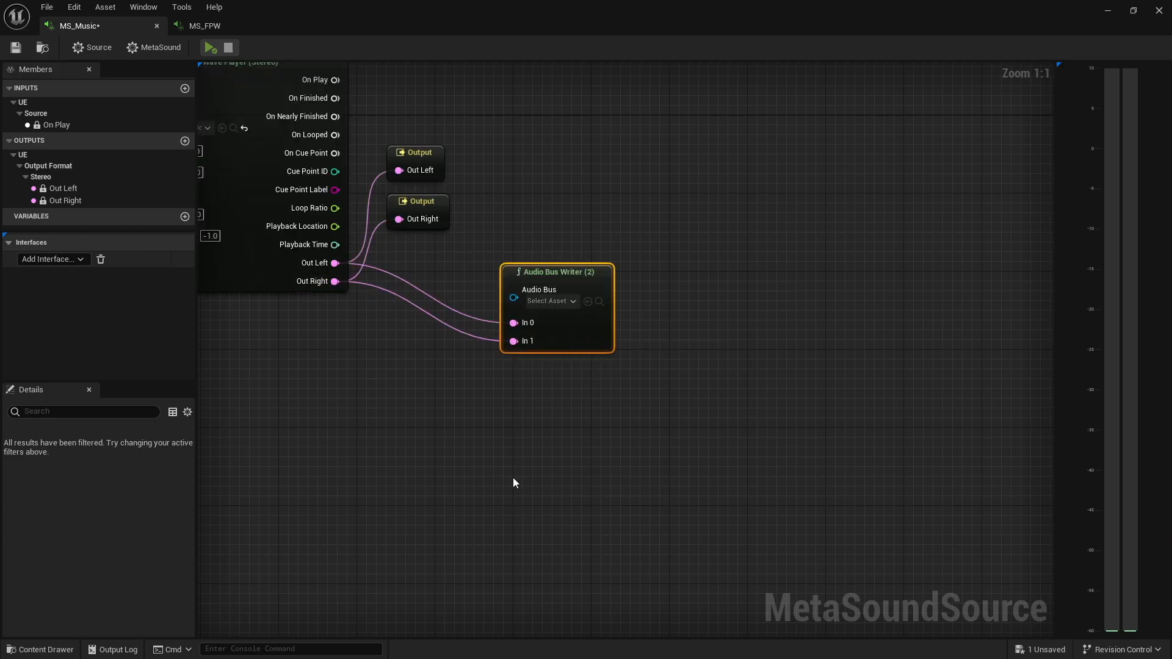
{"action": "mouse_move", "coordinate": [215, 36]}
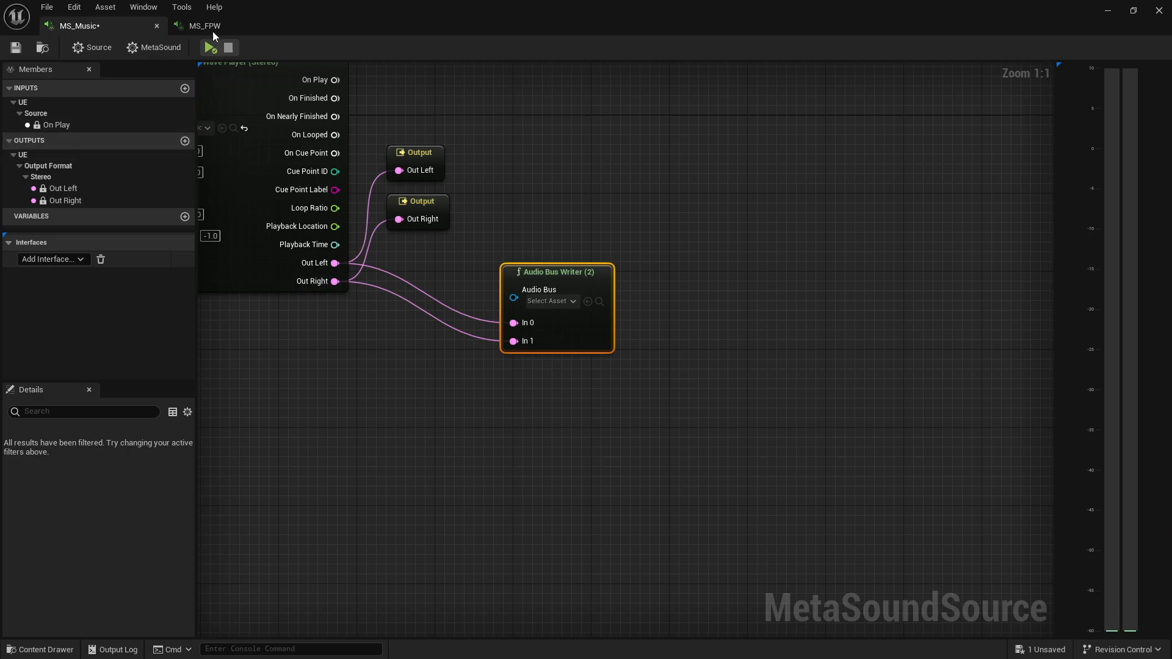
Step: Add an Audio Bus Writer (2) fed by both Wave Player channels in the MS_FPW graph too
{"action": "left_click", "coordinate": [204, 26]}
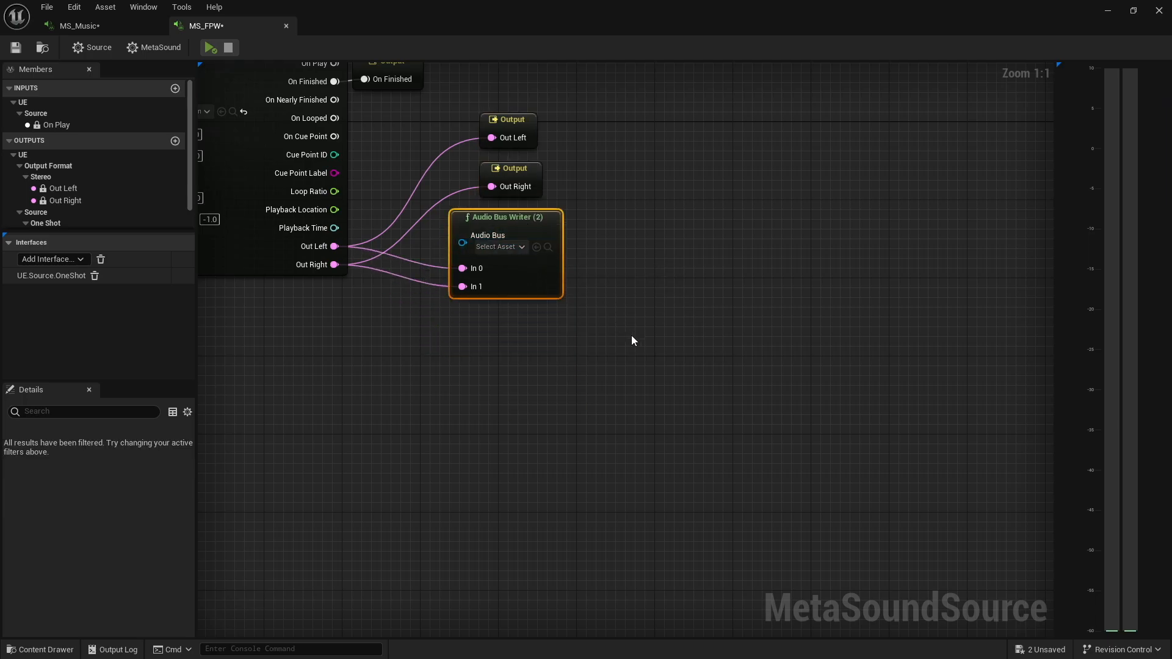
{"action": "mouse_move", "coordinate": [530, 322]}
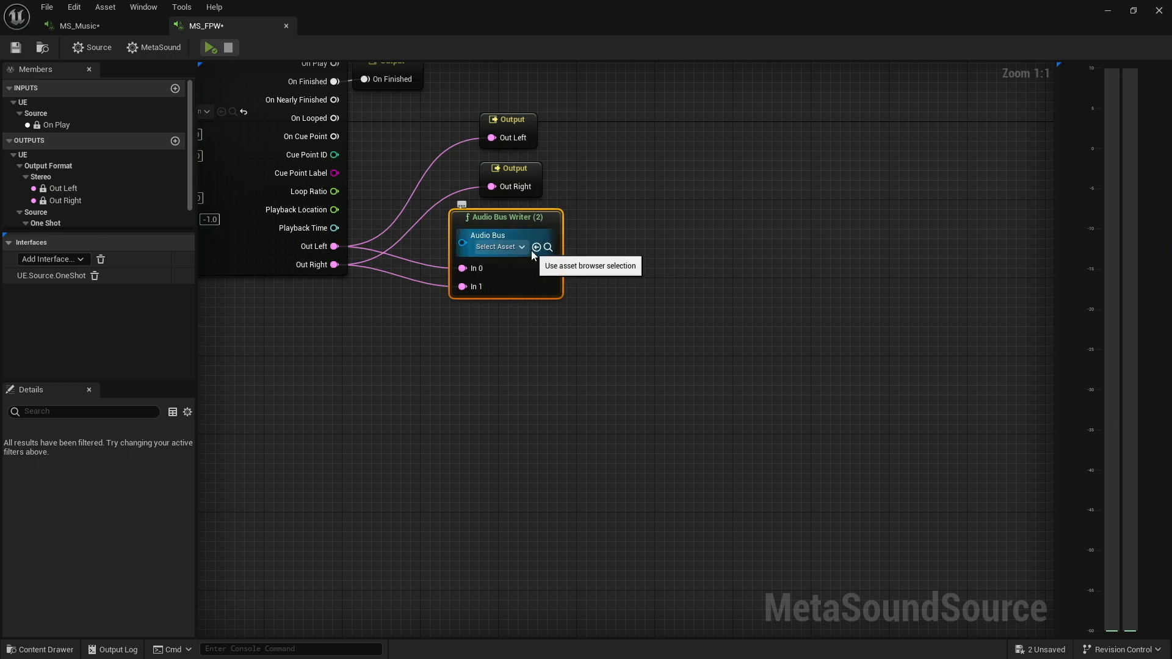
{"action": "mouse_move", "coordinate": [500, 247]}
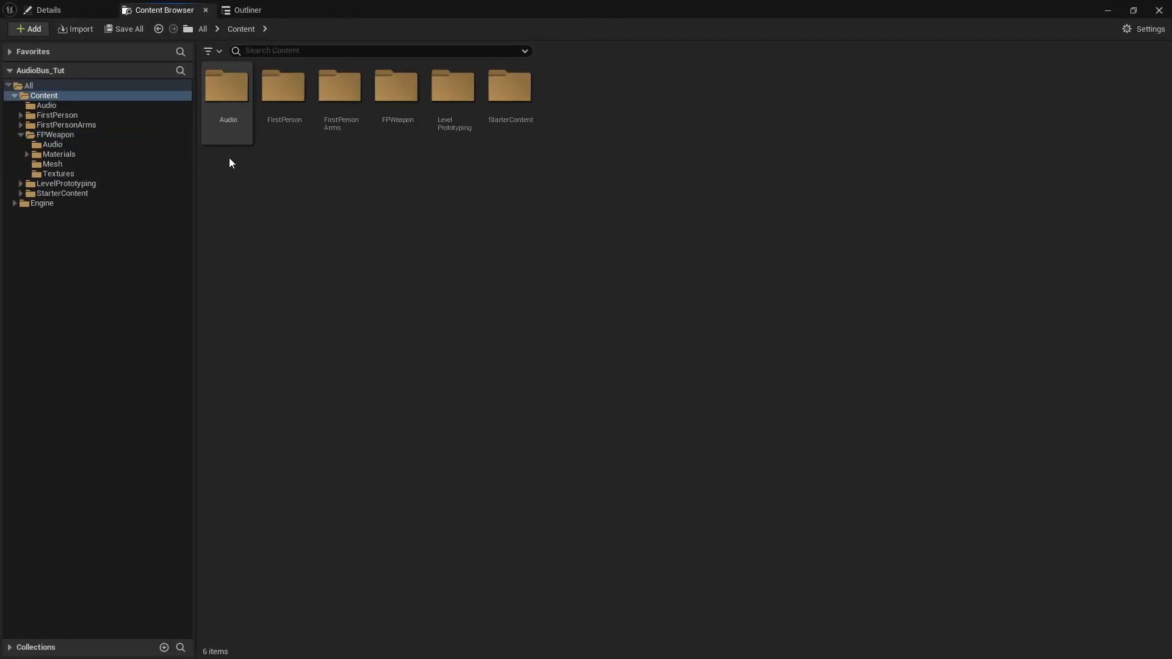
Step: Create a new Audio Bus asset named Audio_Bus in the Content/Audio folder
{"action": "double_click", "coordinate": [227, 84]}
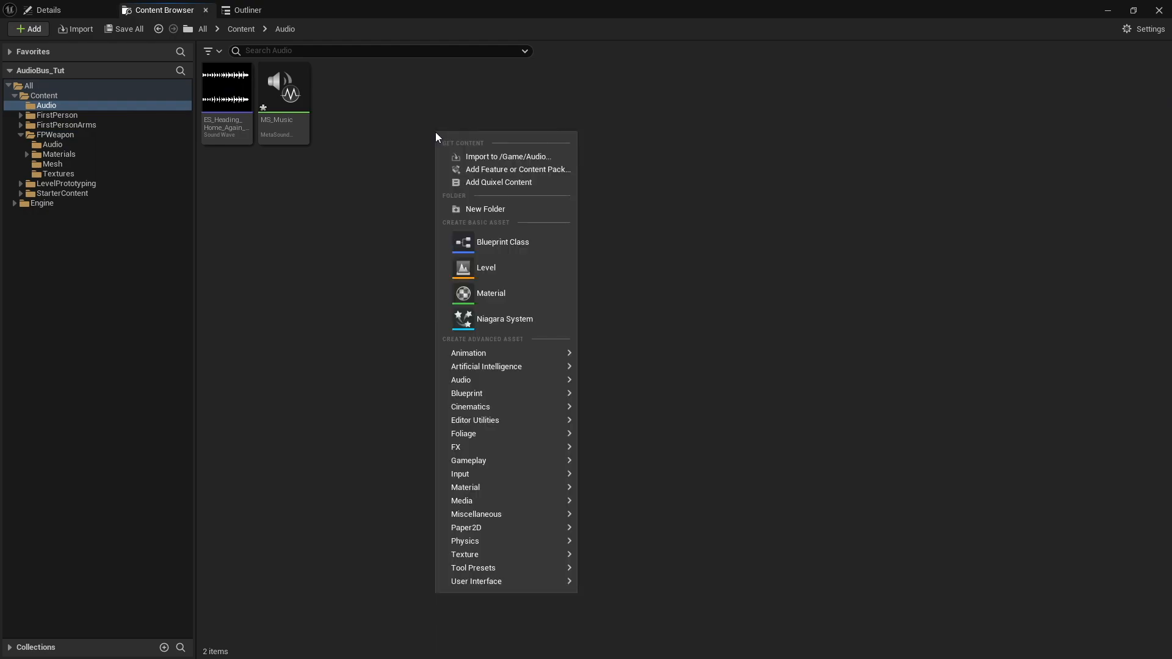
{"action": "type", "text": "audio bus"}
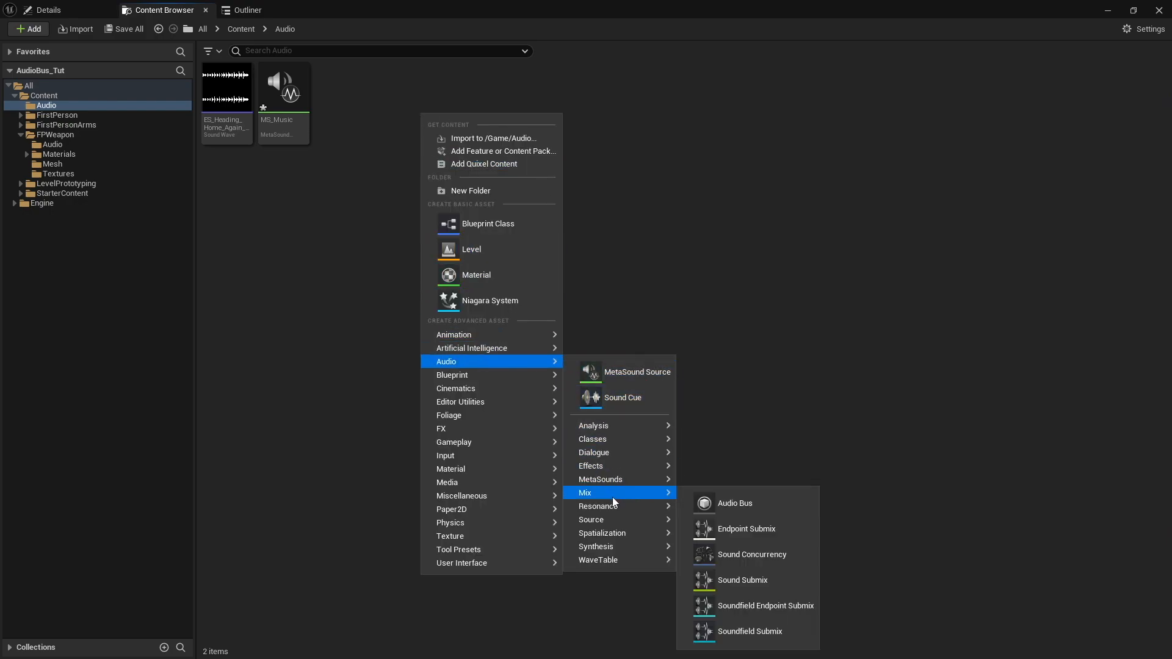
{"action": "left_click", "coordinate": [734, 503]}
{"action": "type", "text": "Audio_Bus"}
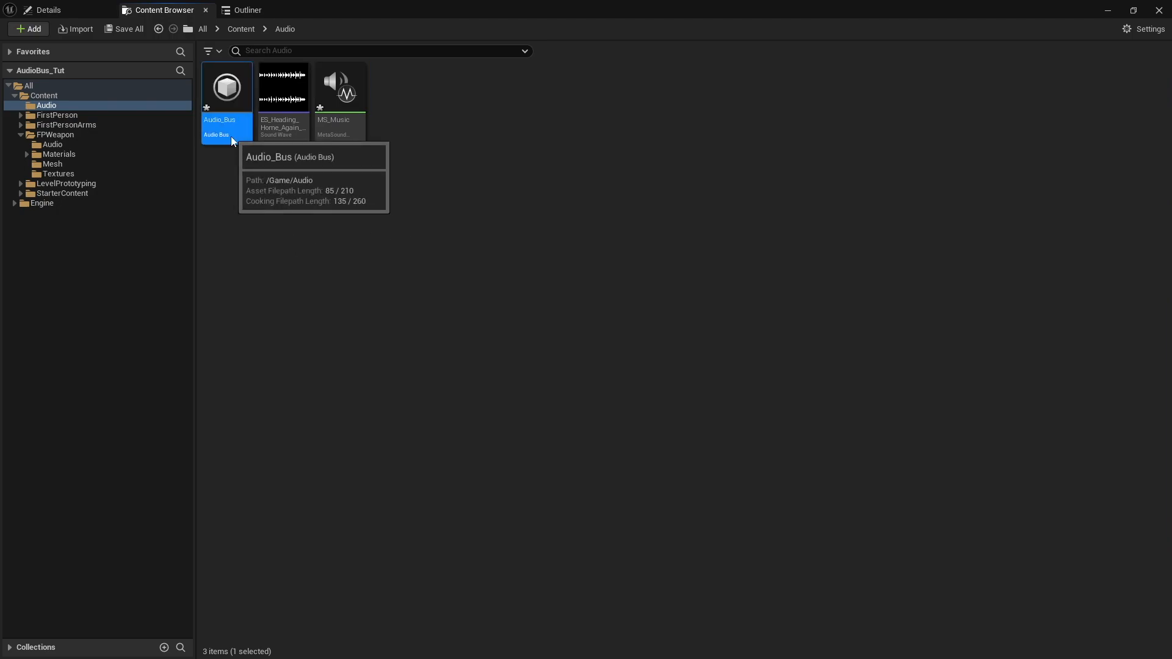
Step: Set Audio_Bus's Audio Bus Channels to Stereo and save the asset
{"action": "double_click", "coordinate": [227, 87]}
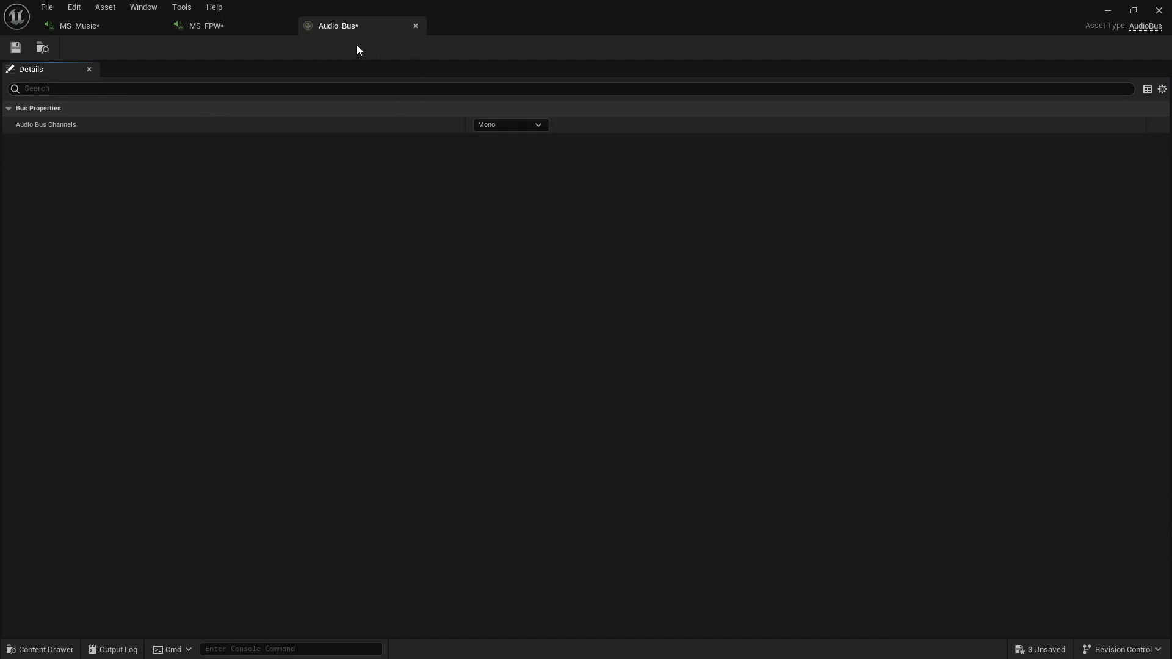
{"action": "left_click", "coordinate": [510, 125]}
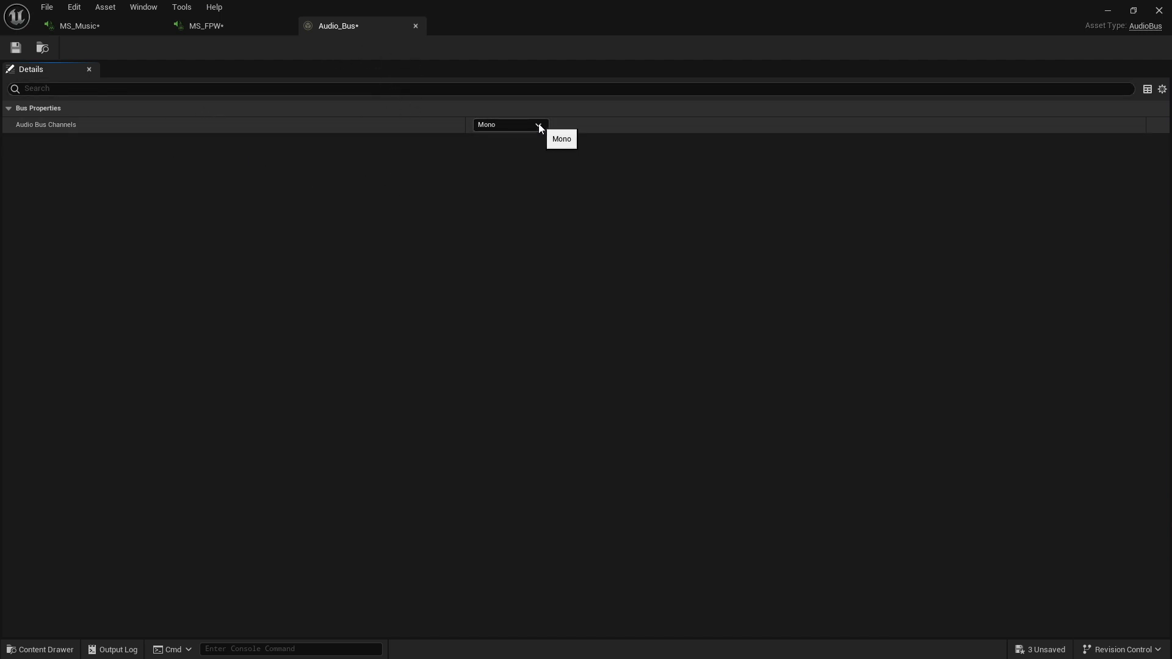
{"action": "left_click", "coordinate": [537, 125]}
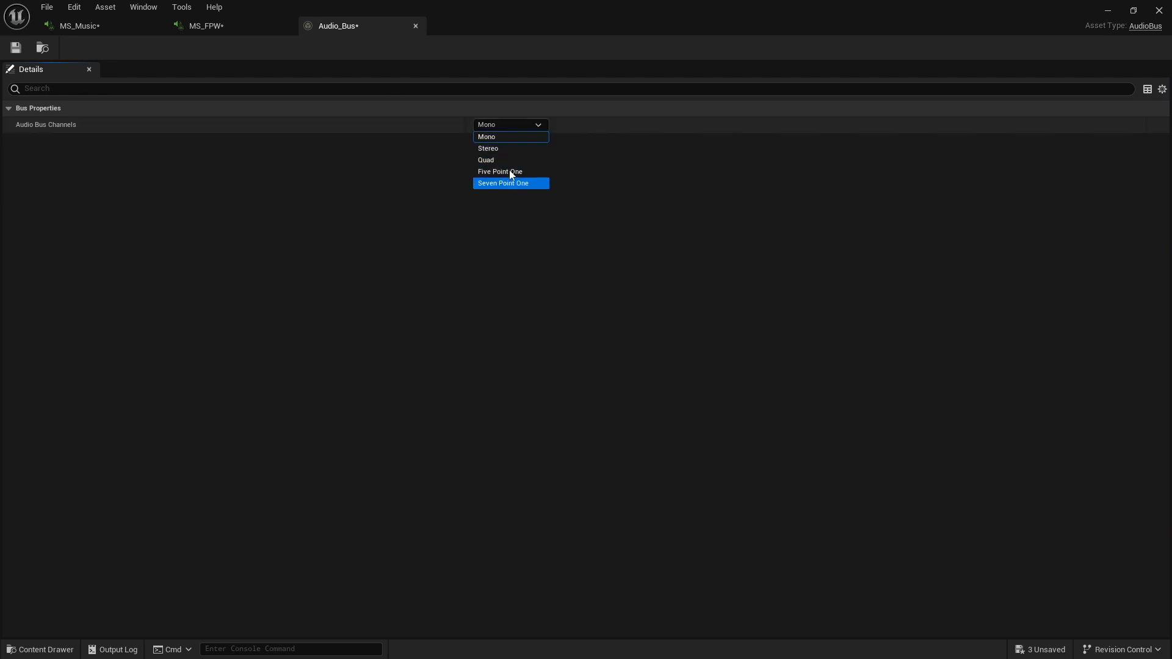
{"action": "mouse_move", "coordinate": [521, 149]}
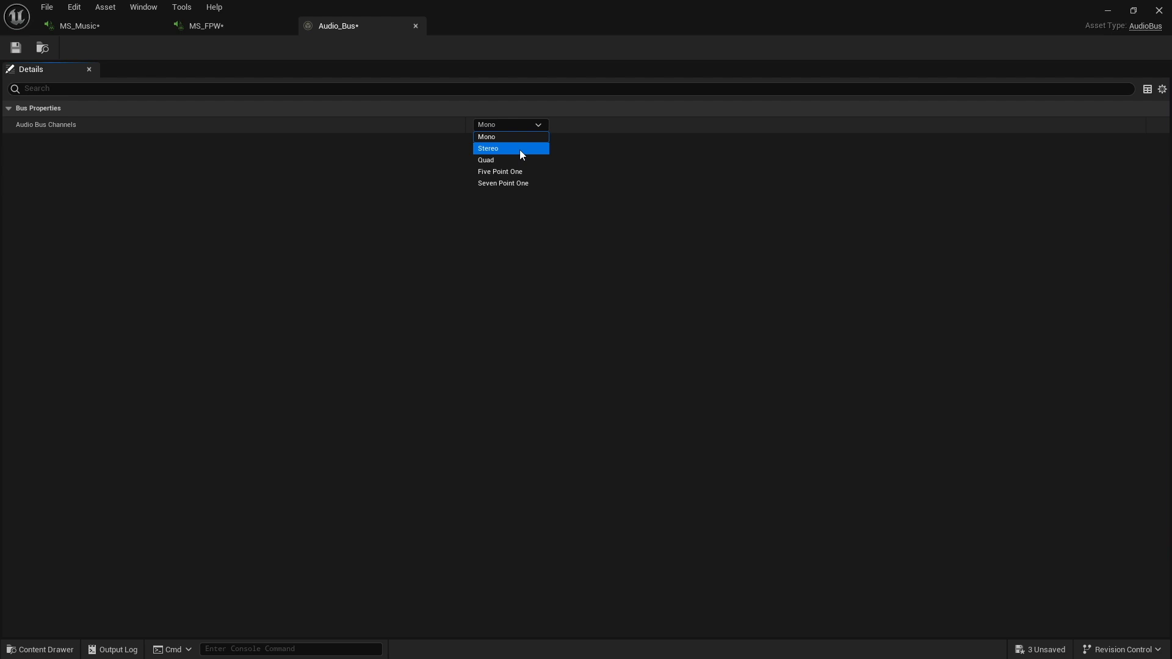
{"action": "left_click", "coordinate": [489, 148]}
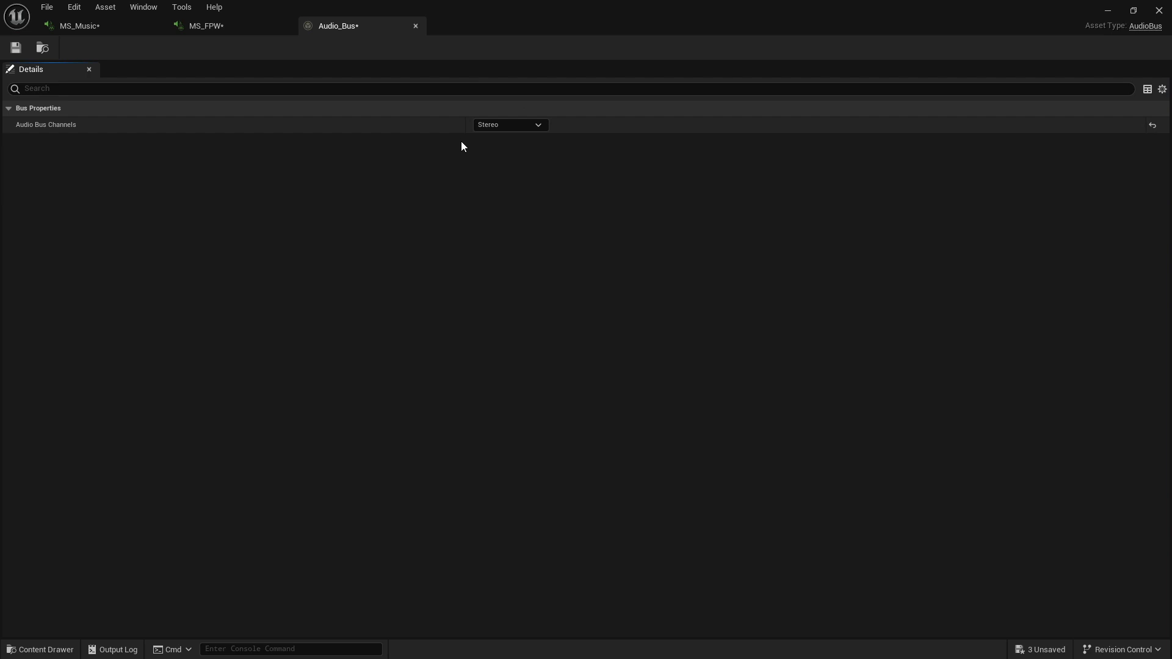
{"action": "mouse_move", "coordinate": [497, 167]}
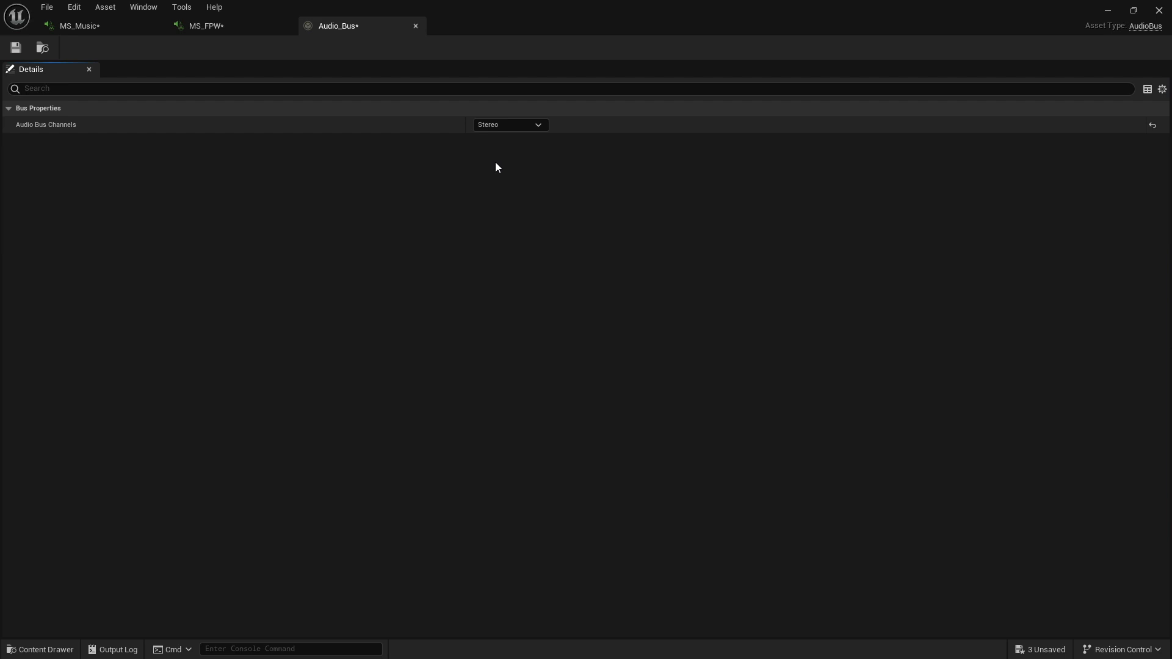
{"action": "left_click", "coordinate": [509, 125]}
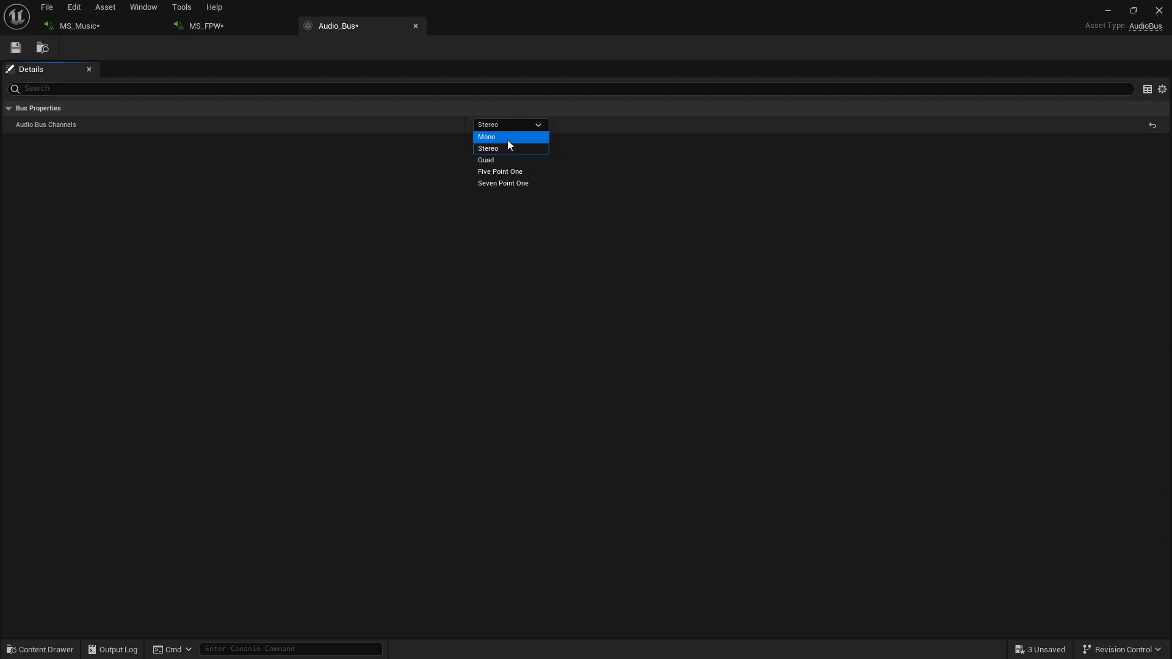
{"action": "left_click", "coordinate": [487, 148]}
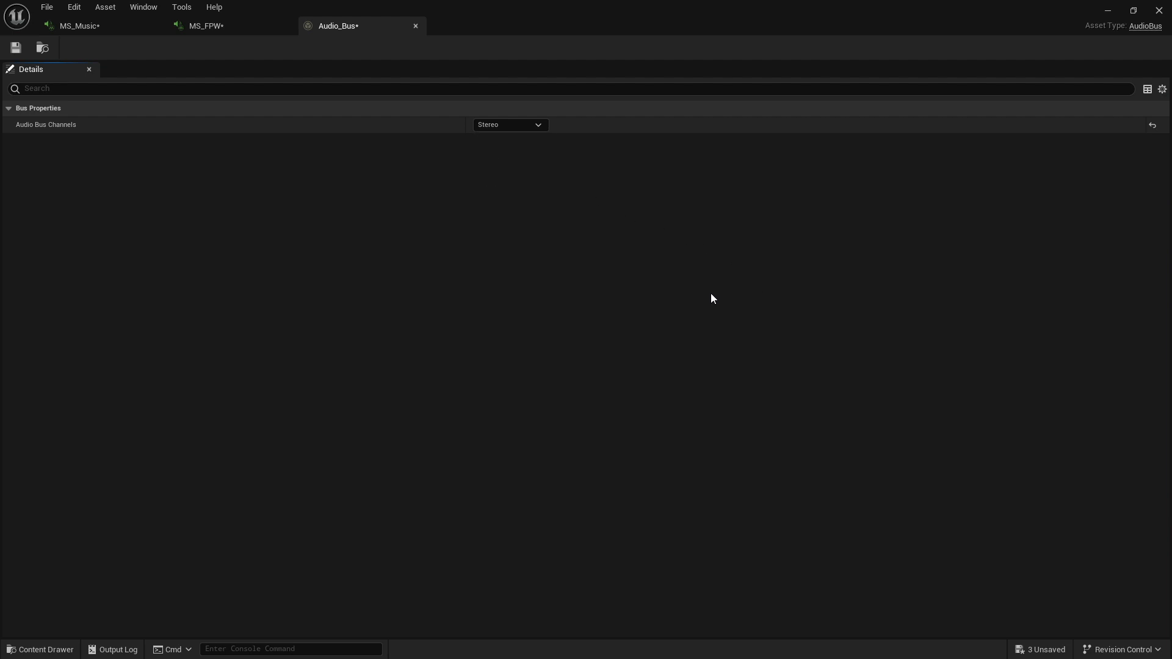
{"action": "mouse_move", "coordinate": [151, 108]}
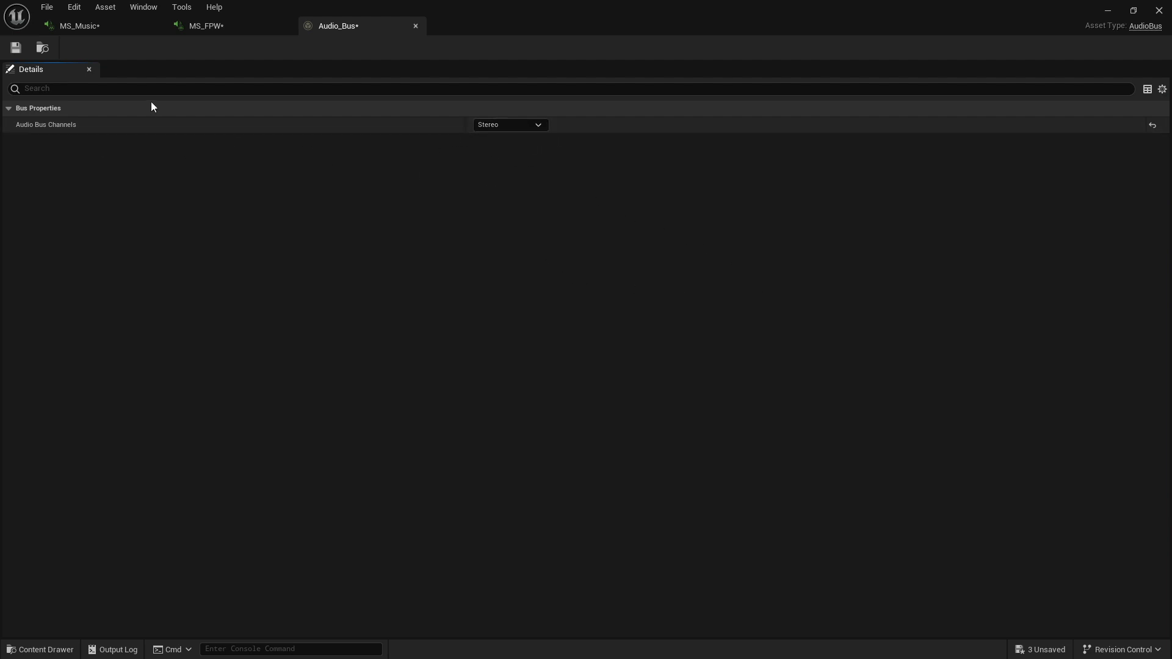
{"action": "left_click", "coordinate": [16, 47]}
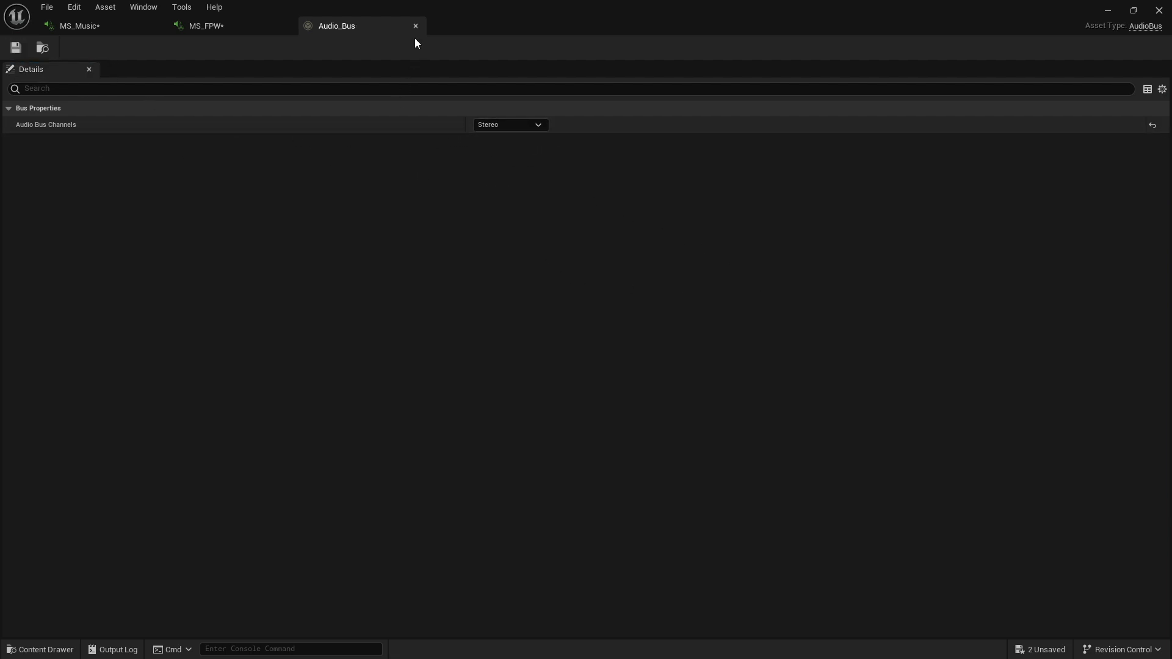
Step: Point MS_Music's Audio Bus Writer (2) node at the Audio_Bus asset
{"action": "left_click", "coordinate": [78, 26]}
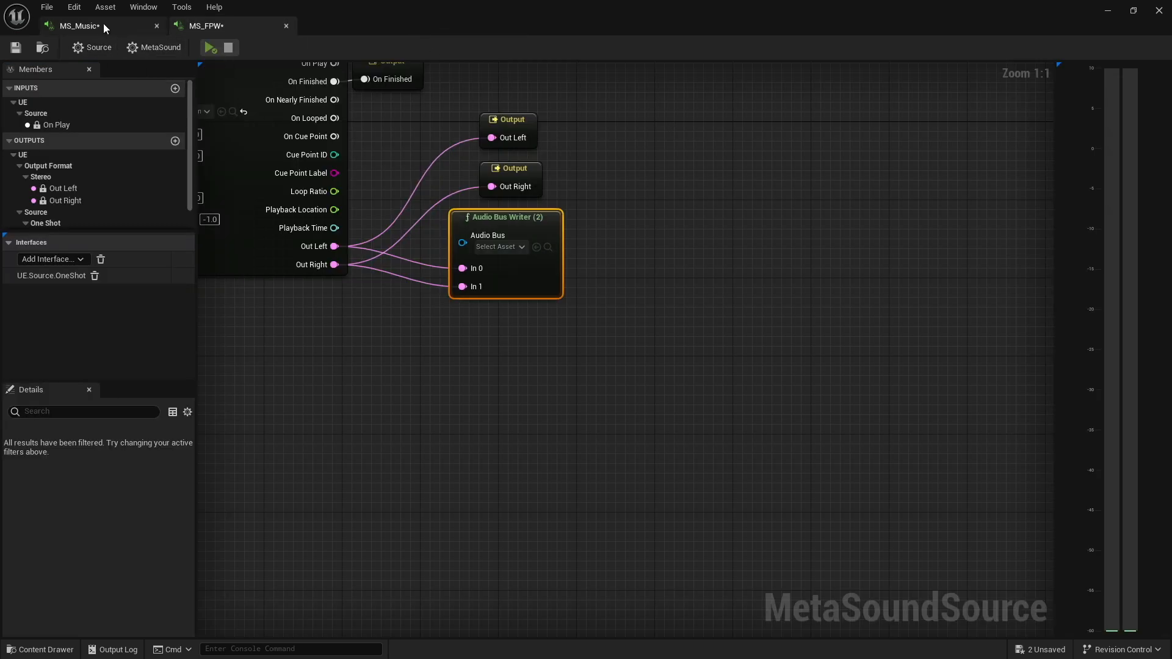
{"action": "left_click", "coordinate": [498, 247]}
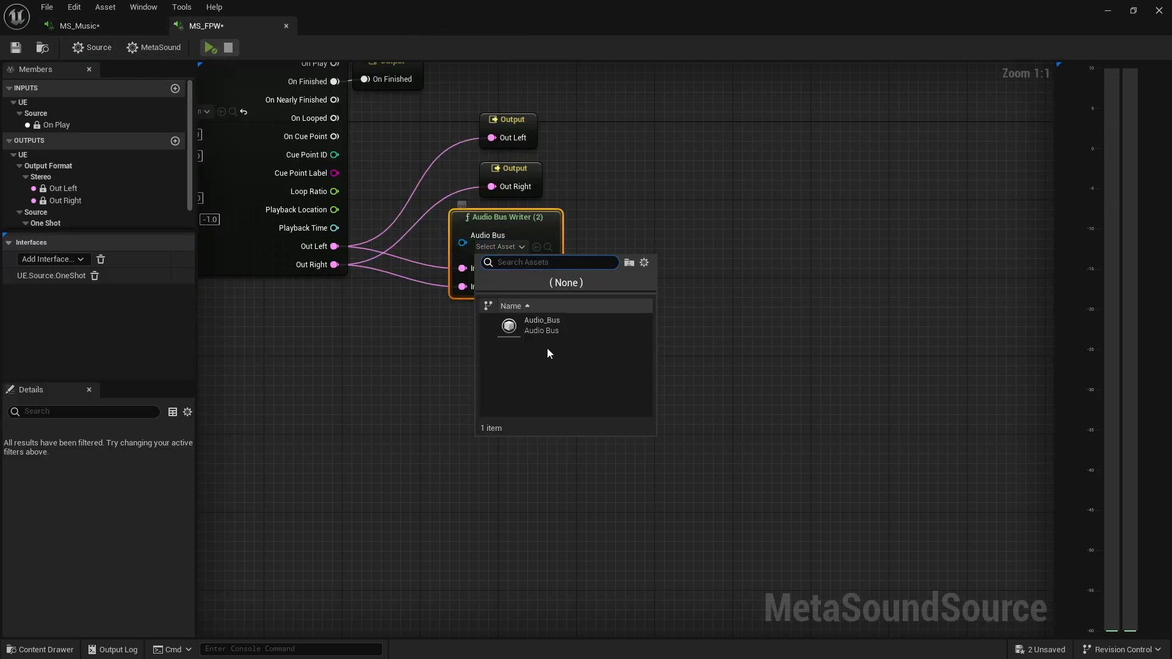
{"action": "mouse_move", "coordinate": [540, 325]}
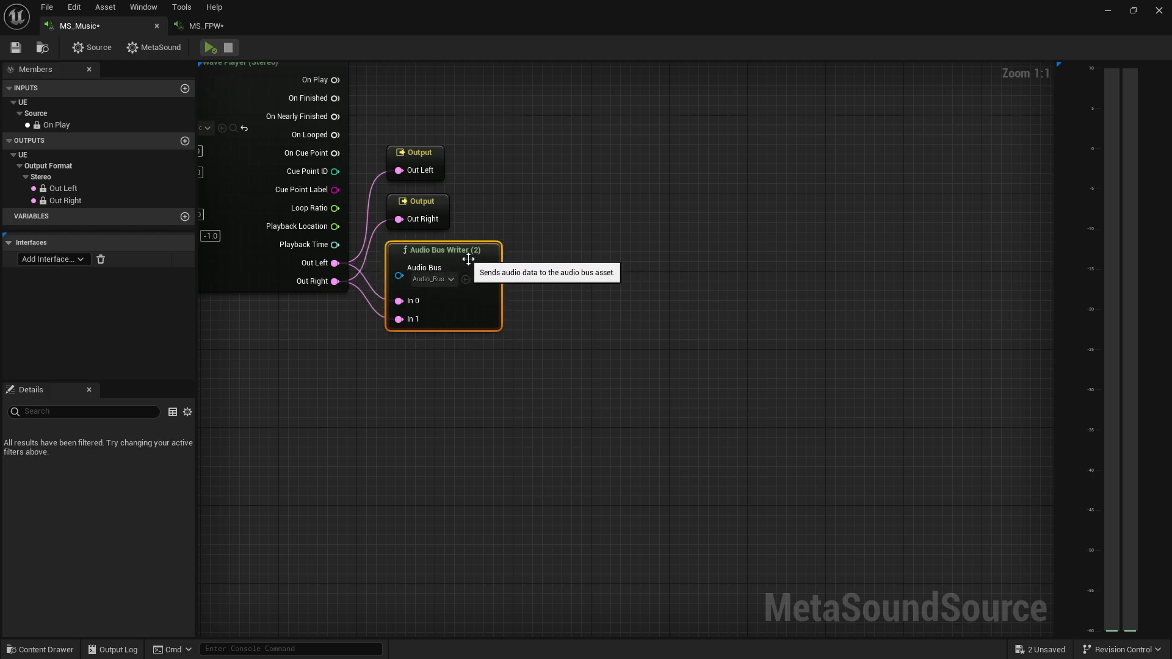
{"action": "mouse_move", "coordinate": [420, 120]}
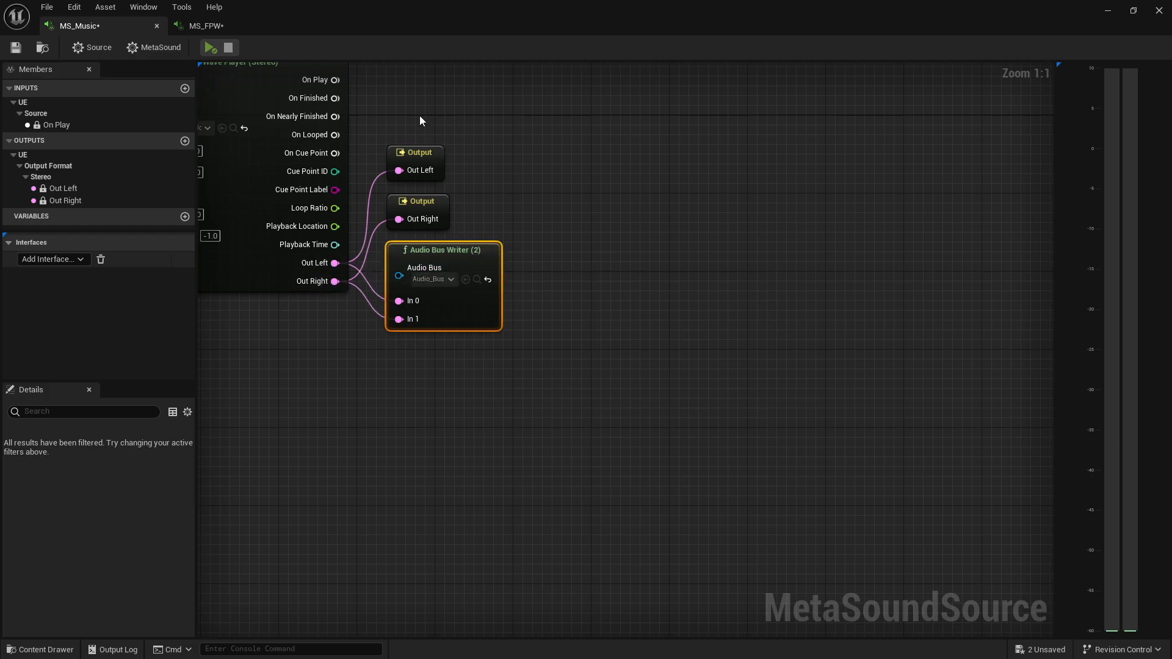
{"action": "left_click", "coordinate": [312, 281]}
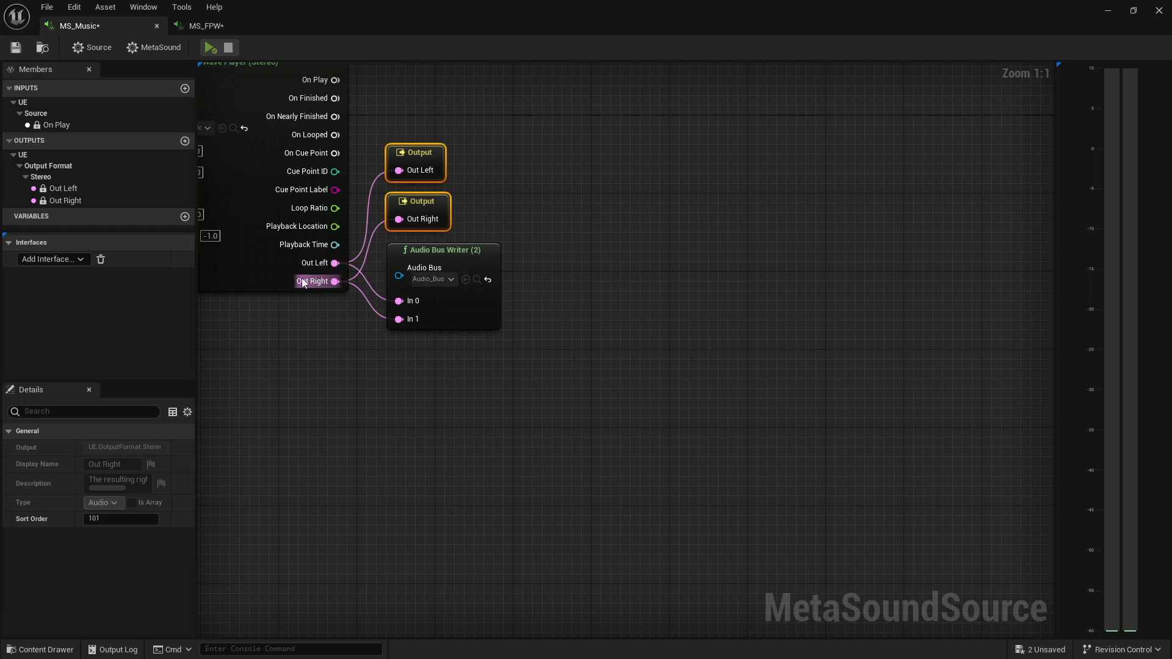
{"action": "mouse_move", "coordinate": [361, 303]}
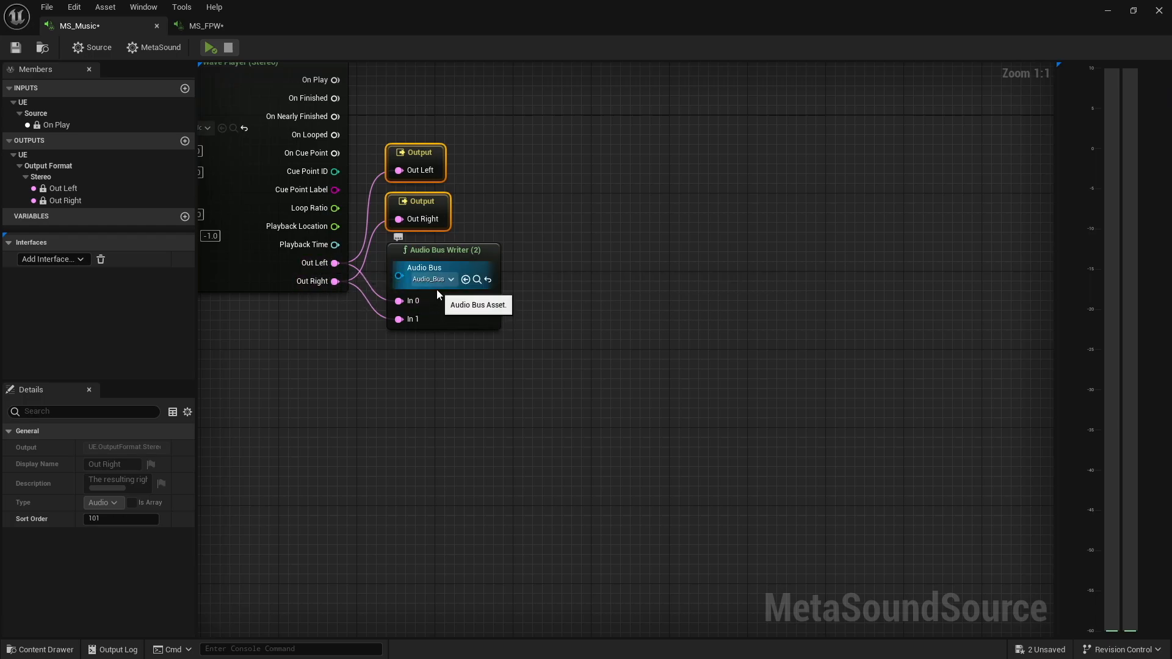
{"action": "mouse_move", "coordinate": [420, 331]}
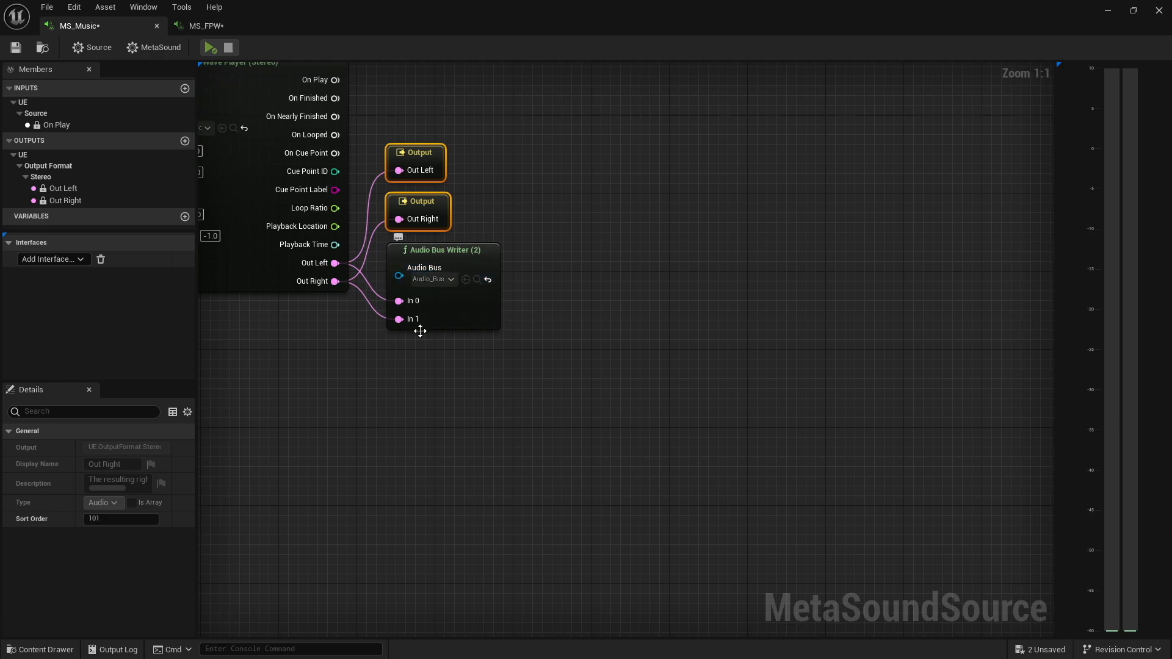
Step: Create a MetaSound Source named MS_Receiver in the Content/Audio folder
{"action": "left_click", "coordinate": [40, 648]}
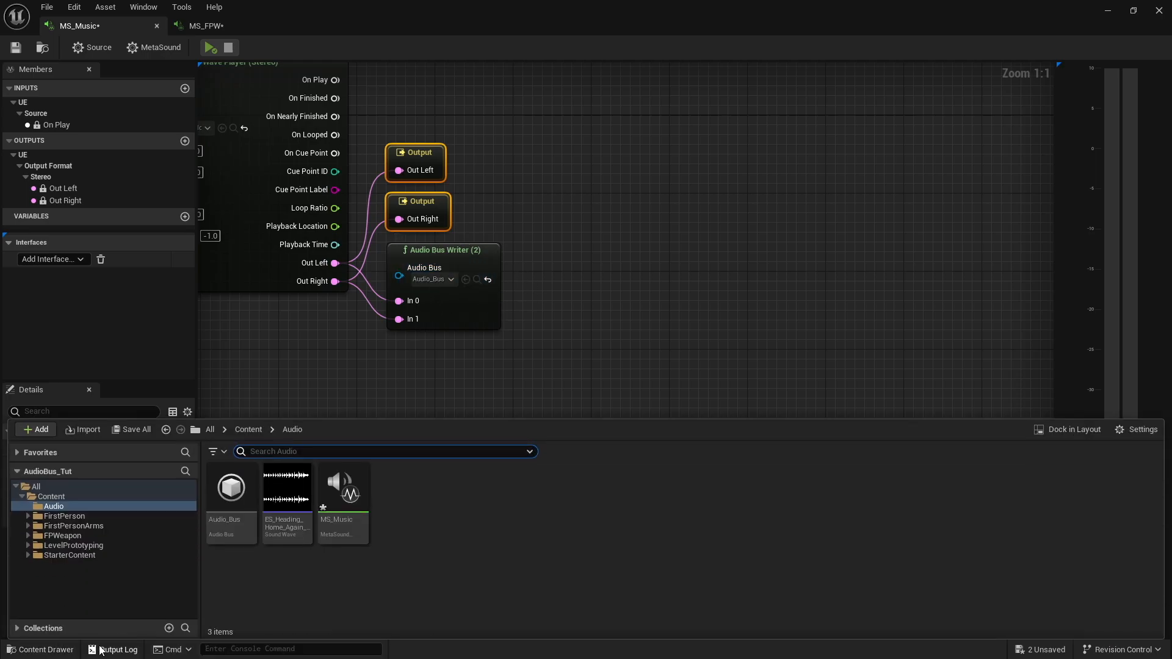
{"action": "left_click", "coordinate": [36, 429]}
{"action": "type", "text": "metasoun"}
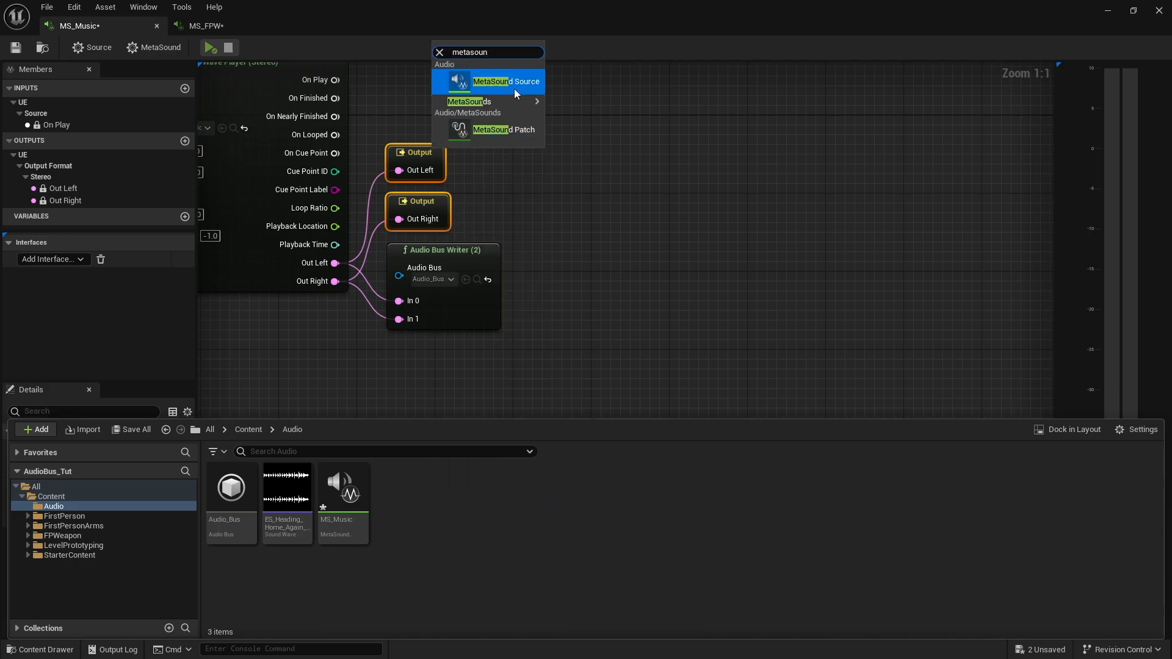
{"action": "left_click", "coordinate": [506, 80]}
{"action": "type", "text": "MS_Receiver"}
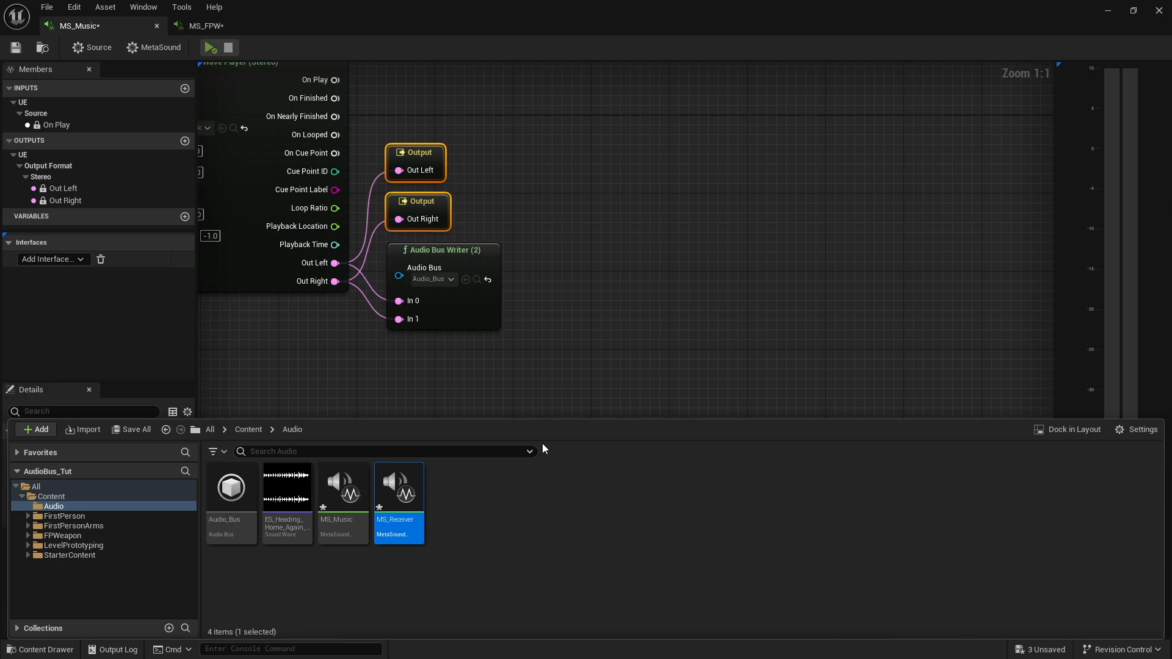
{"action": "mouse_move", "coordinate": [441, 510]}
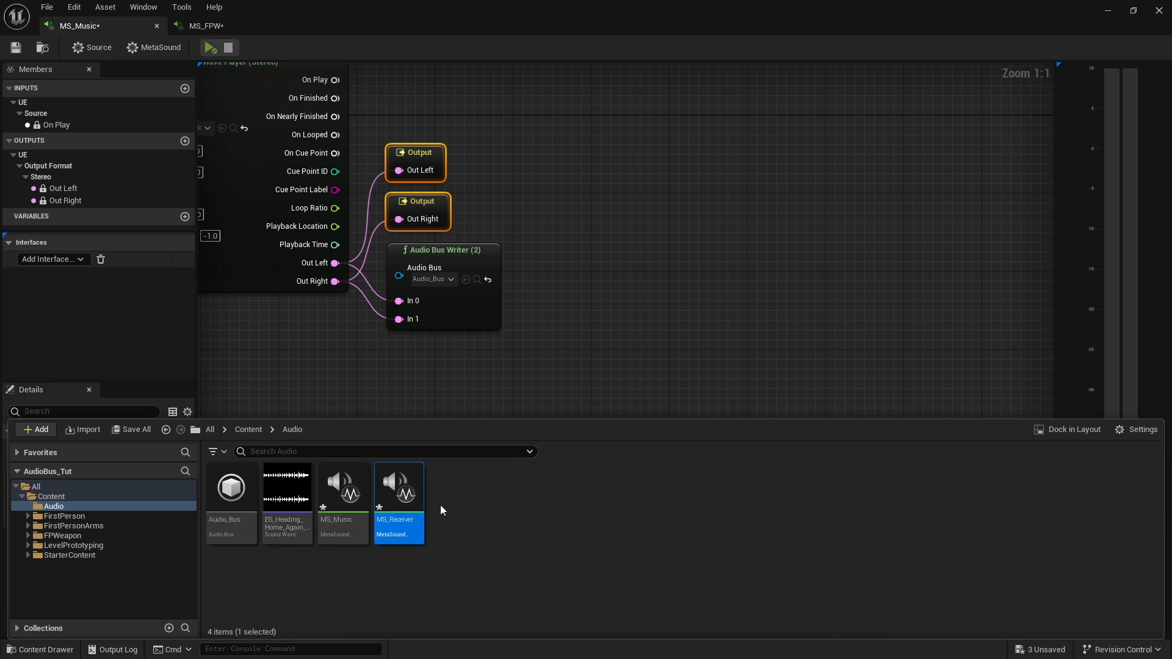
Step: Open MS_Receiver and set its Output Format to Stereo
{"action": "double_click", "coordinate": [399, 486]}
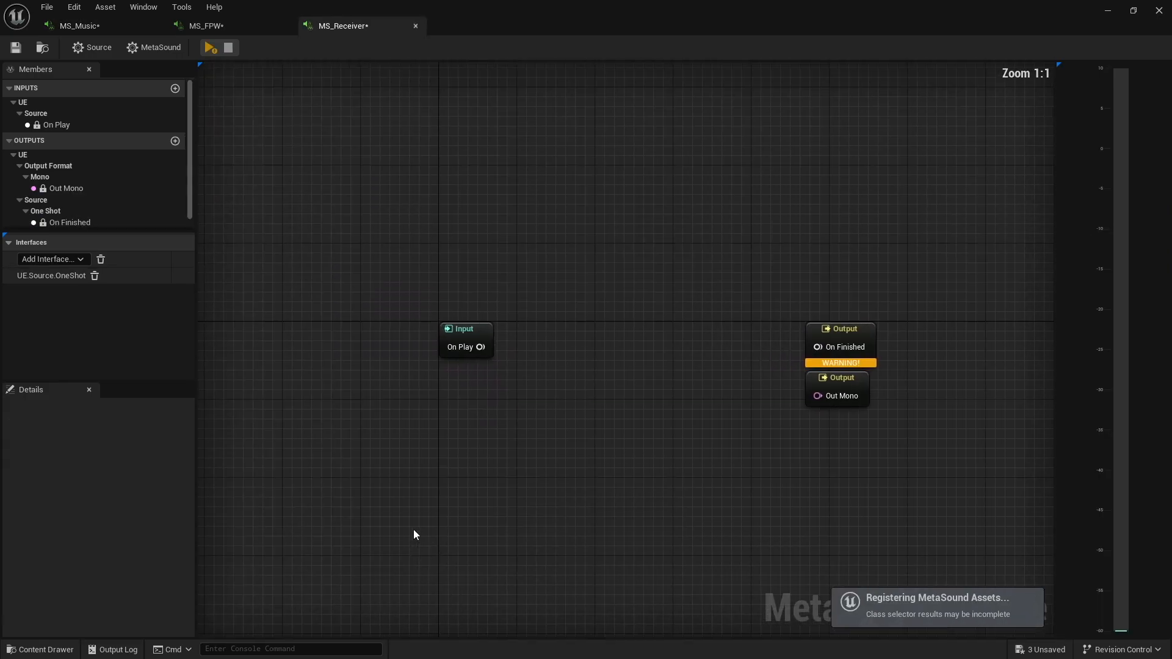
{"action": "mouse_move", "coordinate": [101, 264]}
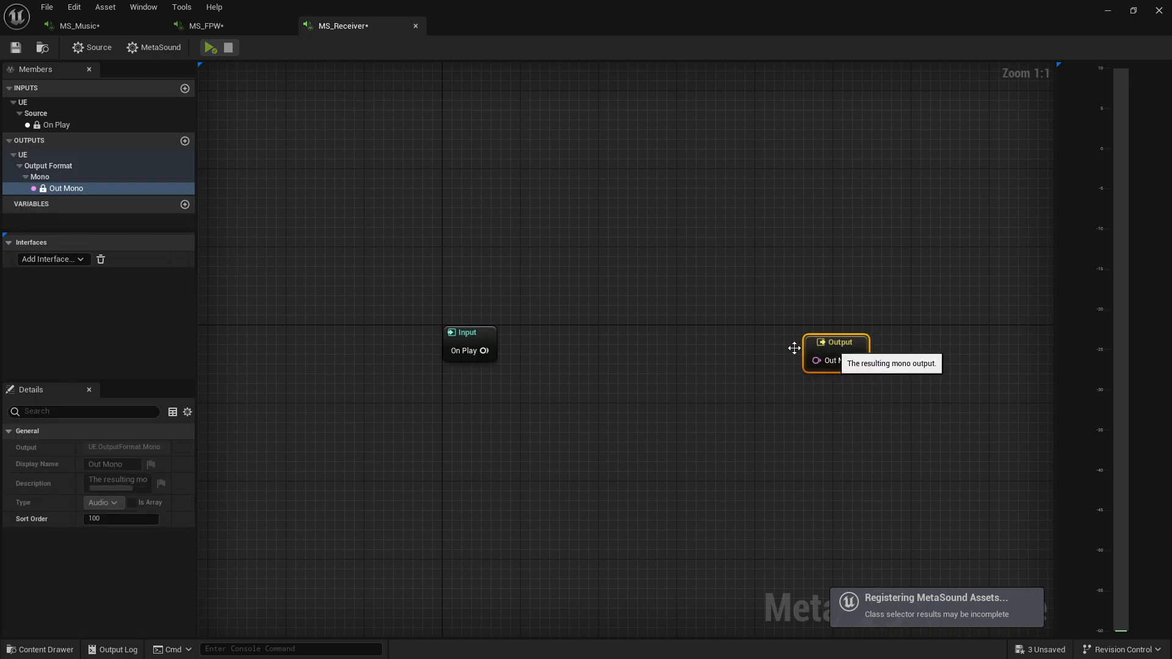
{"action": "left_click", "coordinate": [119, 447]}
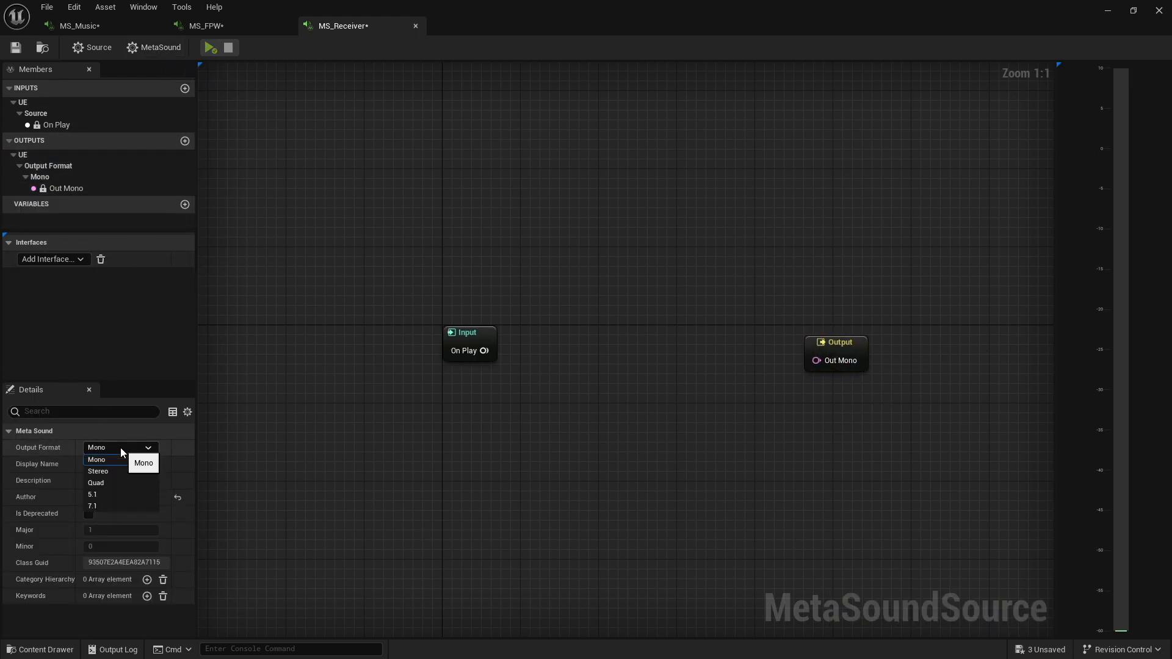
{"action": "left_click", "coordinate": [97, 471]}
{"action": "type", "text": "audio bus"}
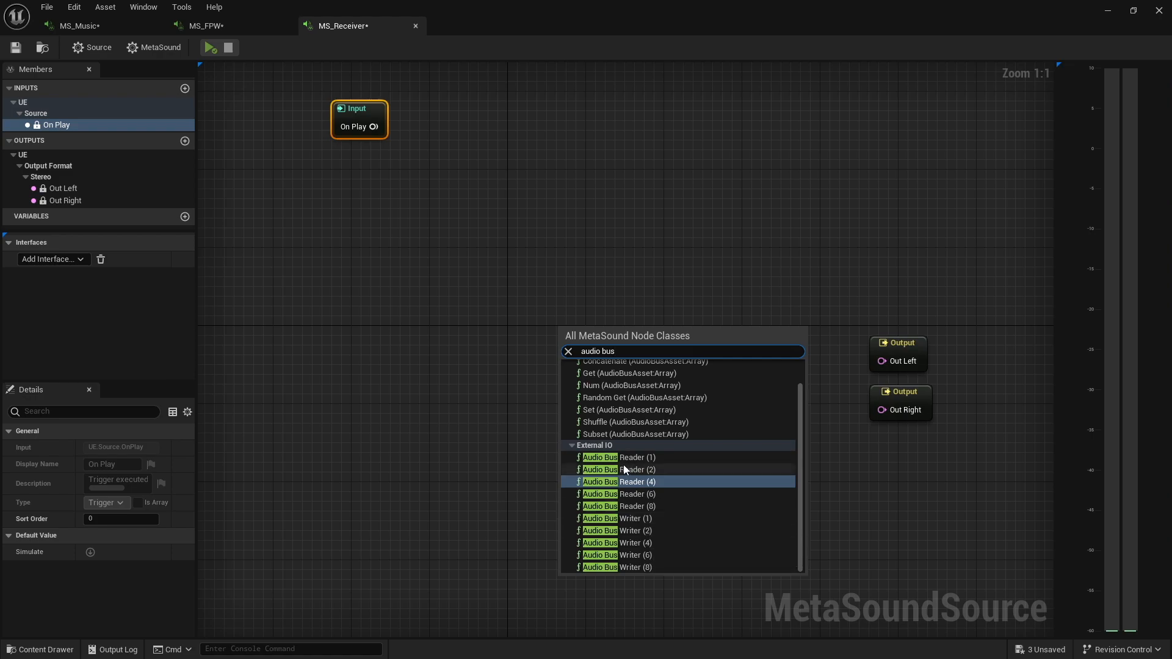
{"action": "mouse_move", "coordinate": [630, 482]}
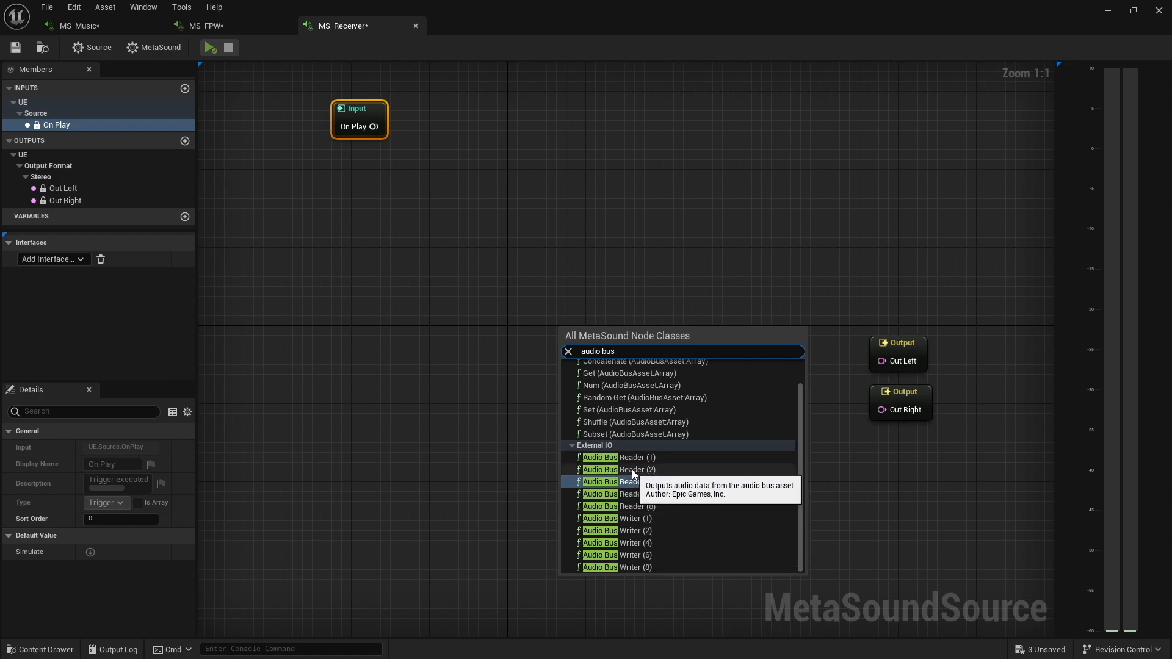
Step: Add an Audio Bus Reader (2) node reading Audio_Bus, cross-checking the writer in MS_Music
{"action": "left_click", "coordinate": [619, 469]}
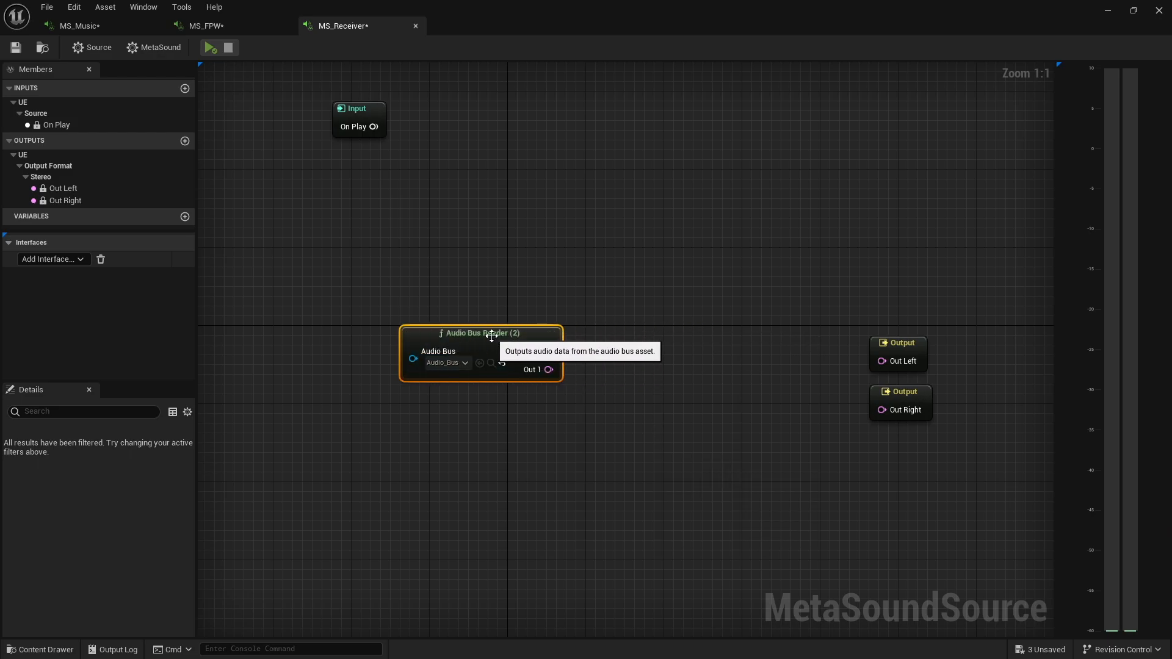
{"action": "mouse_move", "coordinate": [136, 38]}
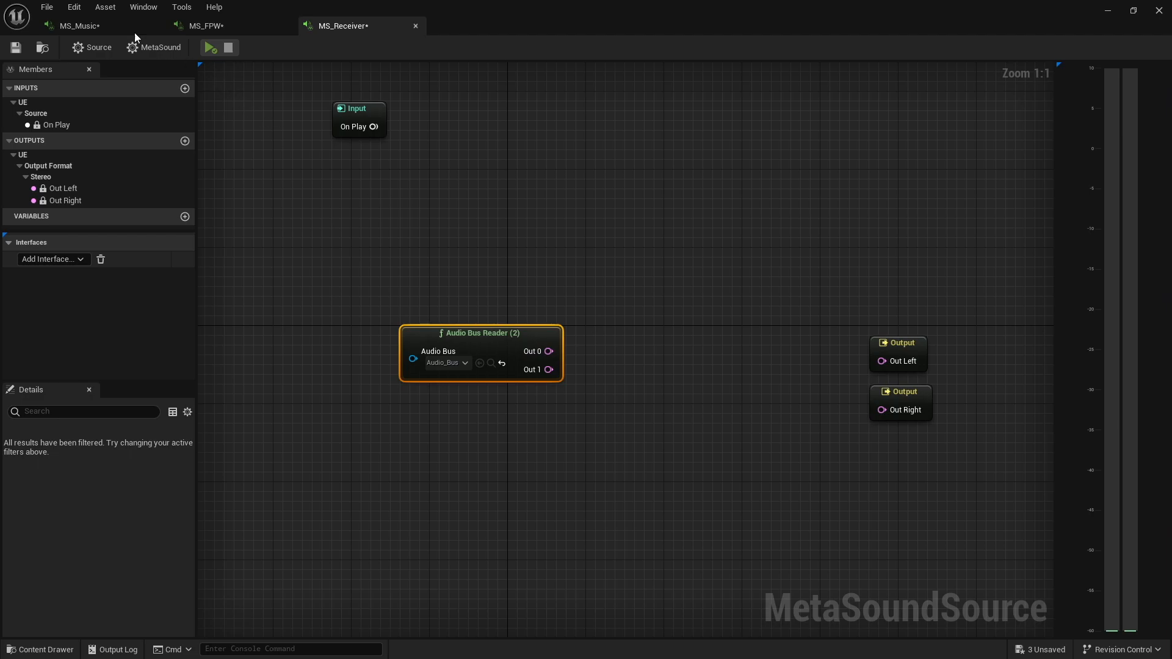
{"action": "left_click", "coordinate": [78, 26]}
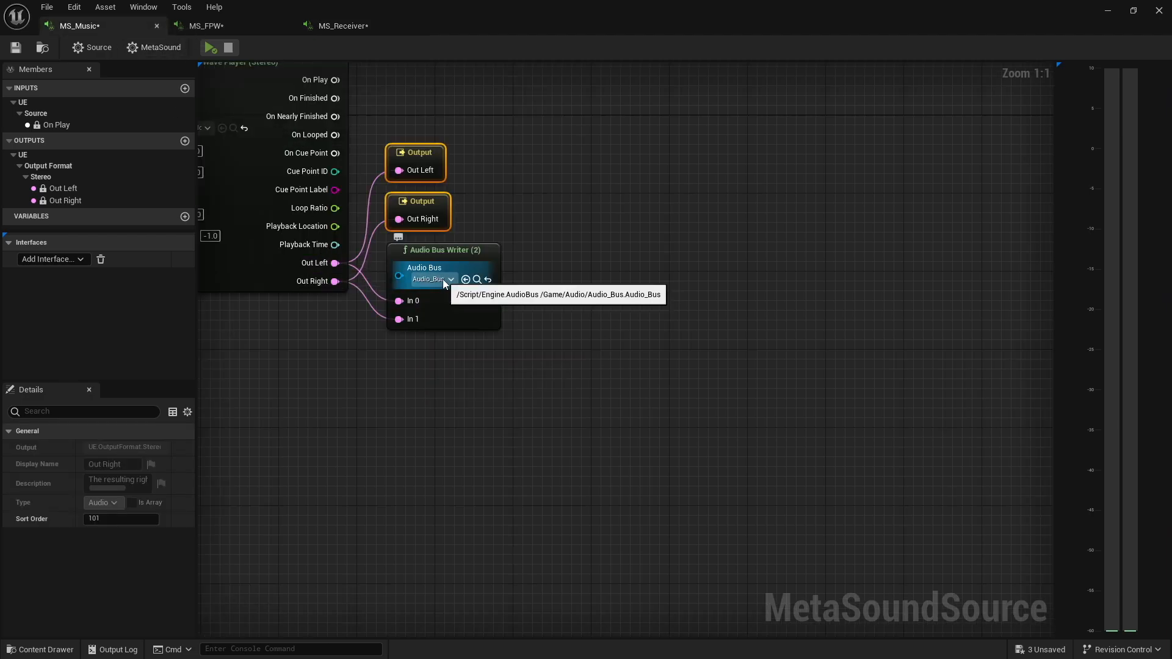
{"action": "left_click", "coordinate": [341, 25]}
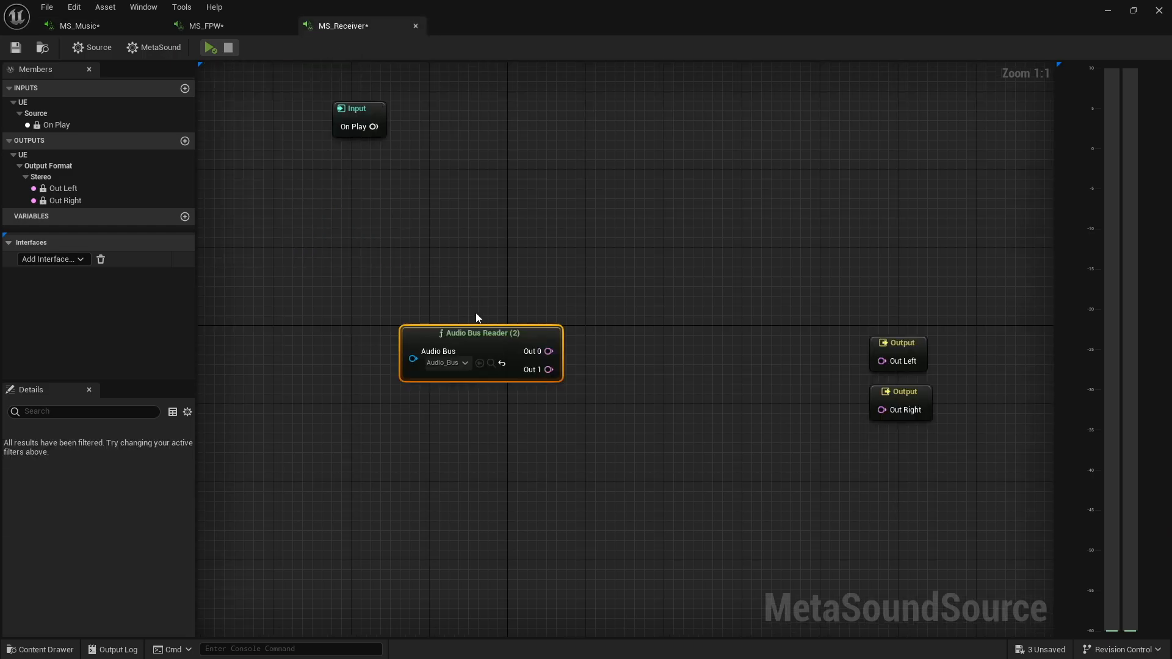
{"action": "mouse_move", "coordinate": [454, 421]}
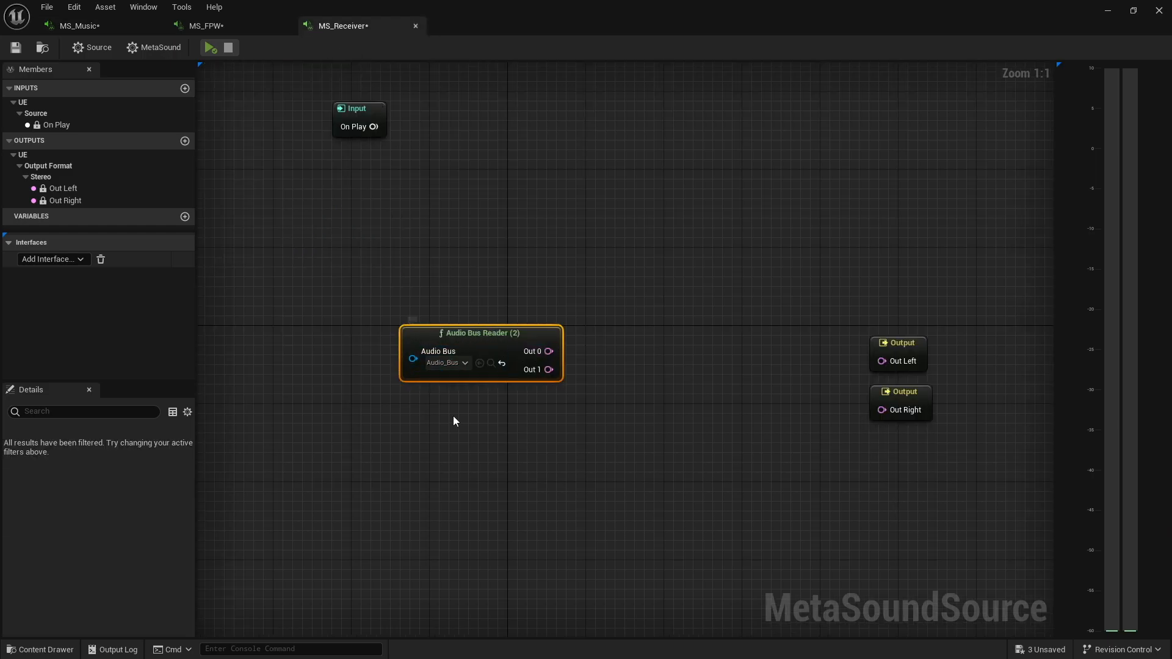
{"action": "mouse_move", "coordinate": [598, 395]}
{"action": "type", "text": "stereo de"}
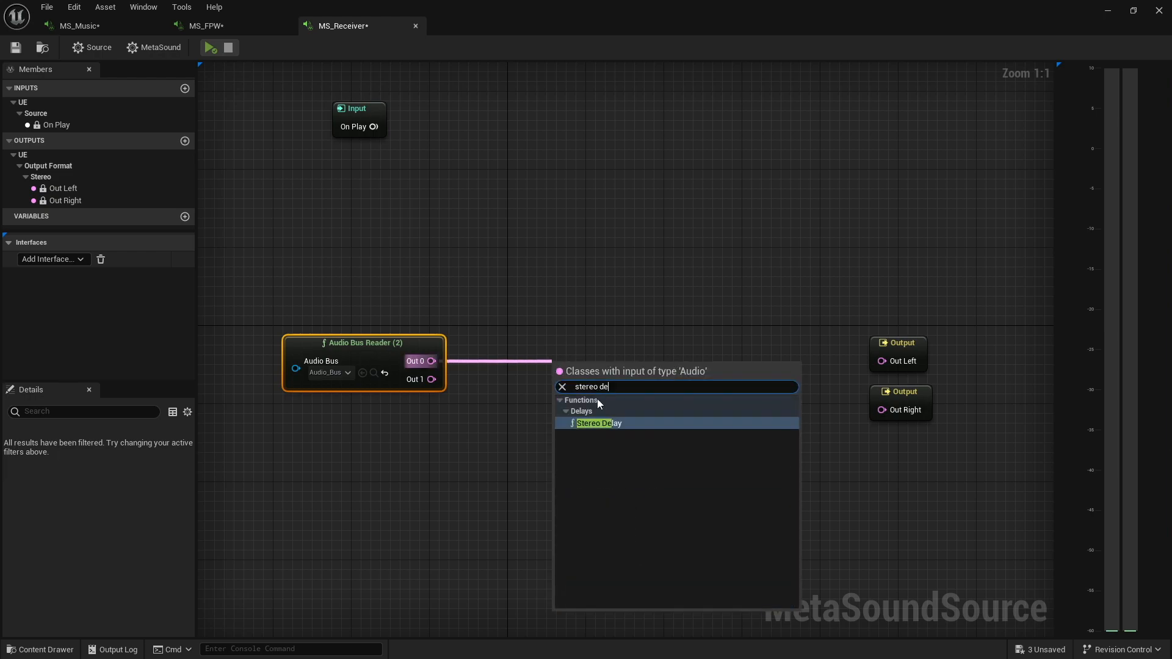
Step: Adjust the Stereo Delay and Bitcrusher sample rate, then save the three modified MetaSound assets
{"action": "left_click", "coordinate": [598, 423]}
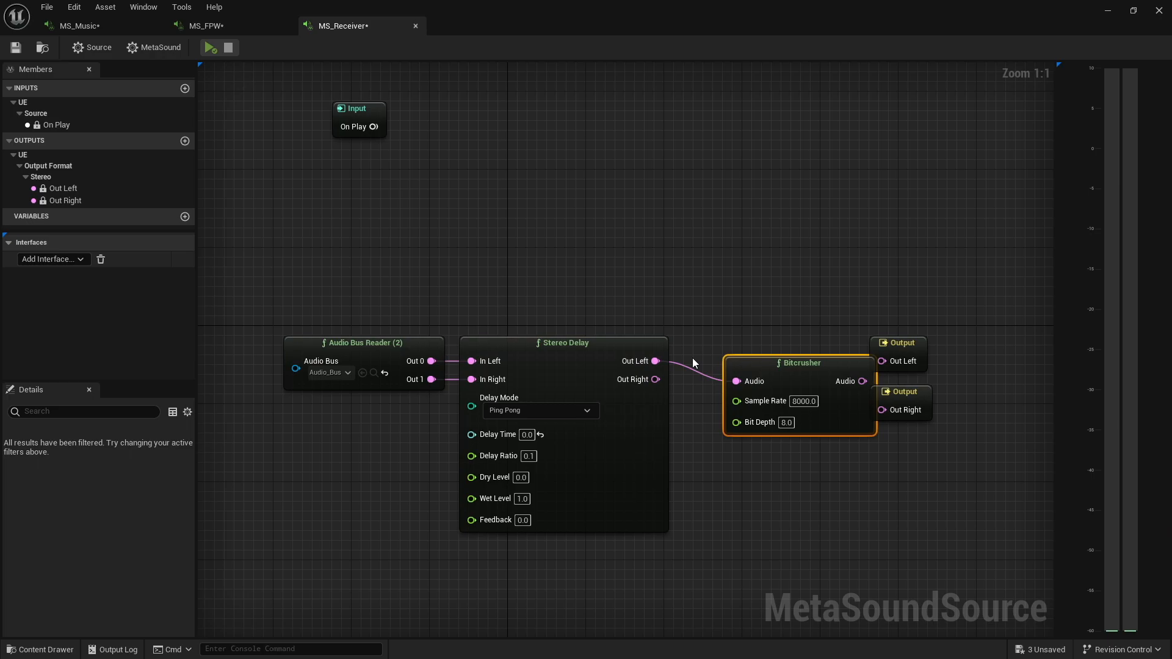
{"action": "left_click", "coordinate": [900, 343]}
{"action": "type", "text": "4000"}
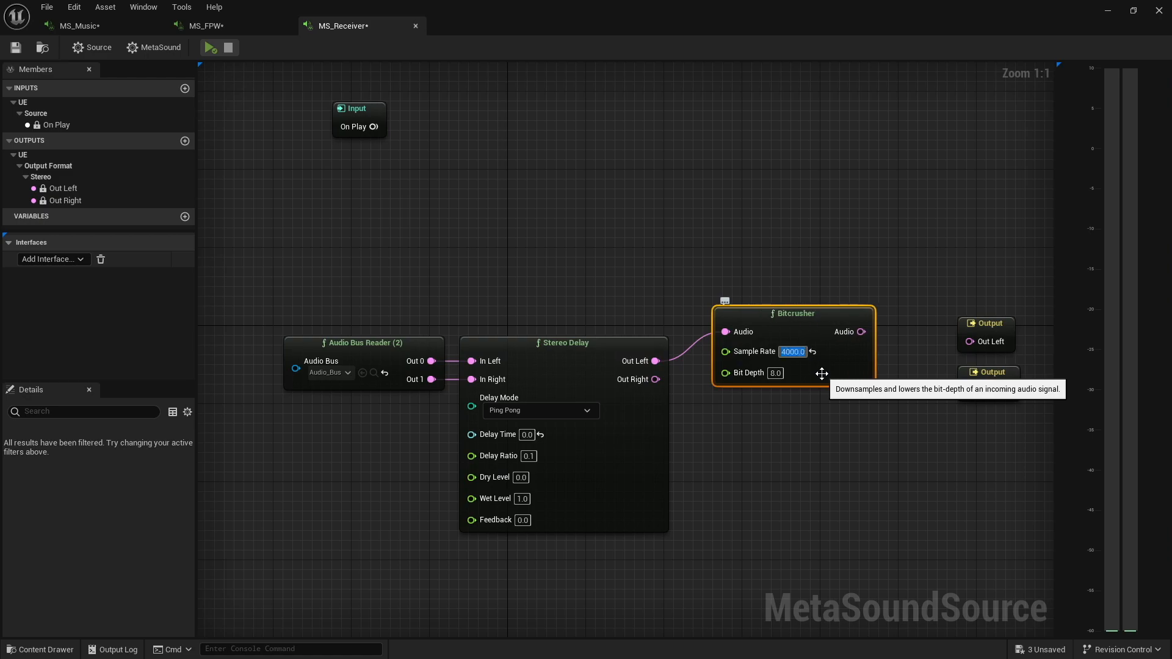
{"action": "mouse_move", "coordinate": [790, 444]}
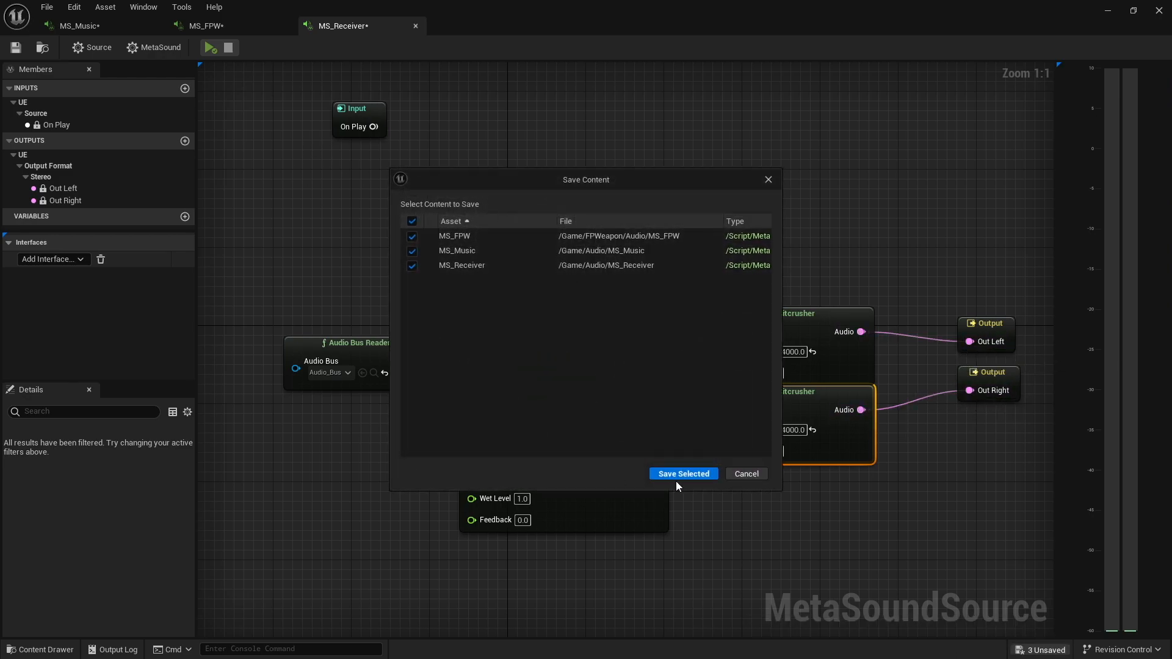
{"action": "left_click", "coordinate": [681, 474]}
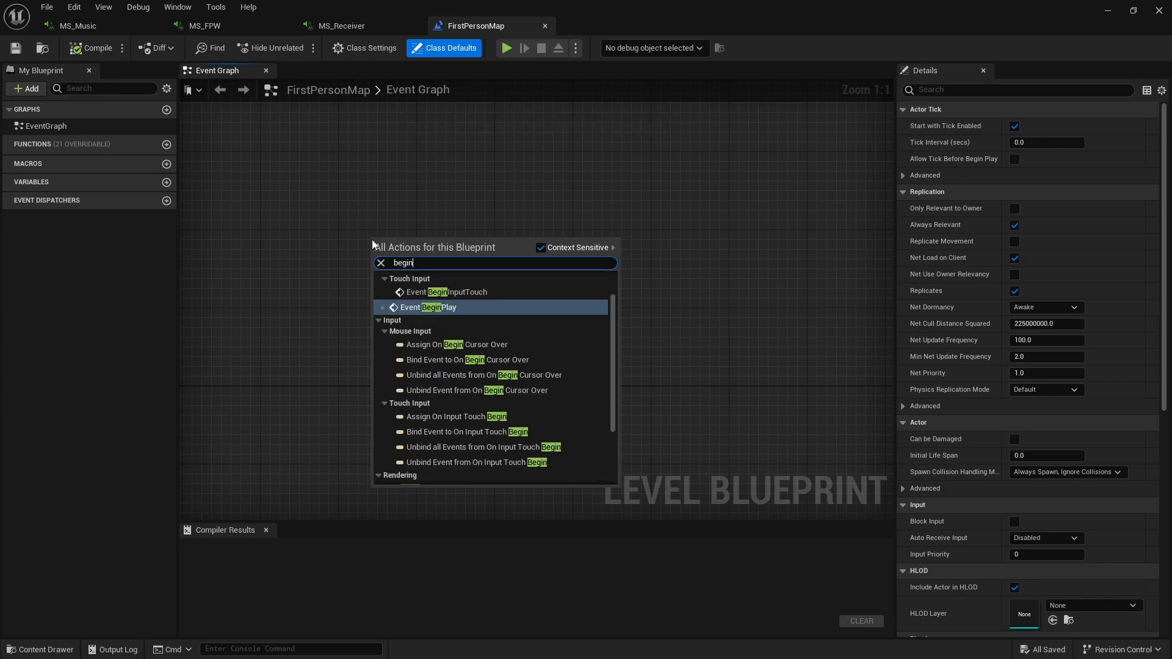
Step: Wire Event BeginPlay into an Add Audio Component node whose Sound is MS_Music
{"action": "left_click", "coordinate": [431, 308]}
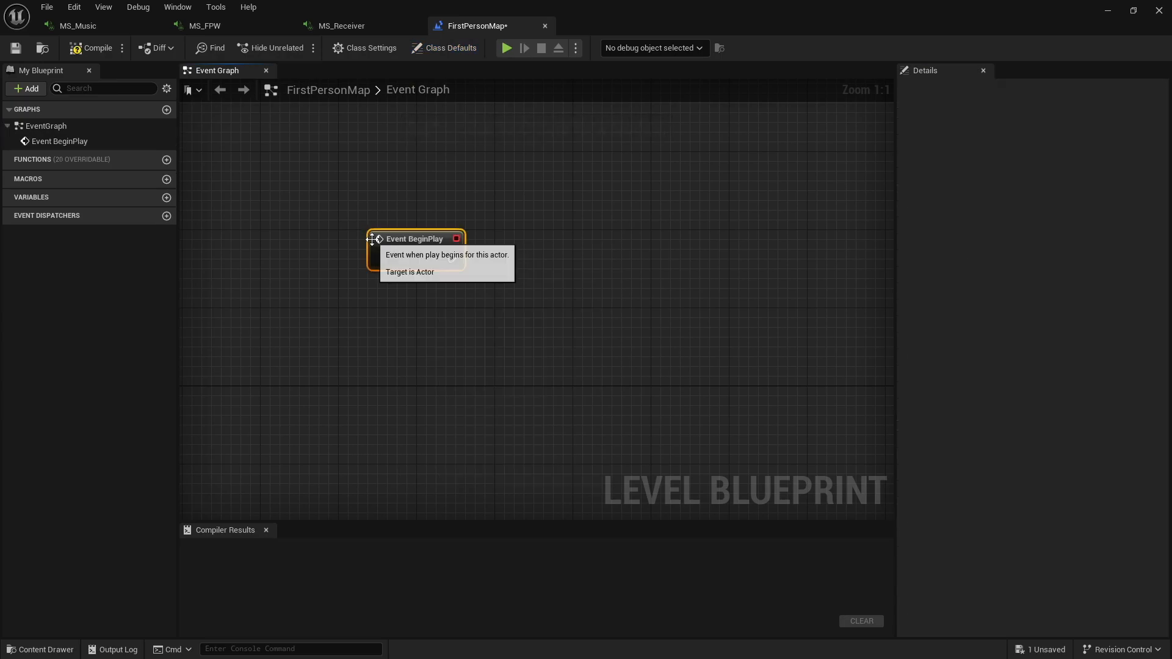
{"action": "left_click_drag", "start_coordinate": [454, 258], "coordinate": [512, 257]}
{"action": "type", "text": "add audio"}
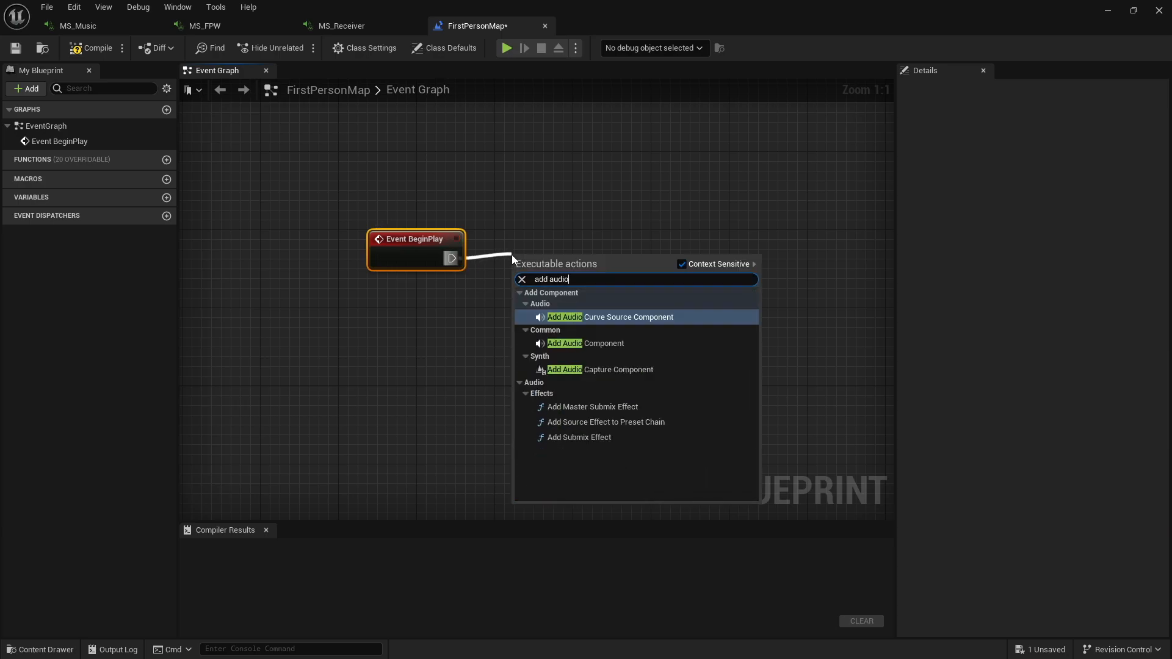
{"action": "left_click", "coordinate": [584, 343]}
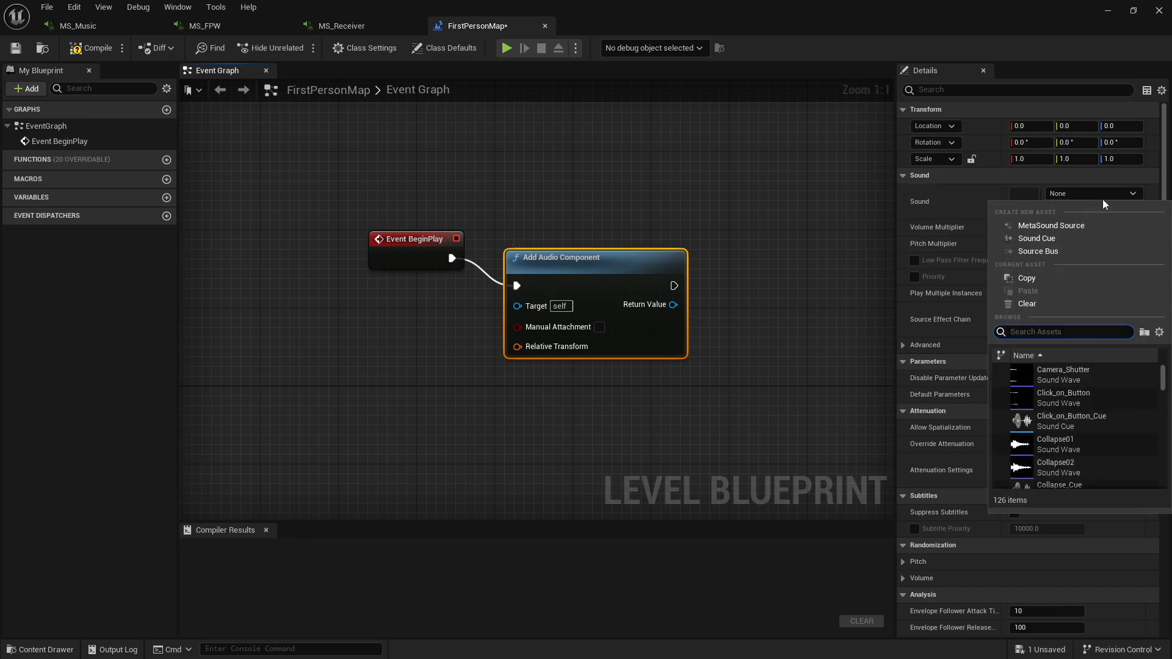
{"action": "type", "text": "musi"}
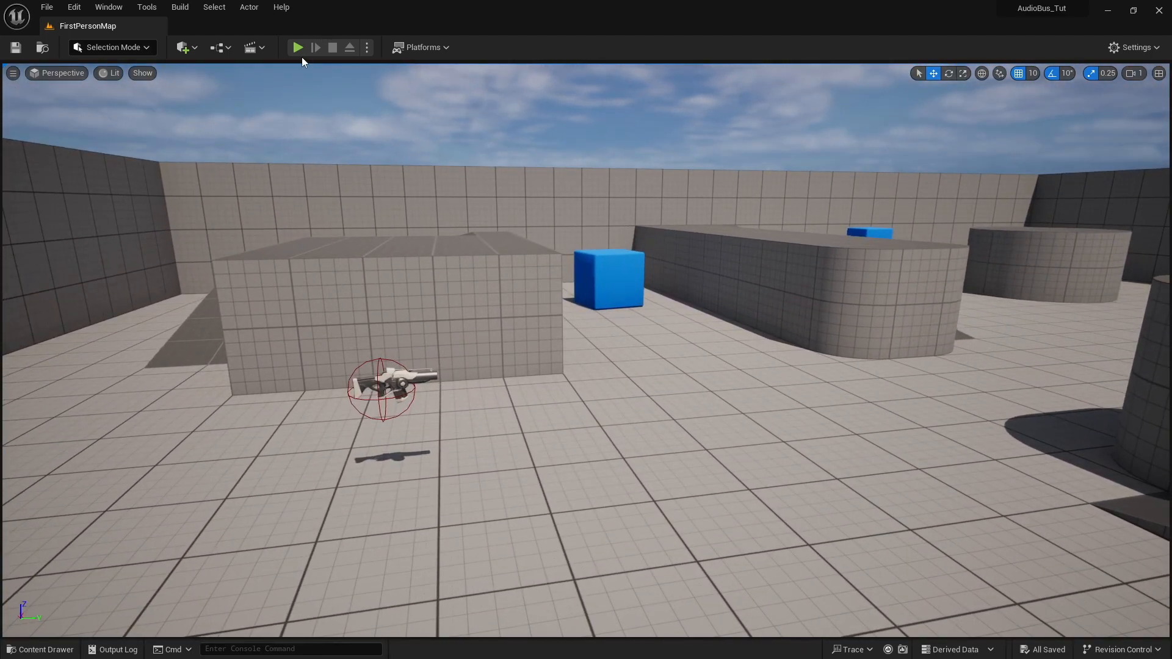
Step: Play the level in the editor to hear MS_Music, then stop the session
{"action": "left_click", "coordinate": [298, 47]}
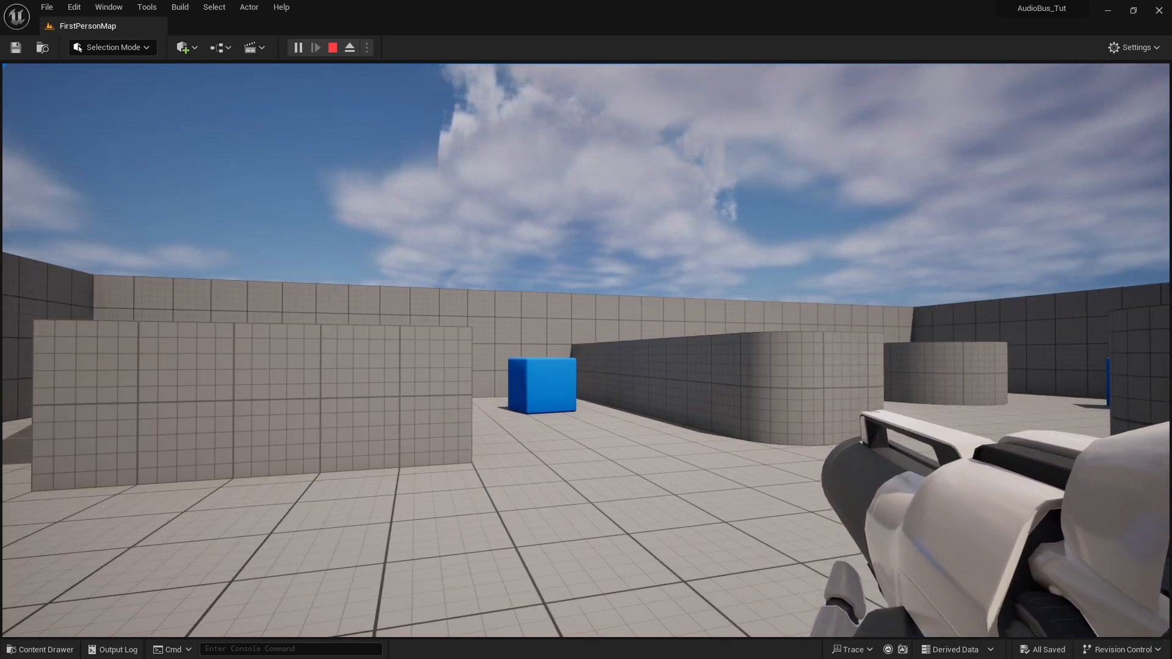
{"action": "left_click", "coordinate": [332, 48]}
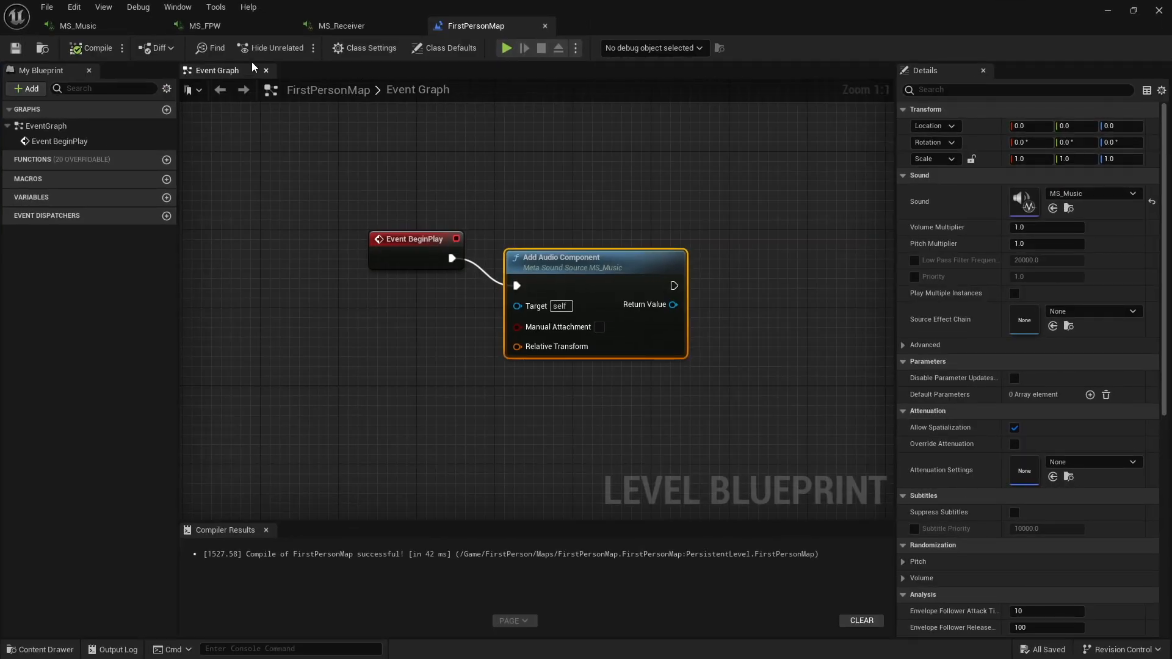
{"action": "left_click", "coordinate": [76, 26]}
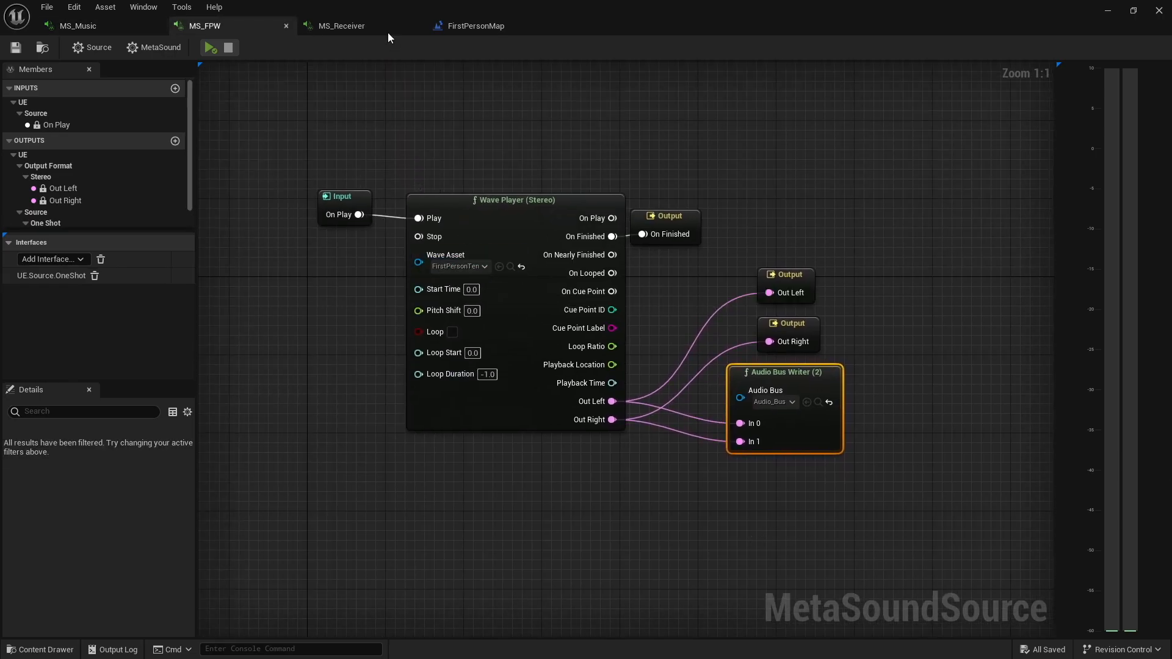
{"action": "left_click", "coordinate": [342, 26]}
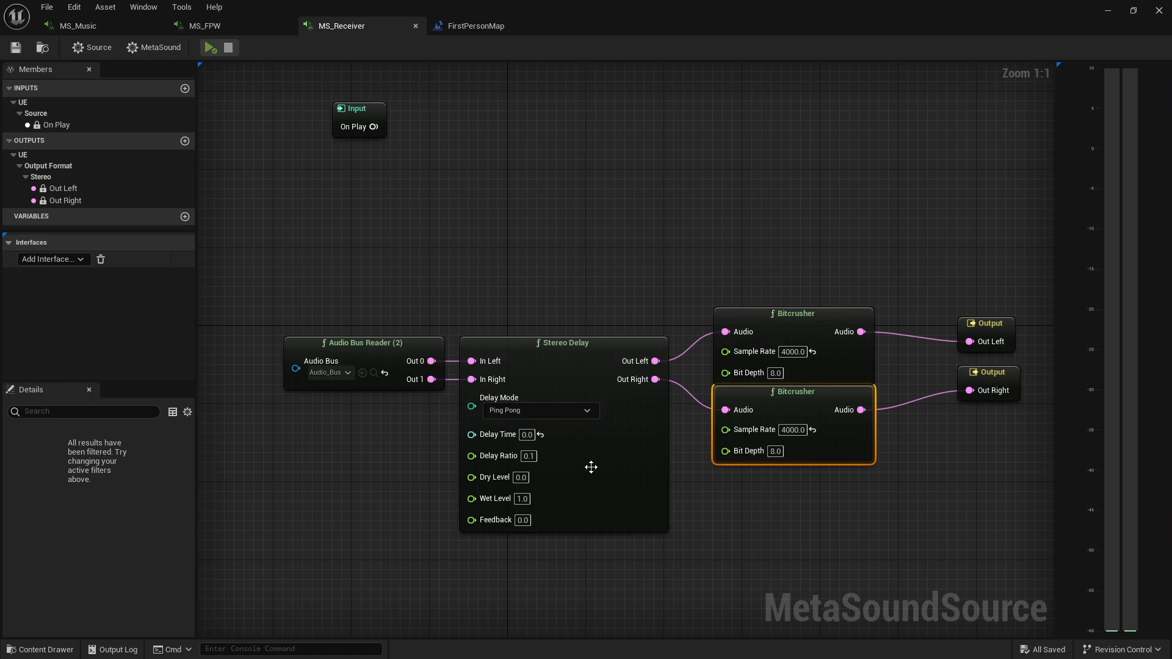
{"action": "mouse_move", "coordinate": [660, 278]}
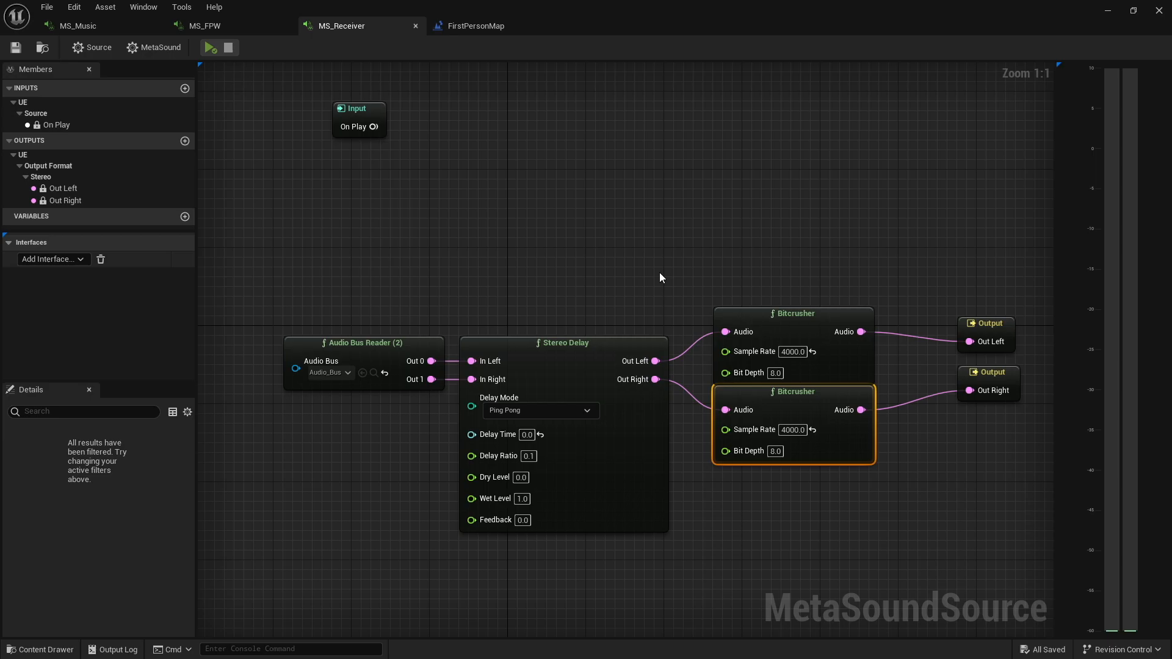
{"action": "left_click", "coordinate": [474, 26]}
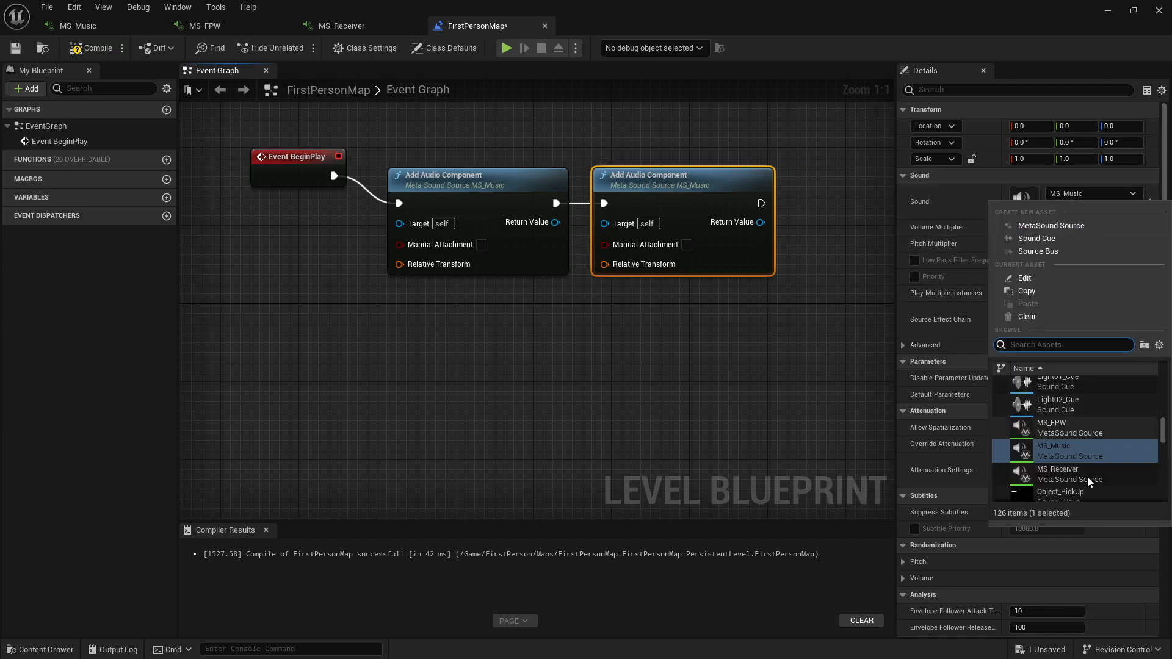
Step: Set the second Add Audio Component's Sound to MS_Receiver and return to the level editor
{"action": "left_click", "coordinate": [1058, 474]}
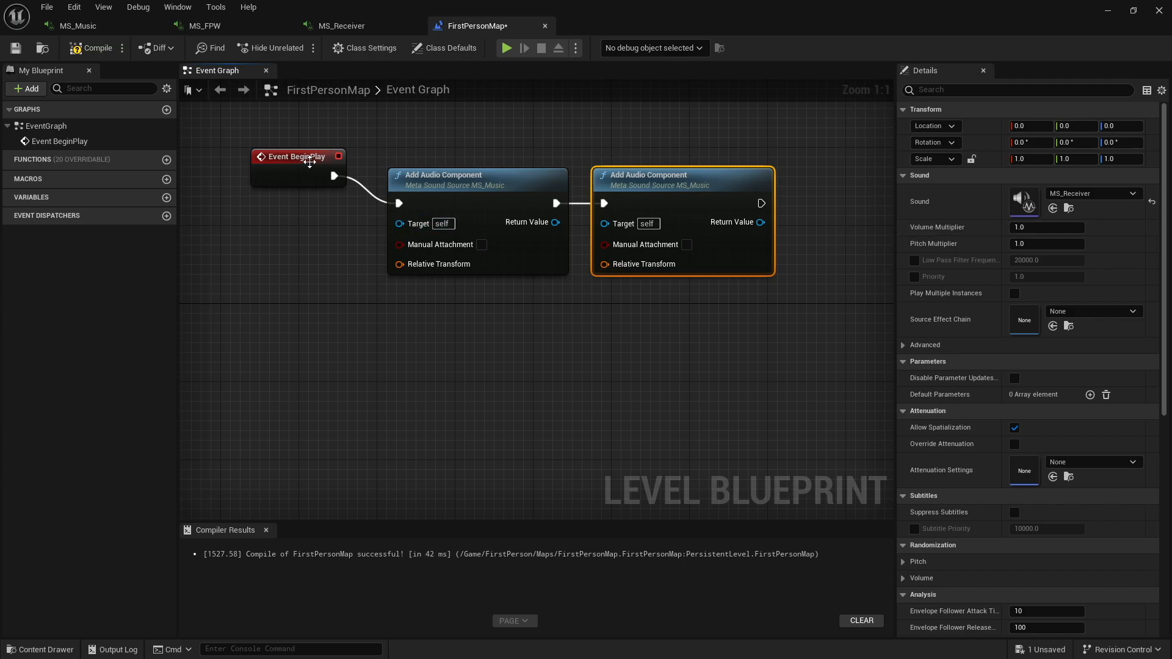
{"action": "left_click", "coordinate": [458, 232]}
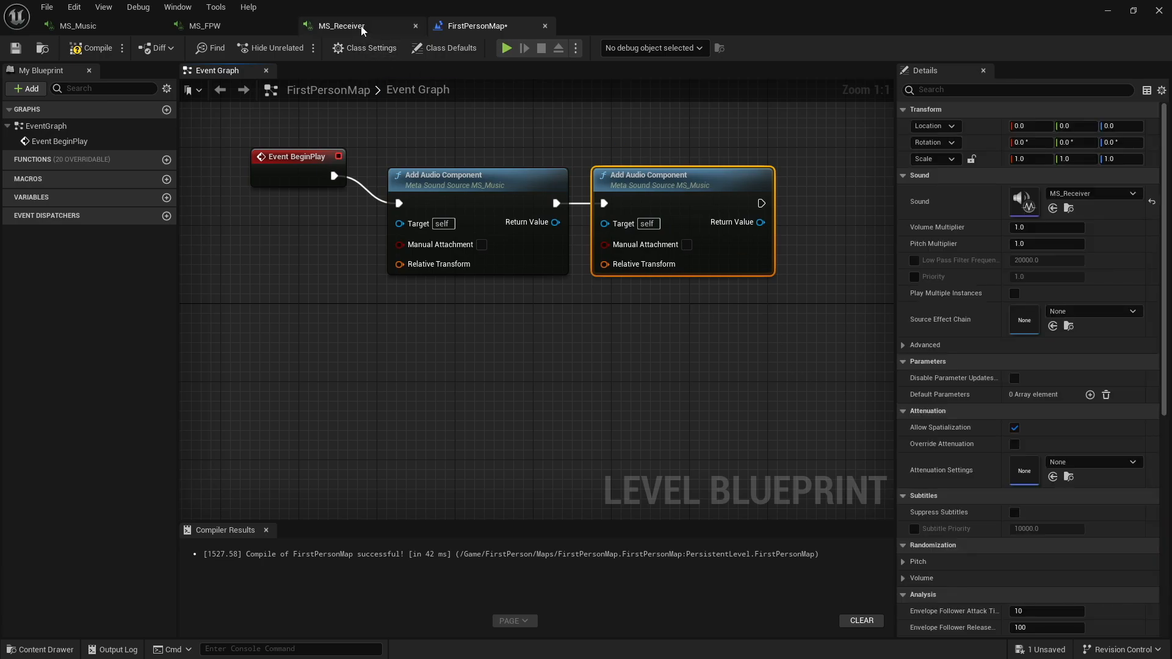
{"action": "left_click", "coordinate": [341, 25]}
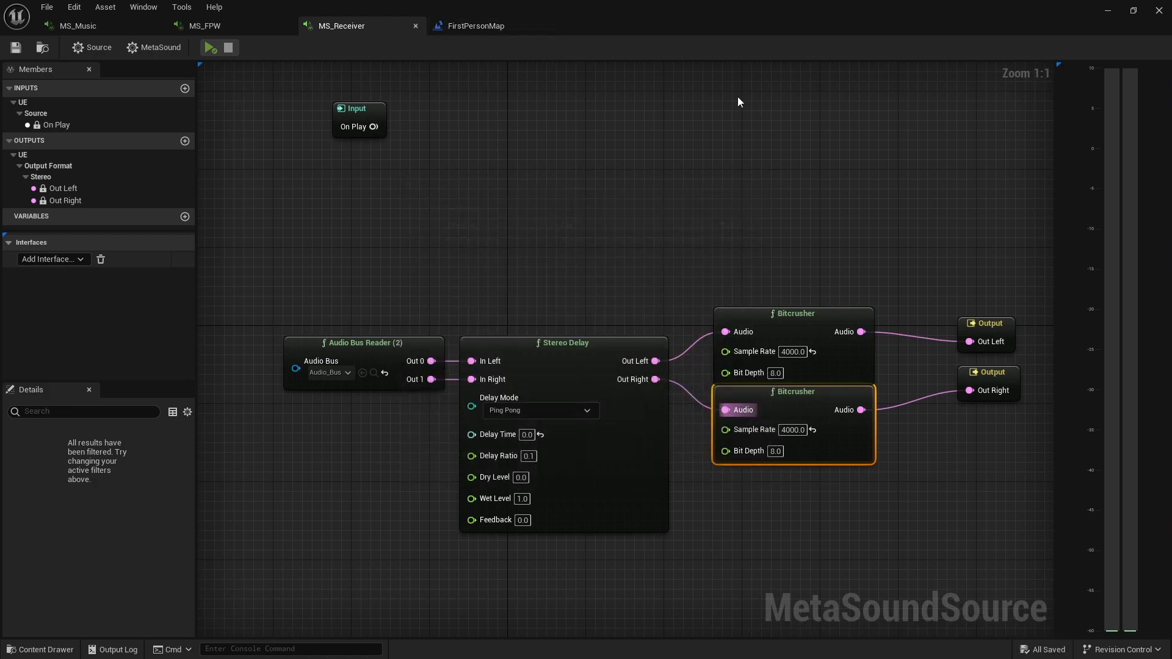
{"action": "left_click", "coordinate": [476, 26]}
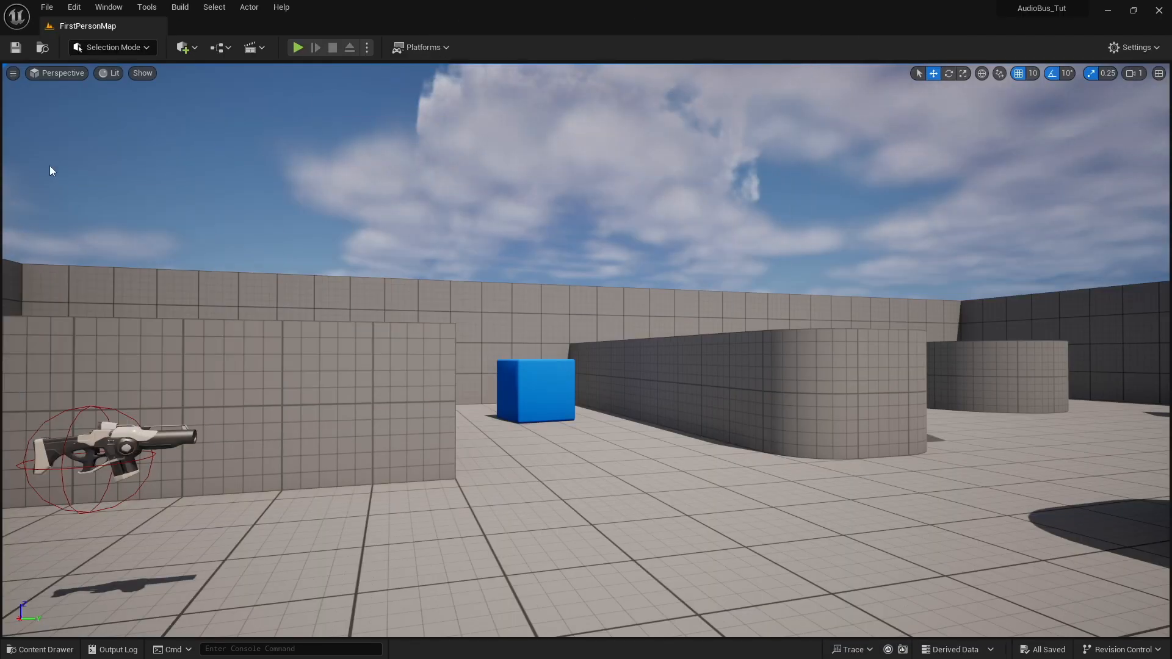
{"action": "mouse_move", "coordinate": [296, 48]}
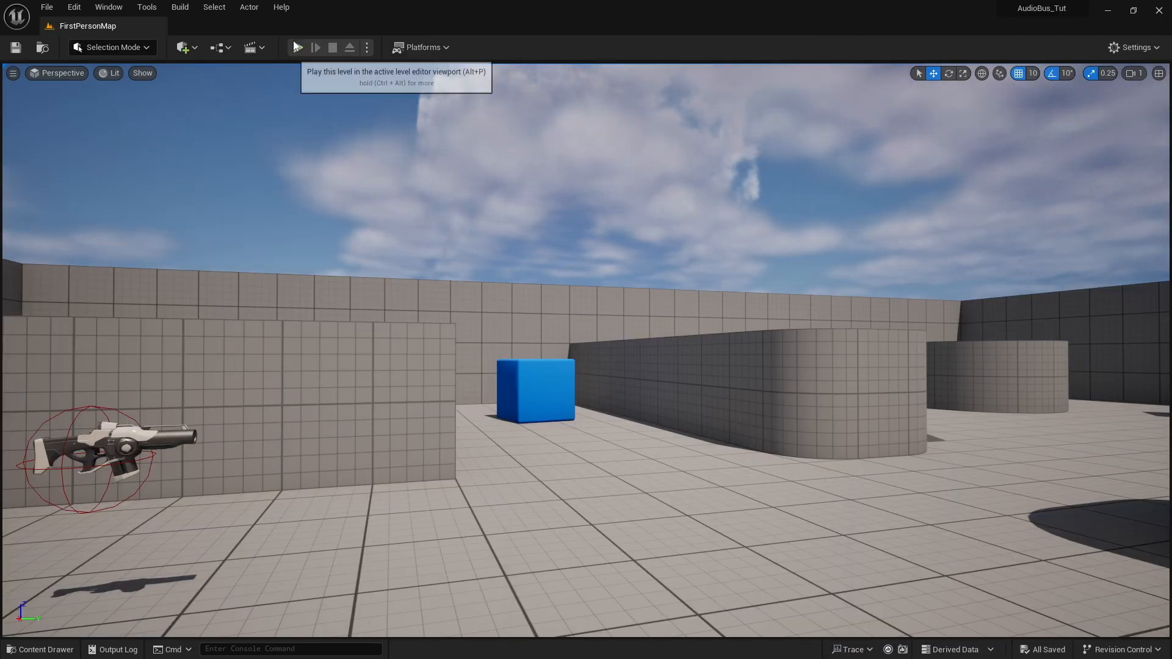
{"action": "left_click", "coordinate": [314, 48]}
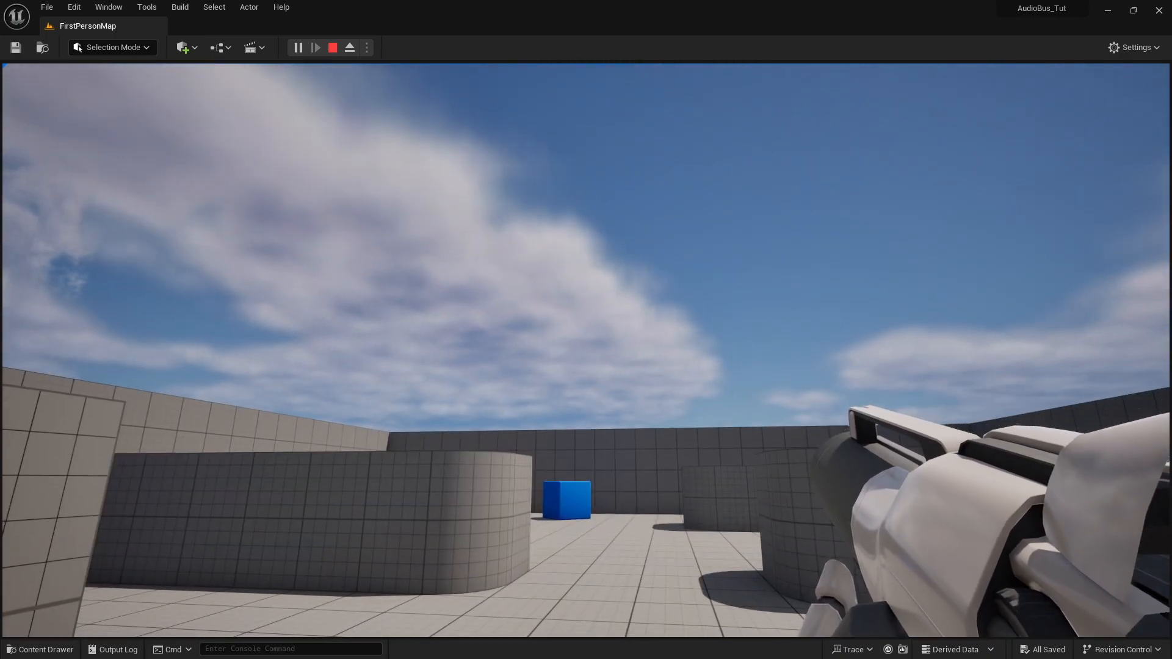
{"action": "left_click", "coordinate": [332, 48]}
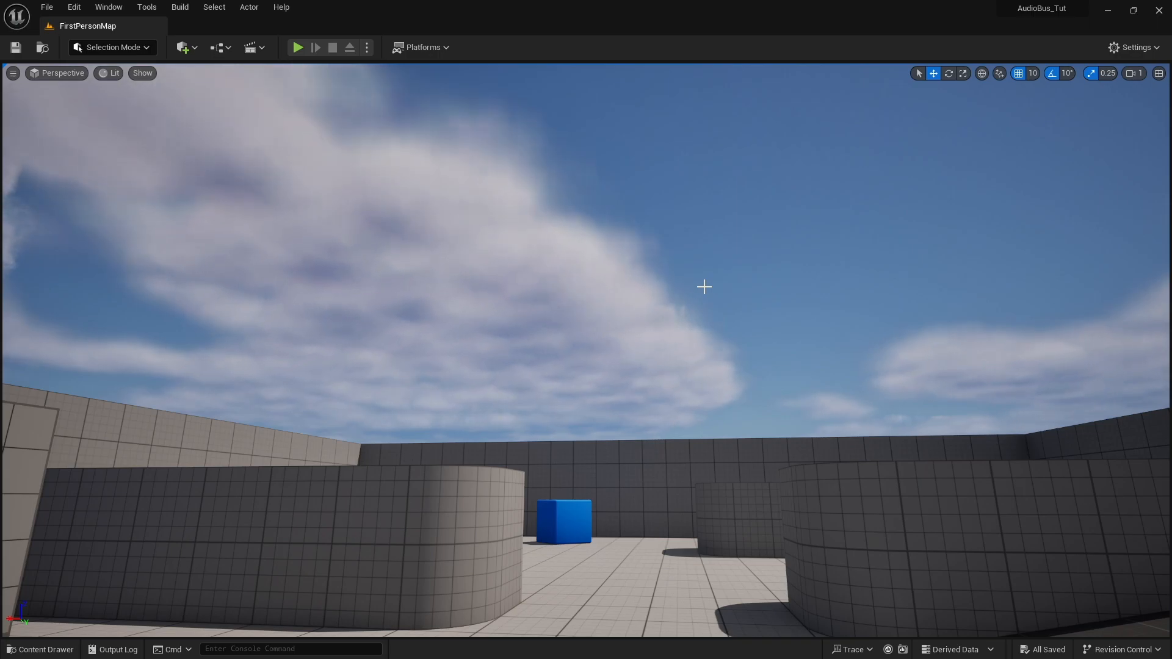
Step: Switch to the MS_Receiver MetaSound graph to review its delay and bitcrusher chain
{"action": "left_click", "coordinate": [344, 25]}
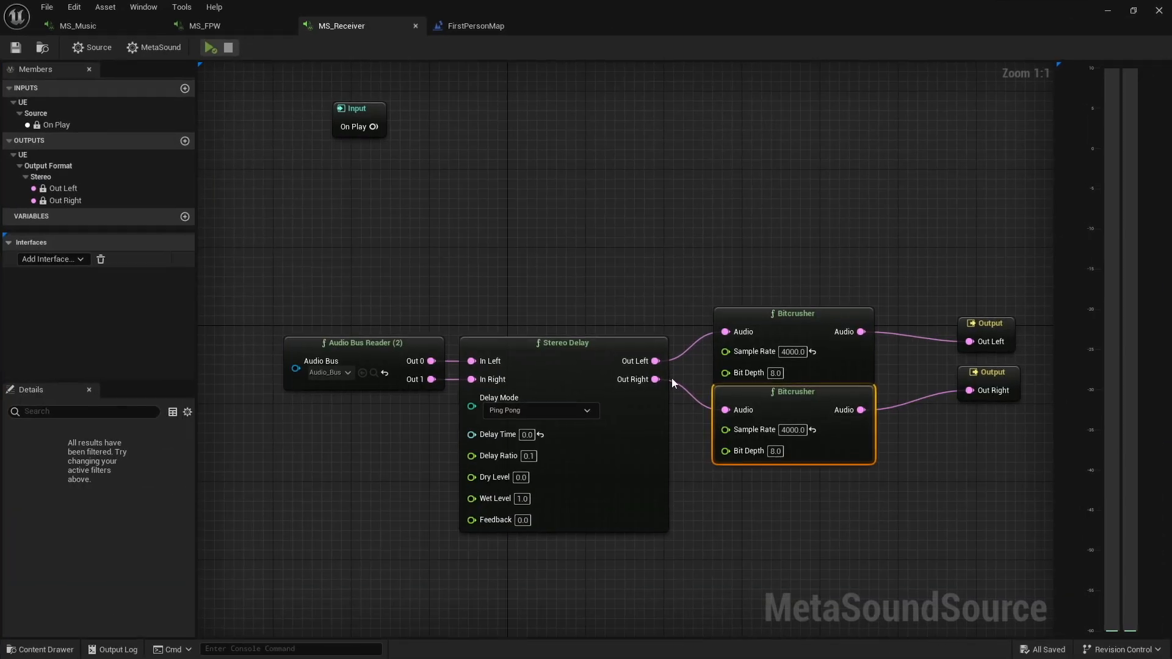
{"action": "mouse_move", "coordinate": [636, 378]}
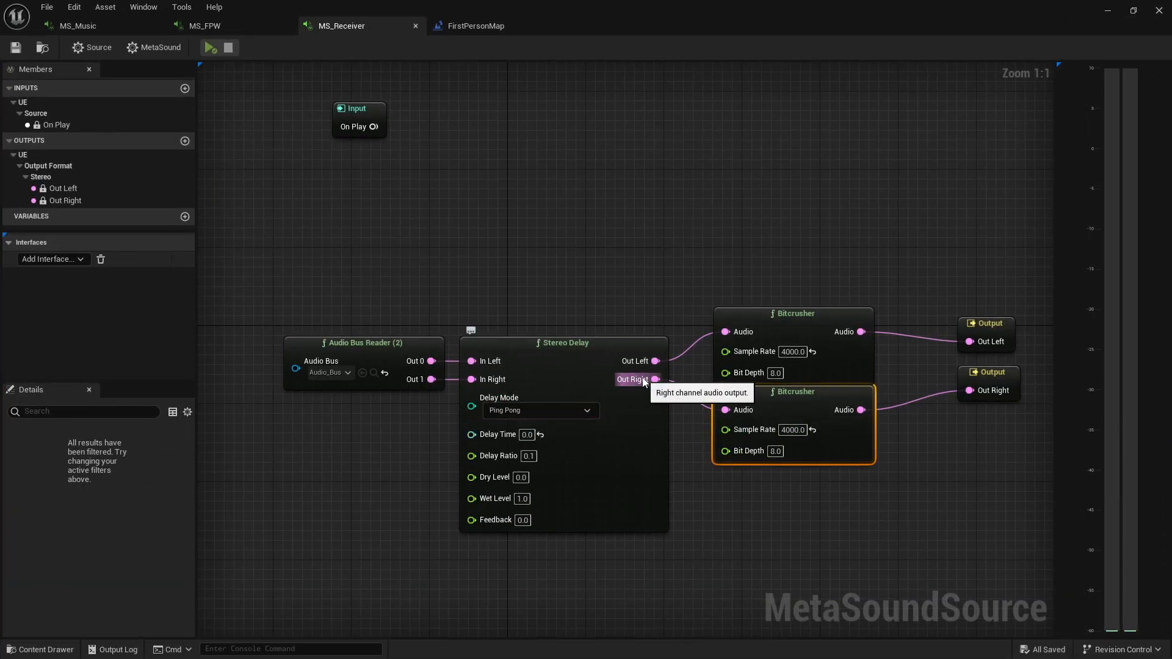
{"action": "mouse_move", "coordinate": [640, 304]}
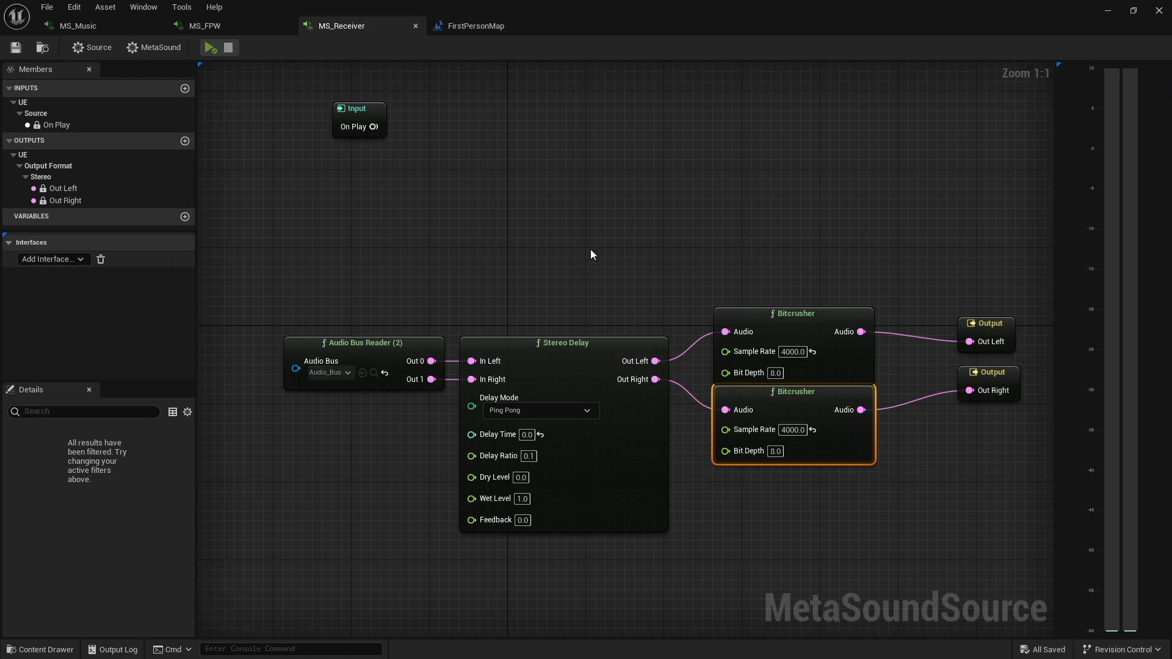
{"action": "mouse_move", "coordinate": [595, 240]}
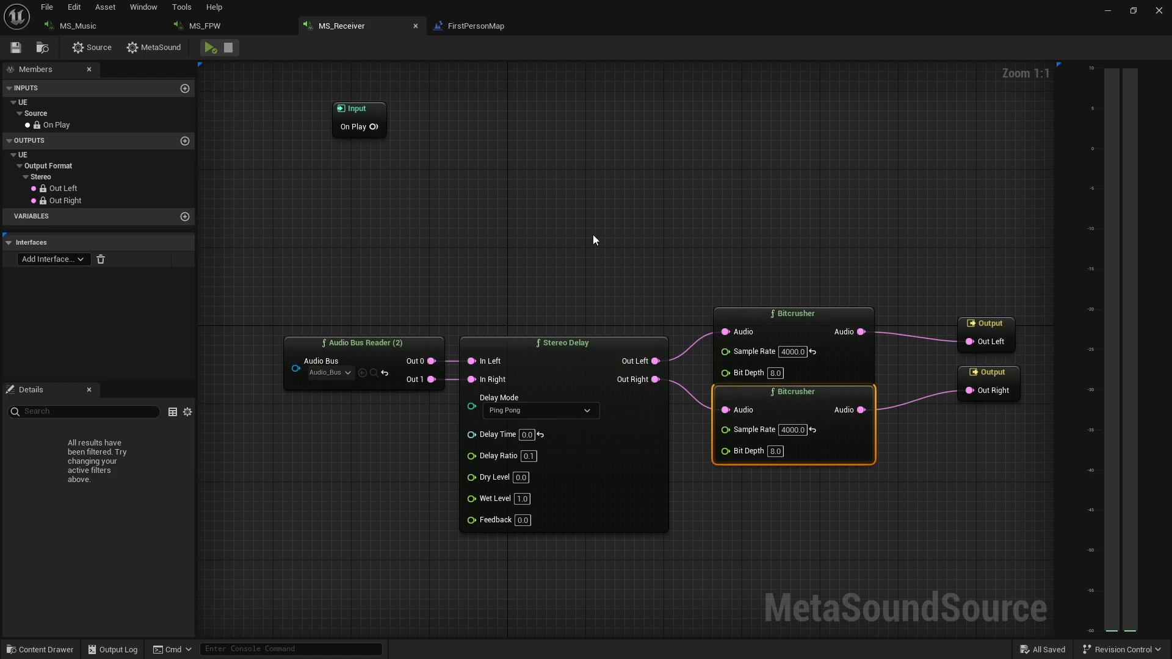
{"action": "mouse_move", "coordinate": [269, 83]}
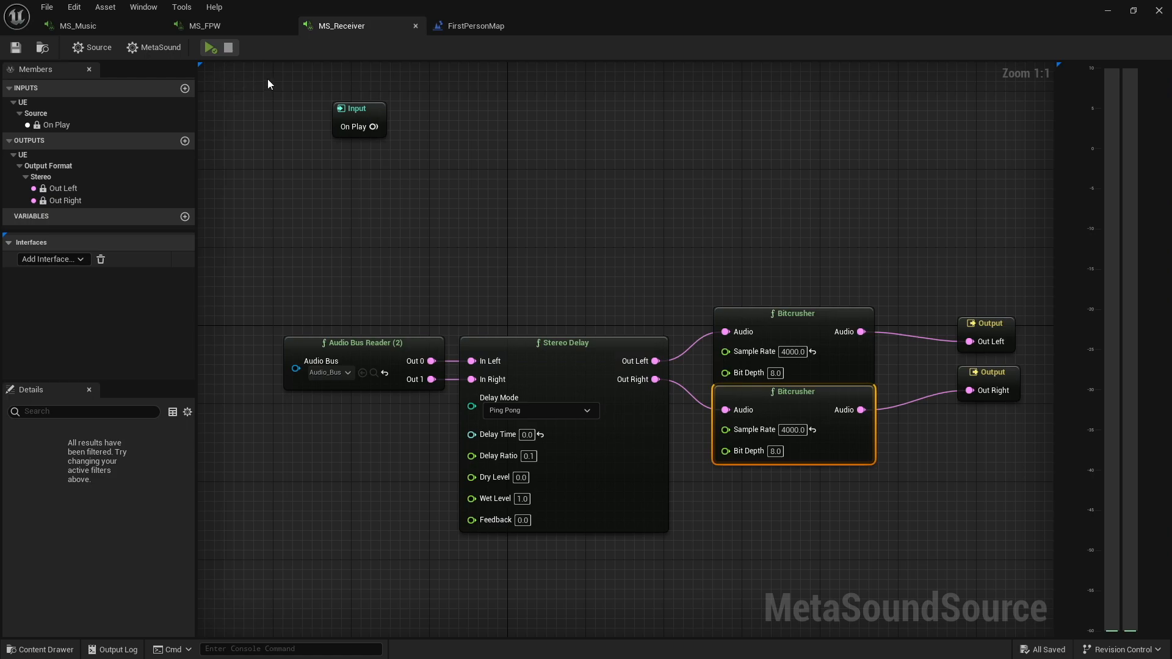
{"action": "mouse_move", "coordinate": [231, 66]}
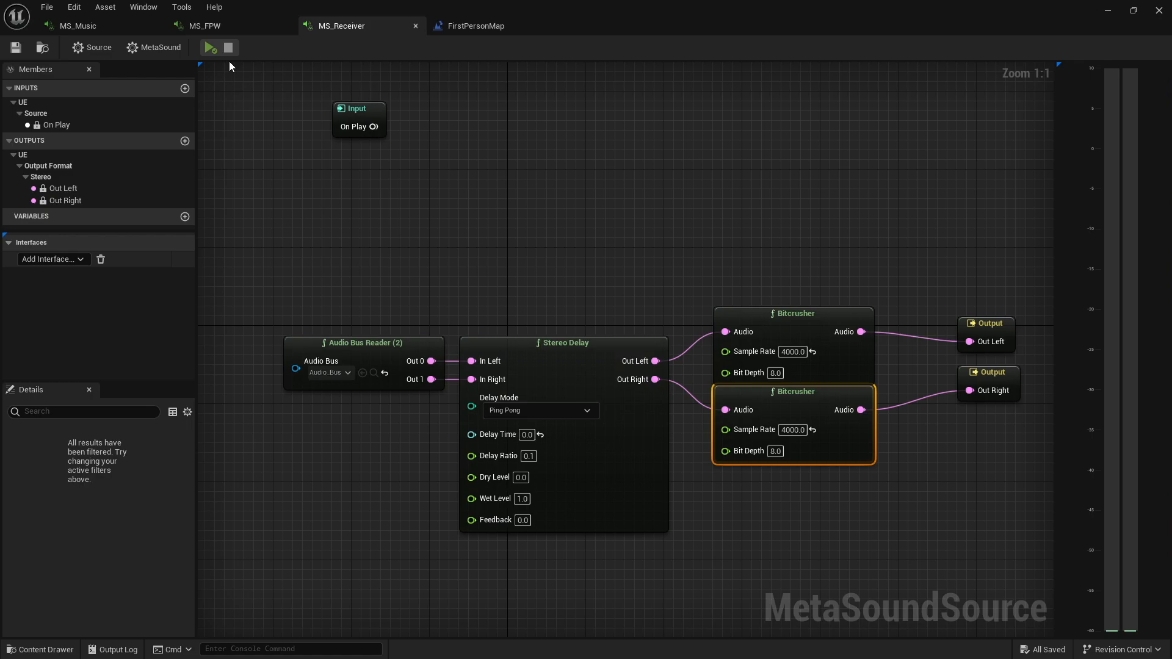
{"action": "left_click", "coordinate": [475, 26]}
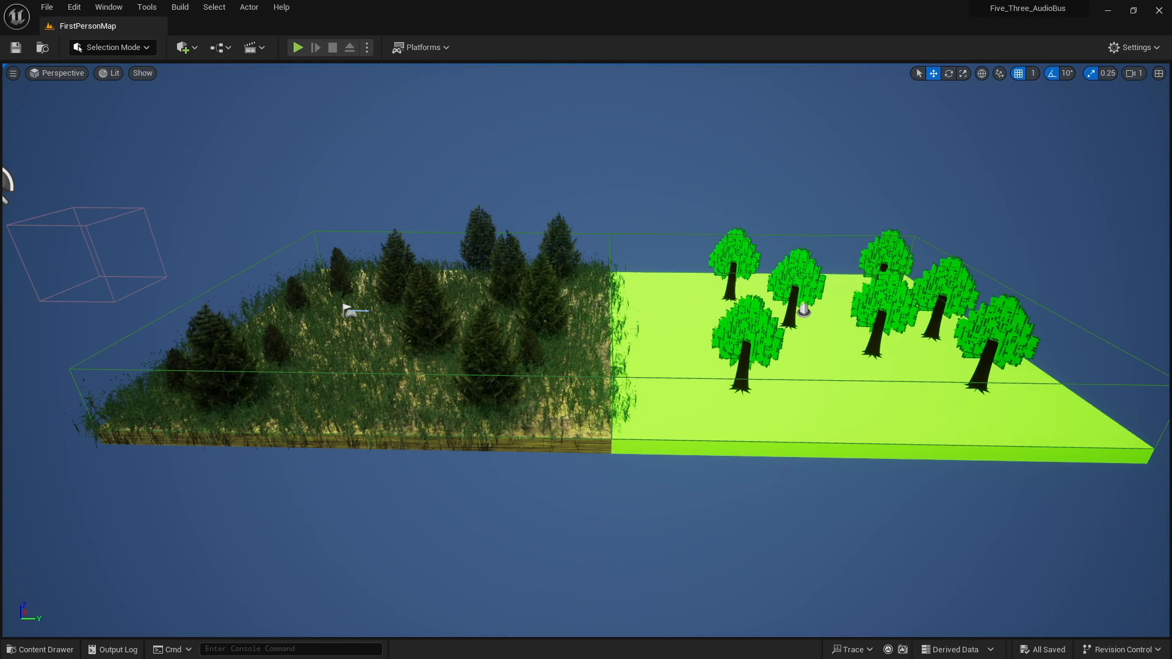
{"action": "mouse_move", "coordinate": [1149, 578]}
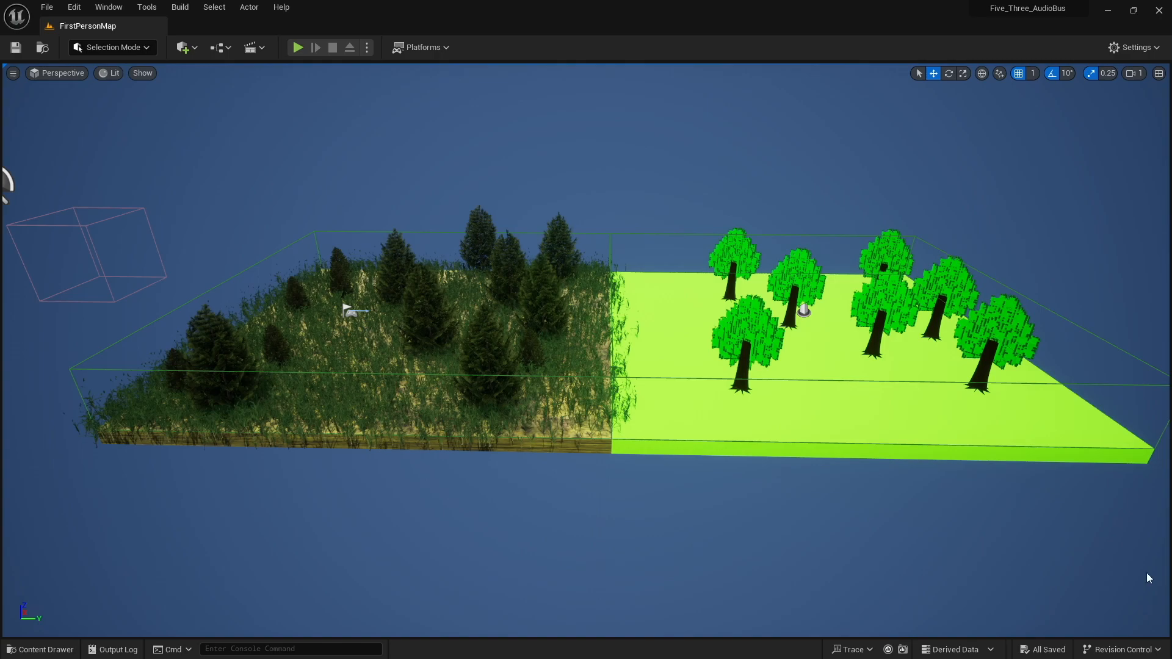
{"action": "mouse_move", "coordinate": [739, 518]}
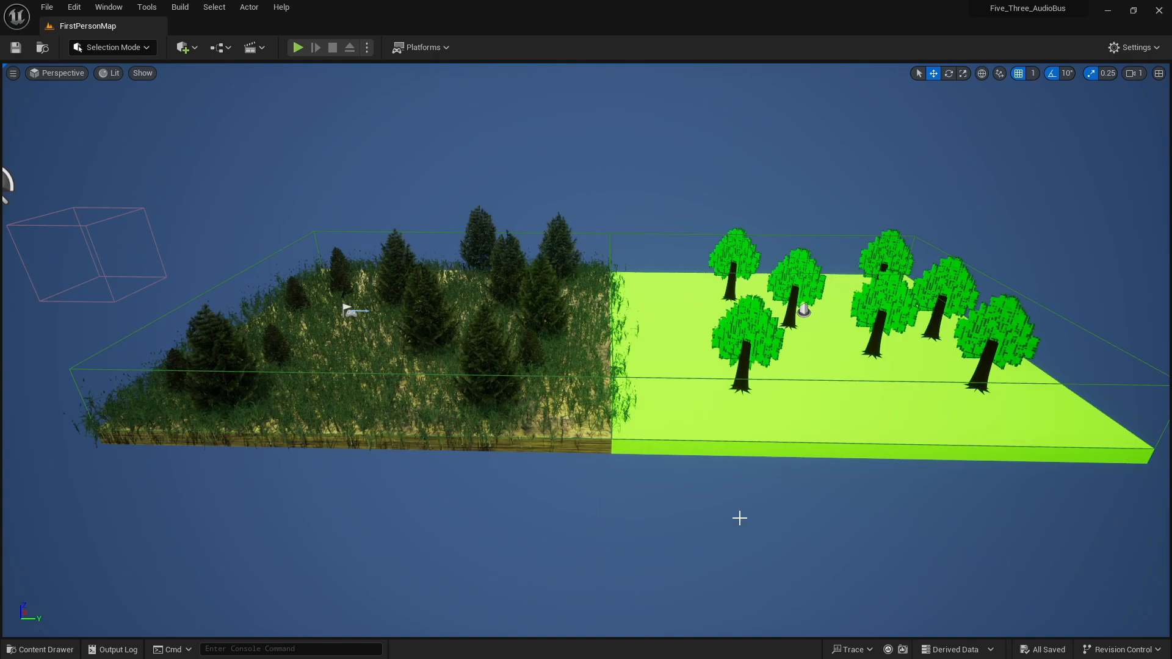
{"action": "mouse_move", "coordinate": [568, 326]}
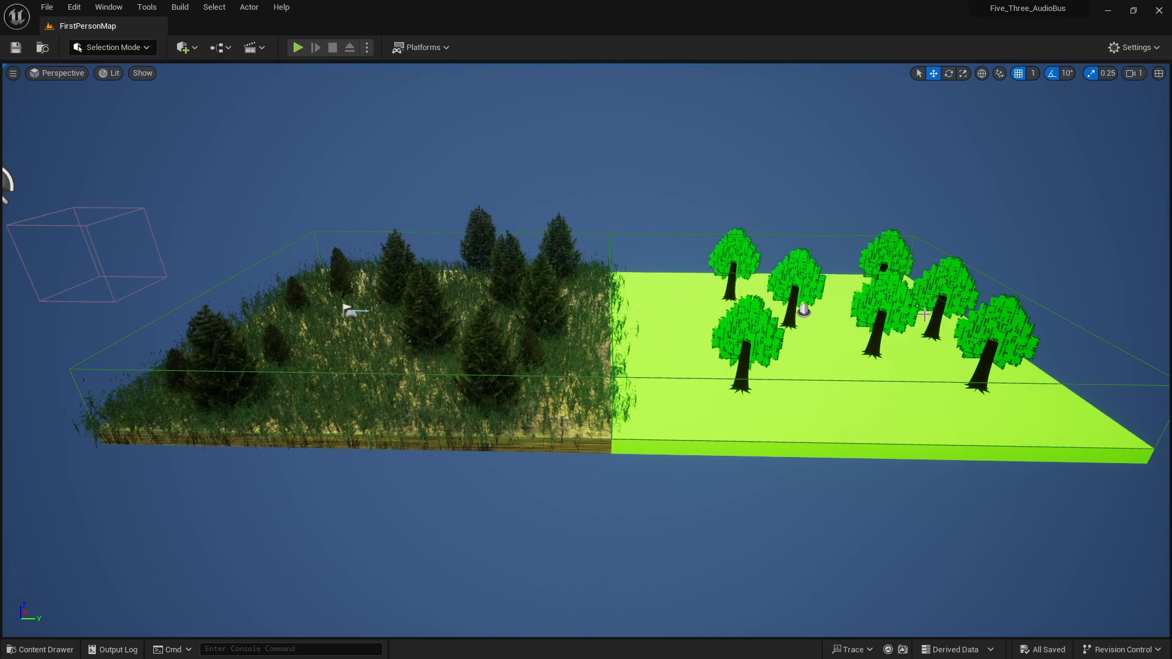
{"action": "mouse_move", "coordinate": [601, 348]}
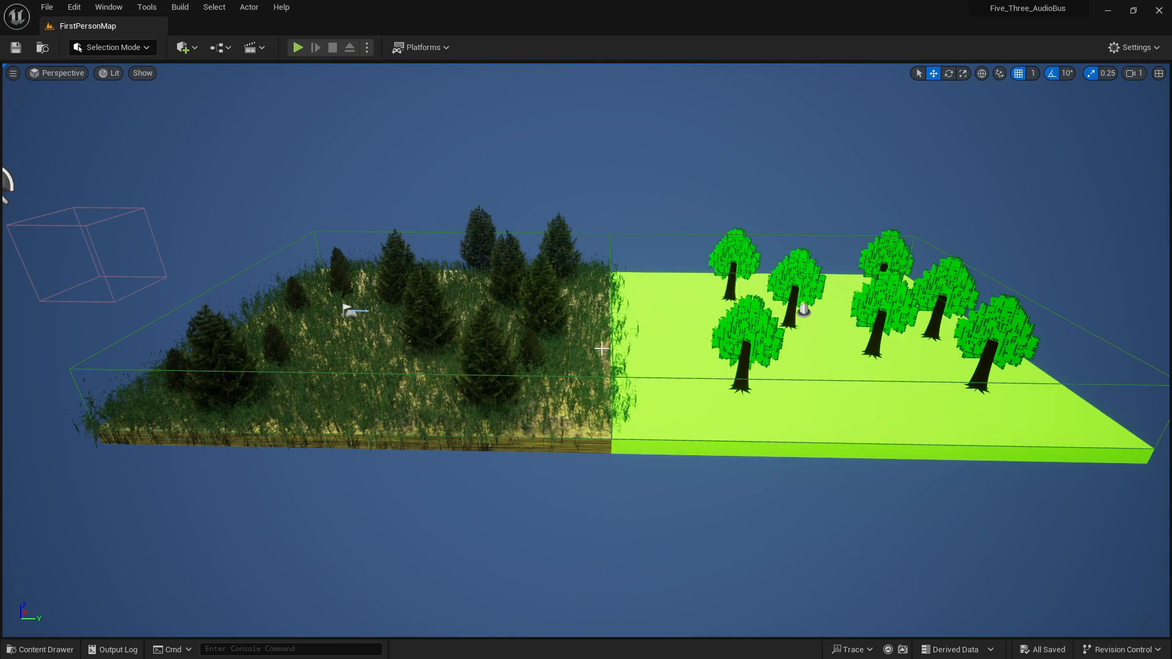
{"action": "mouse_move", "coordinate": [408, 368]}
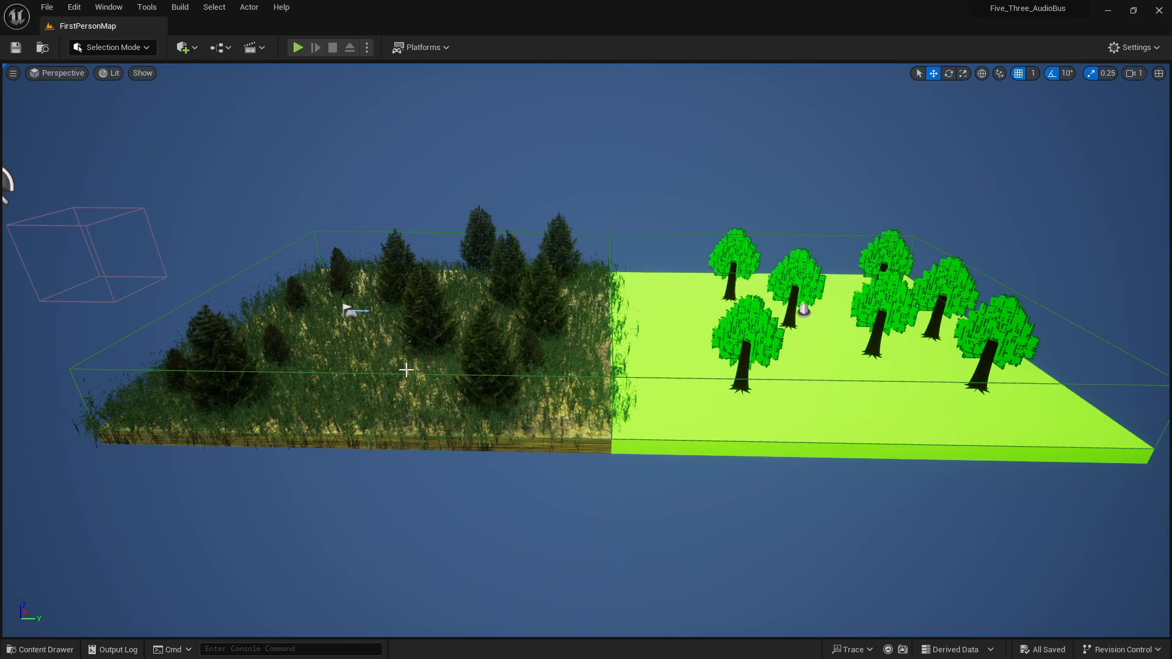
{"action": "mouse_move", "coordinate": [515, 319]}
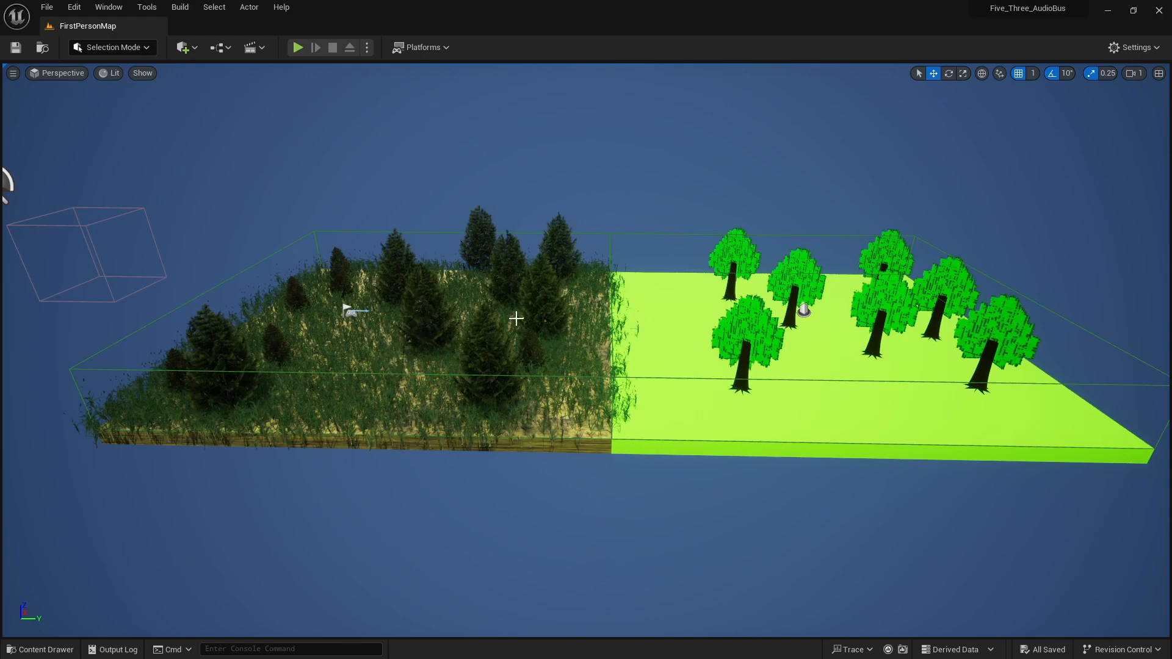
{"action": "mouse_move", "coordinate": [880, 312]}
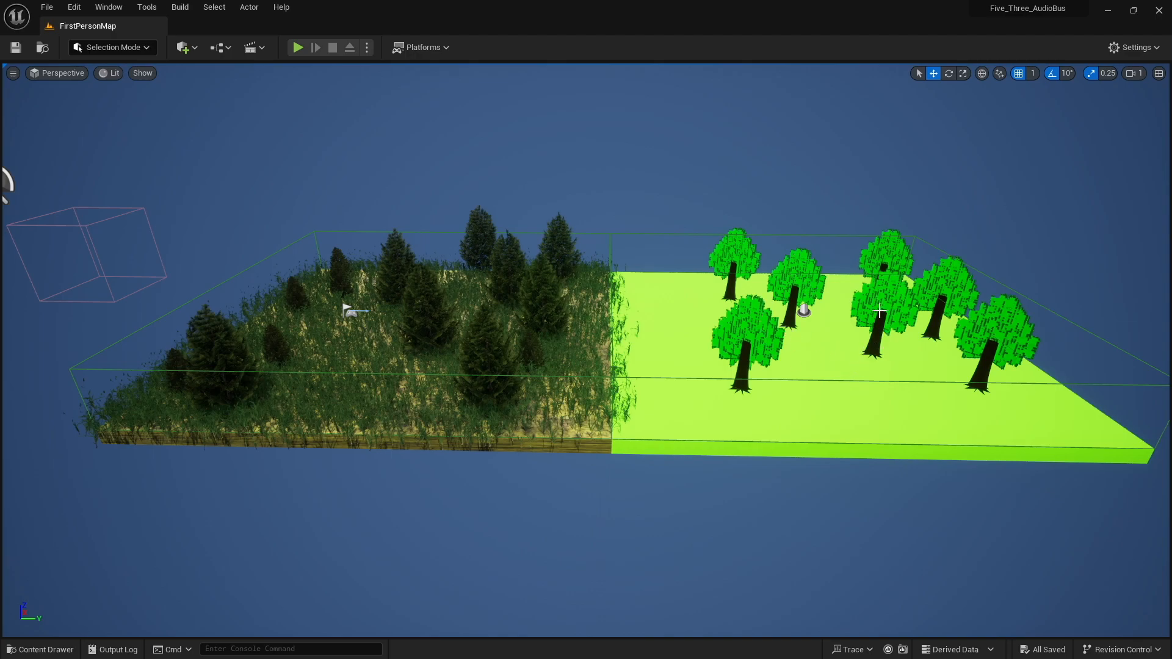
{"action": "mouse_move", "coordinate": [827, 402]}
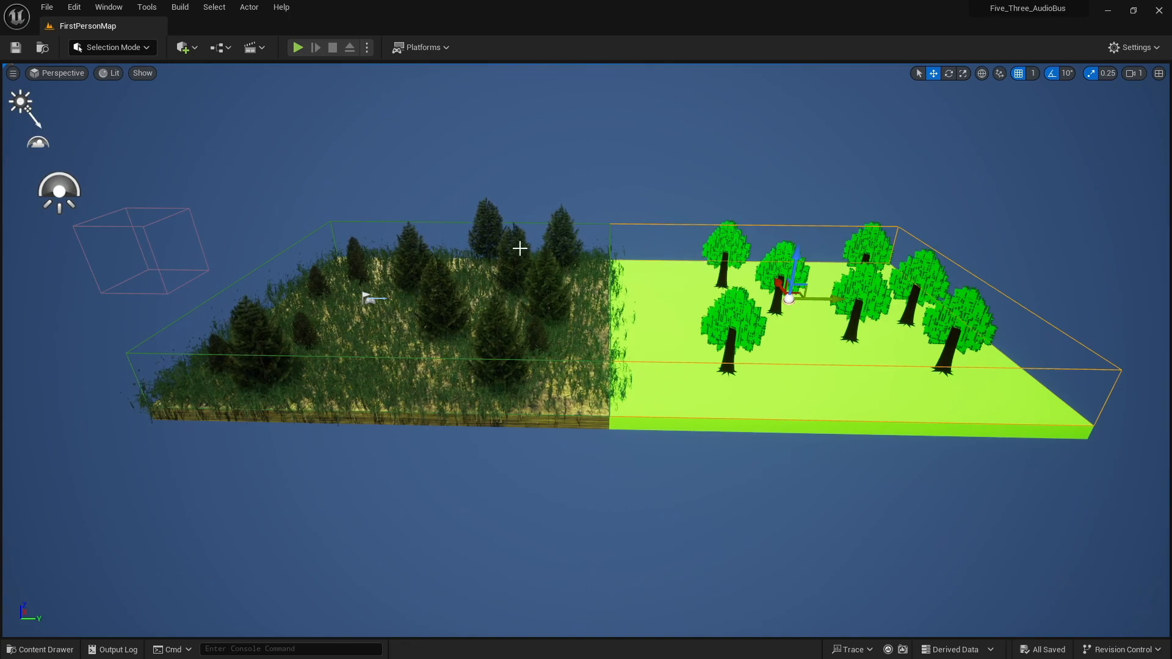
{"action": "mouse_move", "coordinate": [352, 103]}
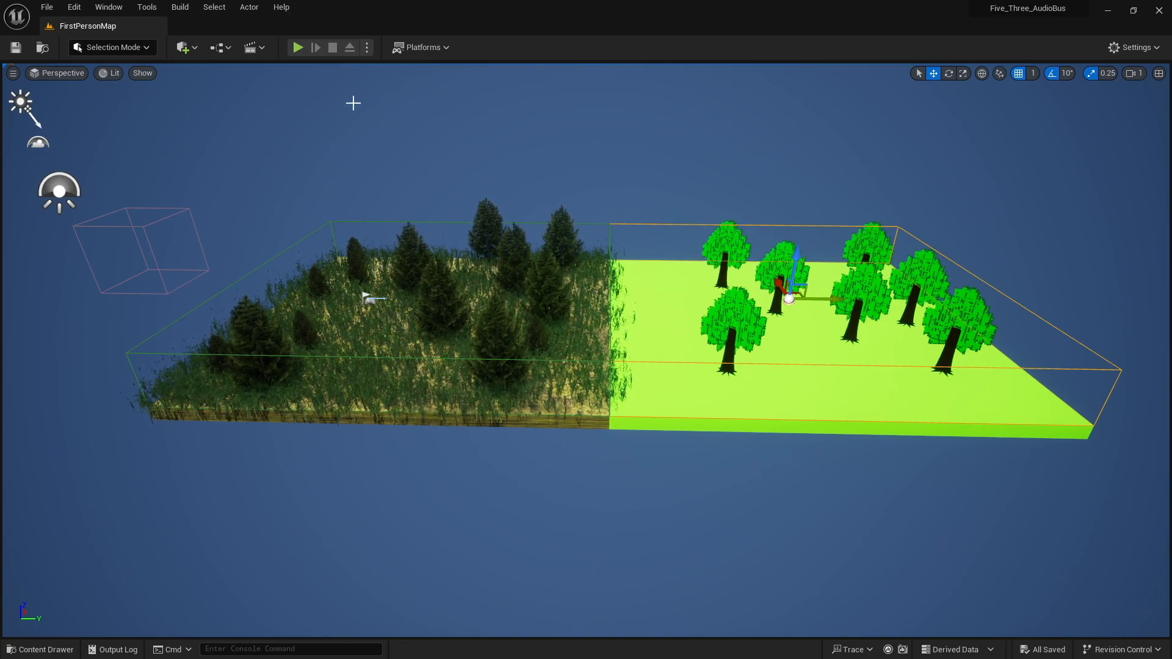
{"action": "mouse_move", "coordinate": [298, 52]}
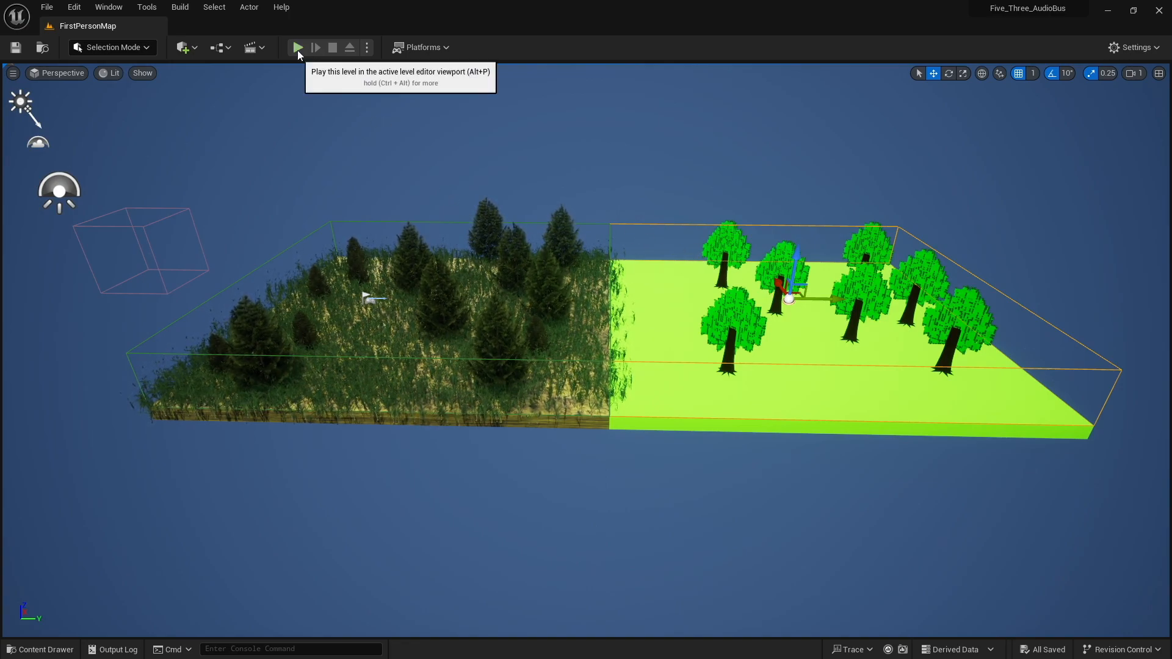
Step: Play the level, walking from the forest into the green tree area, then stop
{"action": "left_click", "coordinate": [298, 47]}
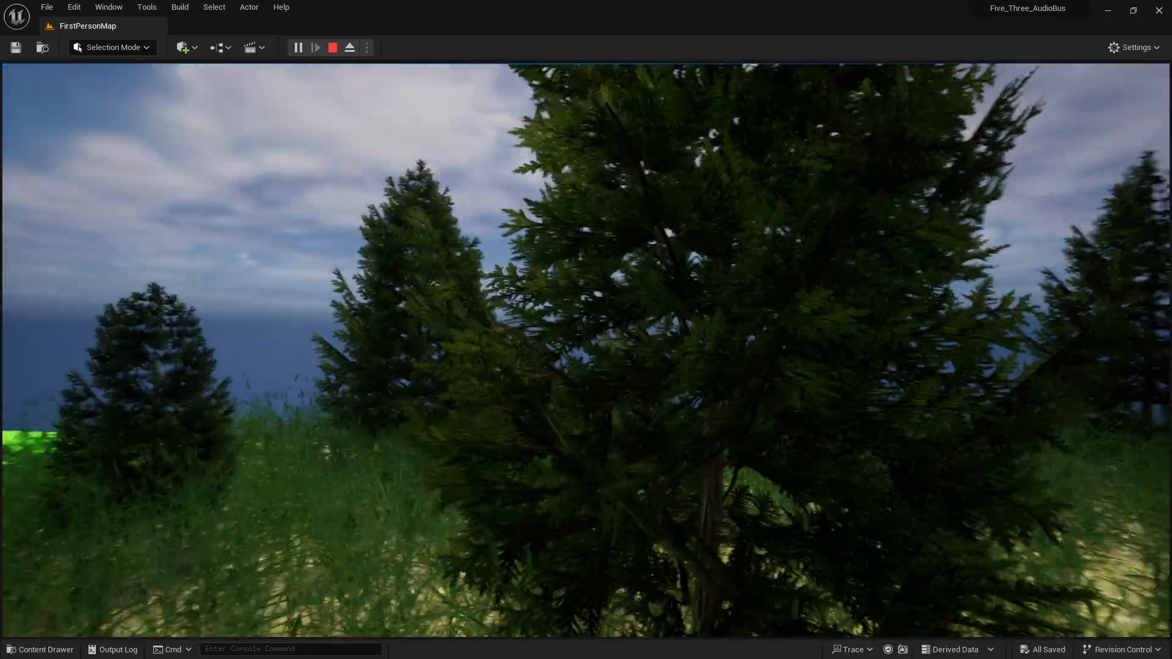
{"action": "mouse_move", "coordinate": [583, 337]}
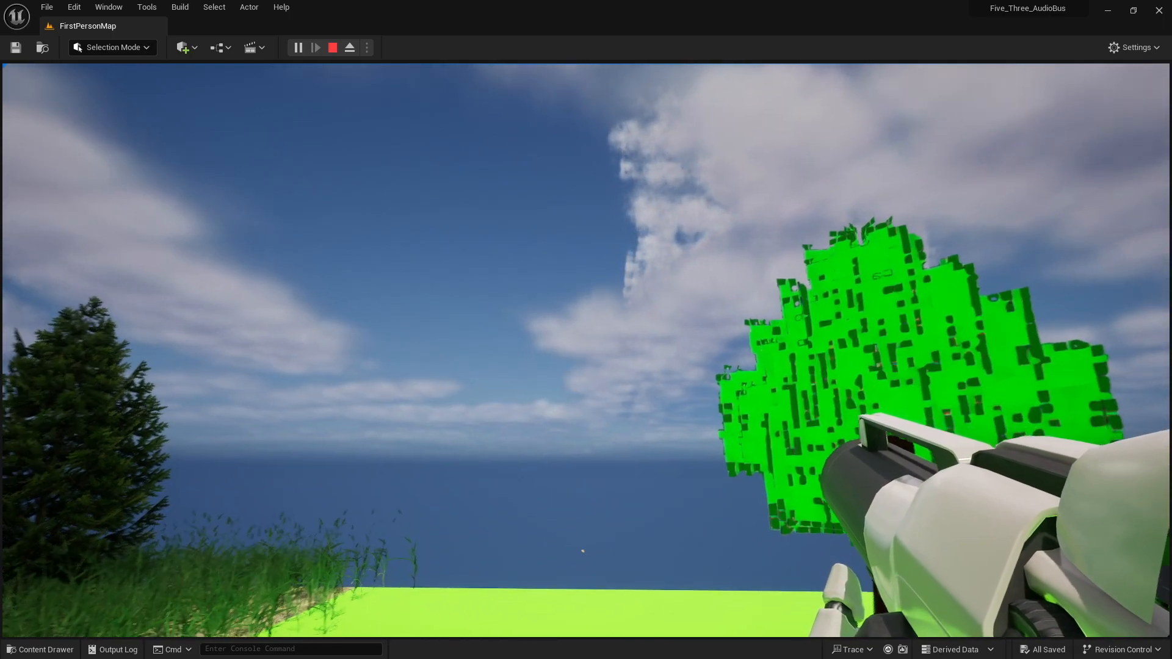
{"action": "left_click", "coordinate": [332, 48]}
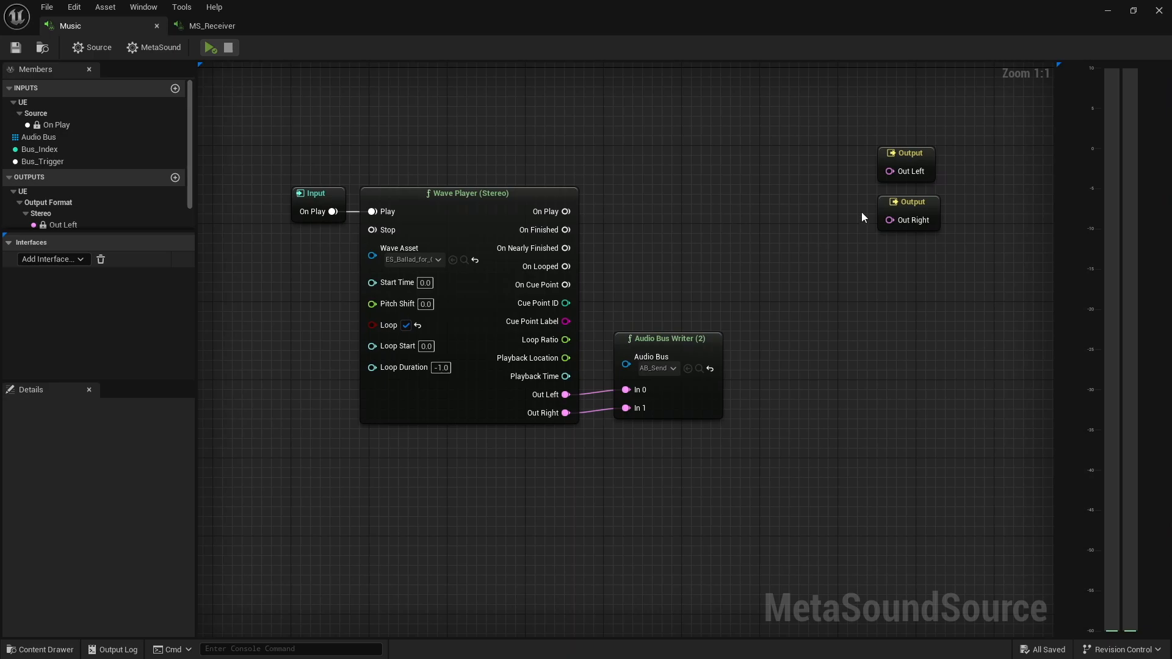
Step: Inspect the Music MetaSound's stereo output, then switch to the MS_Receiver graph
{"action": "left_click", "coordinate": [908, 213]}
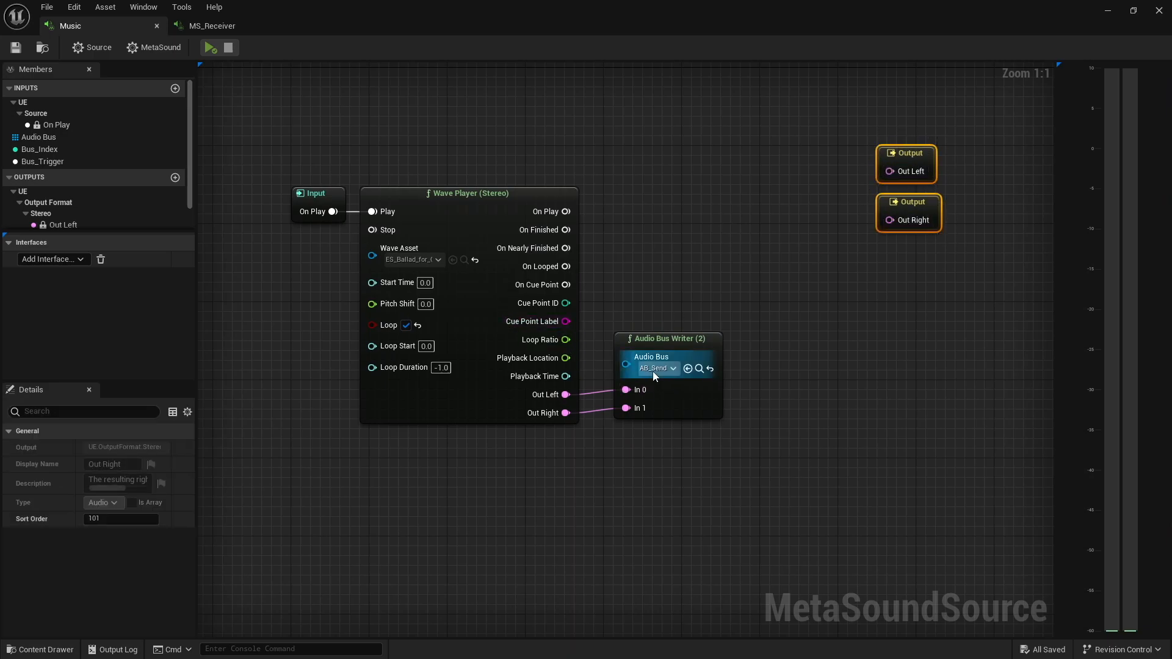
{"action": "mouse_move", "coordinate": [654, 368]}
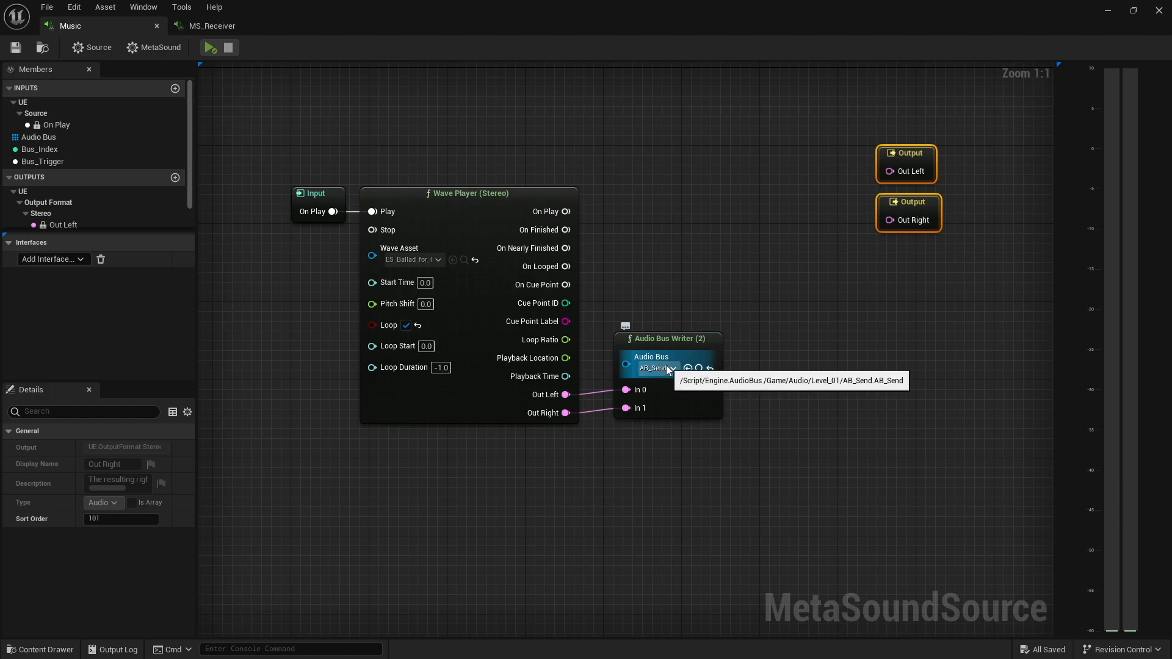
{"action": "left_click", "coordinate": [211, 26]}
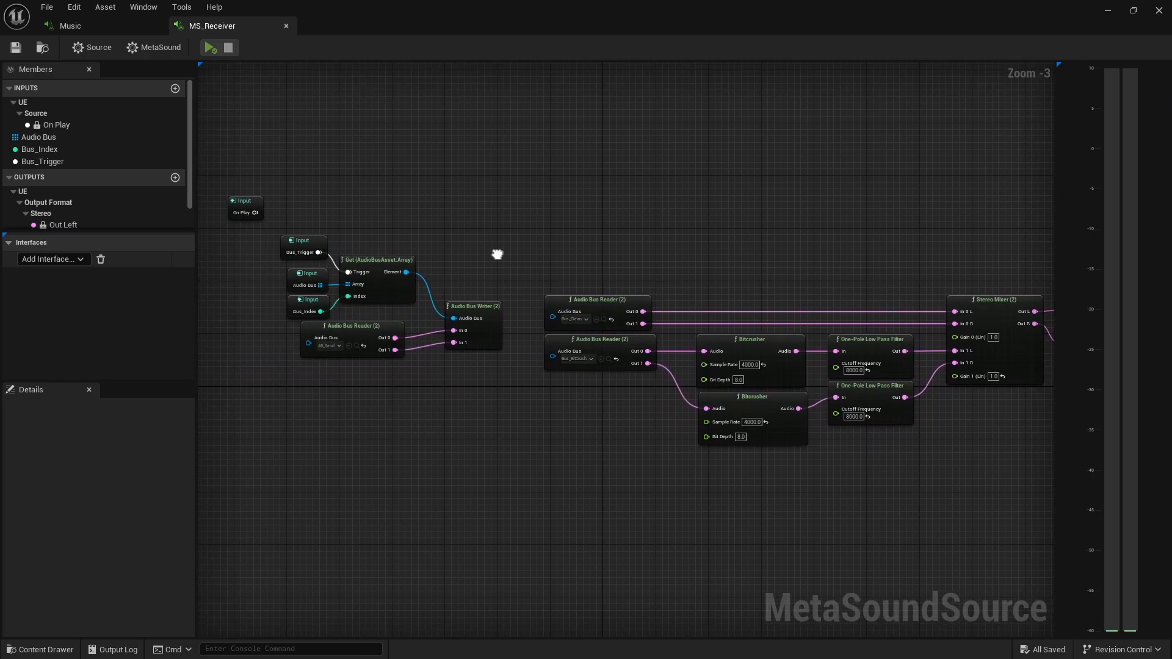
{"action": "mouse_move", "coordinate": [335, 345]}
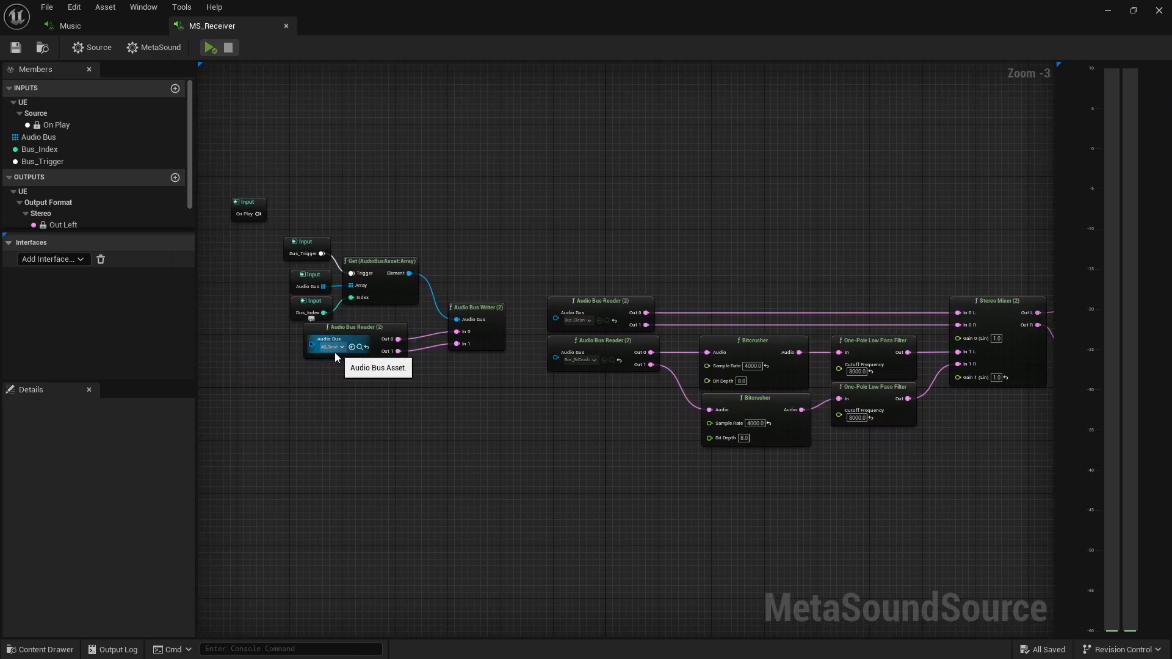
{"action": "mouse_move", "coordinate": [357, 340]}
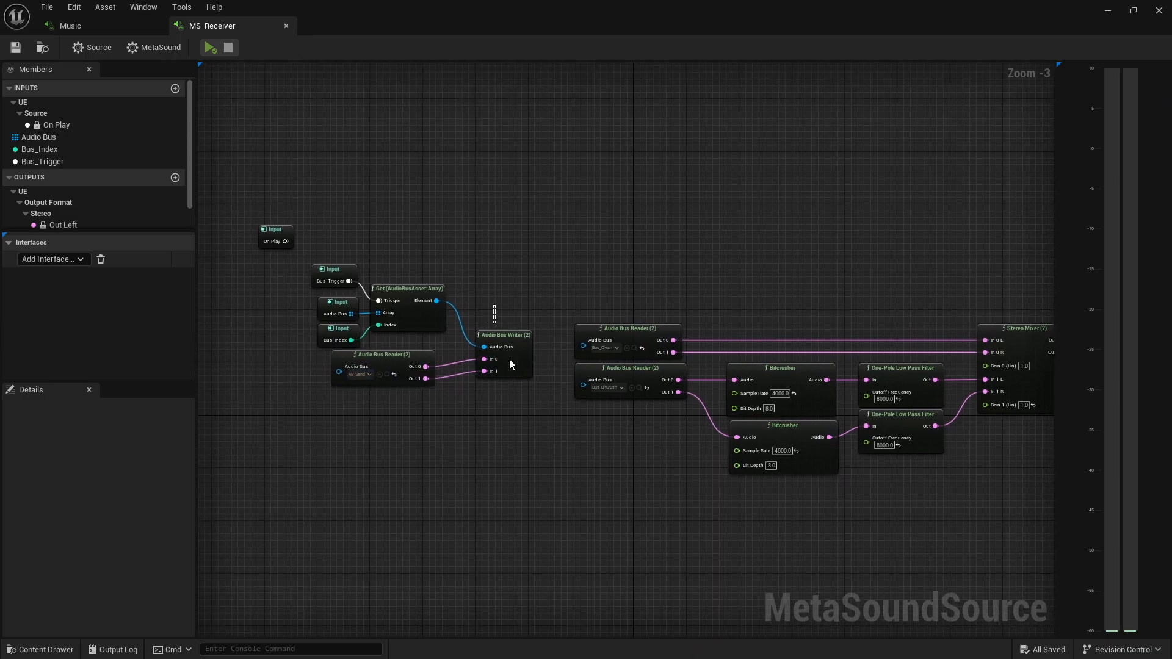
{"action": "left_click", "coordinate": [504, 334]}
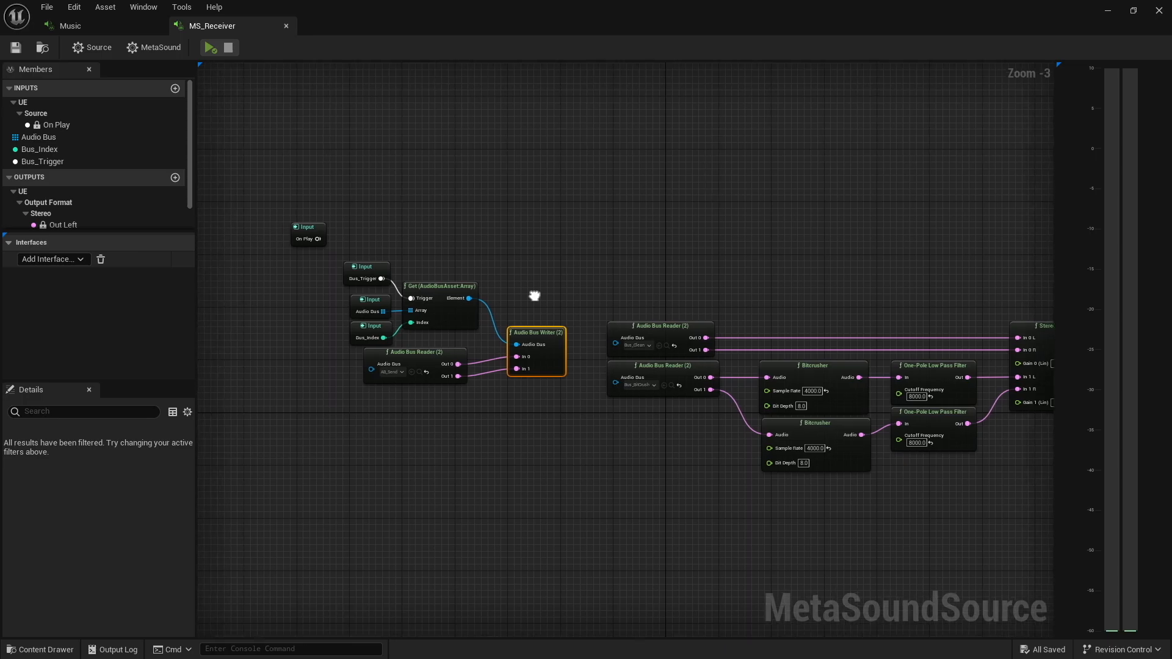
{"action": "scroll", "scroll_direction": "up", "scroll_amount": 3}
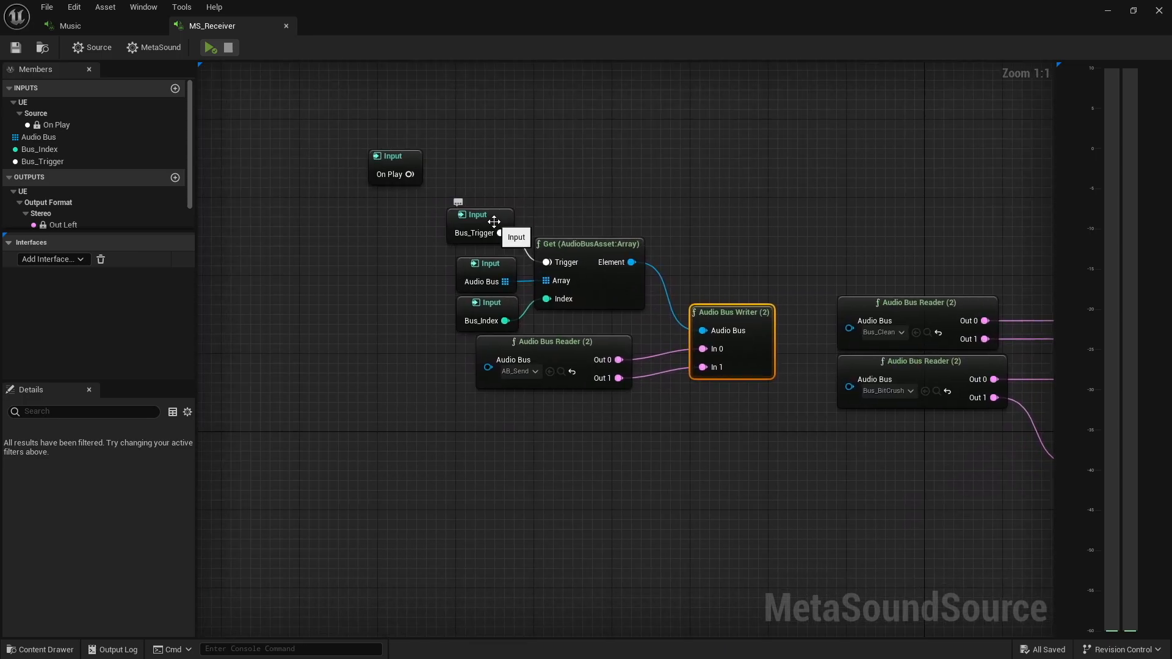
{"action": "left_click", "coordinate": [484, 272]}
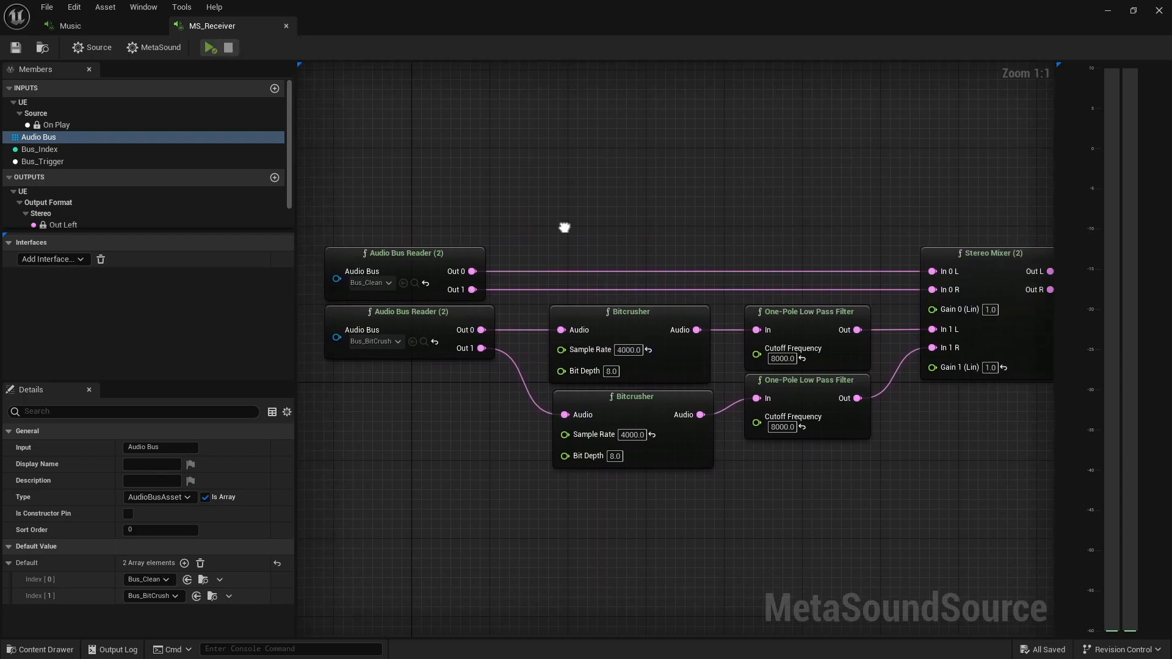
{"action": "mouse_move", "coordinate": [431, 370]}
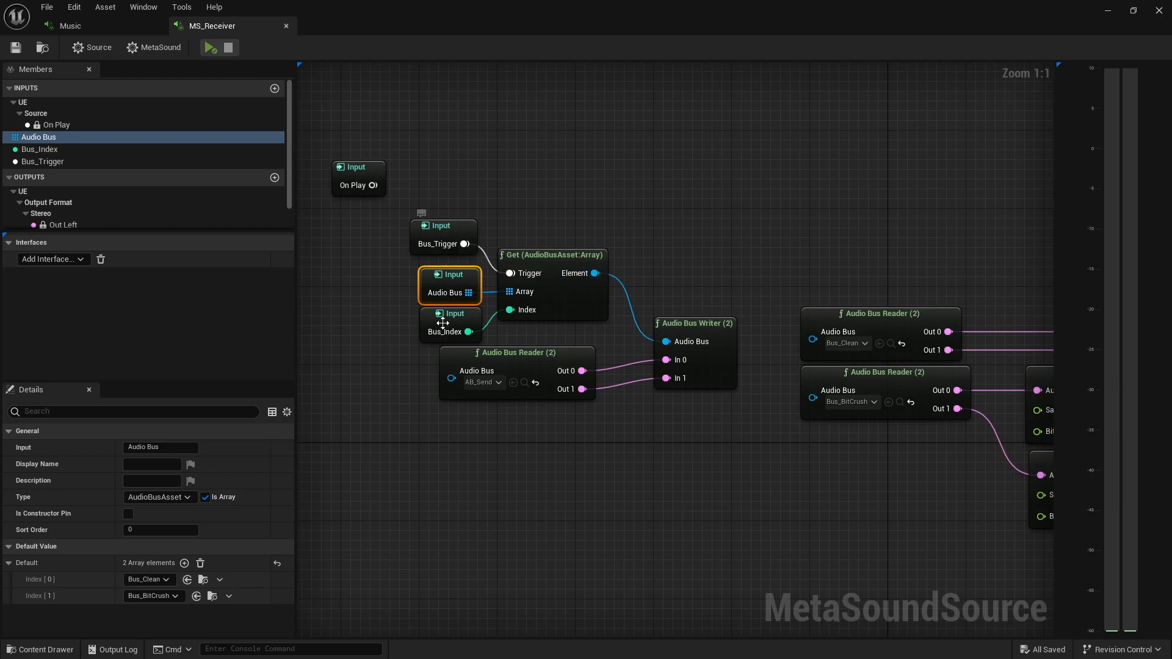
{"action": "mouse_move", "coordinate": [789, 206]}
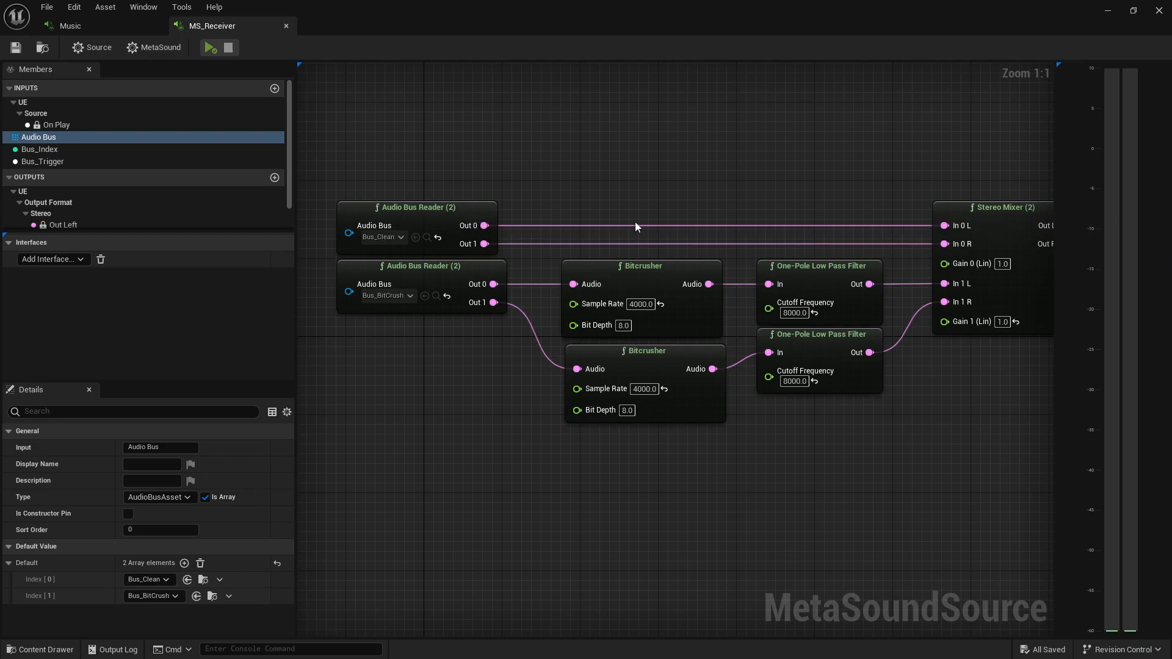
{"action": "mouse_move", "coordinate": [631, 218]}
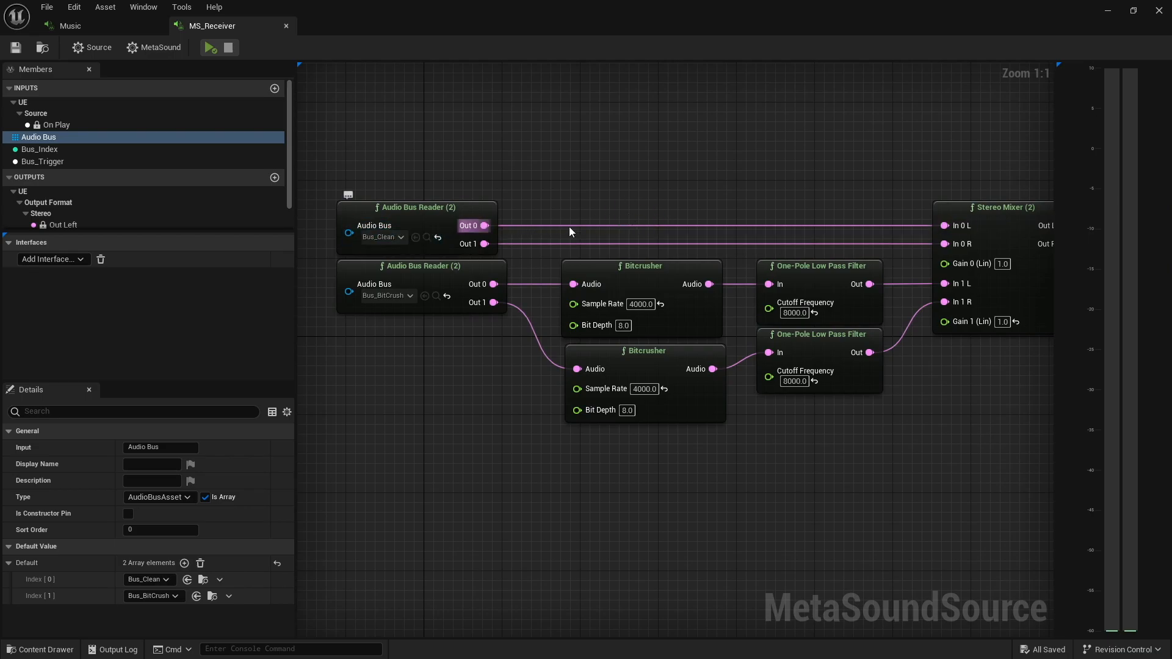
{"action": "mouse_move", "coordinate": [571, 229]}
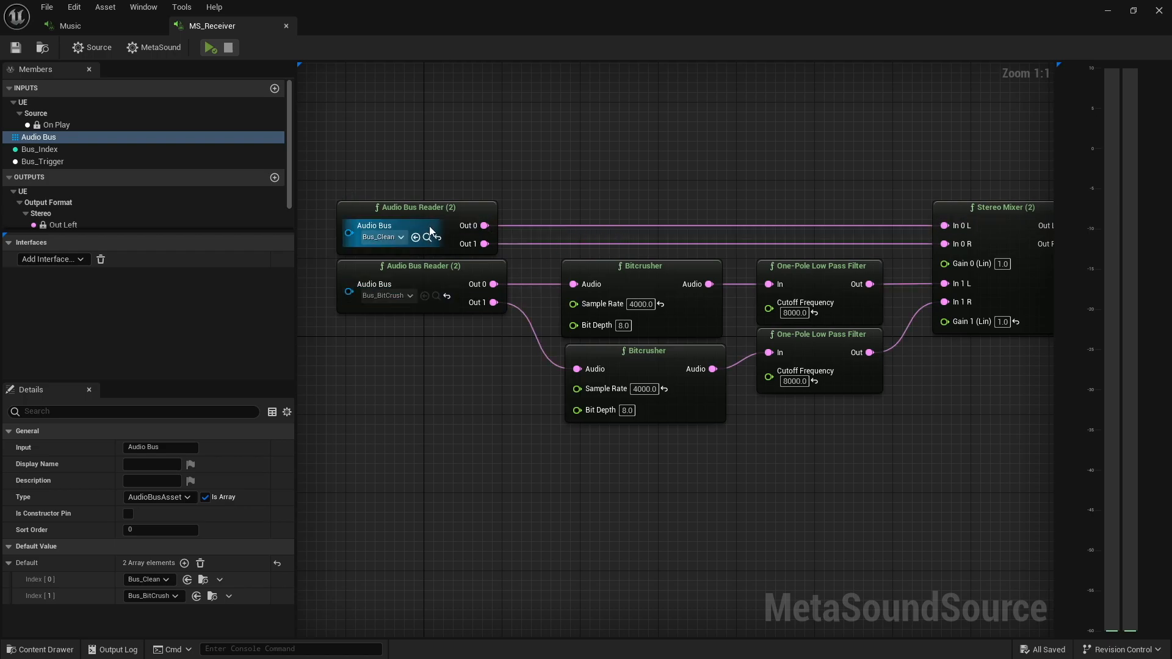
{"action": "left_click", "coordinate": [395, 292]}
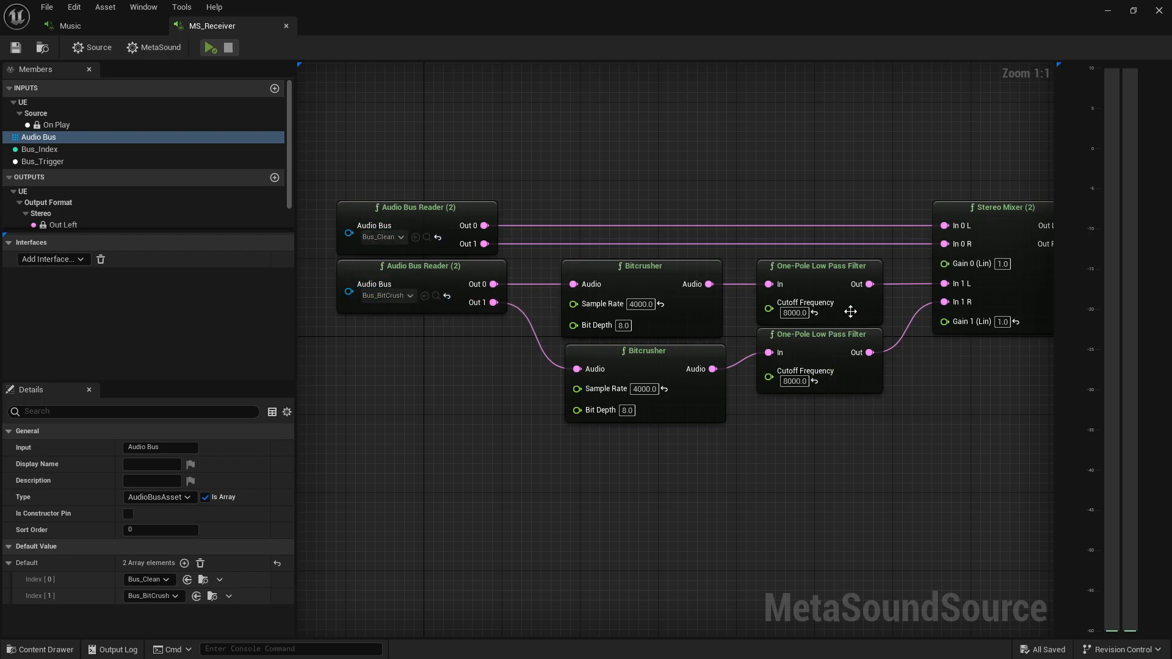
{"action": "mouse_move", "coordinate": [691, 349]}
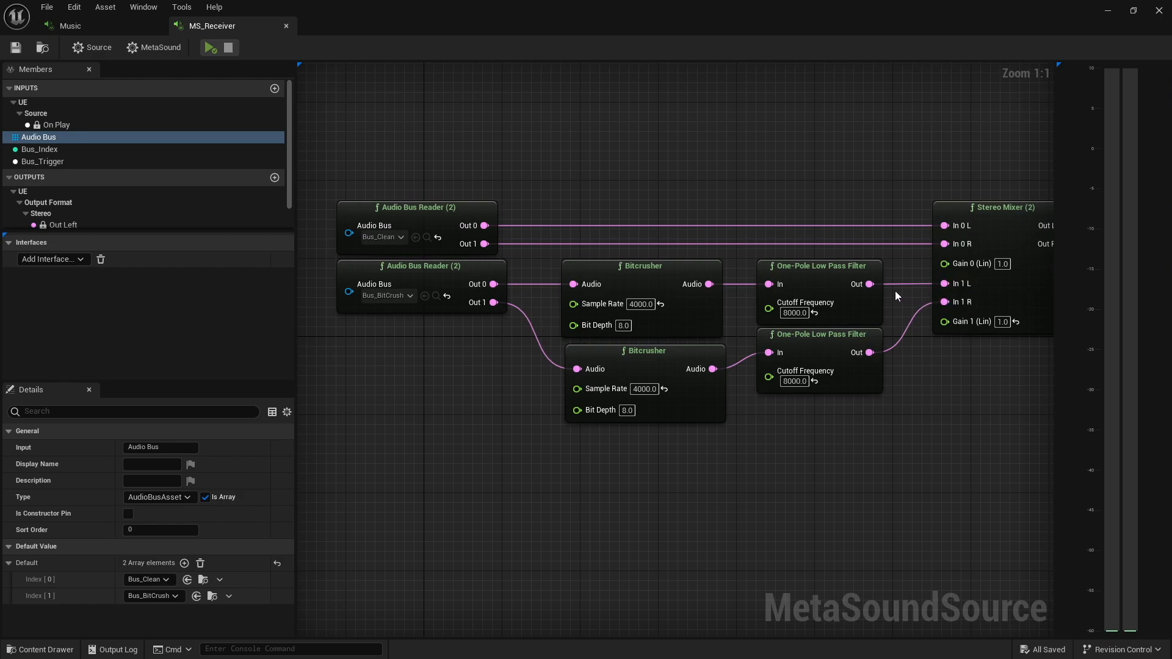
{"action": "mouse_move", "coordinate": [770, 351]}
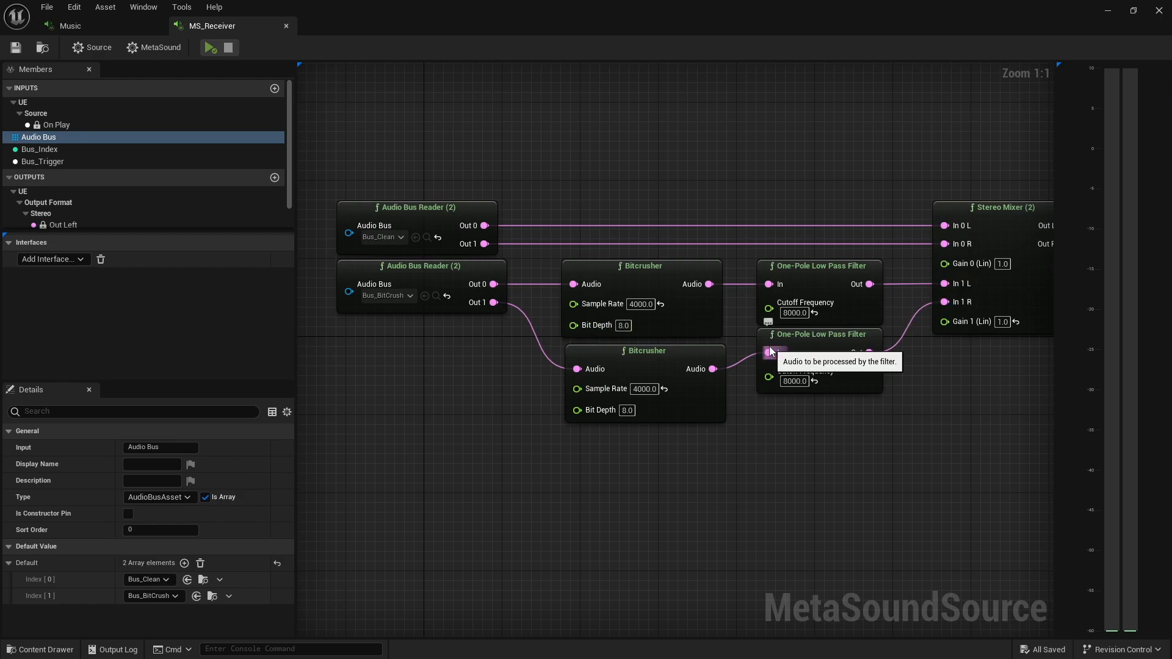